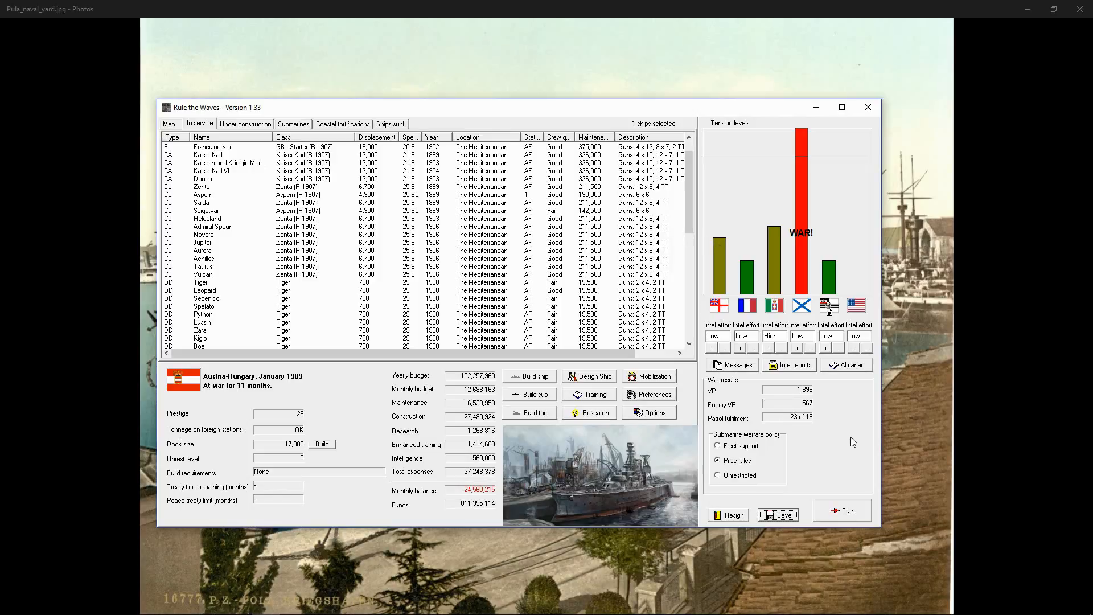
mouse_move(839, 430)
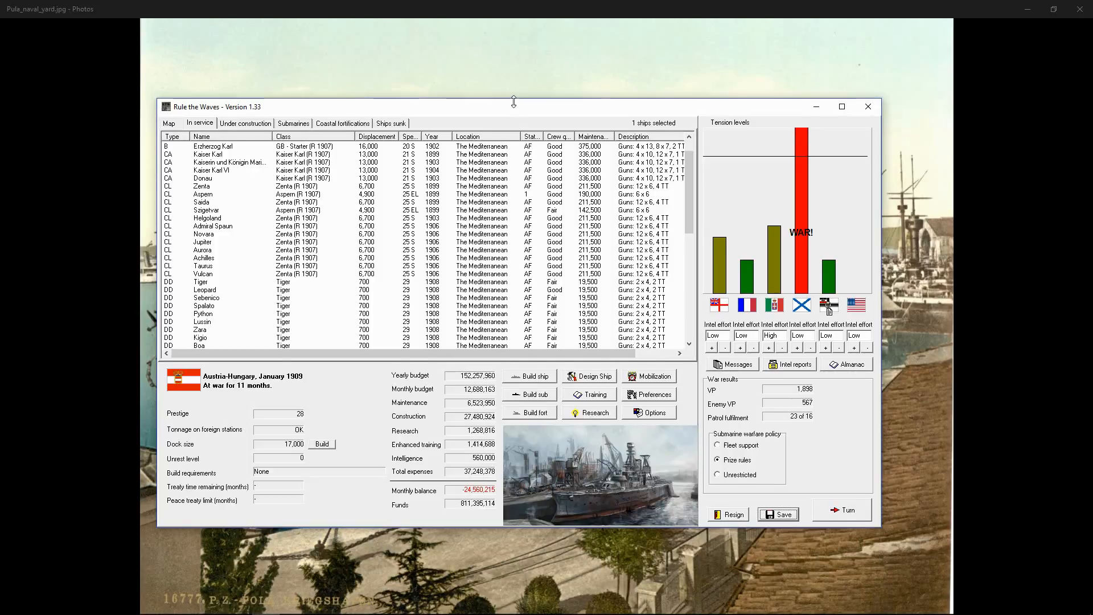
Maximize the Rule the Waves window to fill the screen.
click(842, 107)
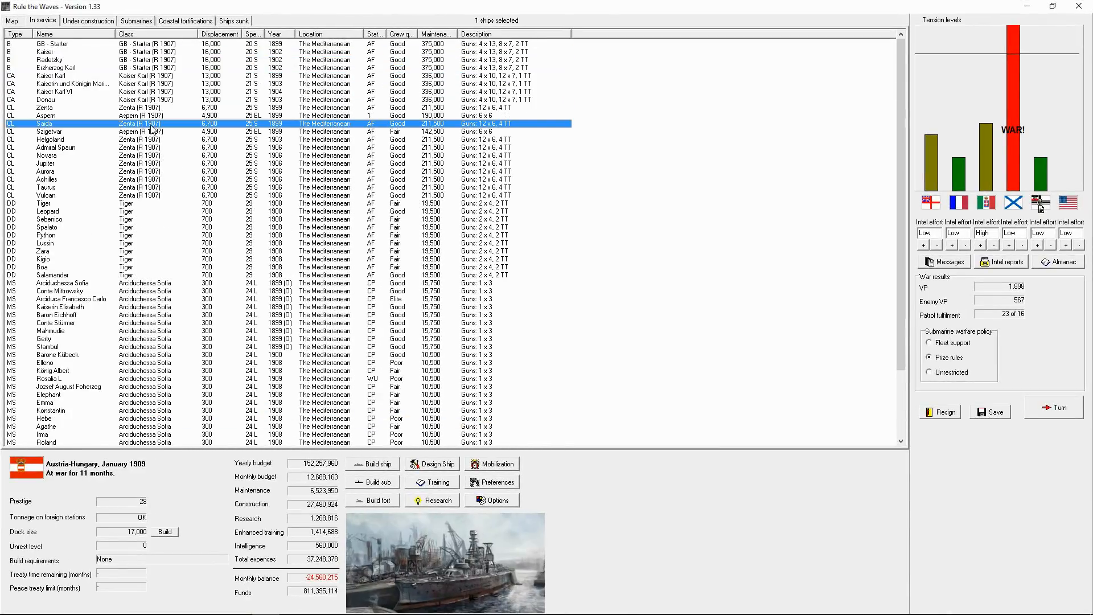
Set Szigetvar to Raider and order it with Aspern to move out of the Mediterranean.
click(45, 116)
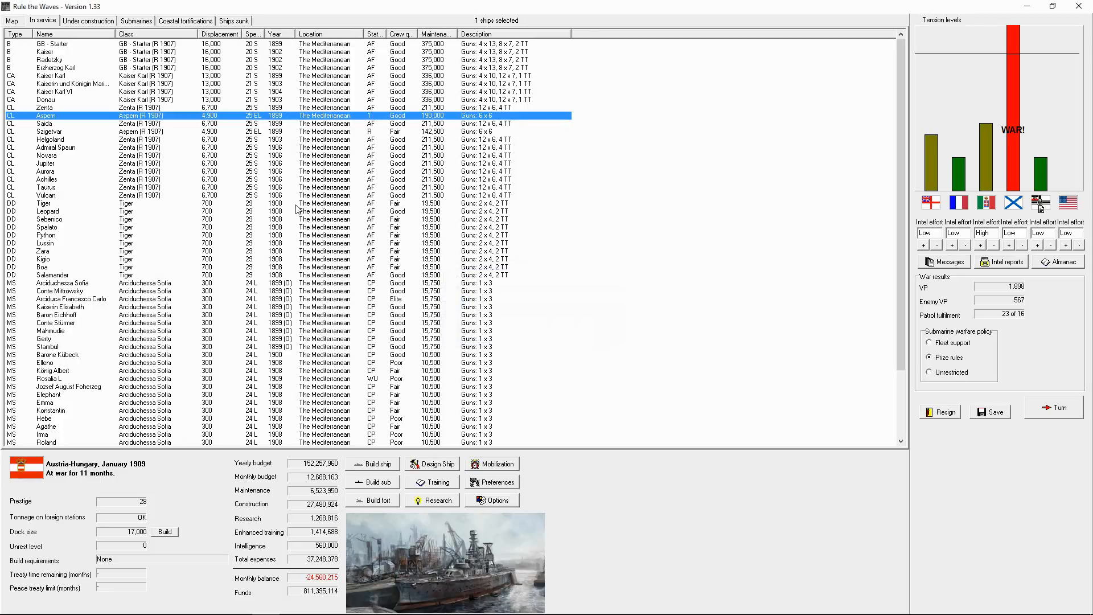
click(45, 123)
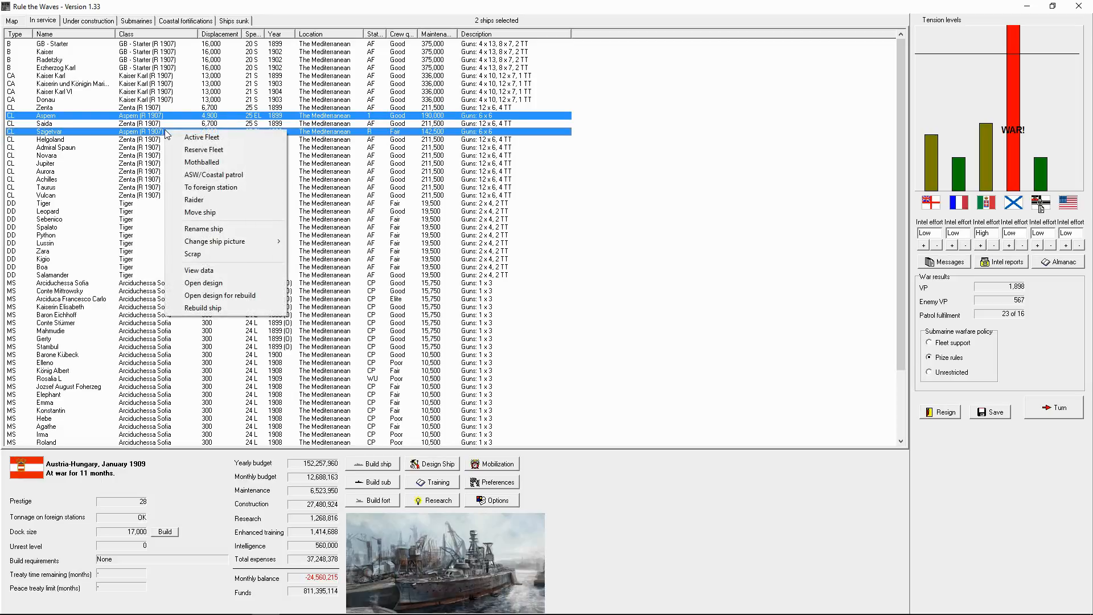
click(201, 212)
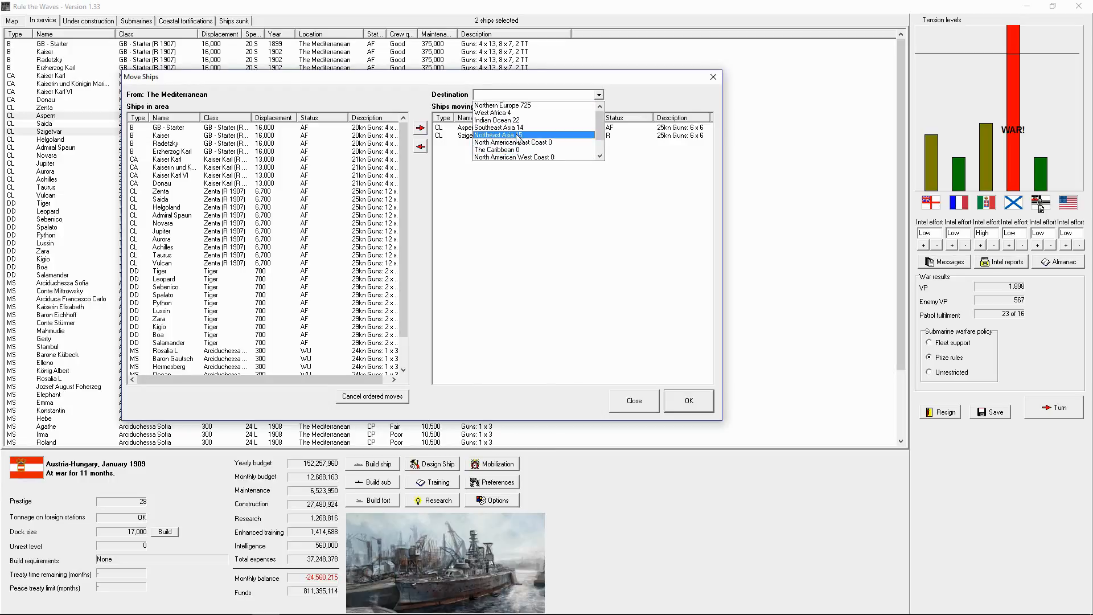
click(512, 135)
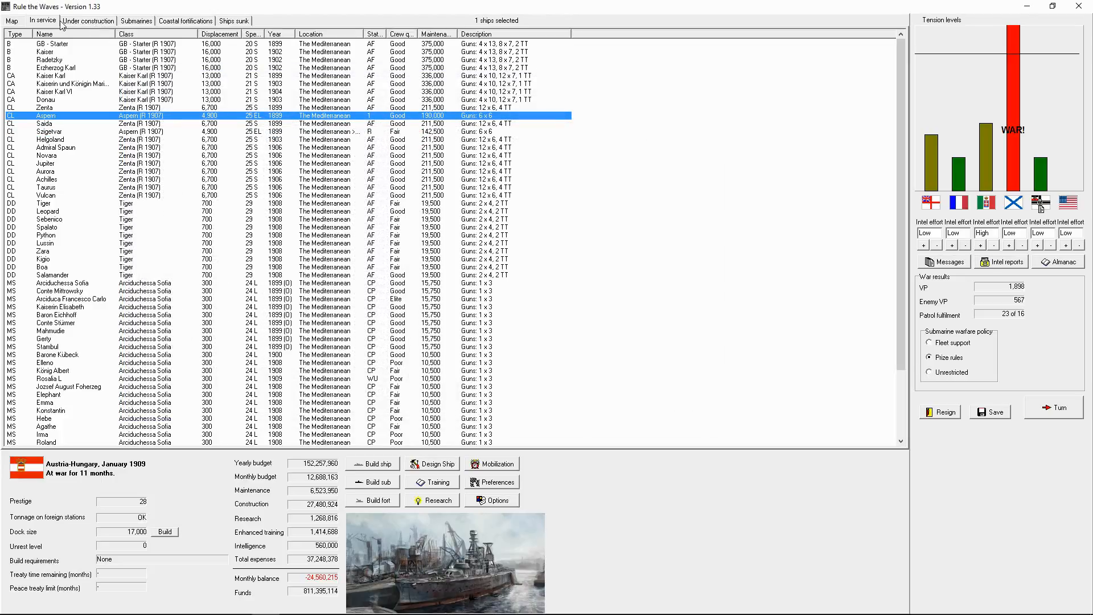
click(12, 20)
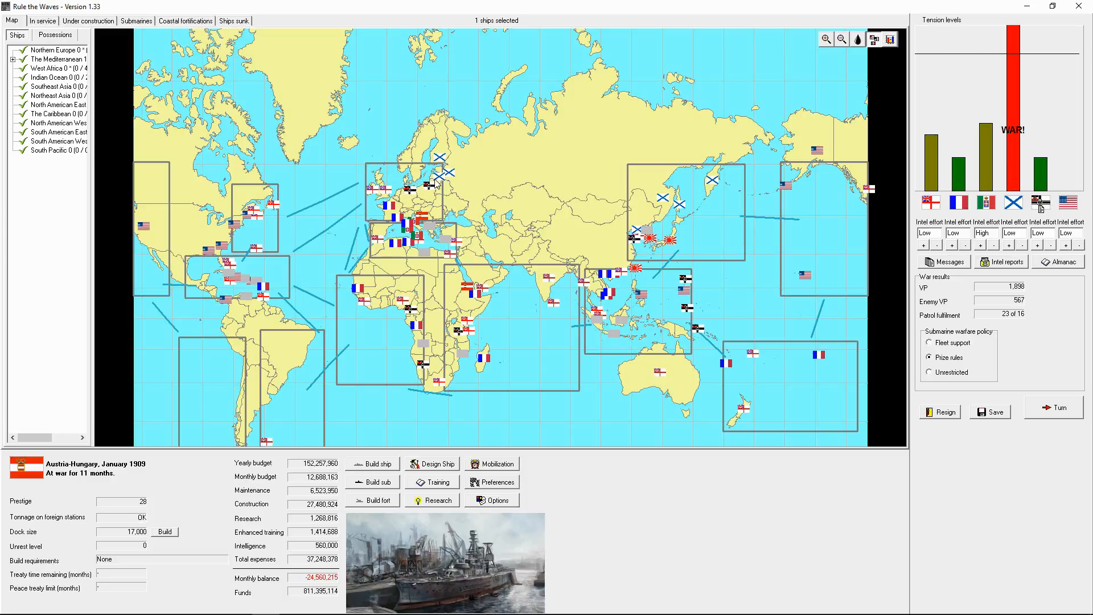
mouse_move(677, 236)
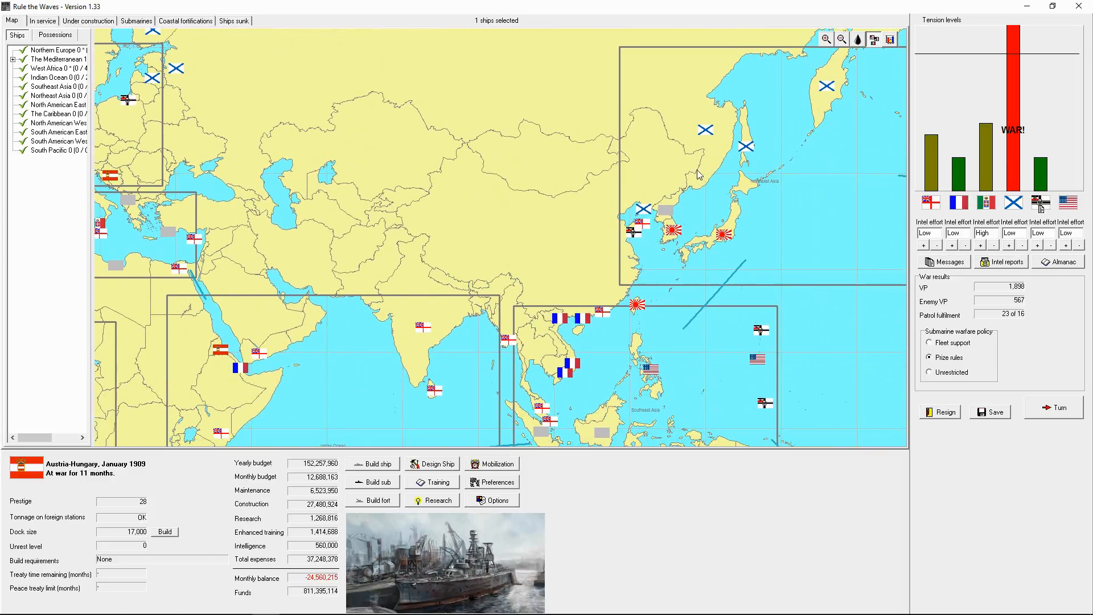
Return from the world map to the in-service ship list.
click(42, 20)
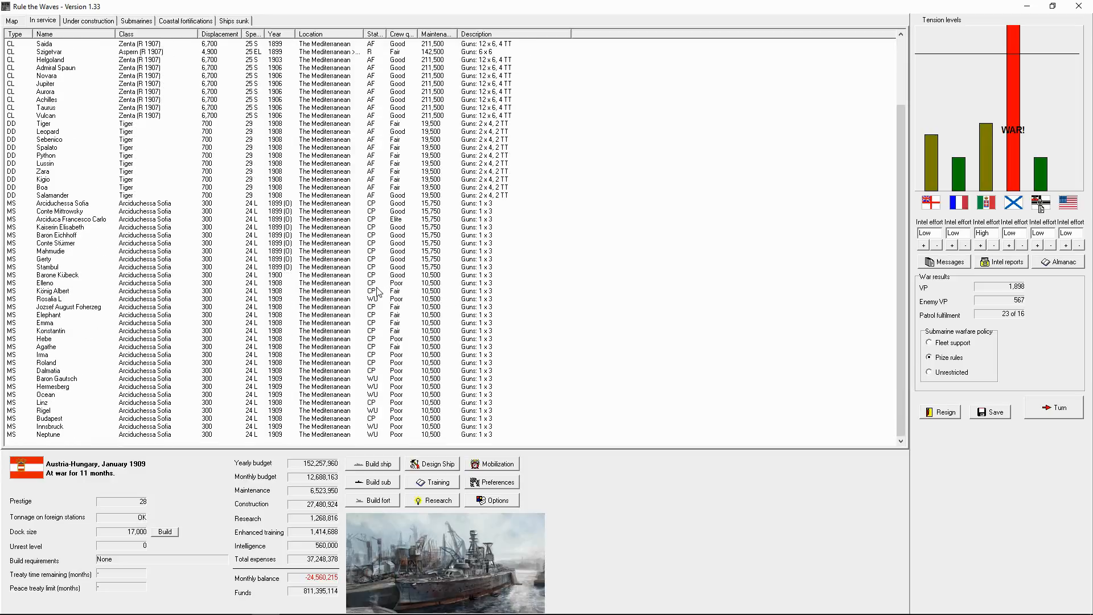
Put the working-up minesweepers on coastal patrol and select the ten Arciduchessa Sofia minesweepers for orders.
click(45, 300)
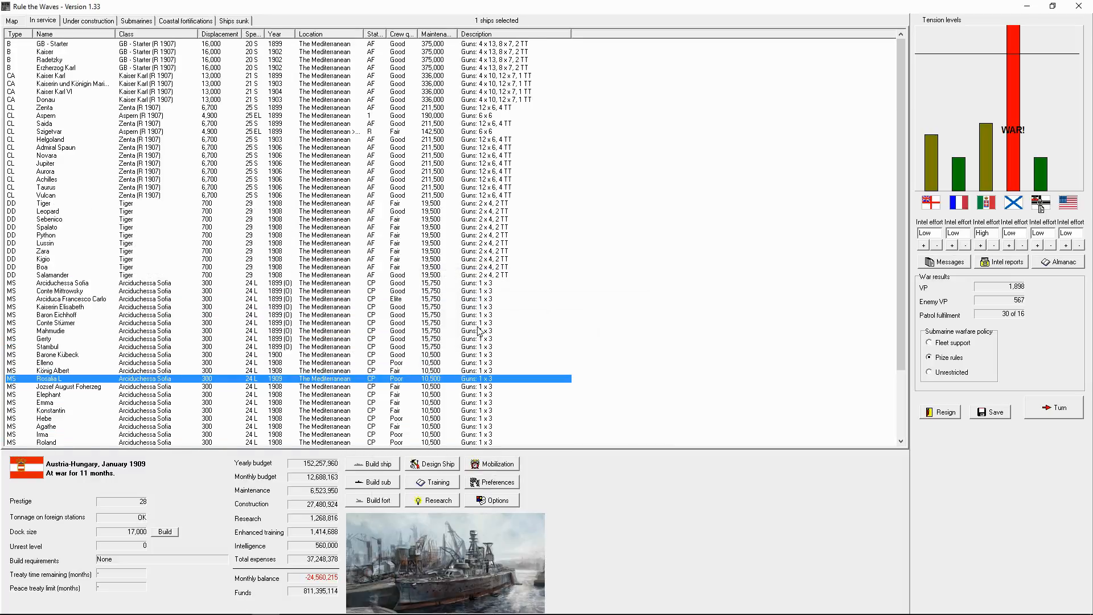
scroll(down, 3)
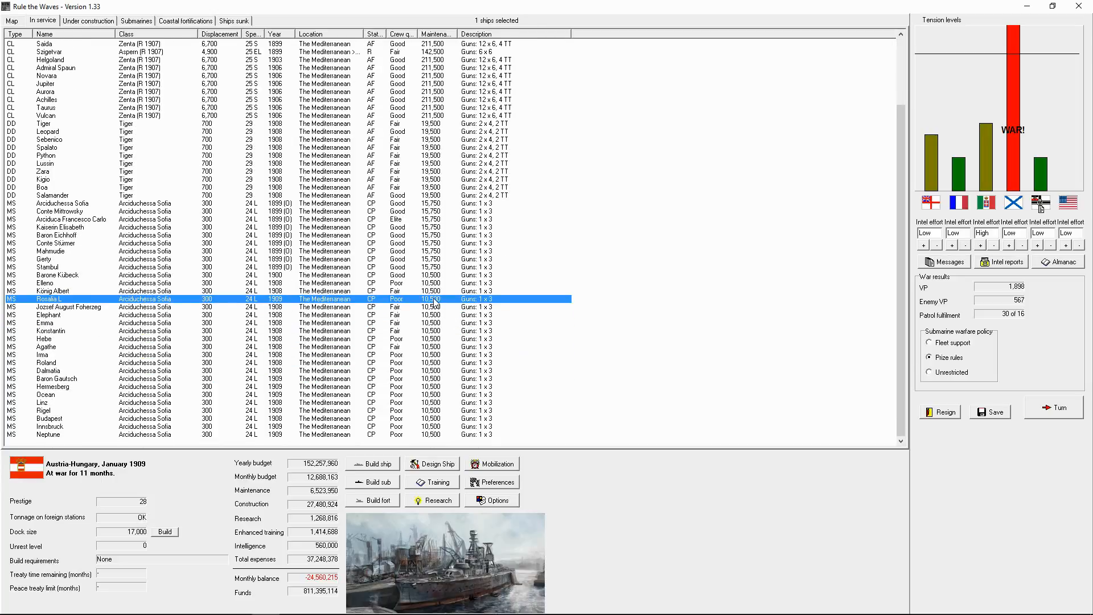
click(63, 203)
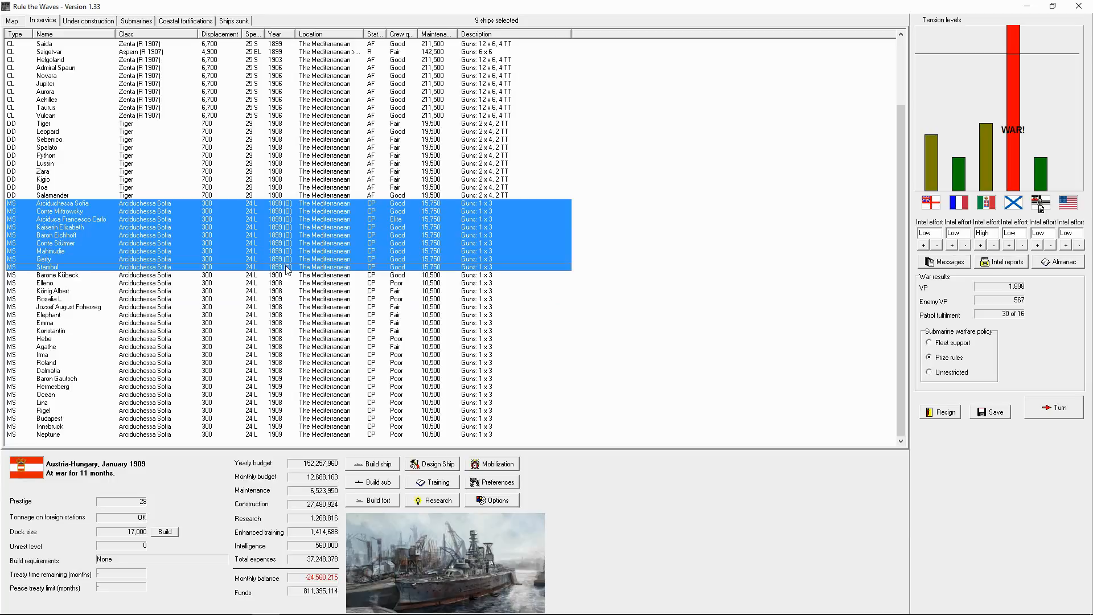
click(58, 275)
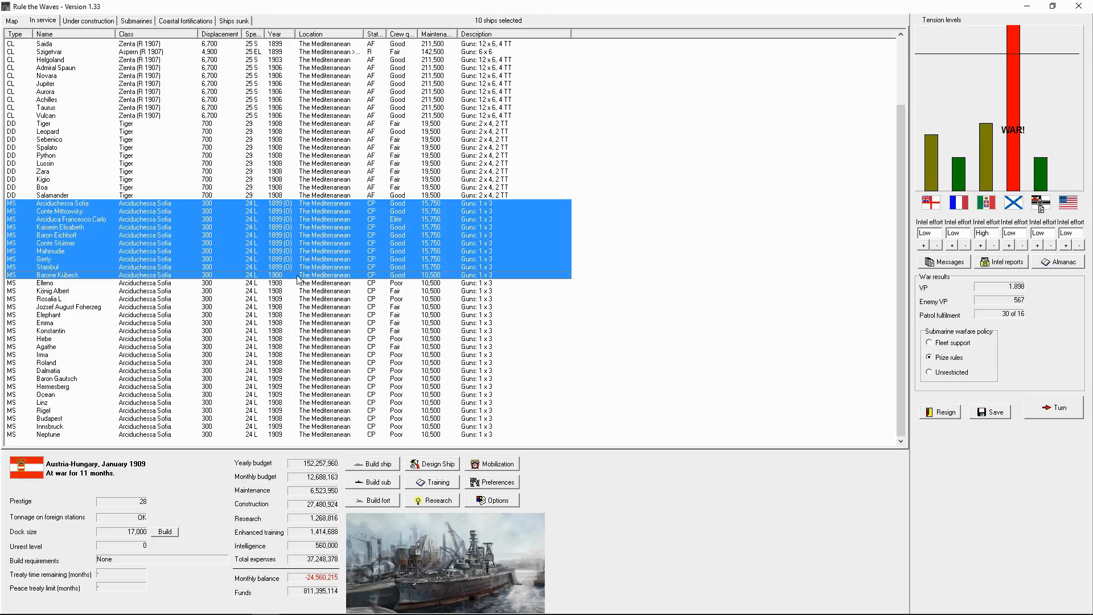
mouse_move(312, 272)
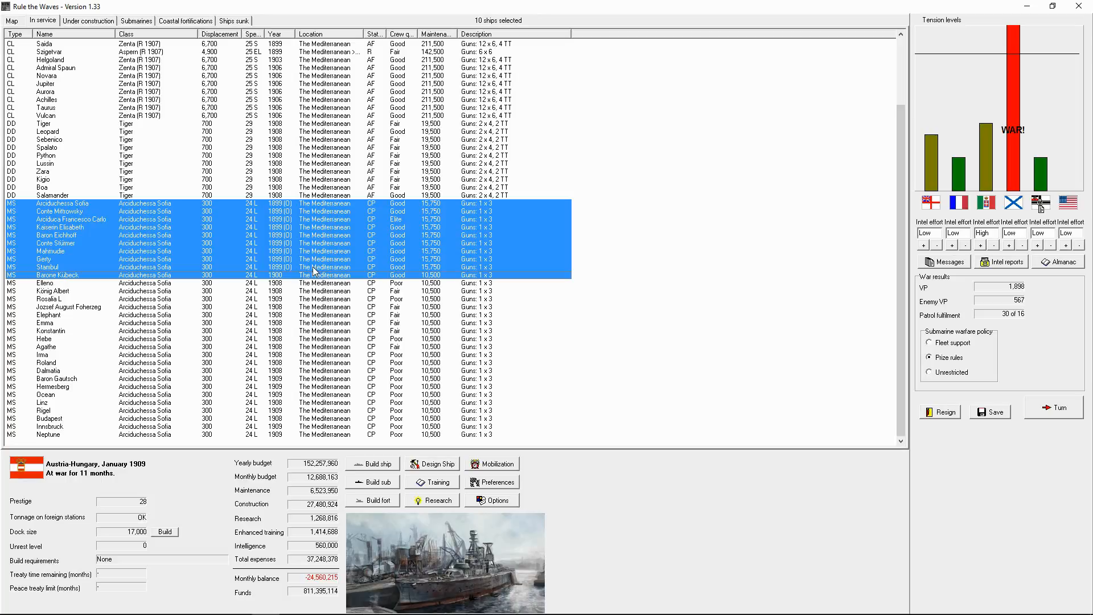
right_click(314, 271)
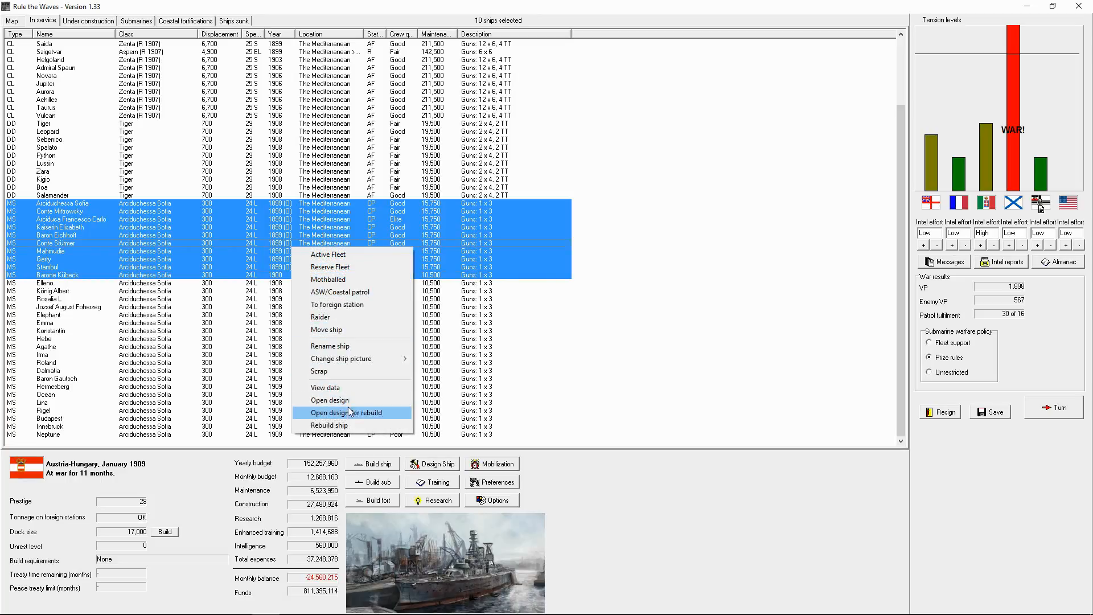
Open the minesweeper design for rebuild and raise rounds per gun to 250, keeping coal fuel.
click(346, 412)
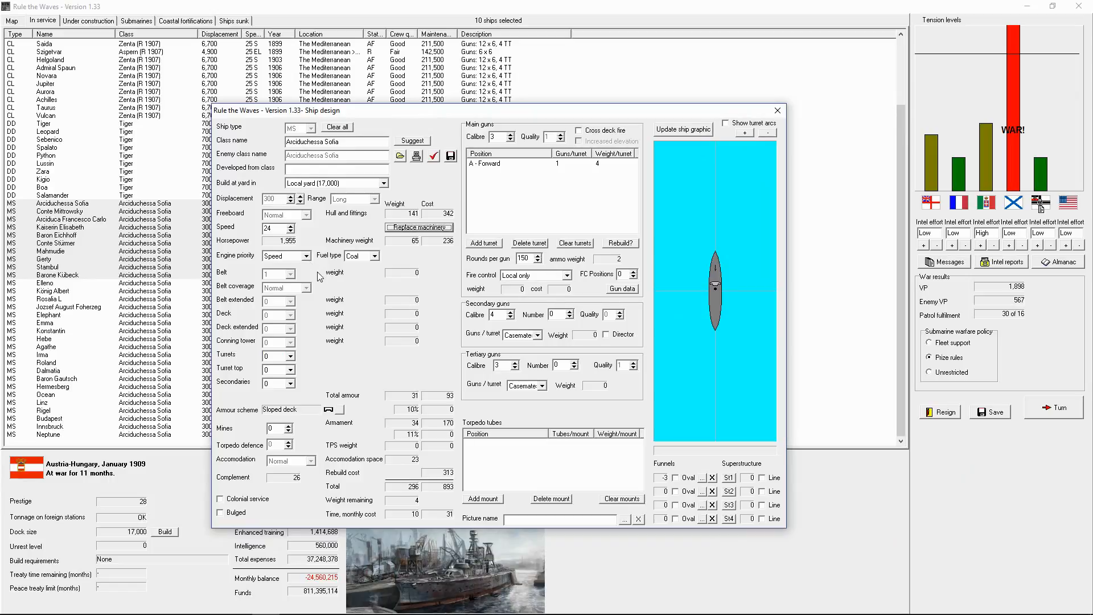
mouse_move(328, 314)
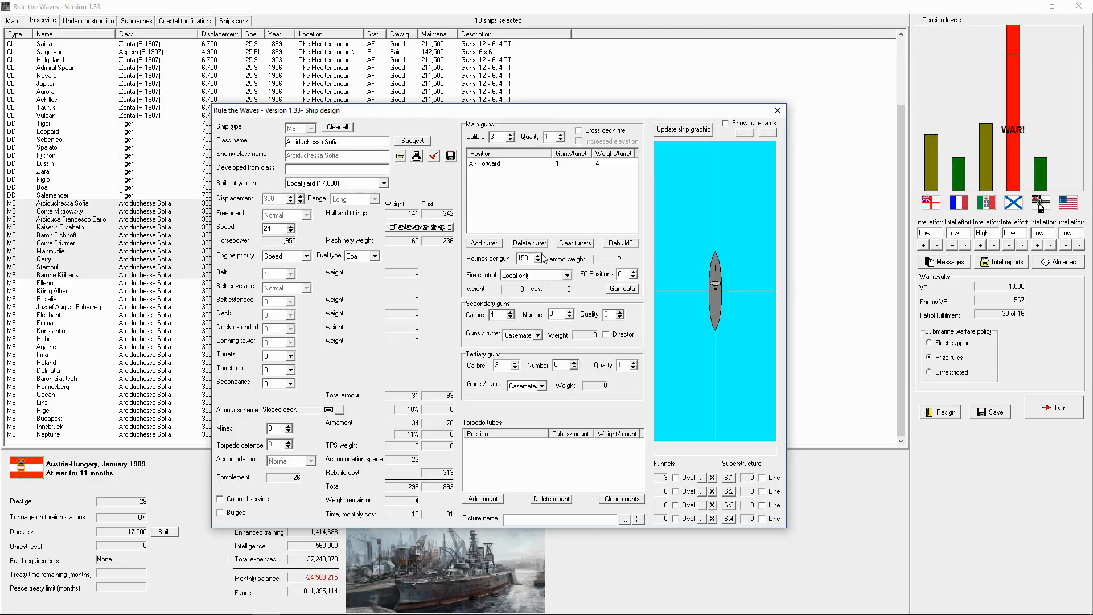
click(539, 255)
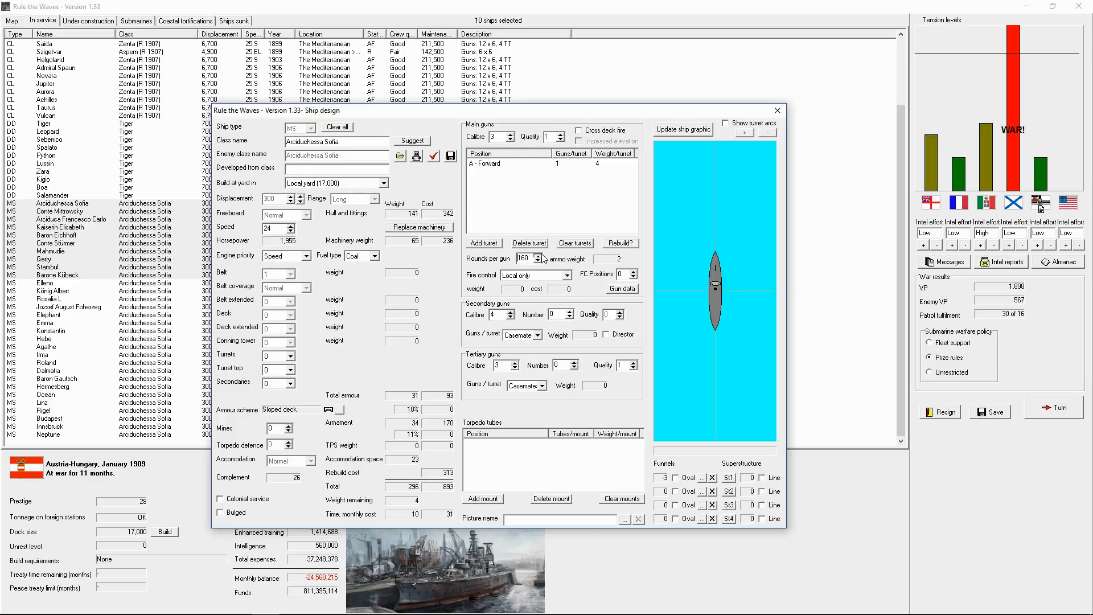
click(540, 256)
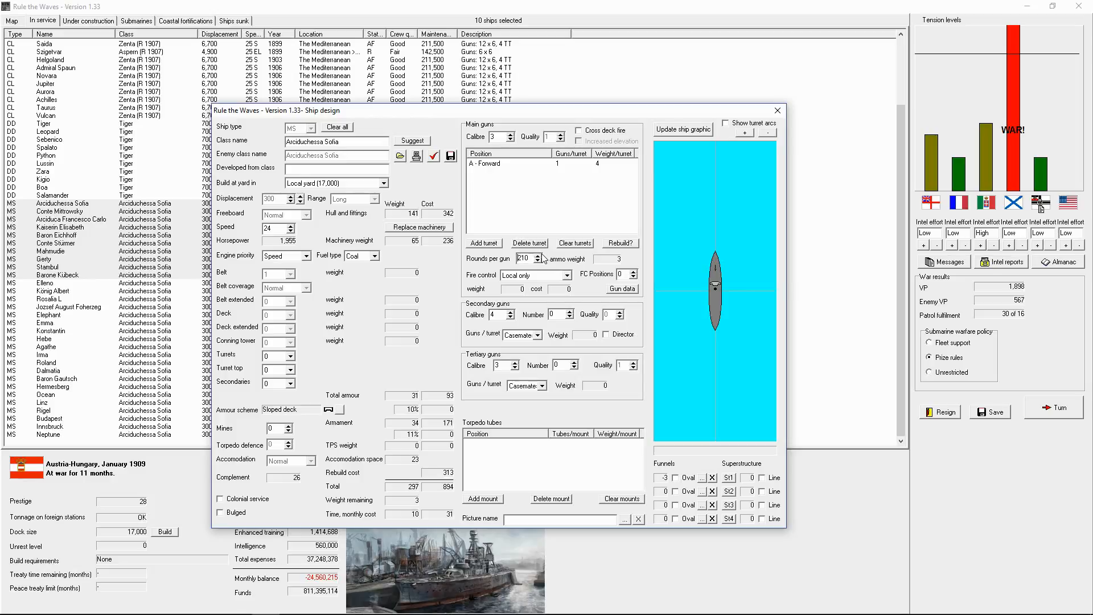
click(539, 254)
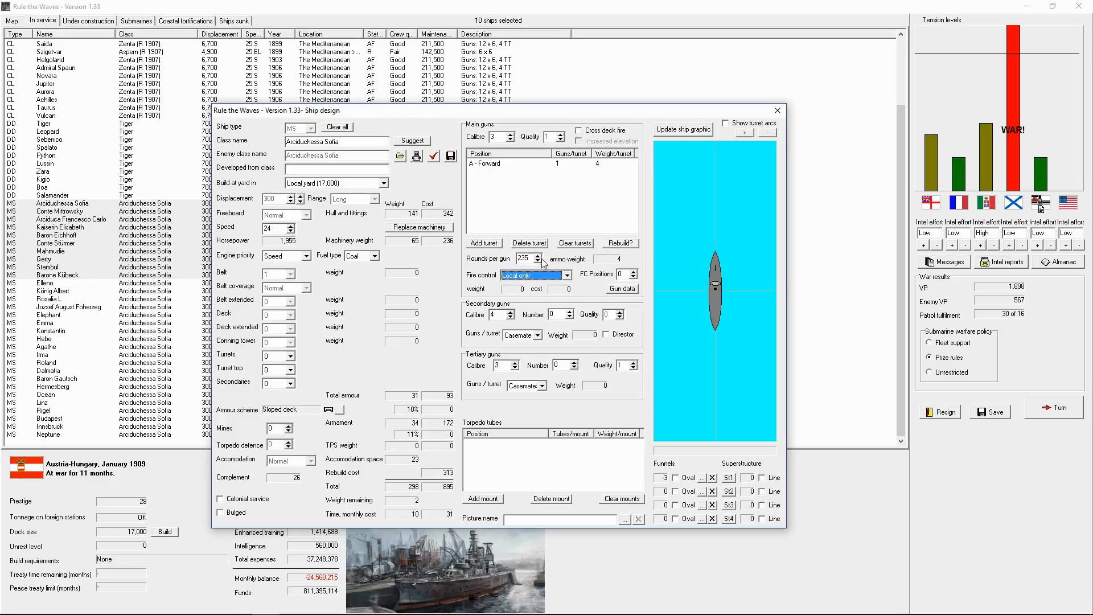
click(528, 255)
text(250)
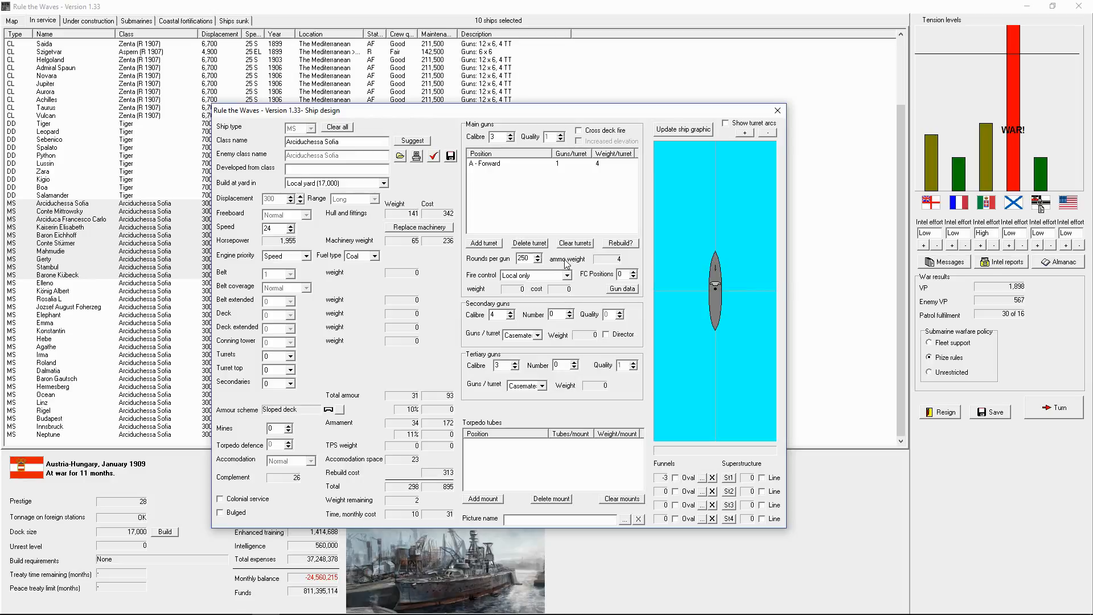
mouse_move(356, 253)
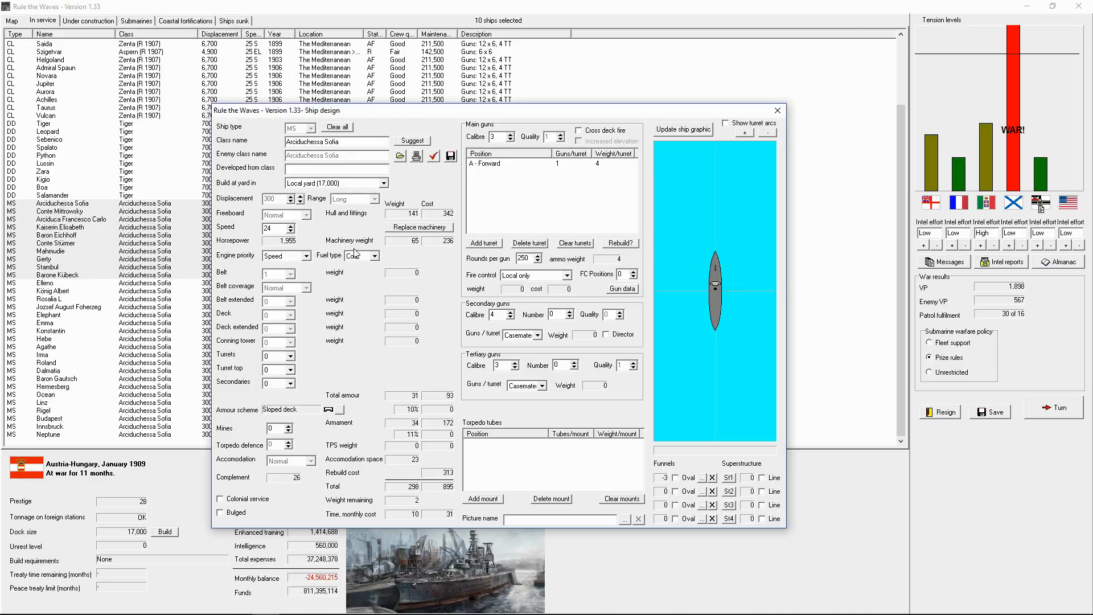
click(373, 256)
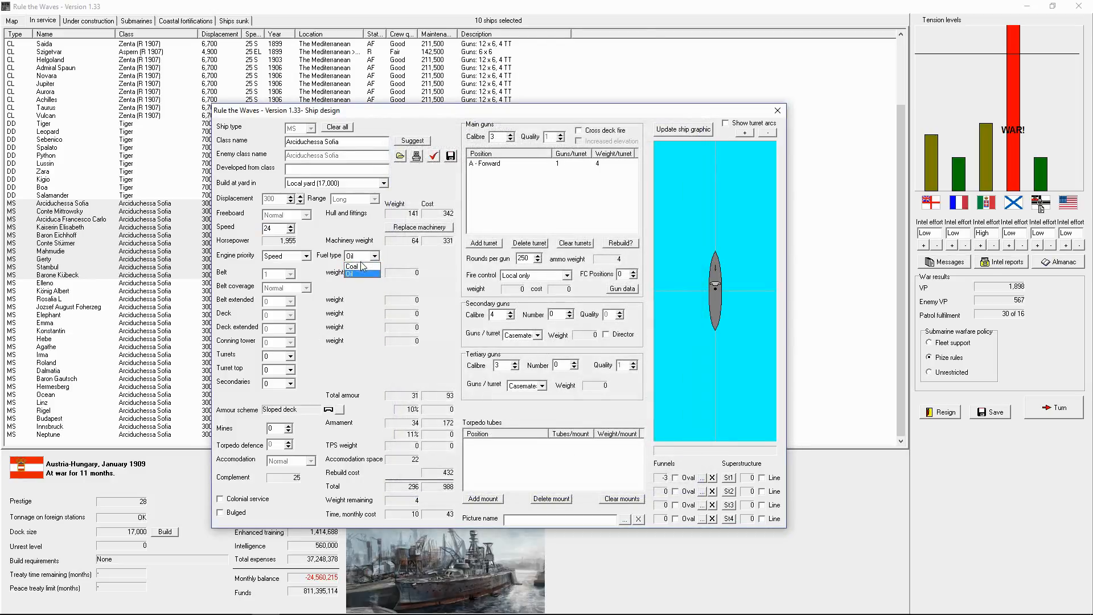
click(352, 267)
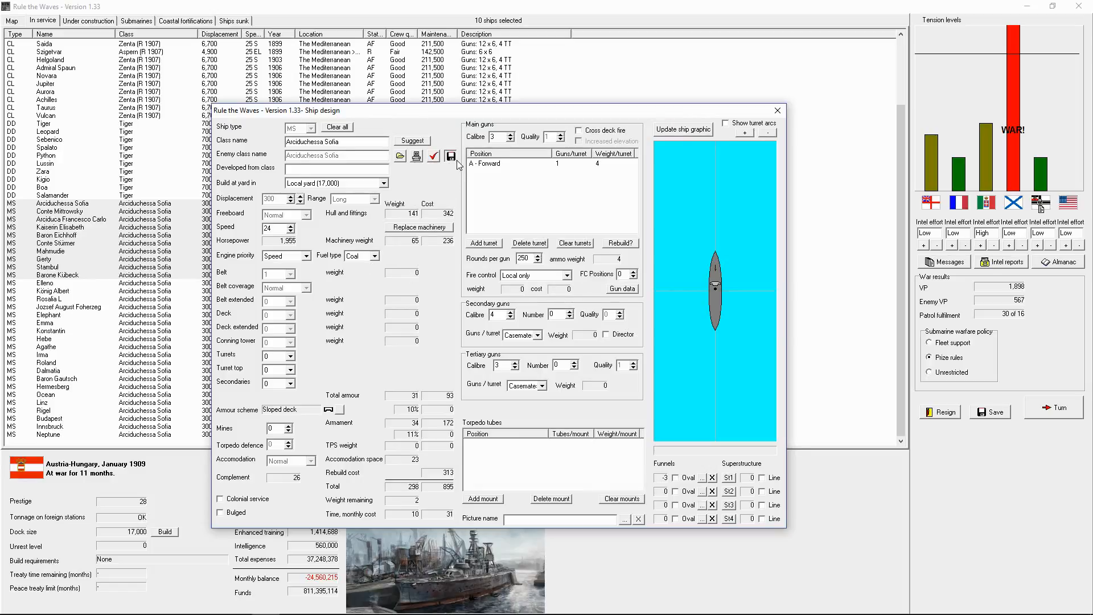
Save the Arciduchessa Sofia (R 1909) design and take the ten ships in hand for rebuild.
click(451, 156)
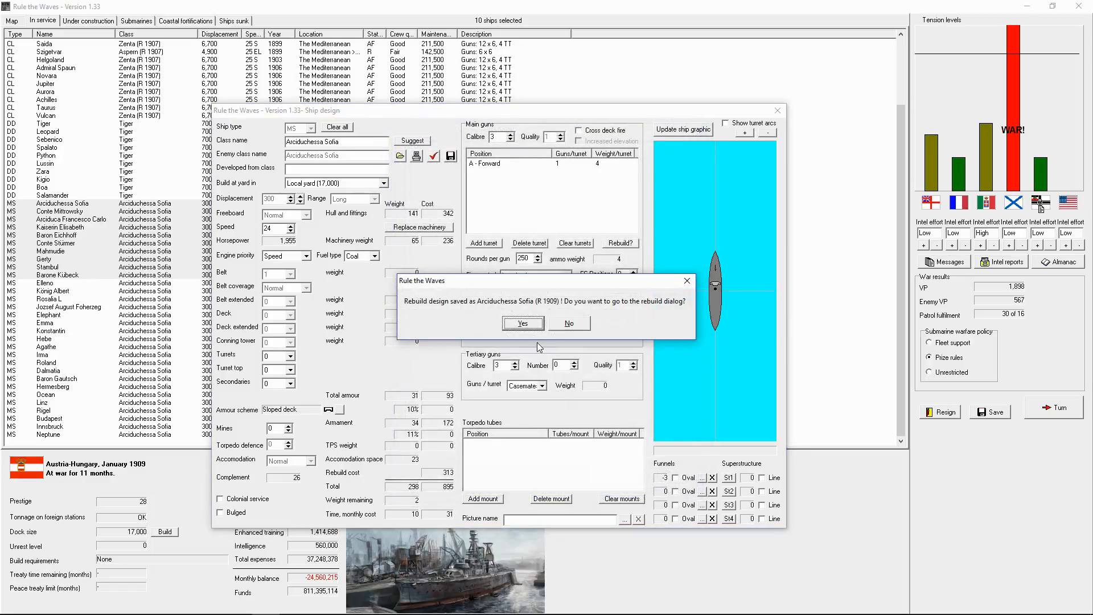
click(523, 322)
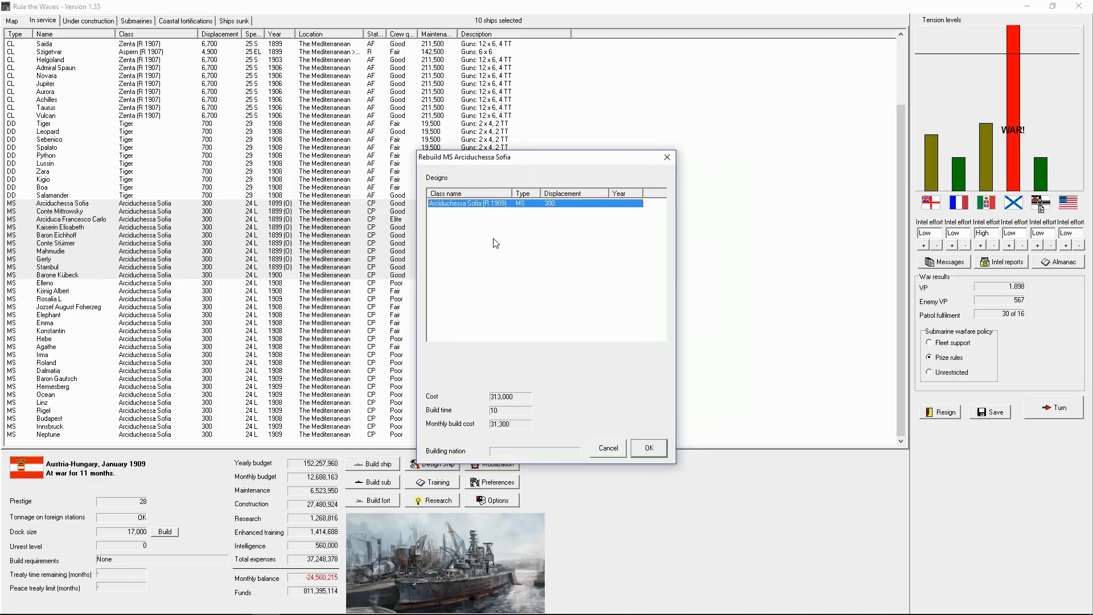
click(646, 447)
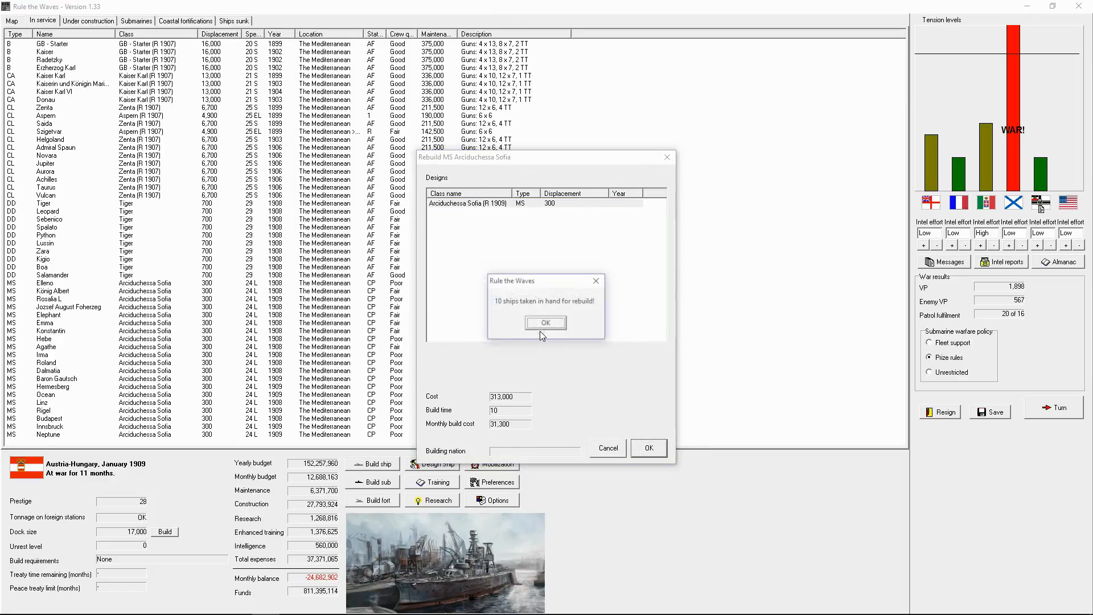
click(546, 322)
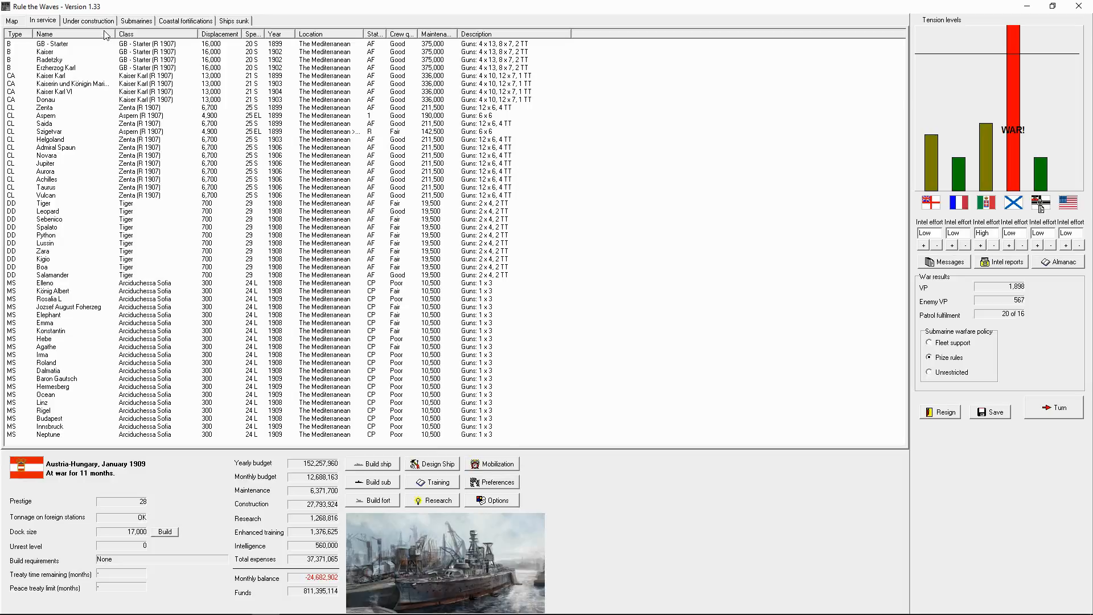
Compare the under-construction list with the in-service fleet, ending on the in-service list.
click(88, 21)
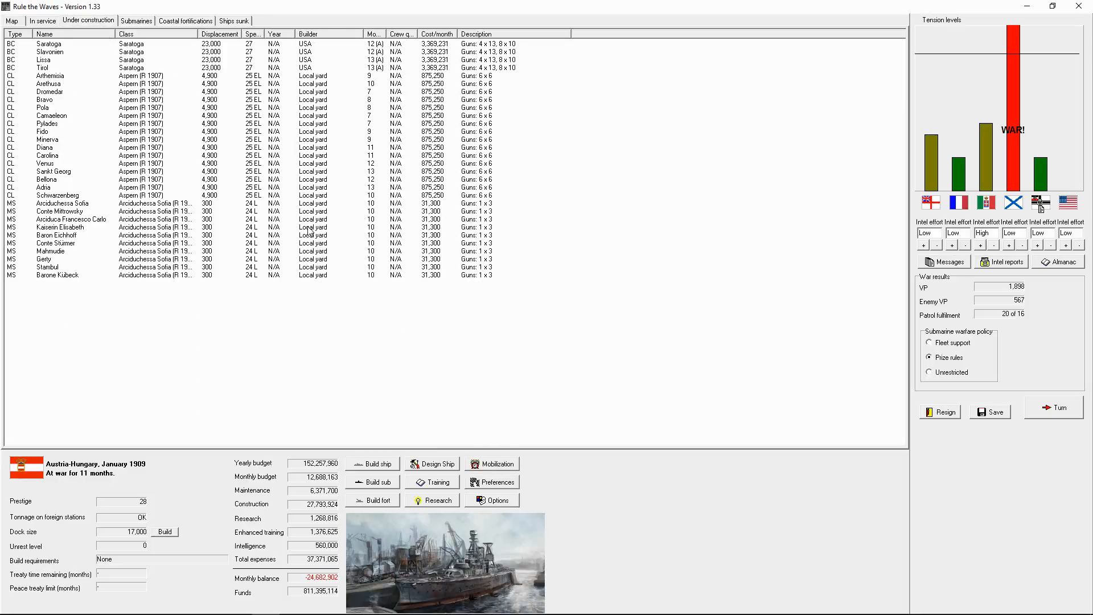
click(42, 20)
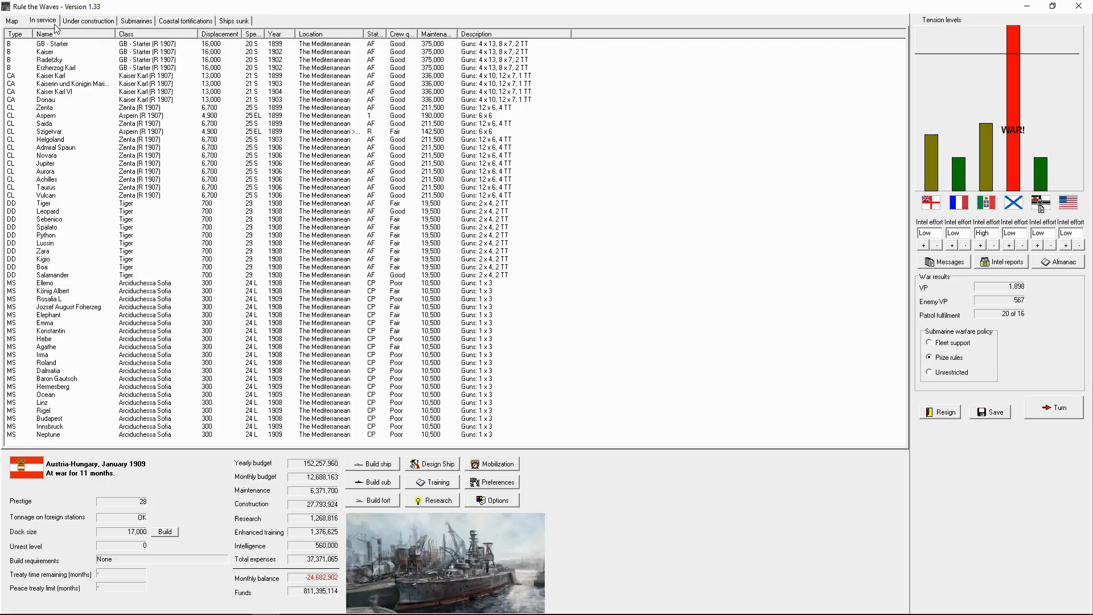
click(88, 20)
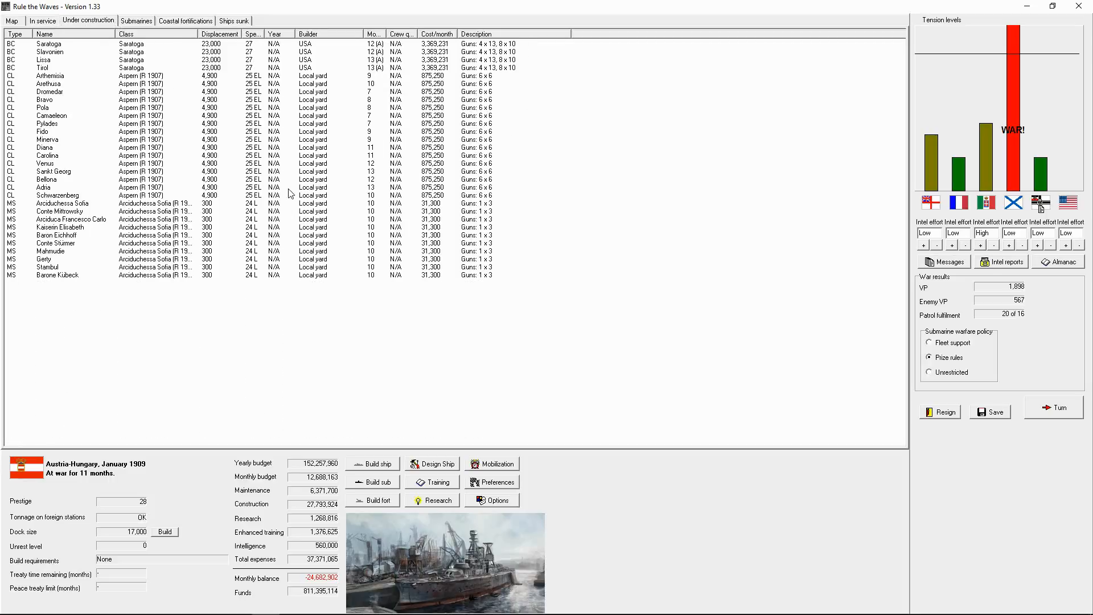
mouse_move(341, 244)
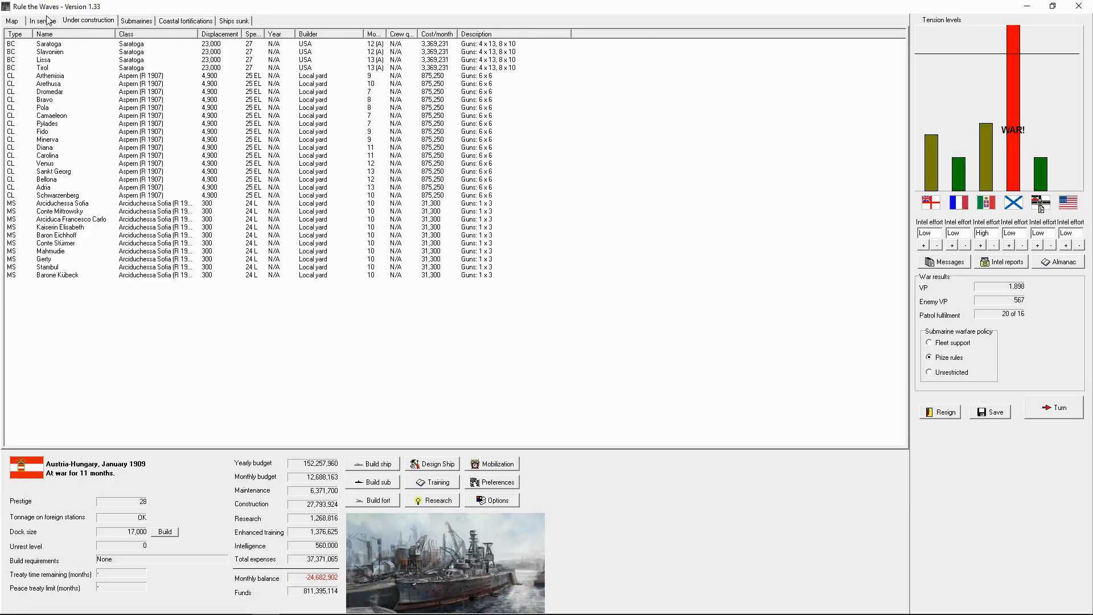
click(41, 21)
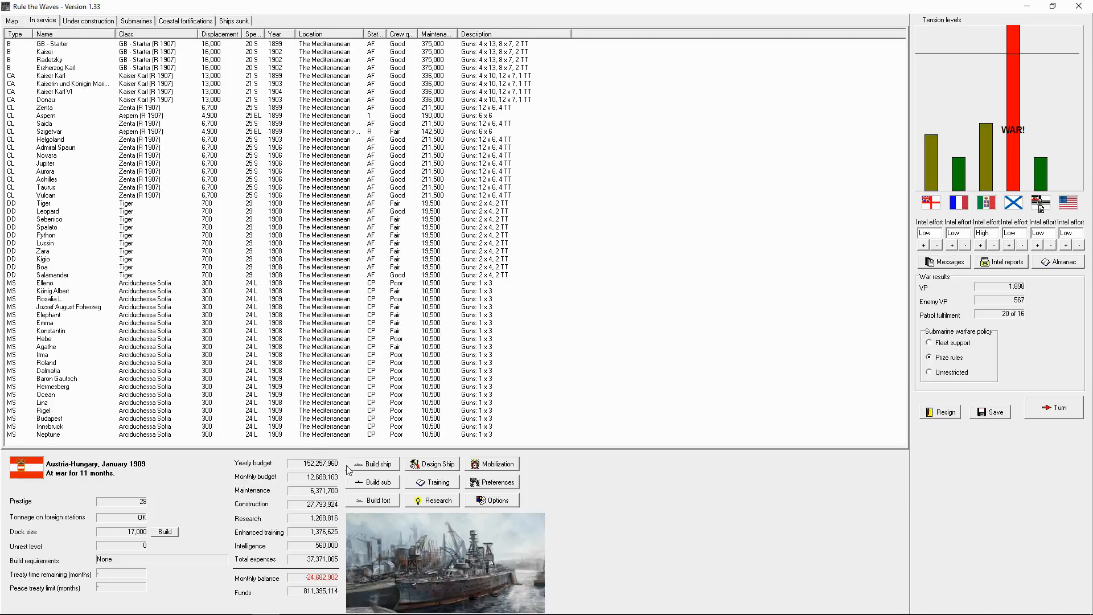
Order ten more coastal submarines, U 31 to U 40.
click(374, 464)
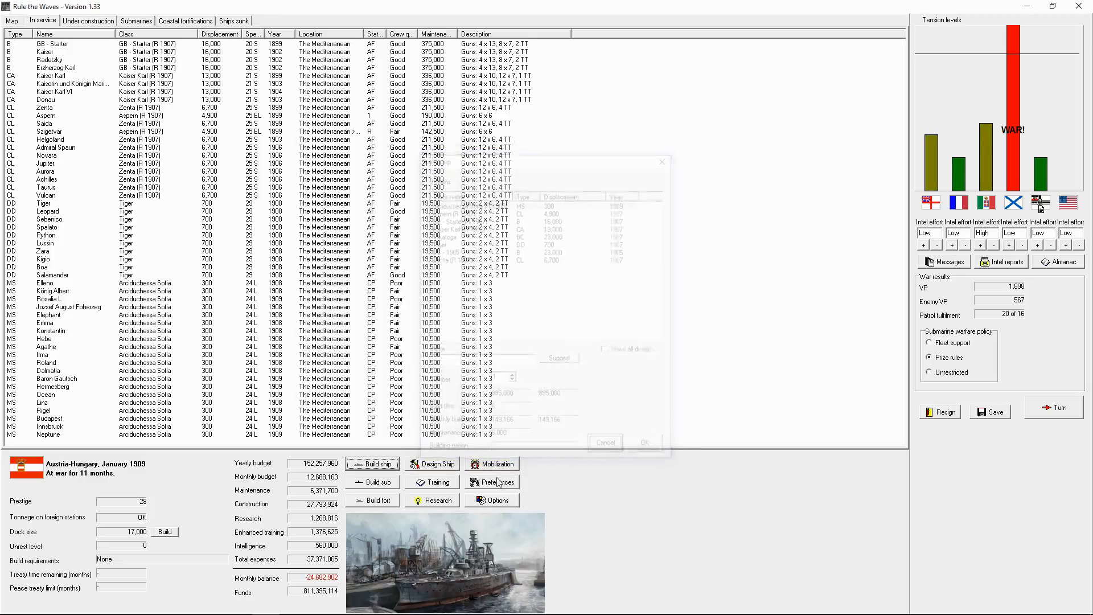
click(377, 481)
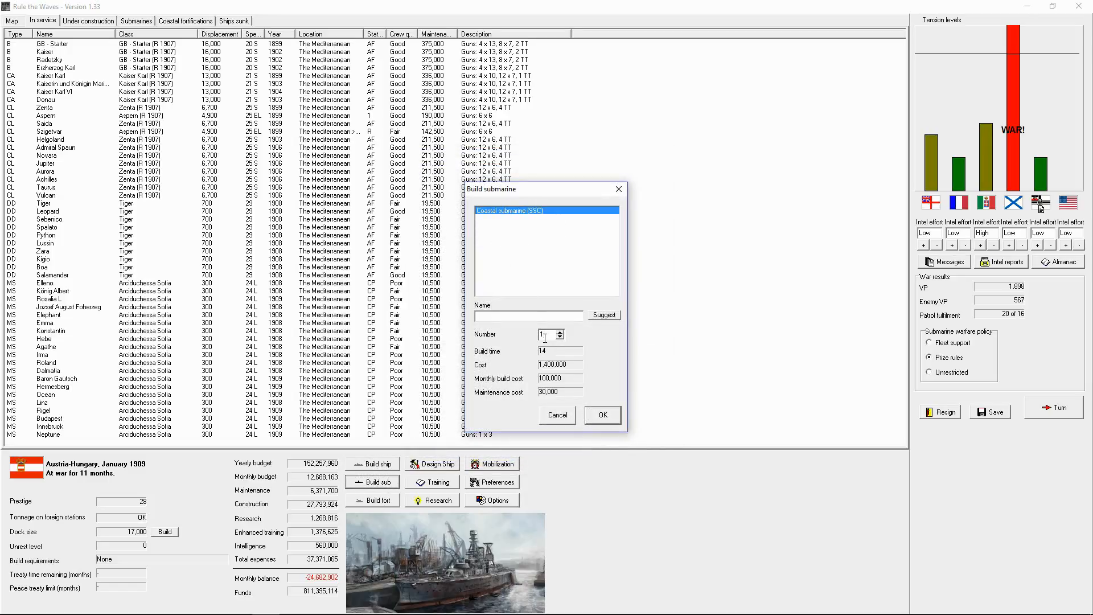
click(602, 414)
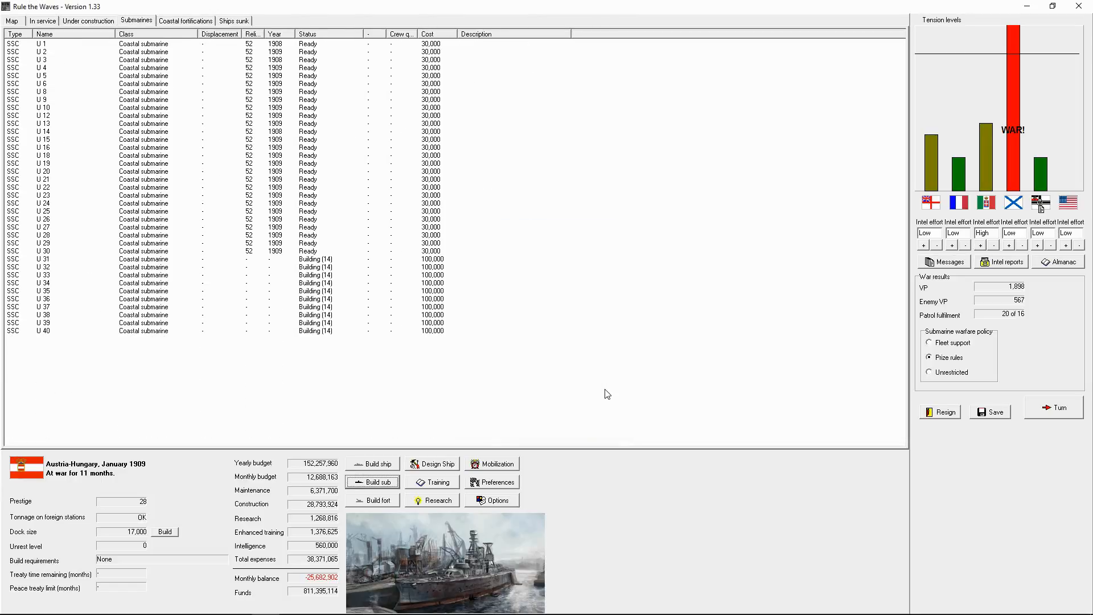
mouse_move(263, 203)
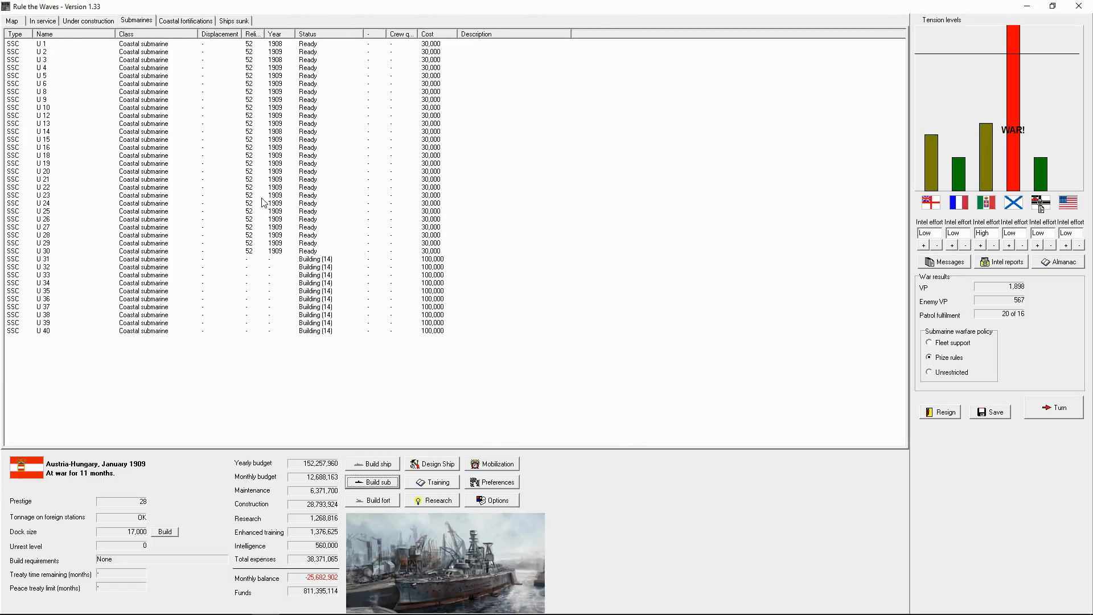
Review the building Aspern-class cruisers under construction and return to the in-service list.
click(88, 20)
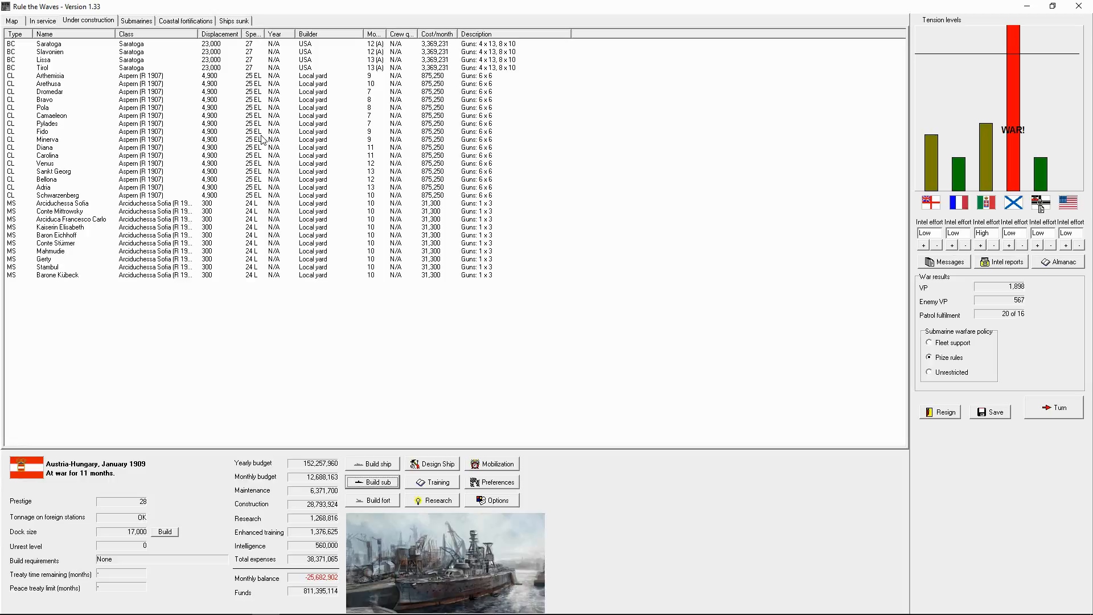
mouse_move(241, 348)
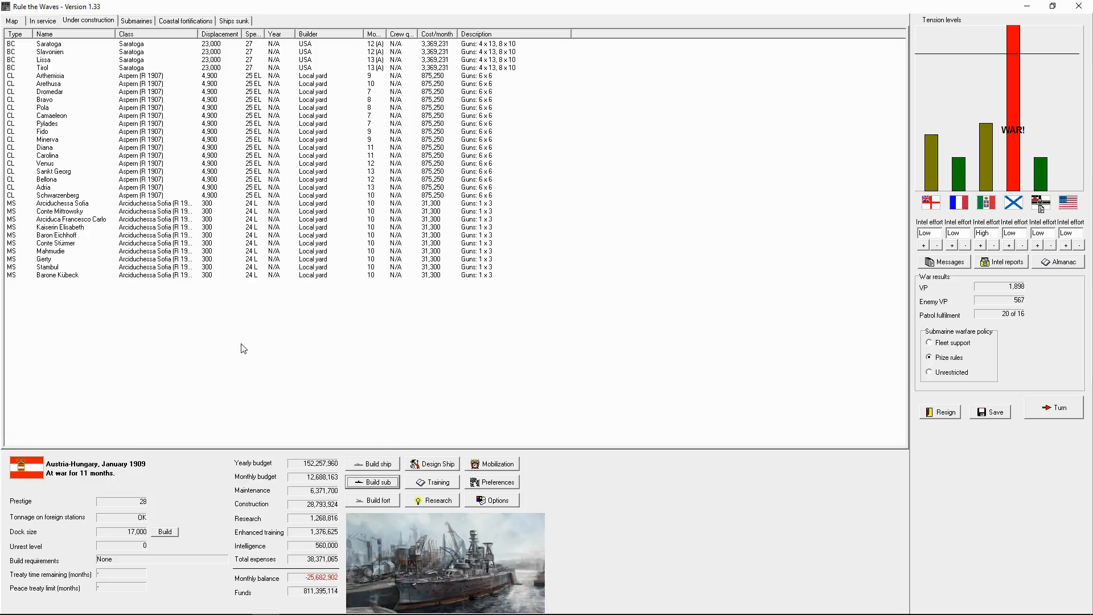
mouse_move(242, 349)
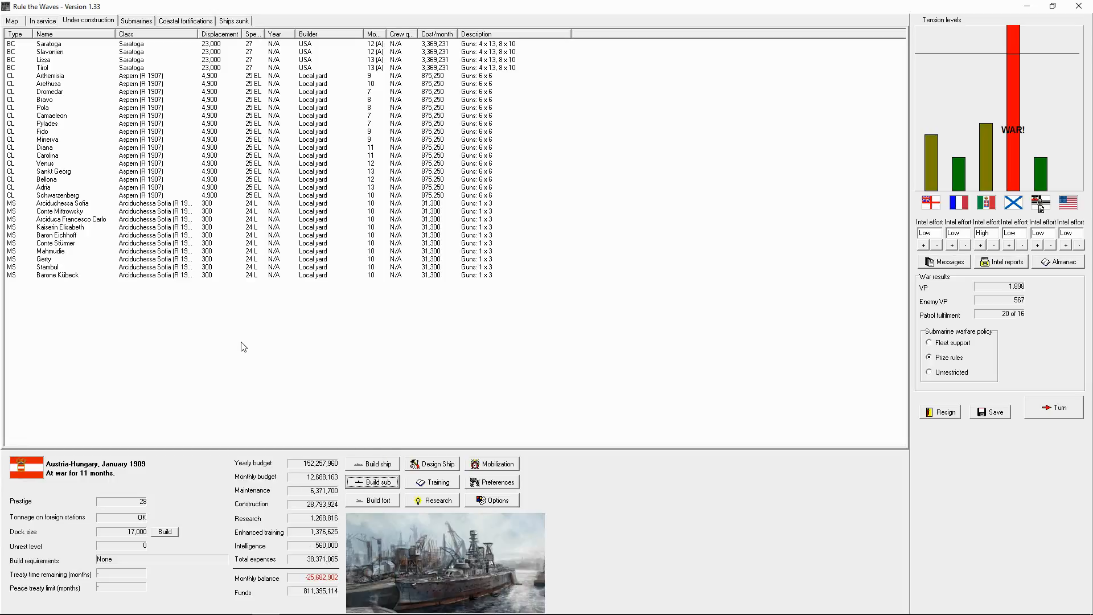
mouse_move(310, 554)
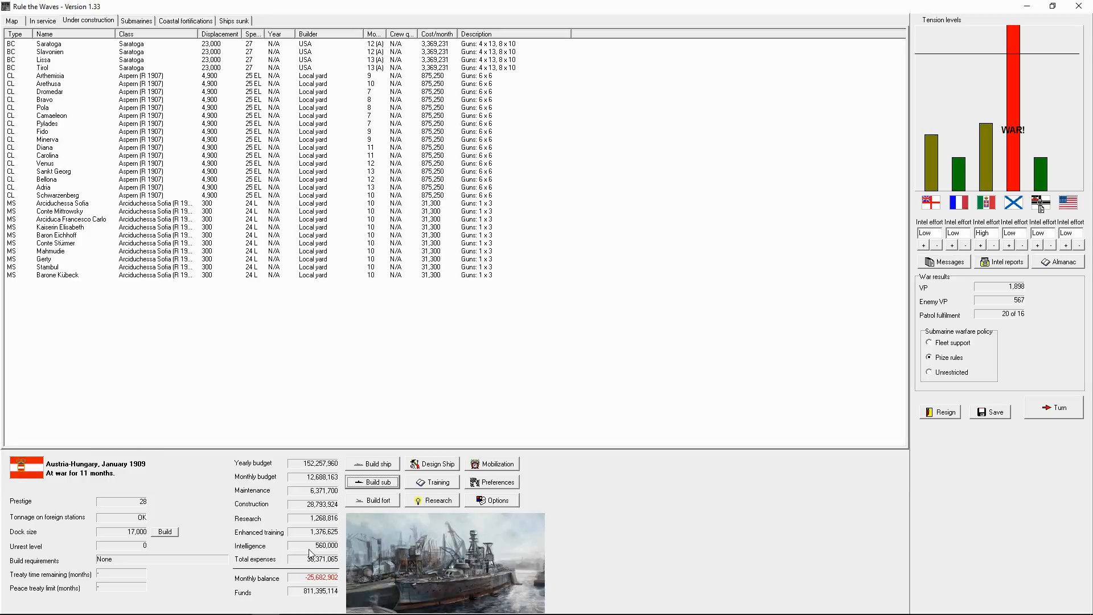
mouse_move(229, 363)
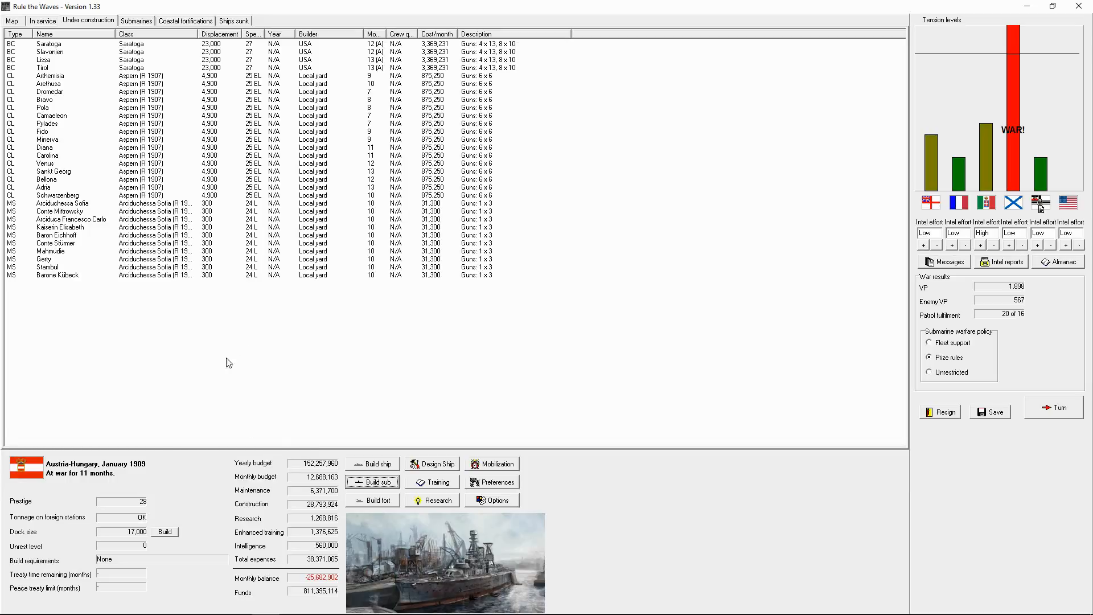
mouse_move(316, 179)
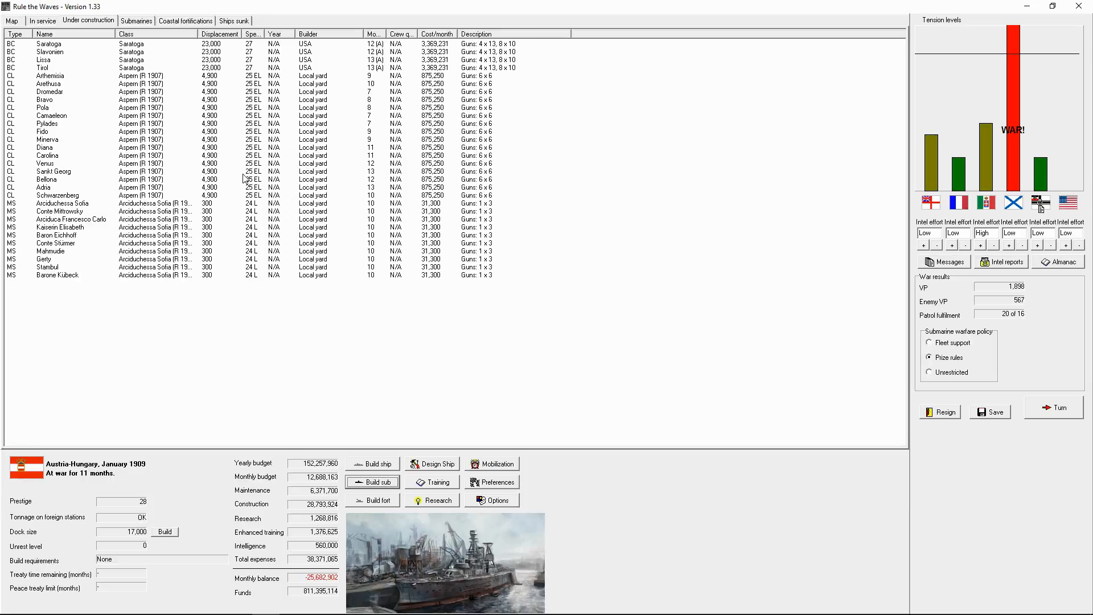
click(49, 75)
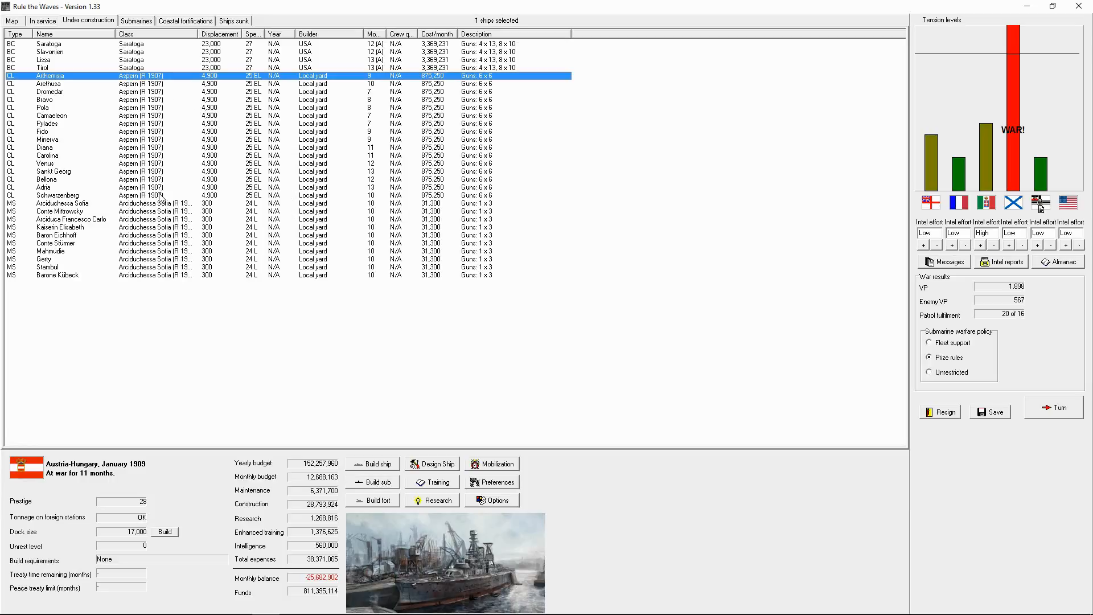
click(56, 195)
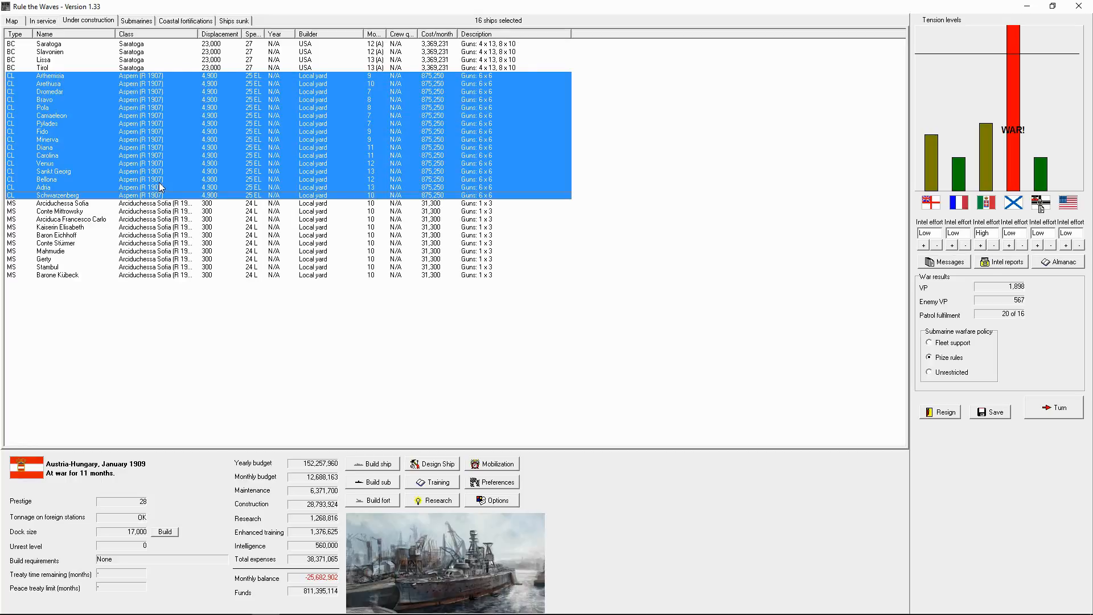
click(69, 107)
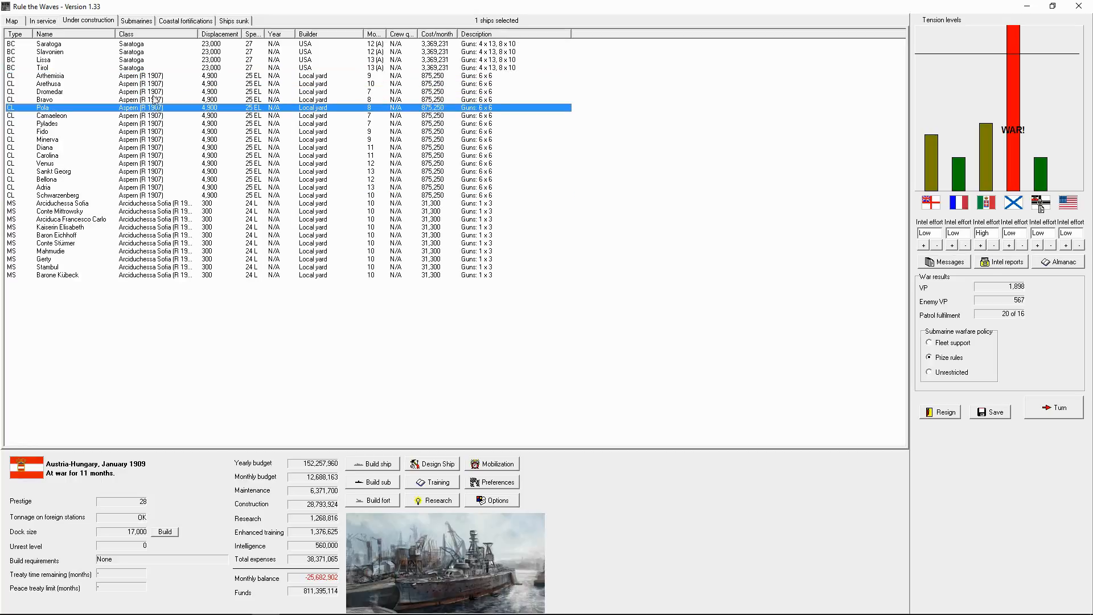
click(49, 92)
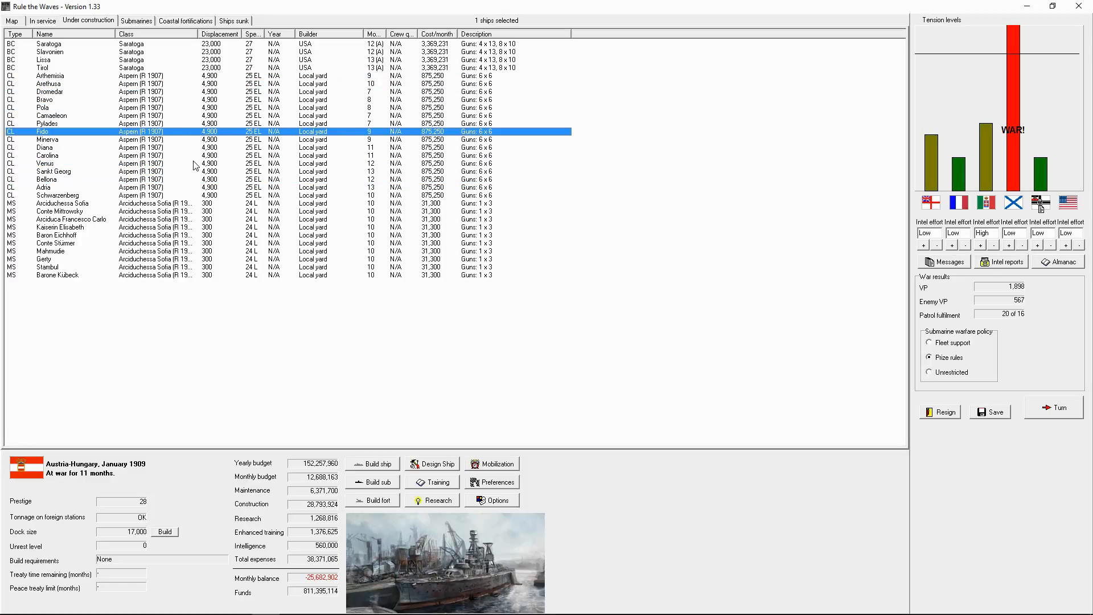
click(43, 20)
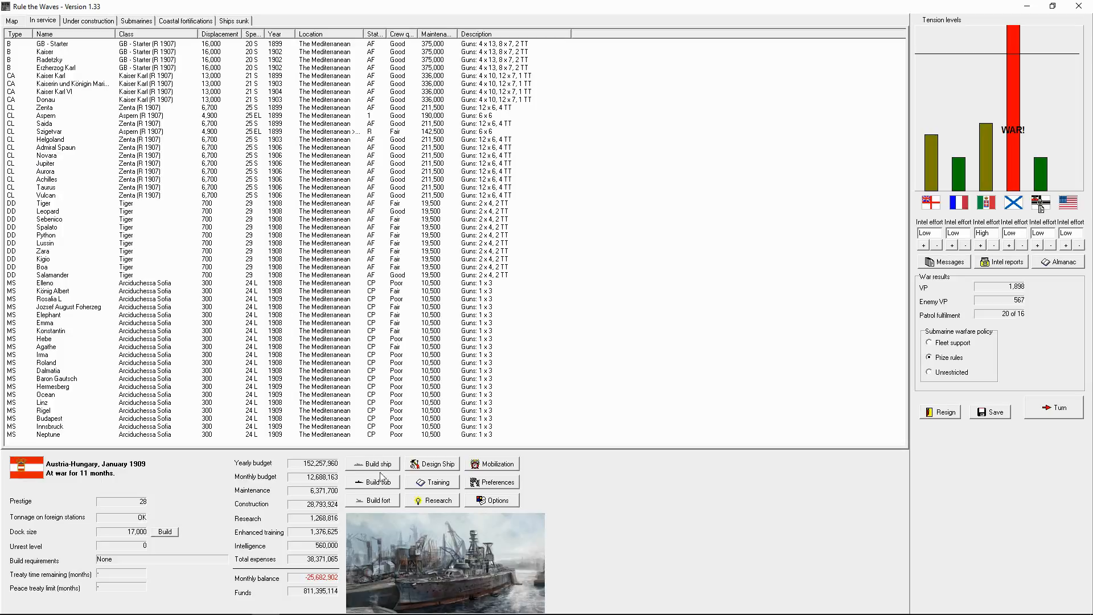
Order two more Aspern (R 1907) light cruisers, Frundsberg and Maros, and check the construction list.
click(375, 463)
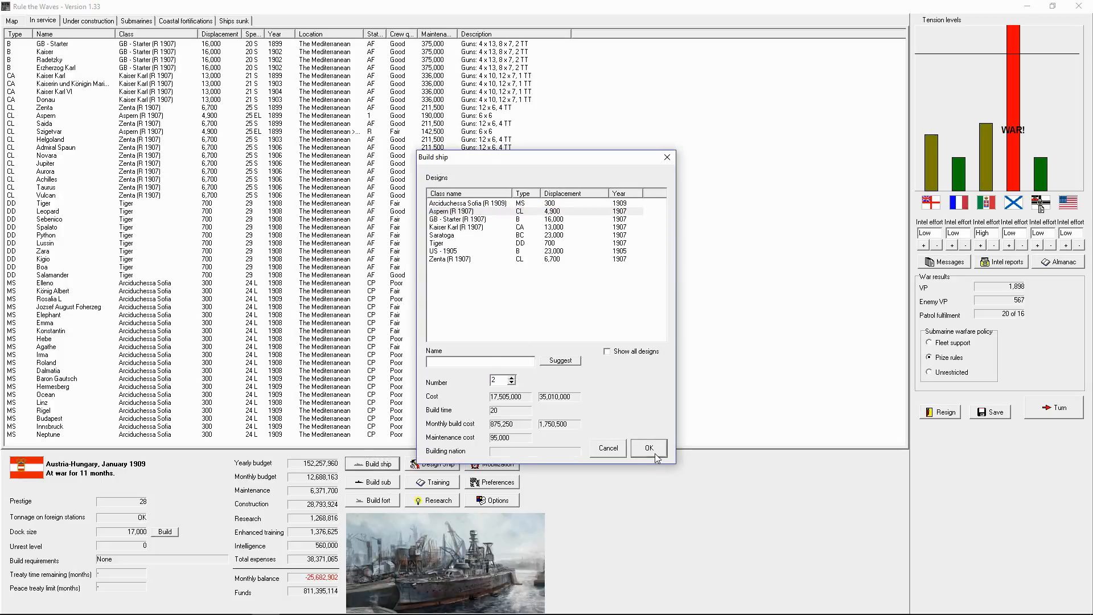
click(648, 448)
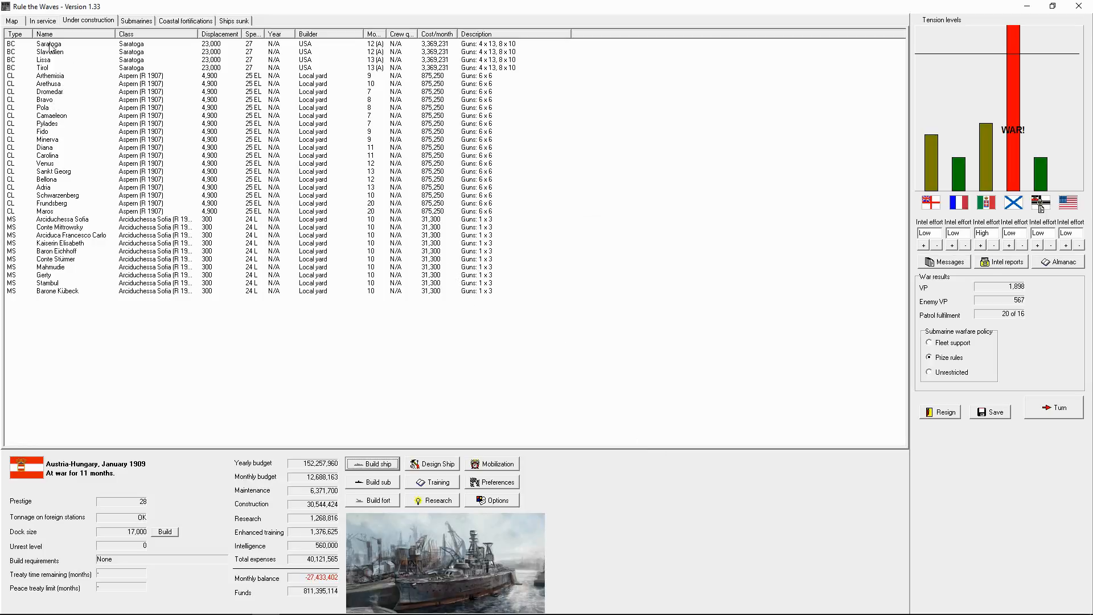
click(43, 20)
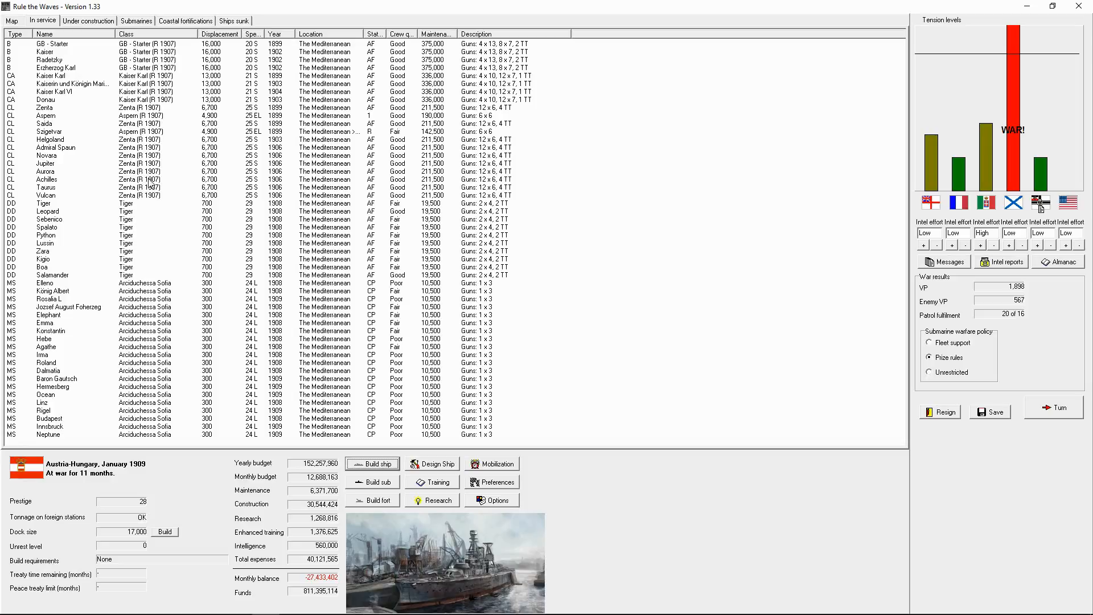
mouse_move(170, 152)
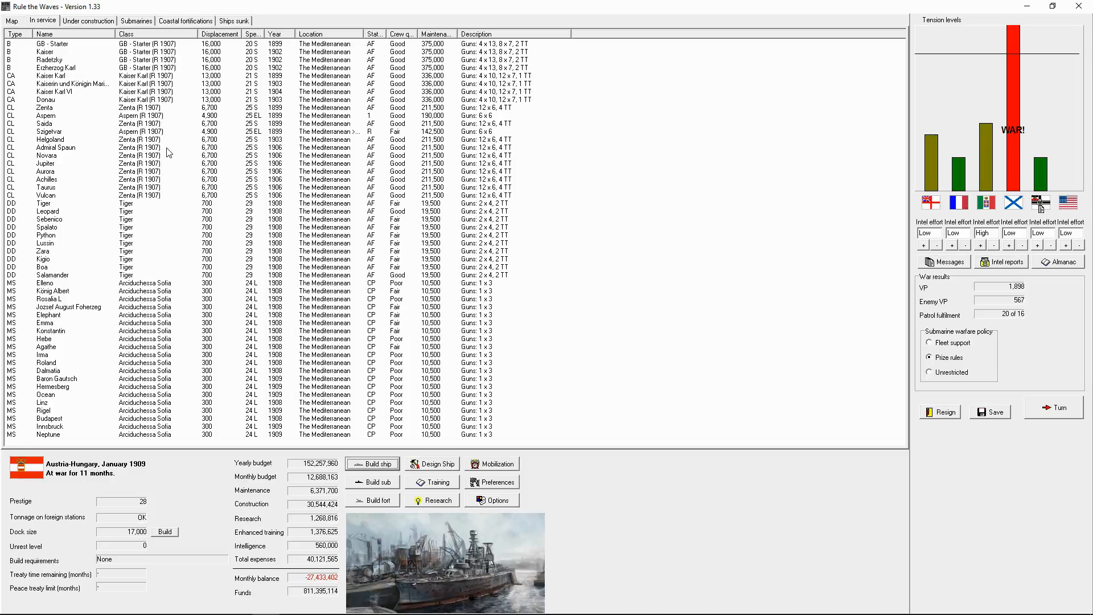
mouse_move(184, 165)
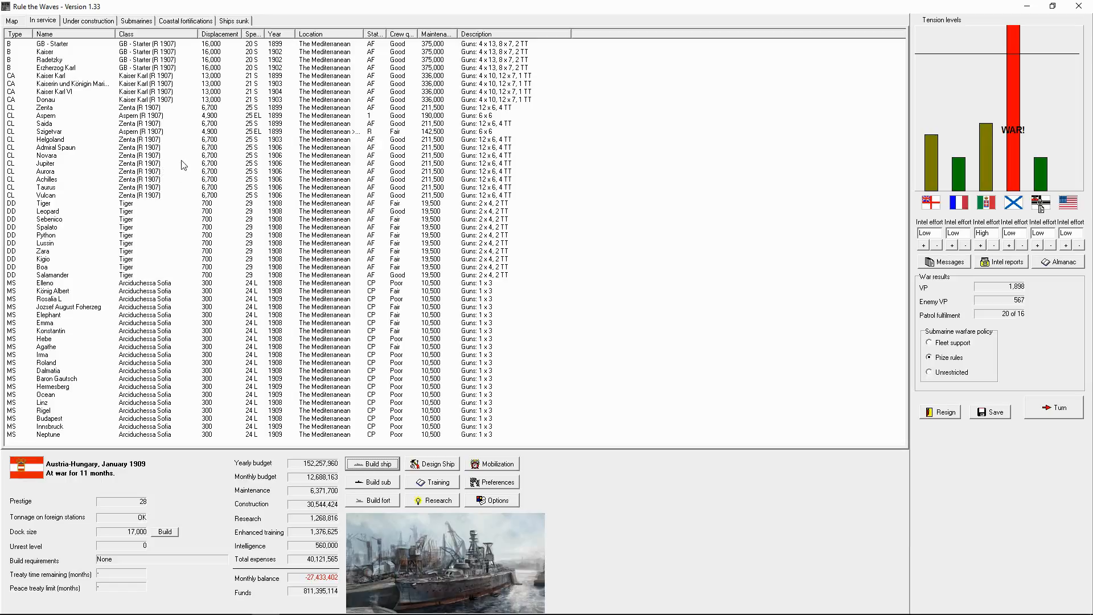
mouse_move(69, 32)
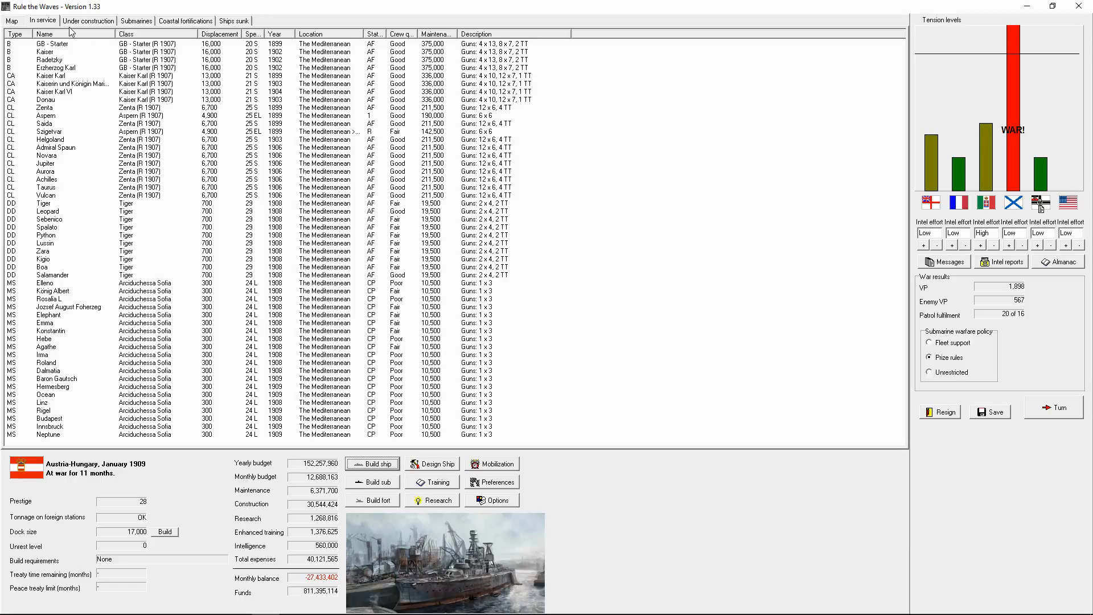
mouse_move(147, 151)
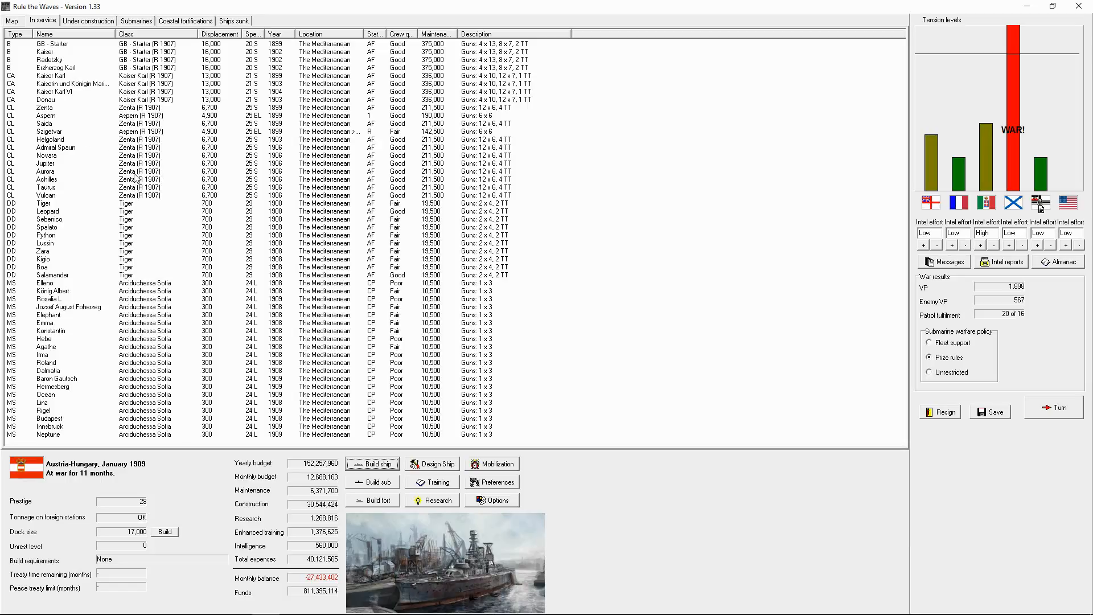
click(88, 21)
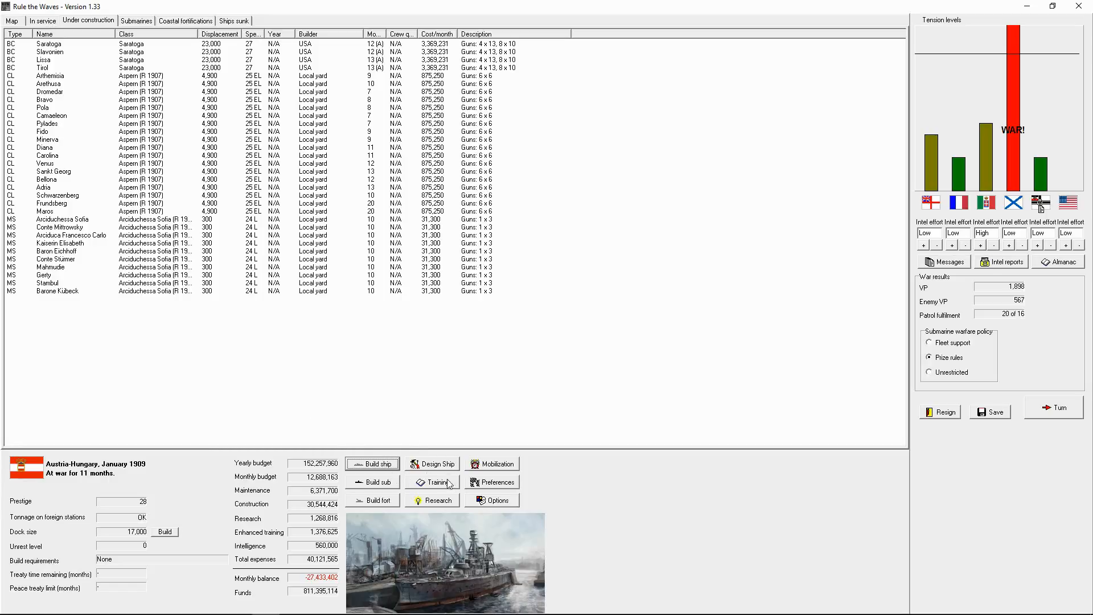
Review research details for AP projectiles, torpedoes and Fleet tactics.
click(436, 500)
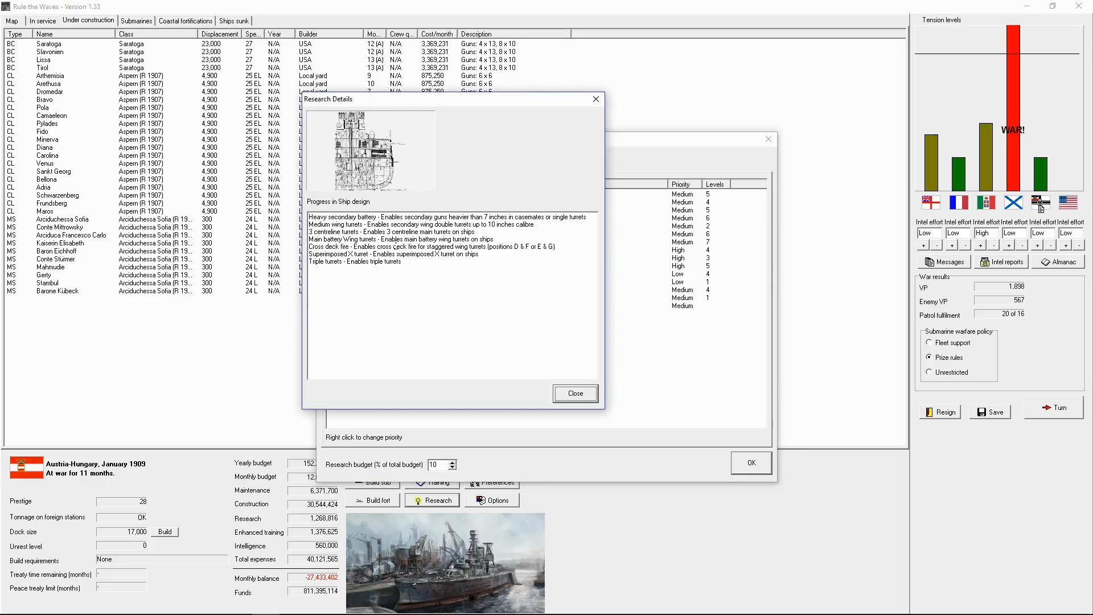
mouse_move(418, 282)
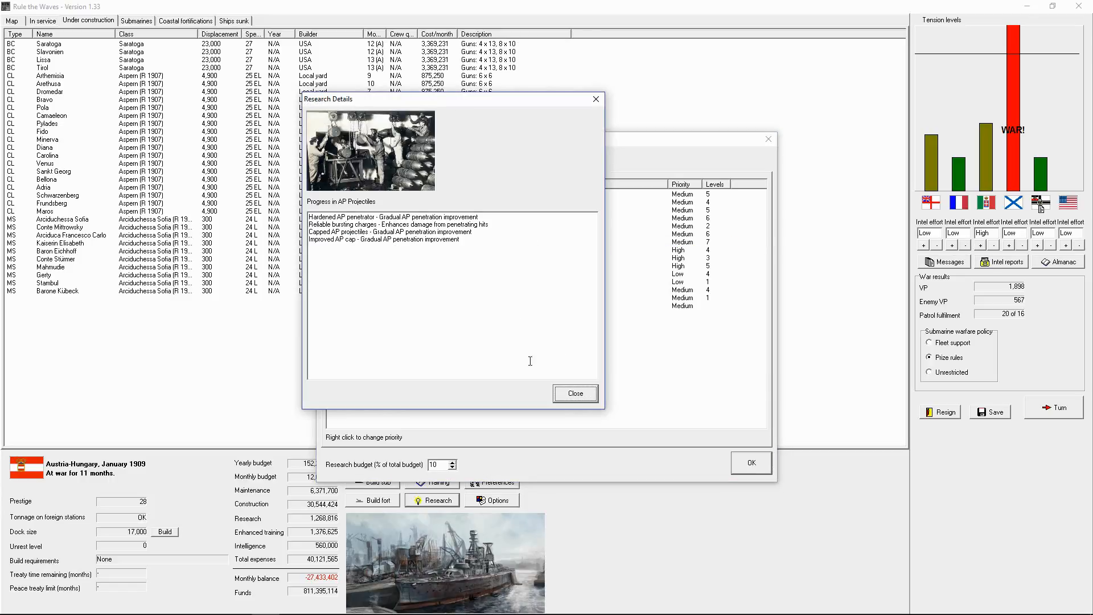
click(574, 393)
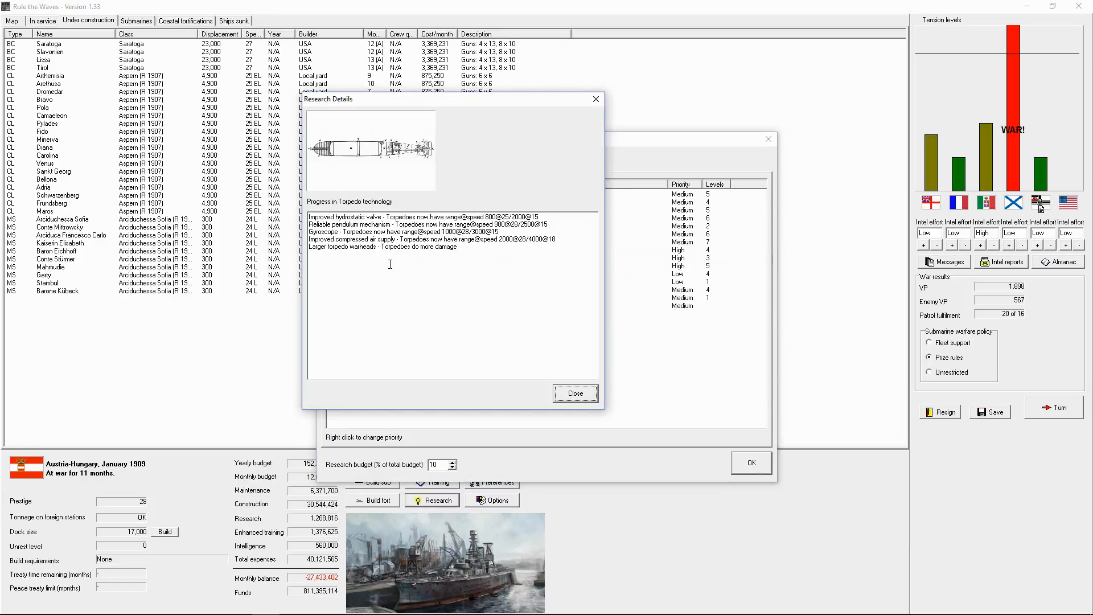
mouse_move(451, 250)
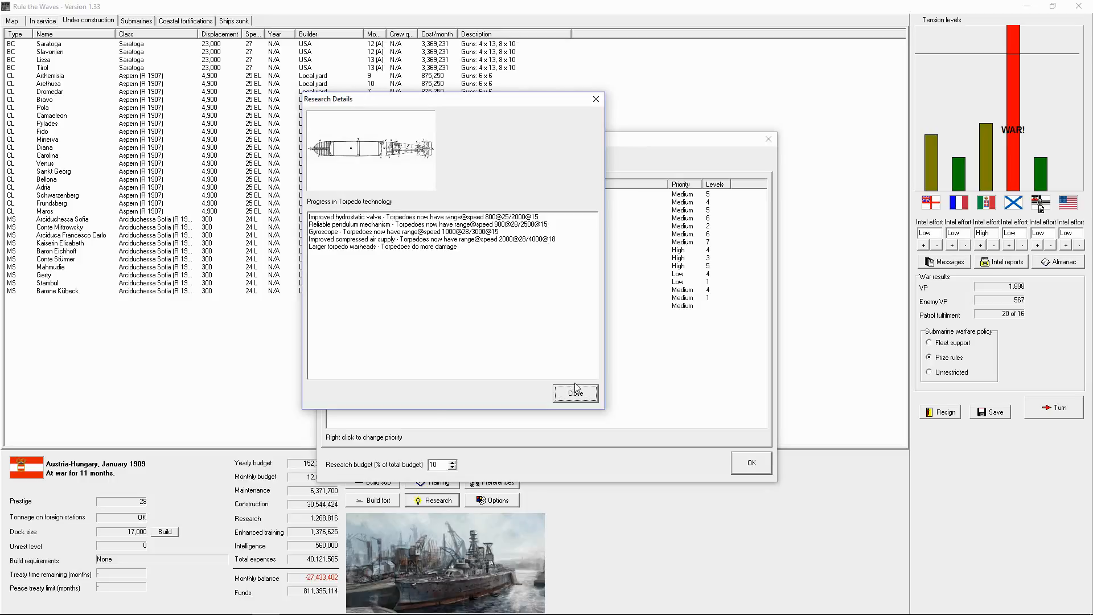
click(575, 393)
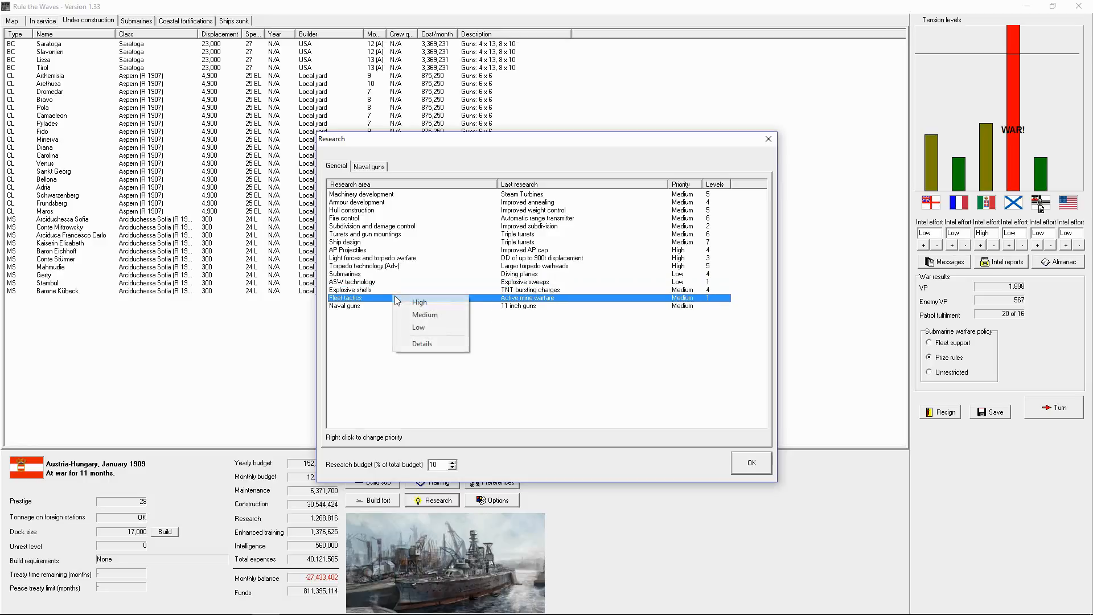
click(421, 343)
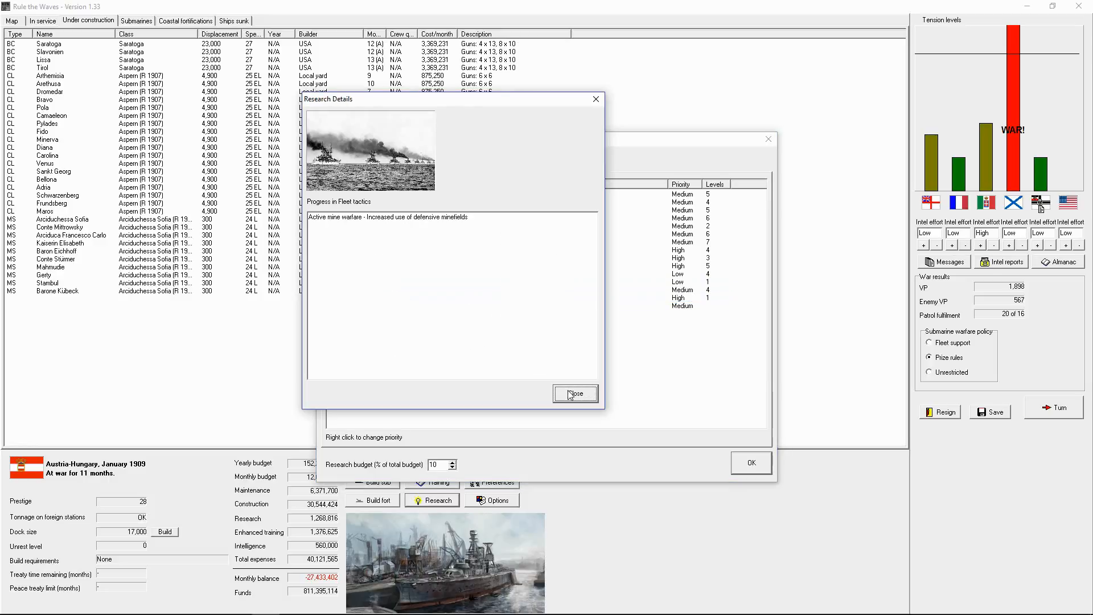
click(574, 392)
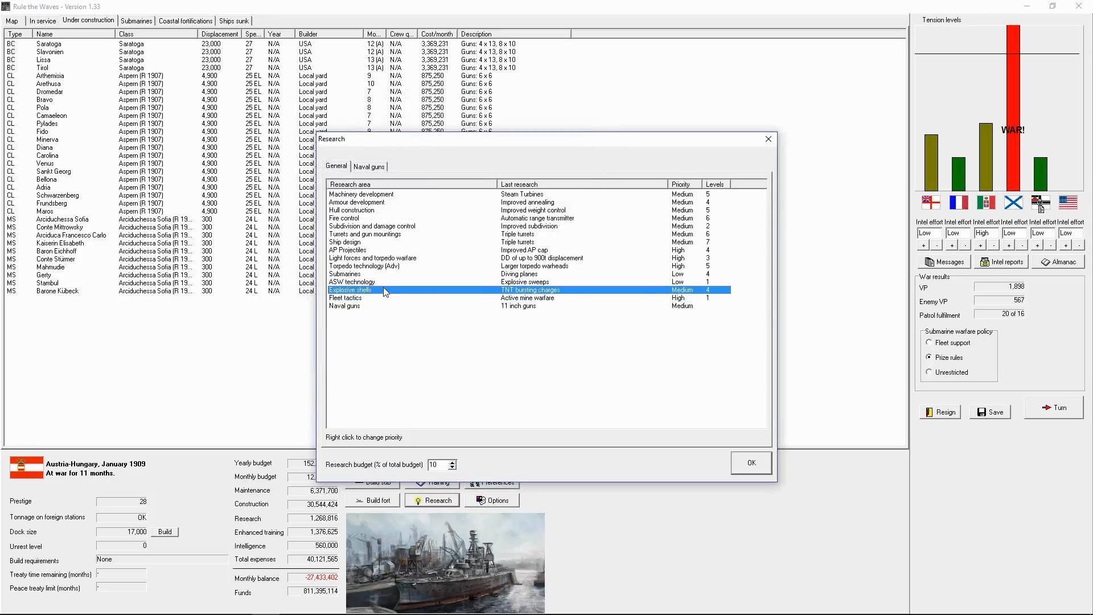
mouse_move(412, 306)
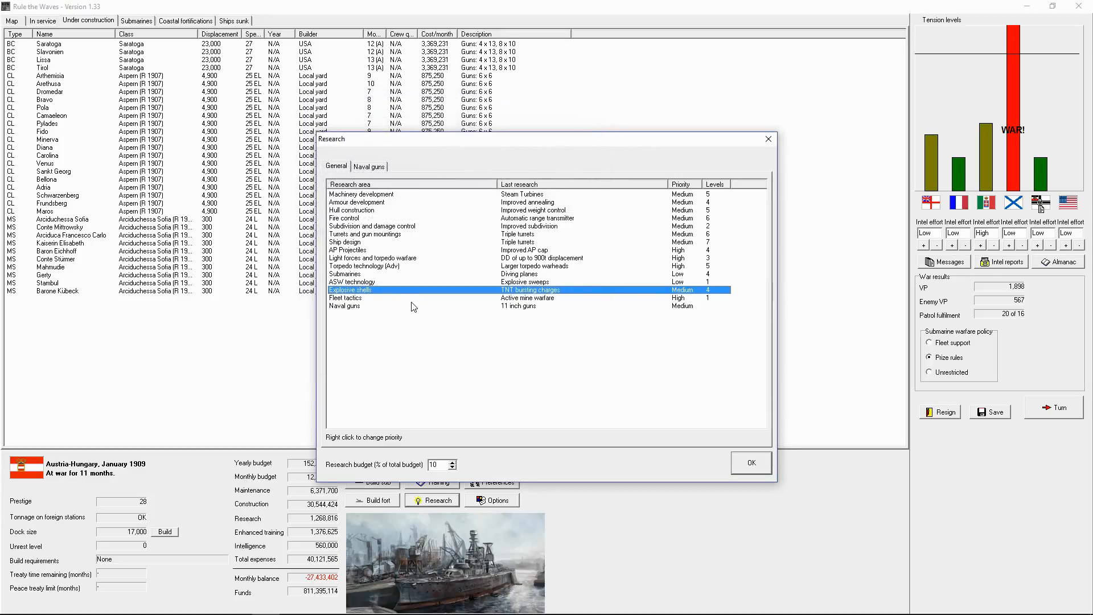
Raise Fleet tactics research to High priority, glance at naval guns research, and confirm.
click(362, 297)
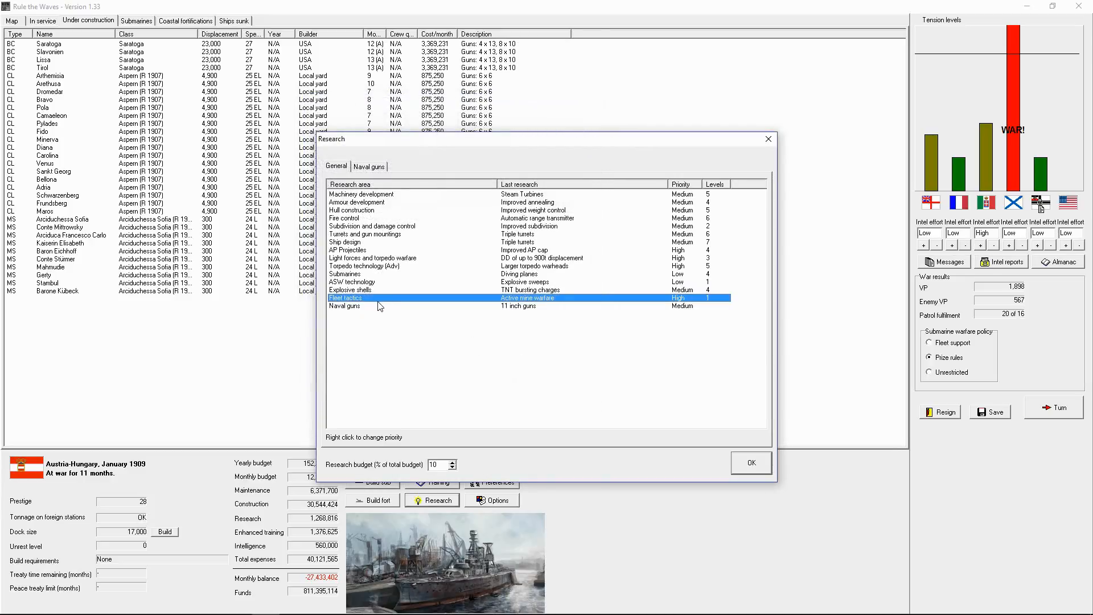
click(369, 167)
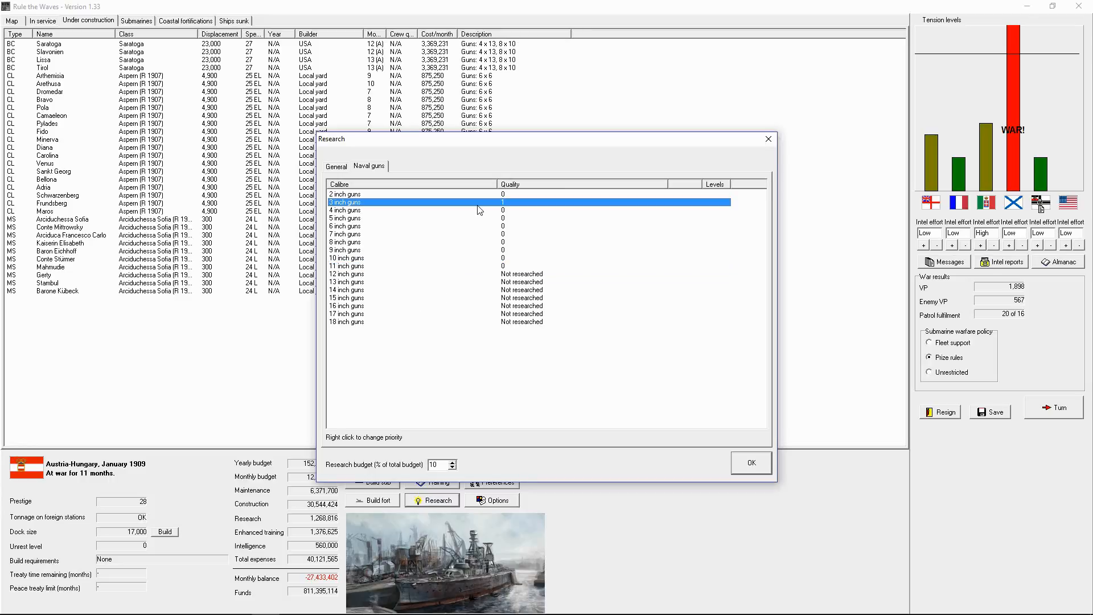
click(336, 166)
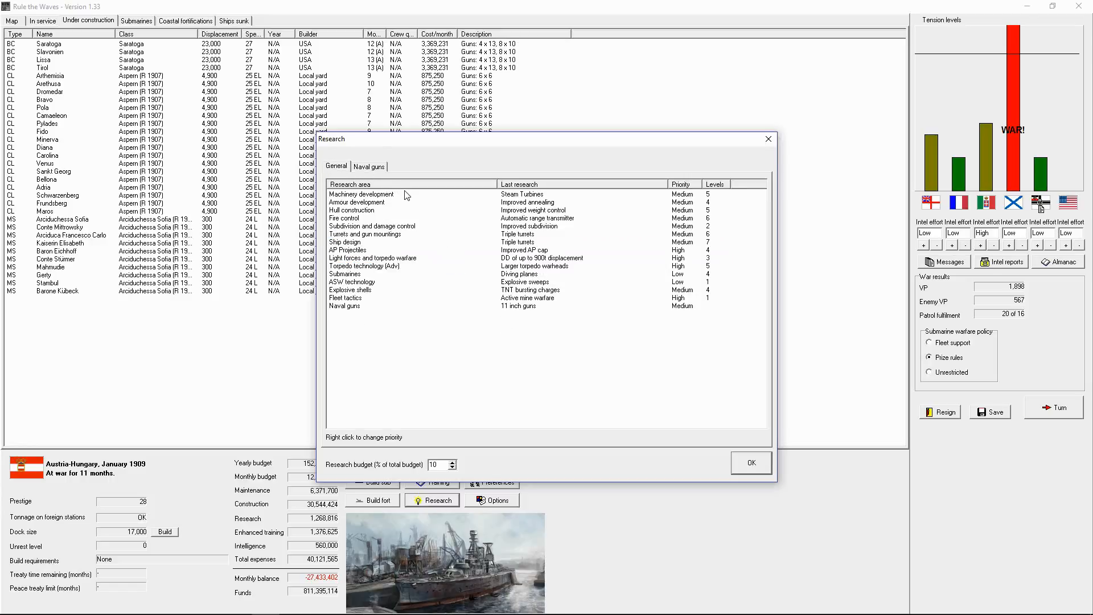
click(750, 463)
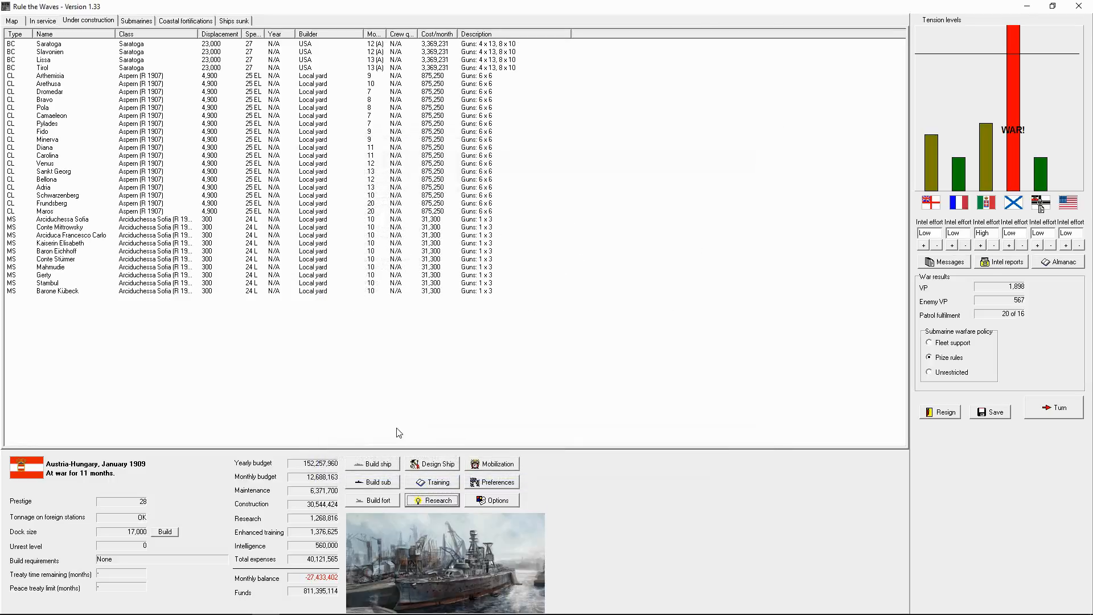
Load the Margburg CL design, set its armour scheme to Sloped deck, and close the designer.
click(436, 464)
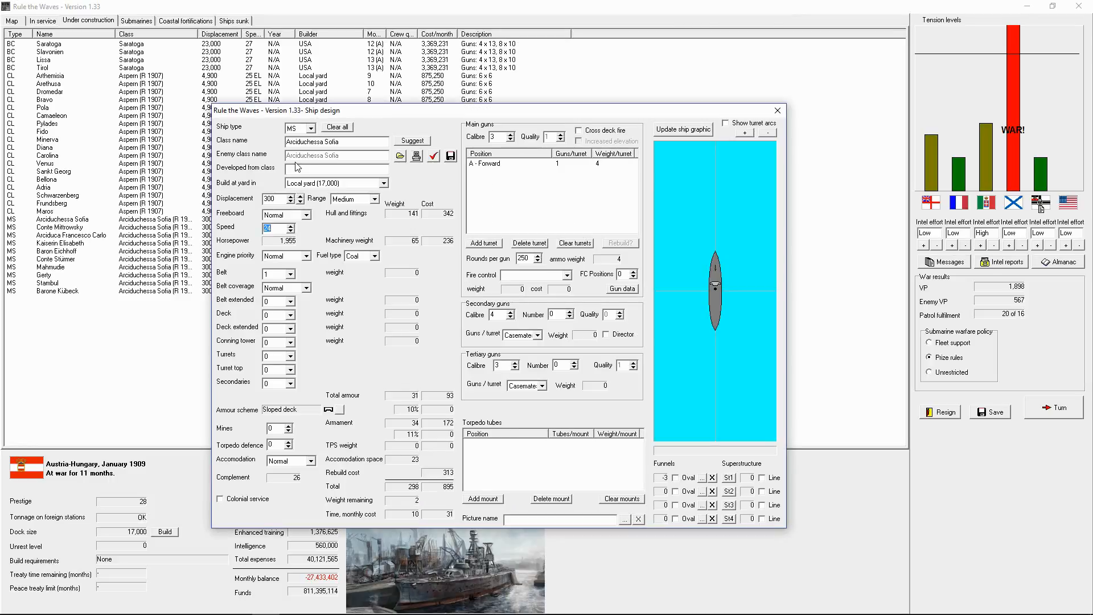
click(297, 127)
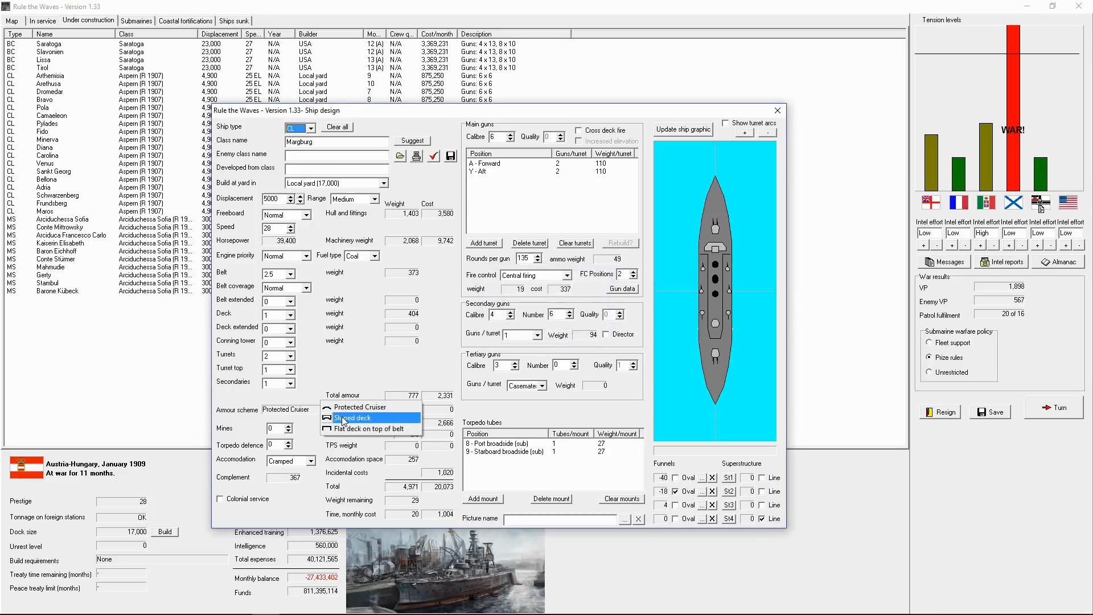
click(353, 418)
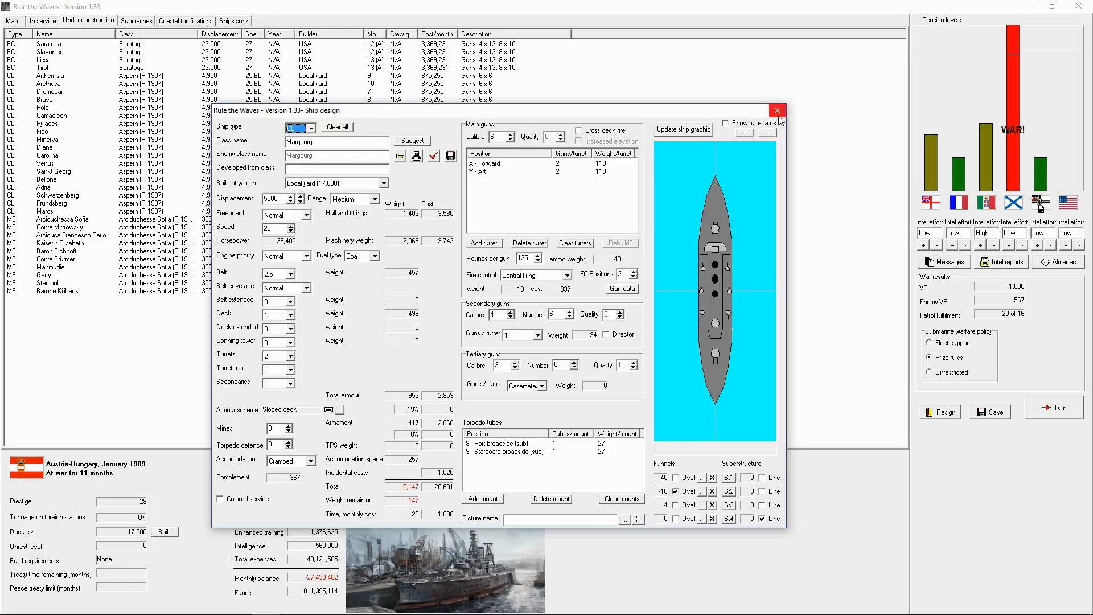
click(777, 110)
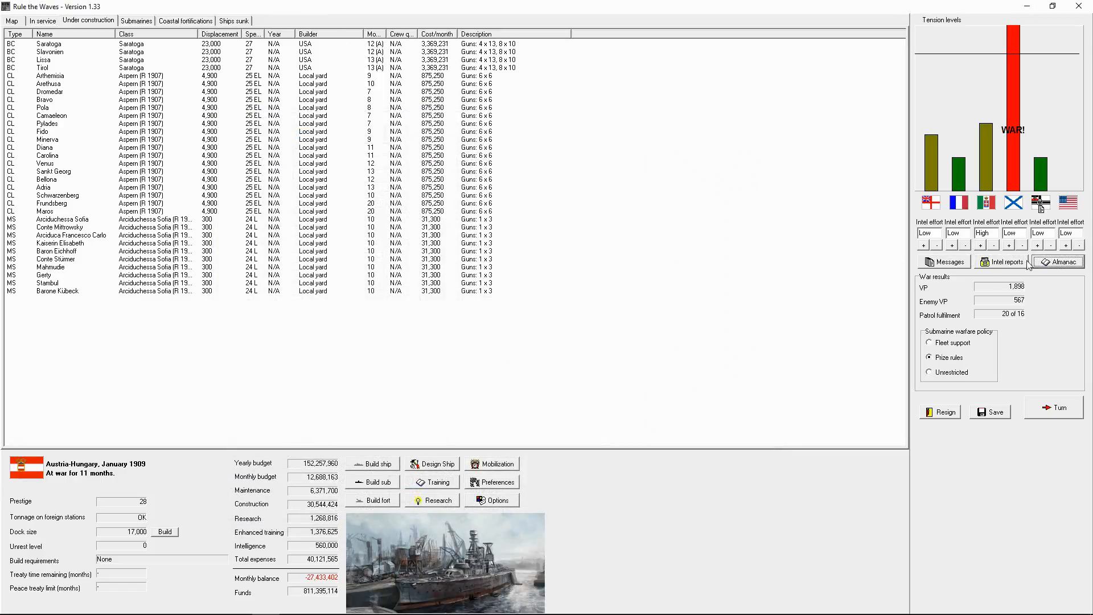
Review the Almanac's Nation Data table of warship counts and tonnage, then close it.
click(1057, 262)
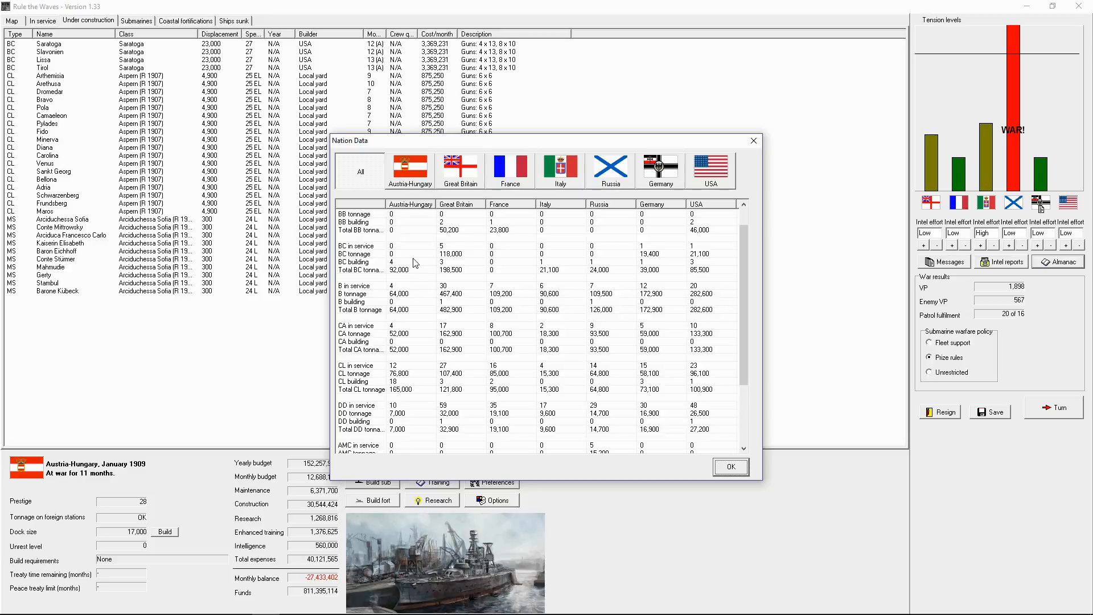
mouse_move(595, 314)
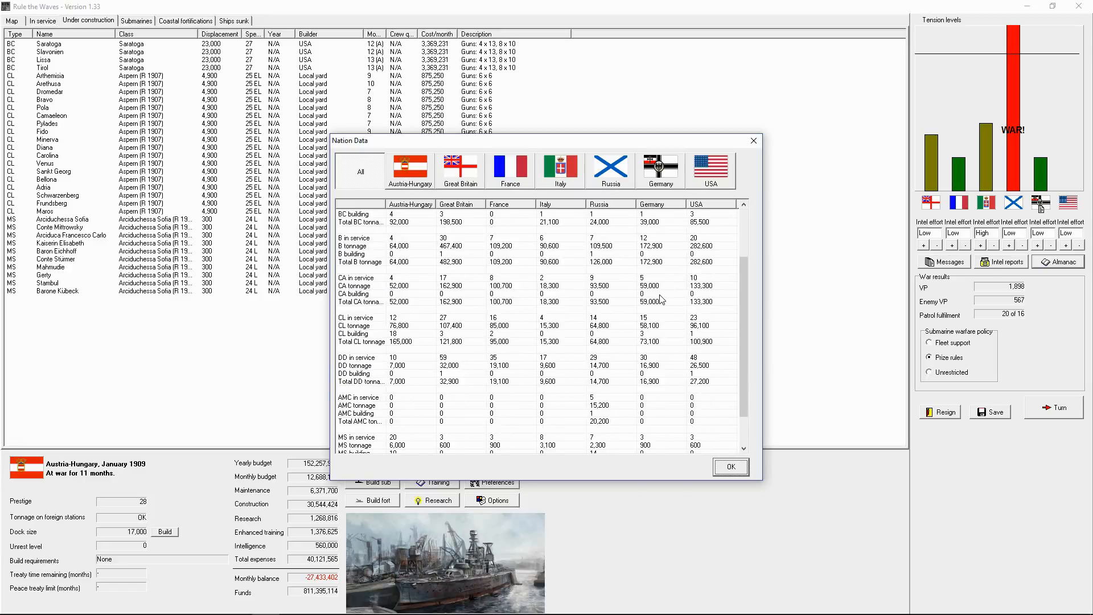
scroll(down, 3)
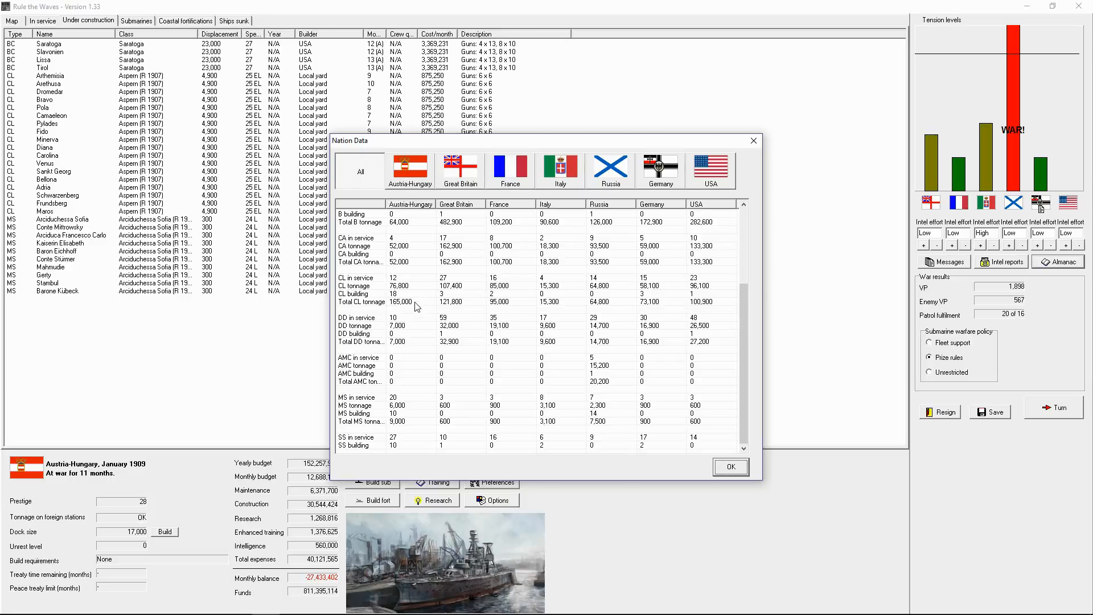
mouse_move(398, 343)
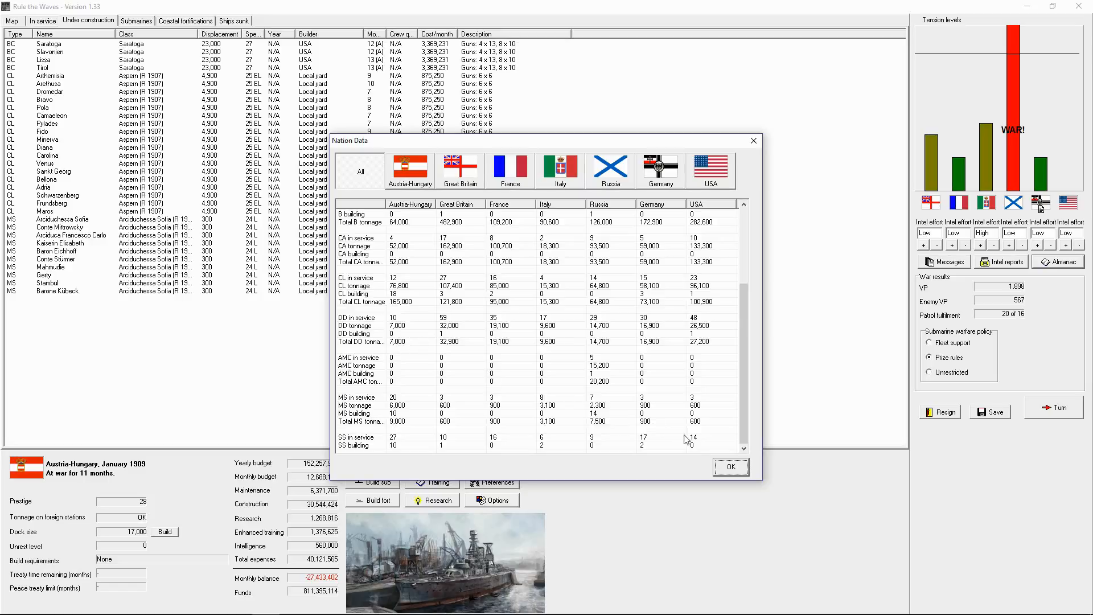
click(730, 467)
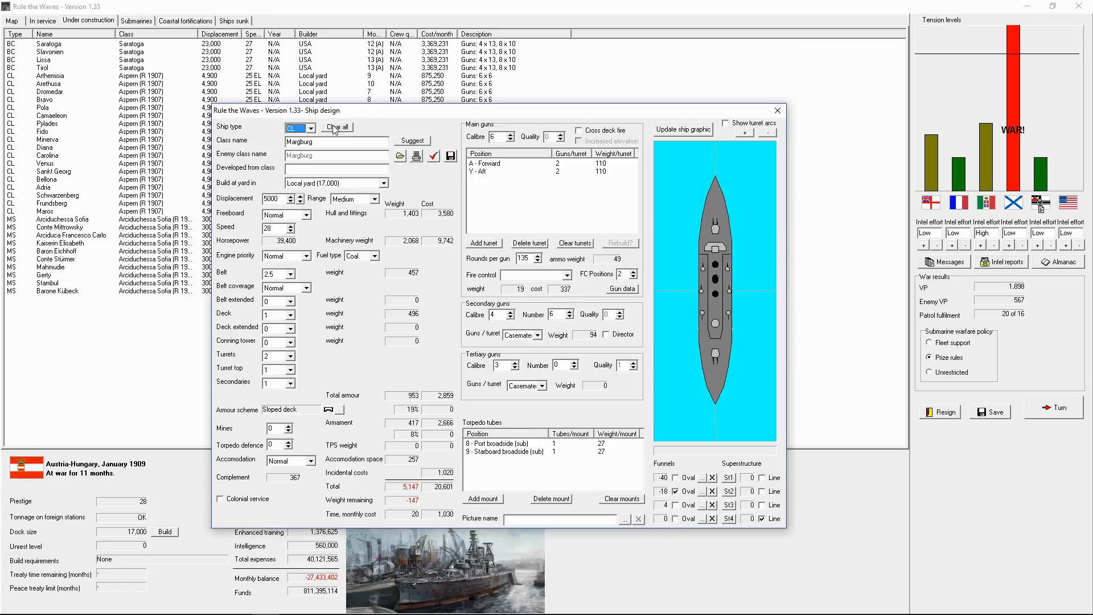
Remove Drache's forward centreline gun, add a centreline torpedo mount and check the design.
click(311, 127)
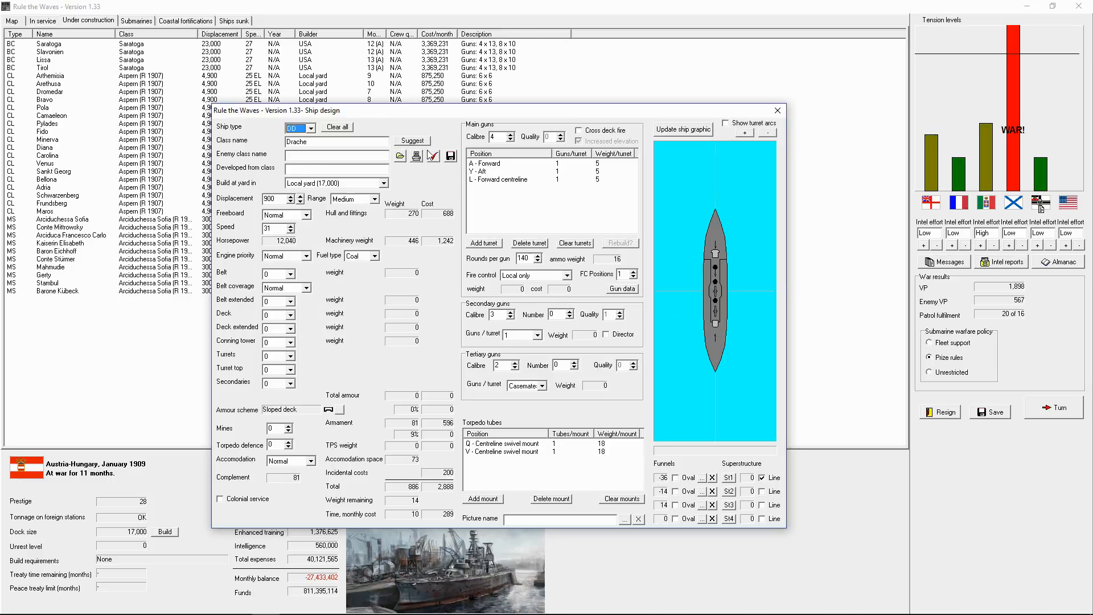
click(530, 179)
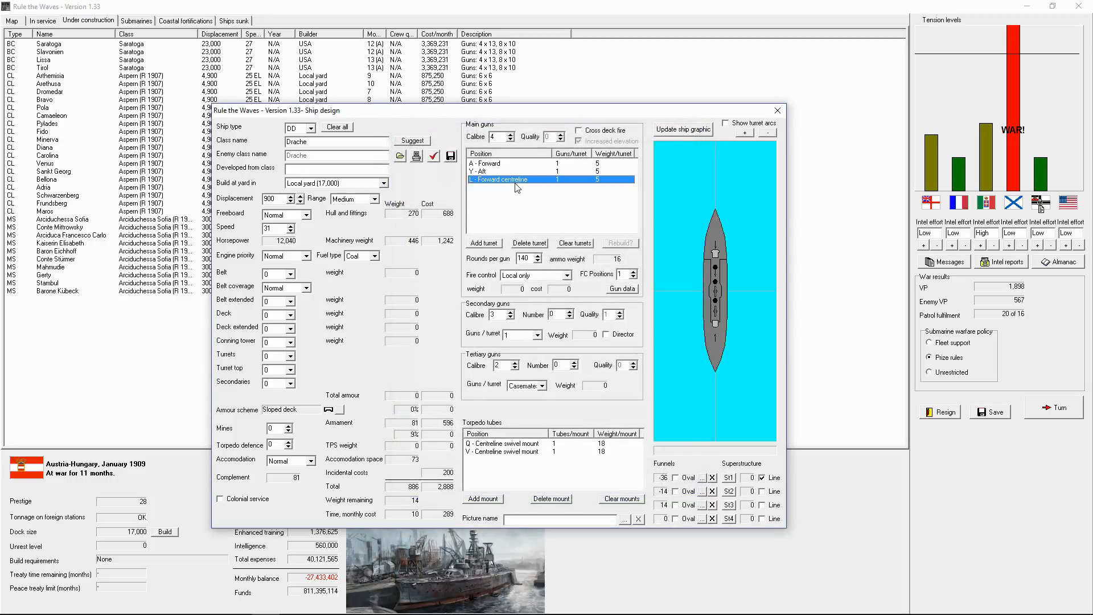
click(530, 242)
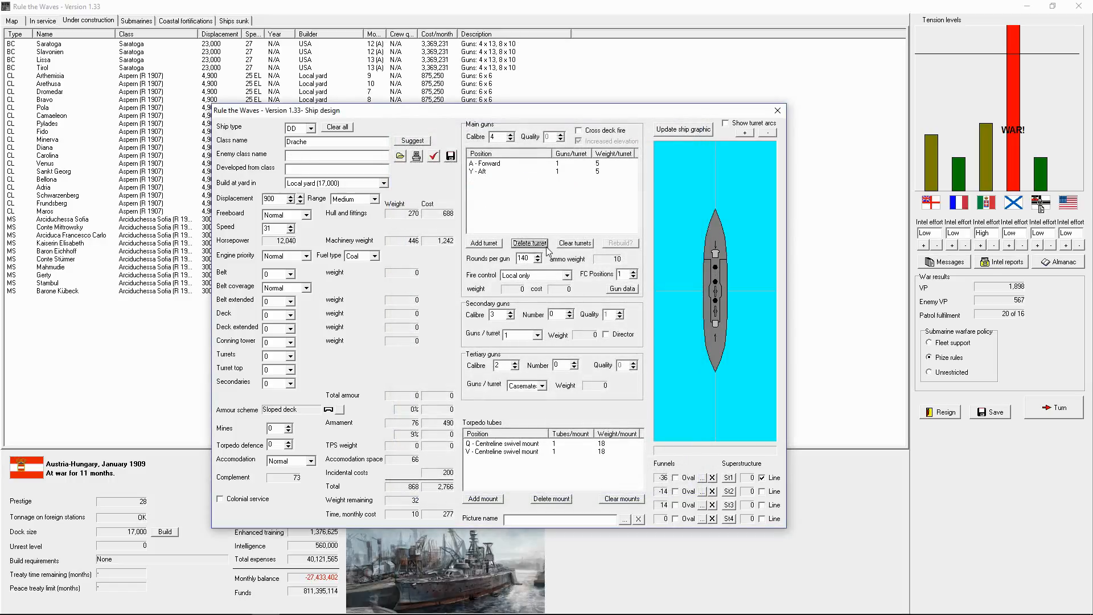
click(483, 498)
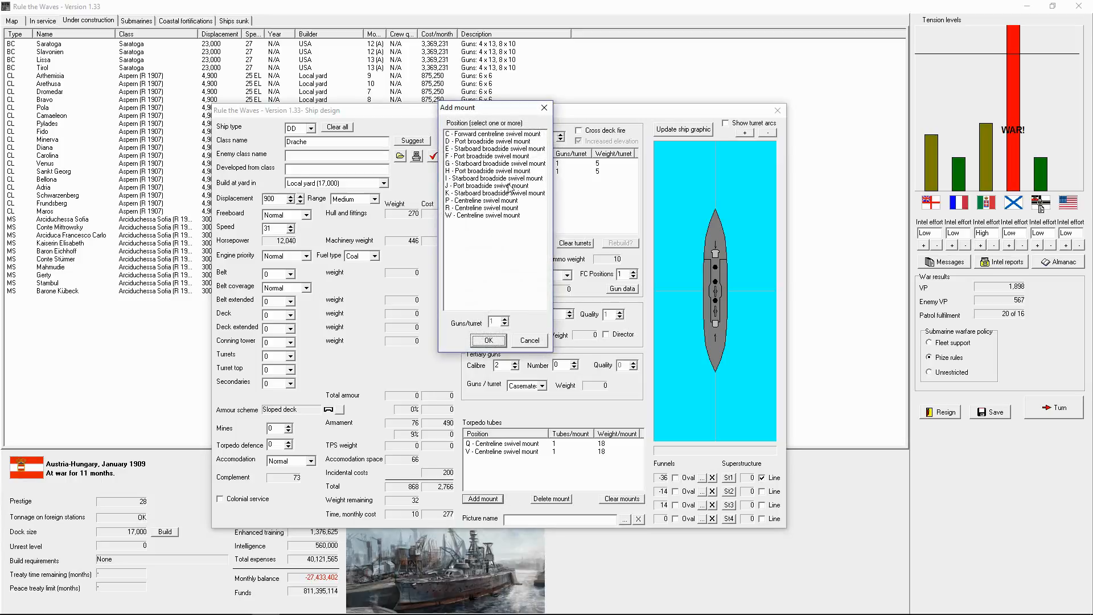
click(488, 341)
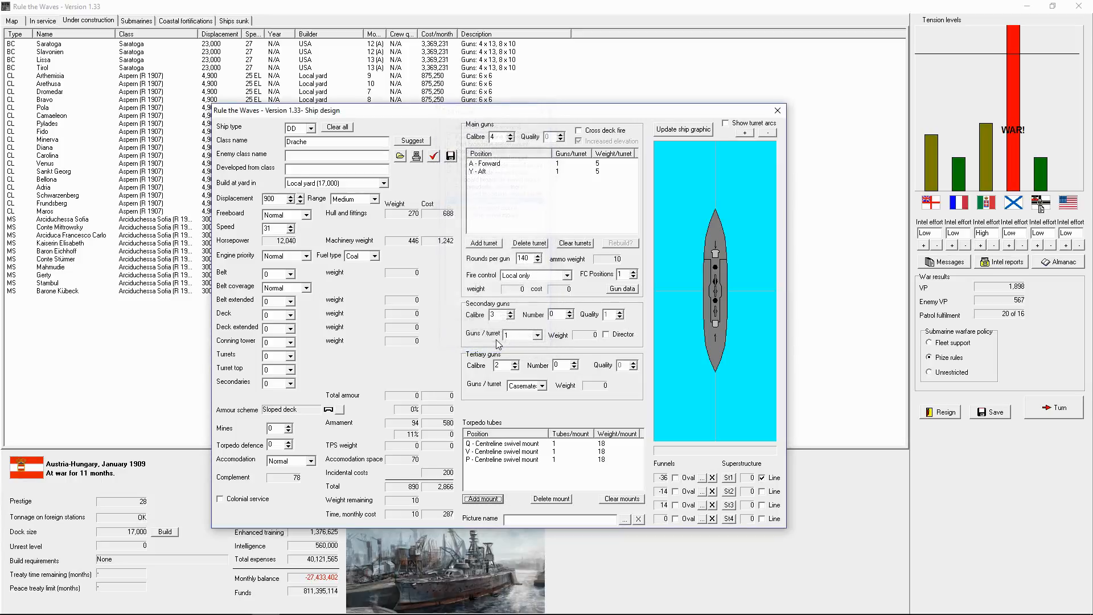
click(433, 156)
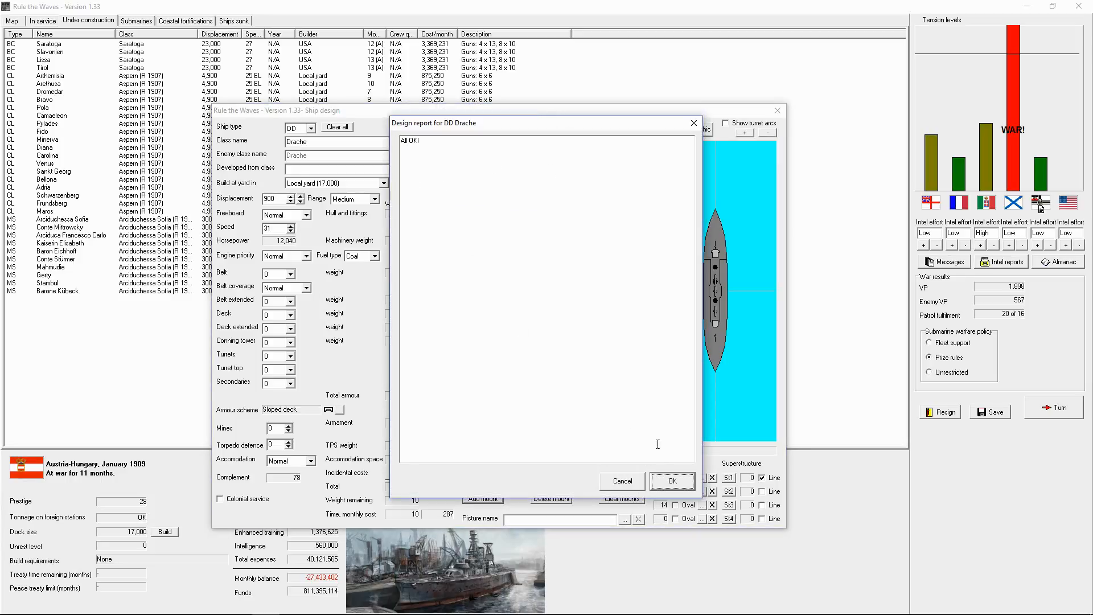
Add a K centreline swivel mount, recheck, then swap the R mount for a W centreline mount.
click(671, 481)
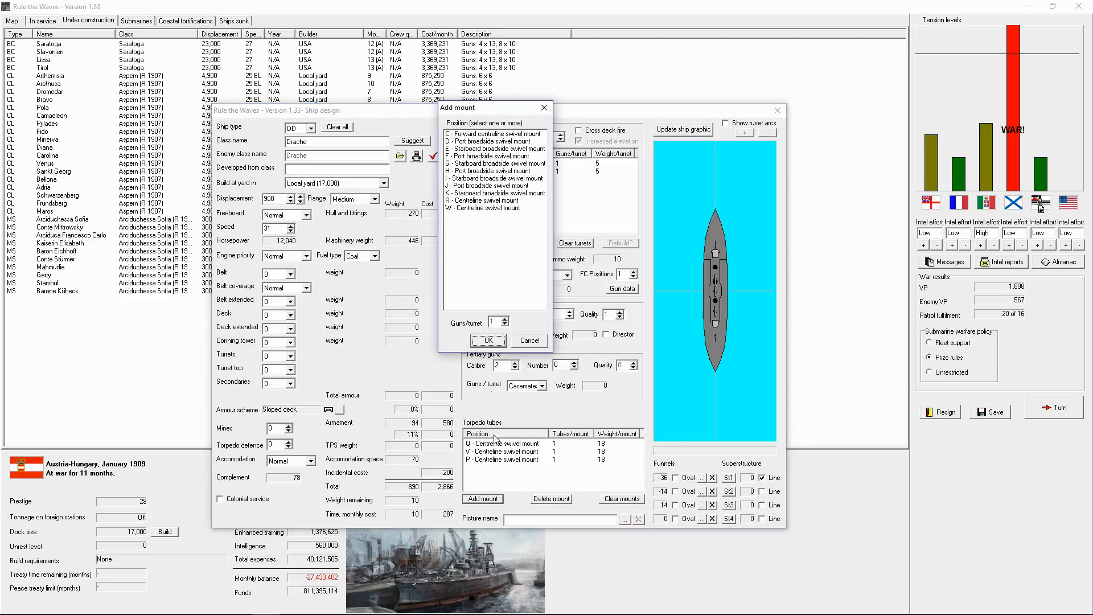
click(495, 200)
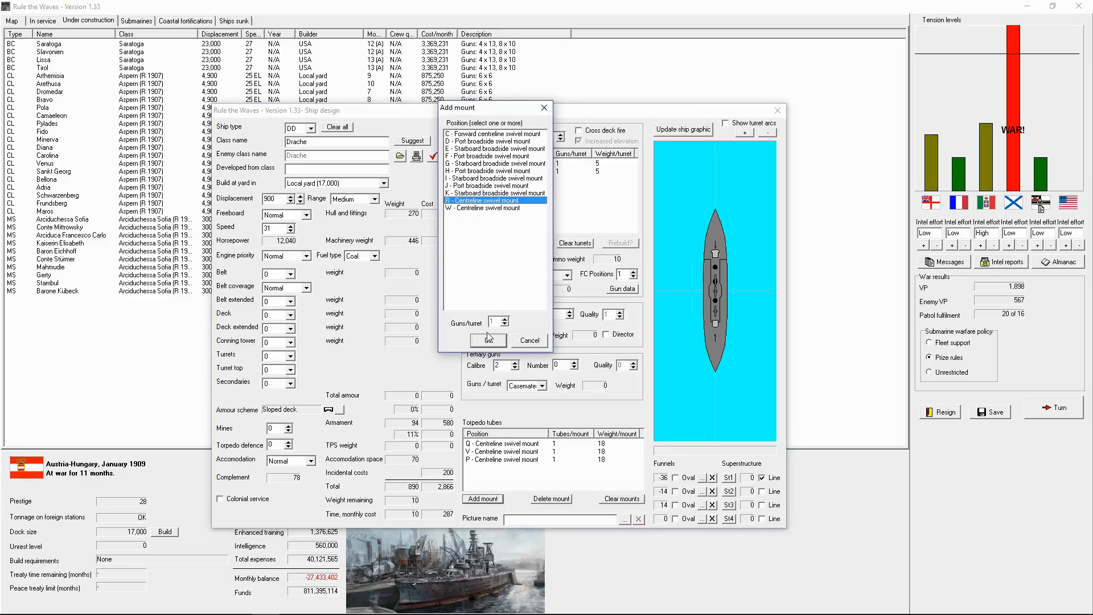
click(489, 341)
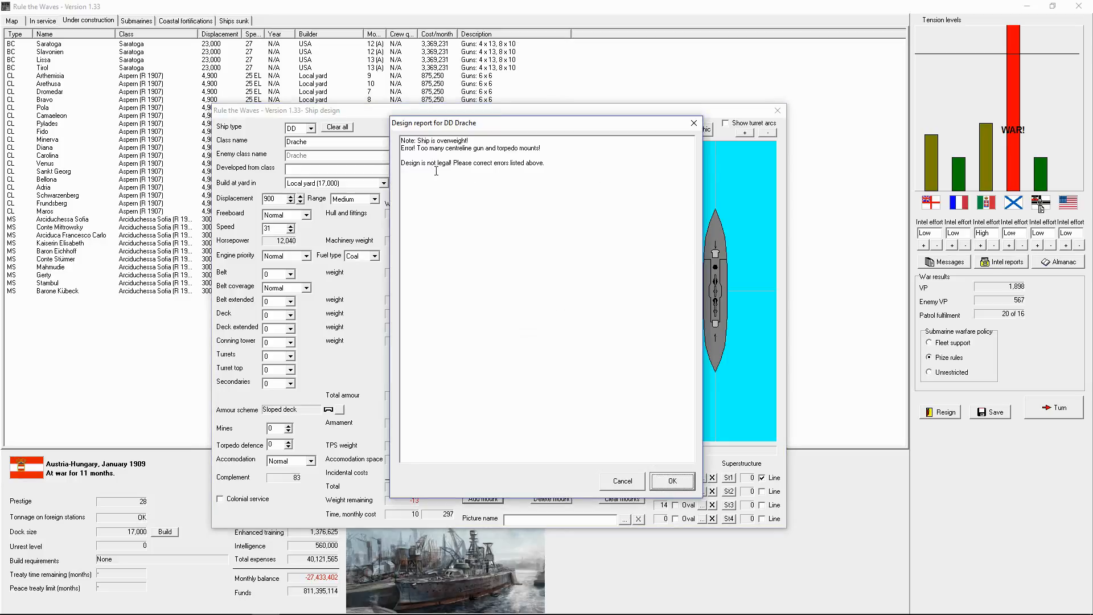
click(671, 480)
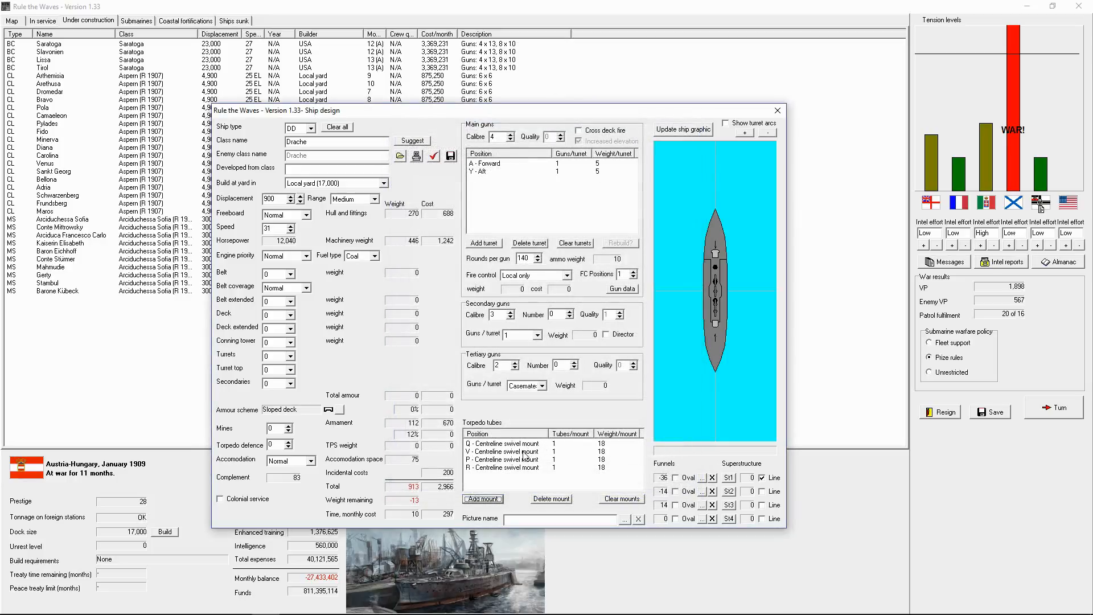
click(502, 468)
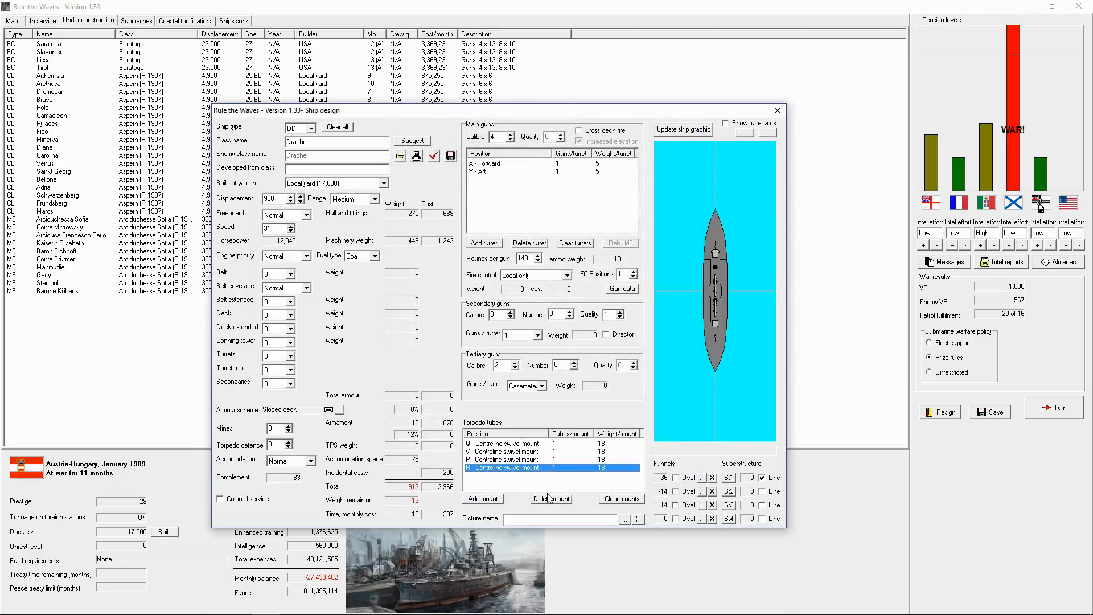
click(550, 499)
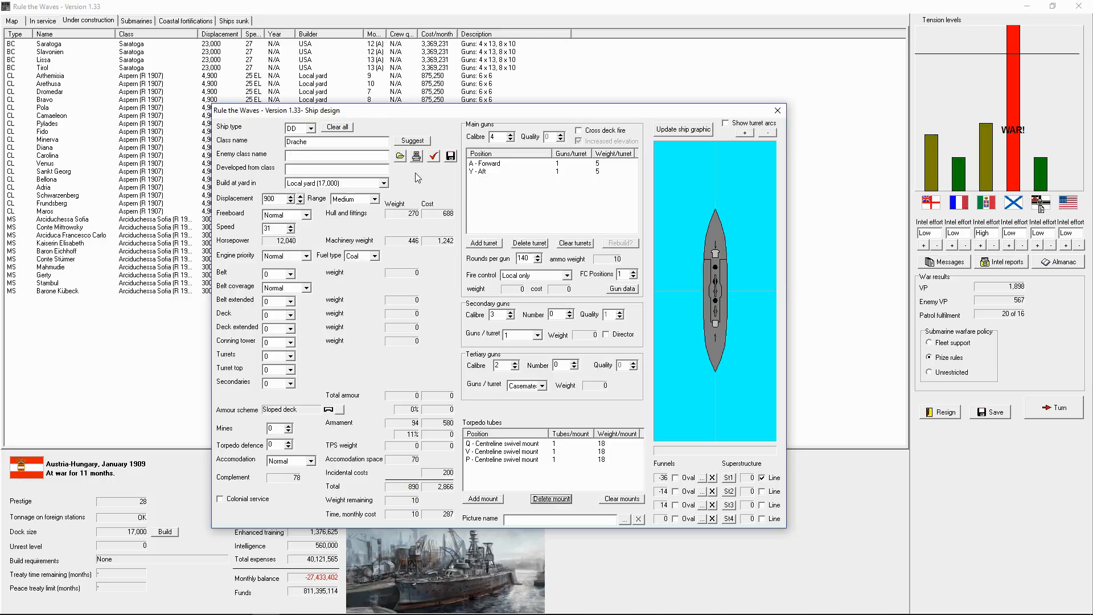
click(483, 499)
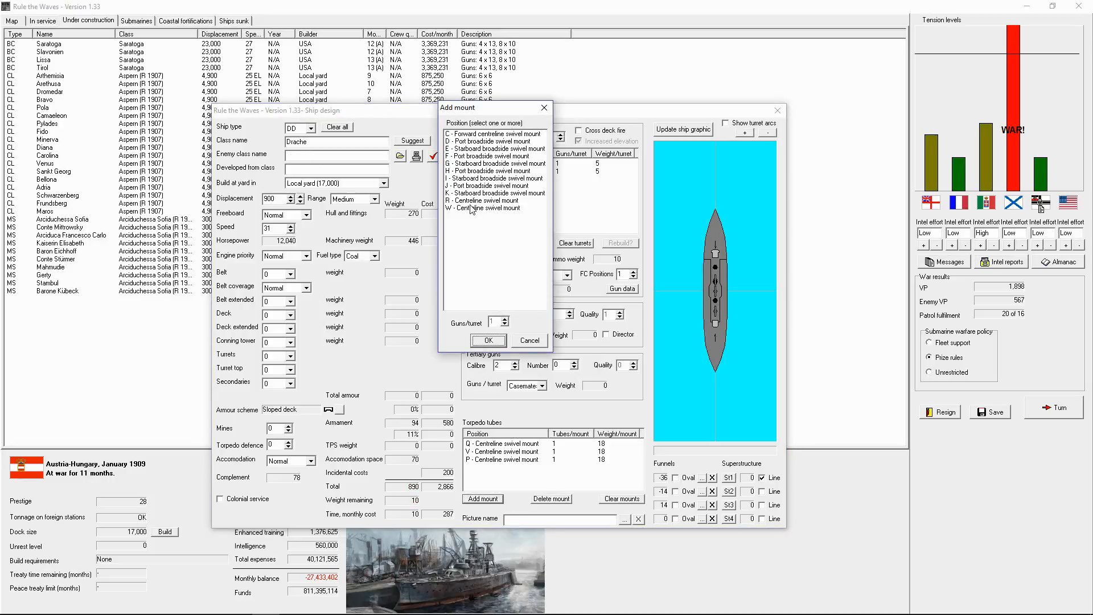
click(486, 341)
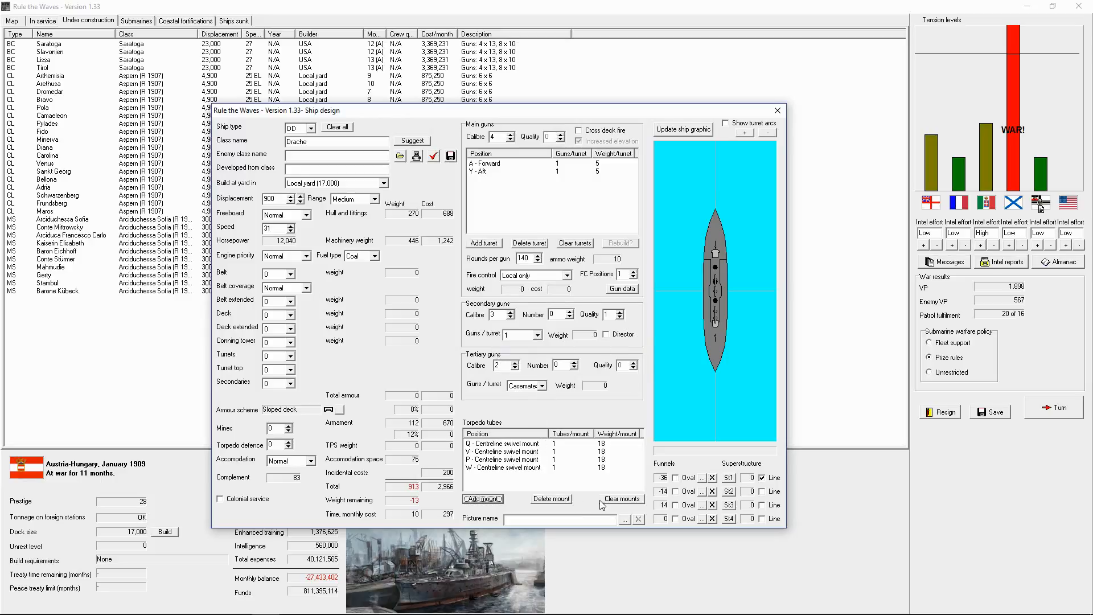
Clear all torpedo mounts, re-add centreline mounts, drop R and add a Q mount.
click(620, 499)
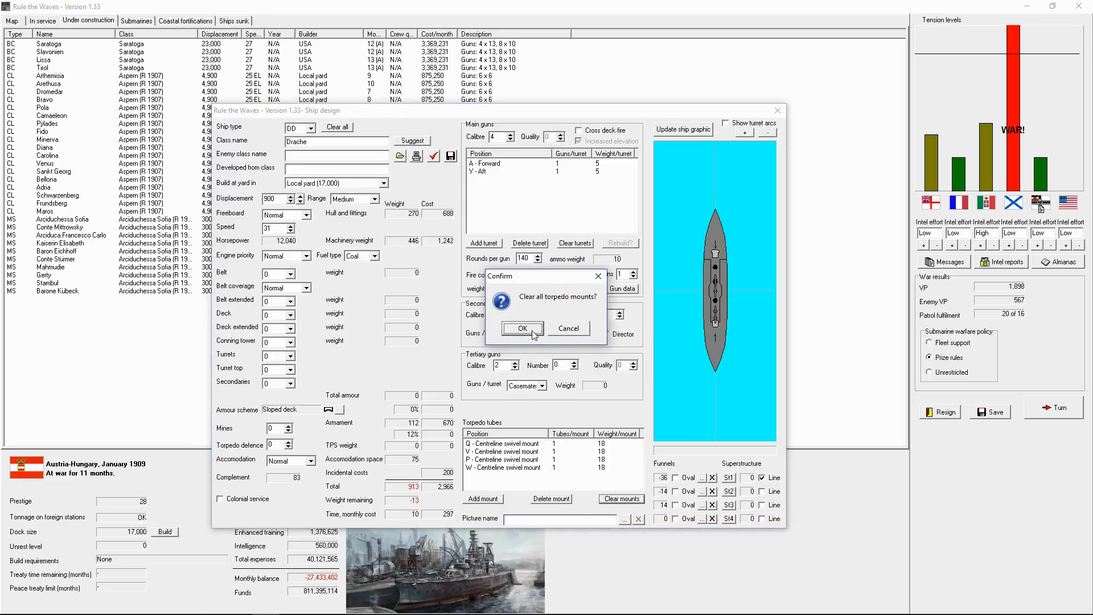
click(523, 328)
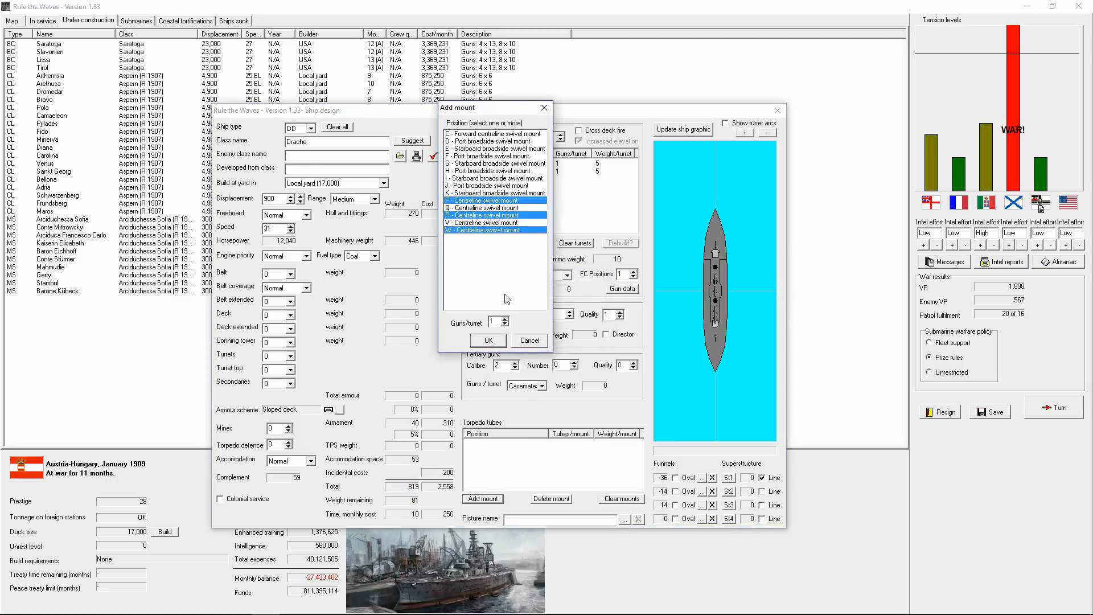
click(489, 341)
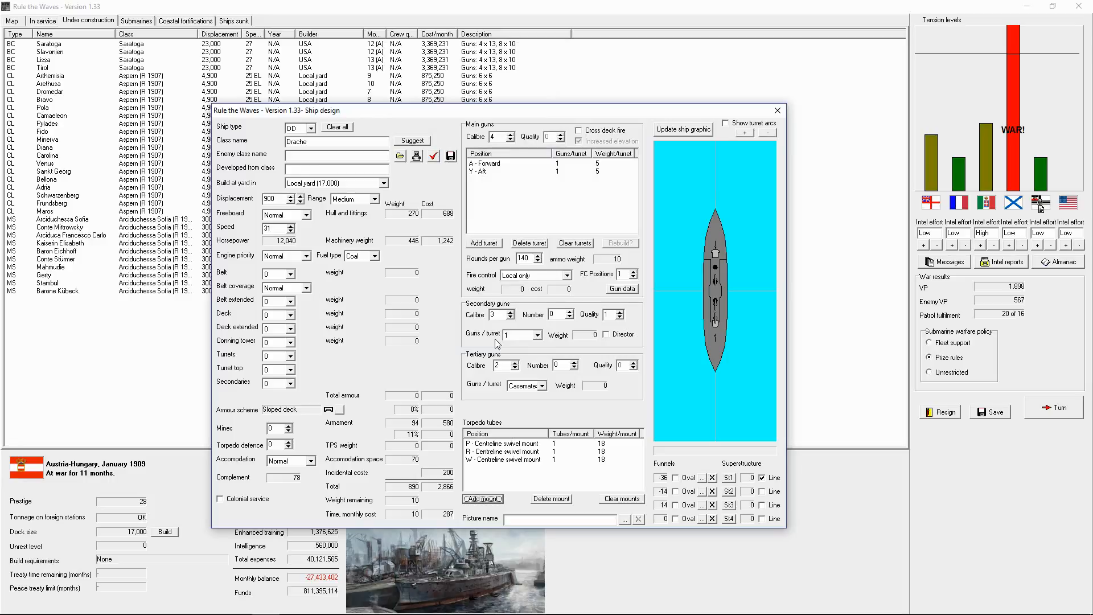
click(502, 452)
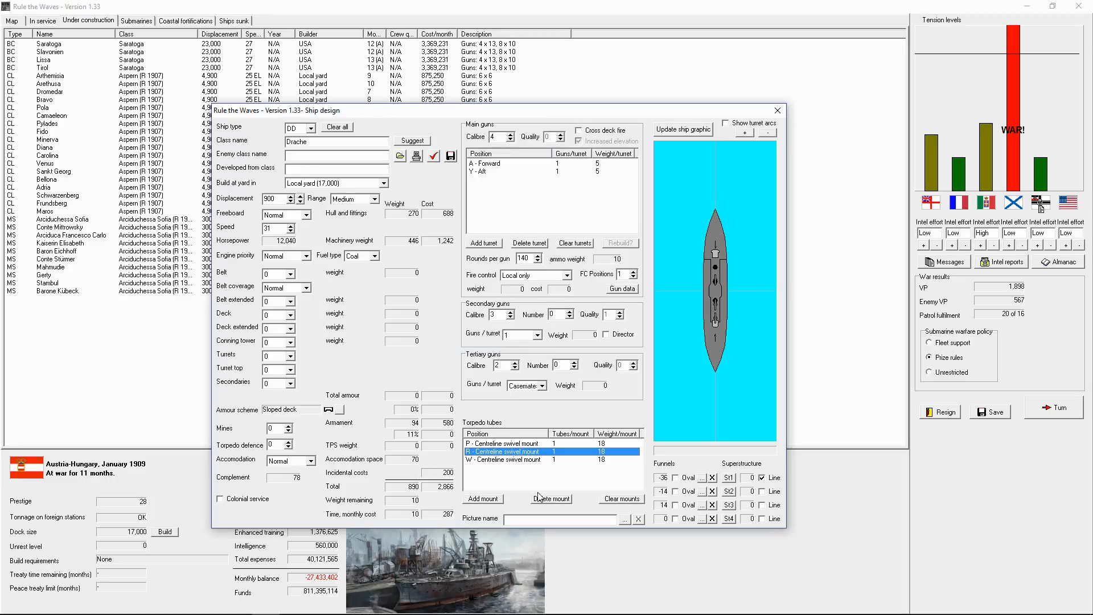
click(549, 499)
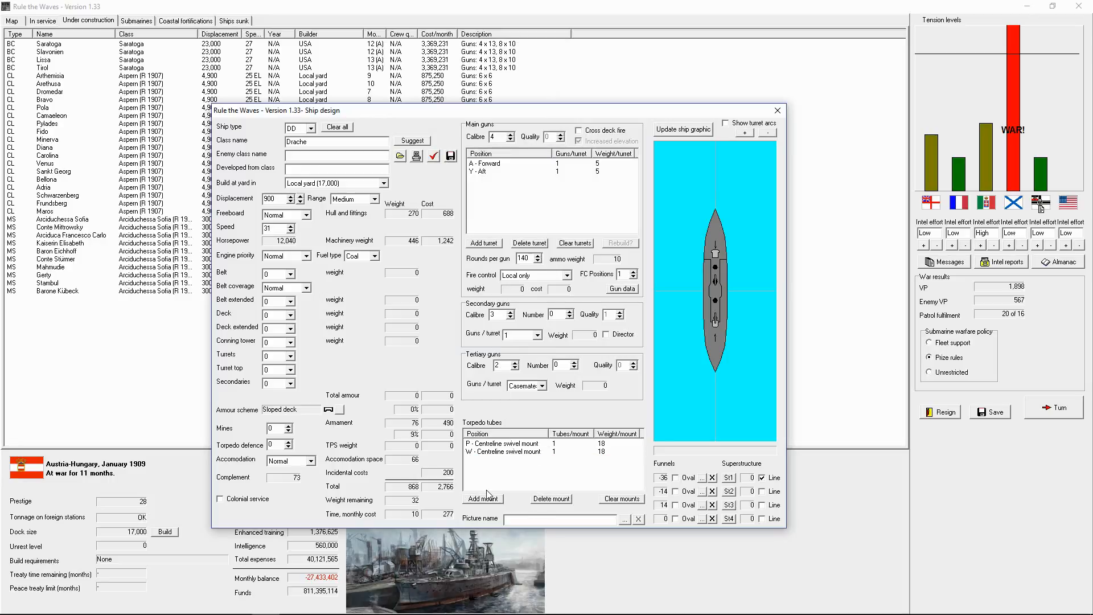
click(481, 499)
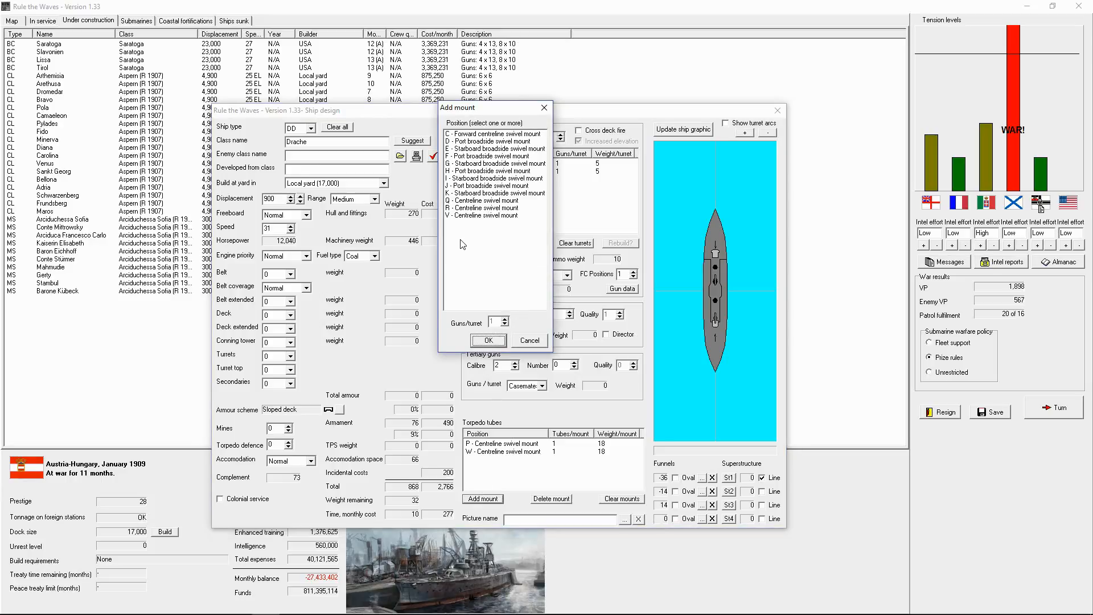
click(492, 208)
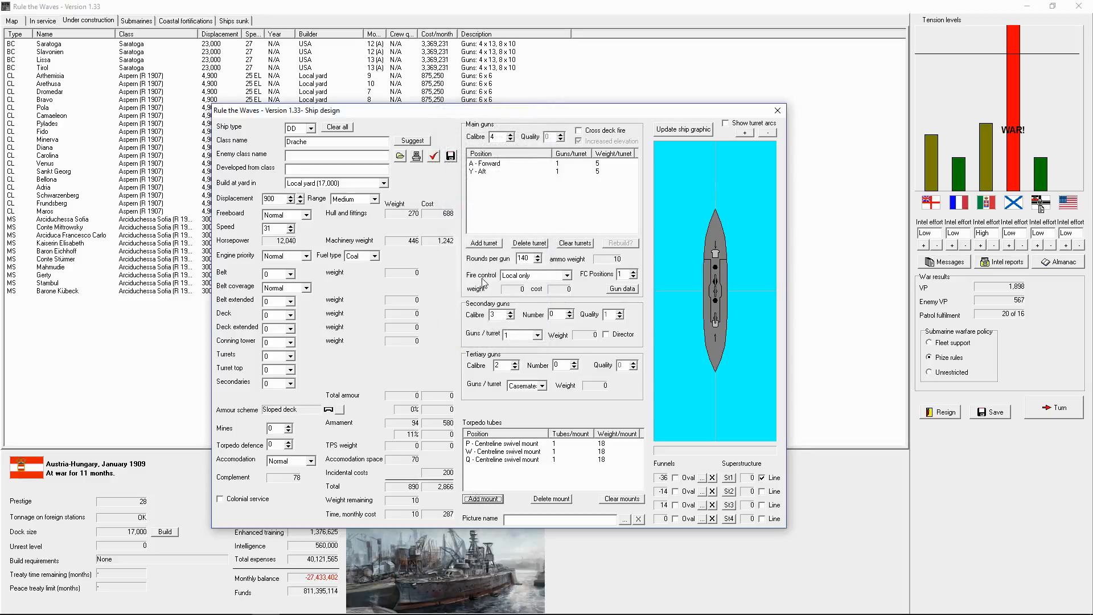
Add a V mount, then strip Q, V and W and re-add Q and R, leaving mounts P, Q, R.
click(480, 499)
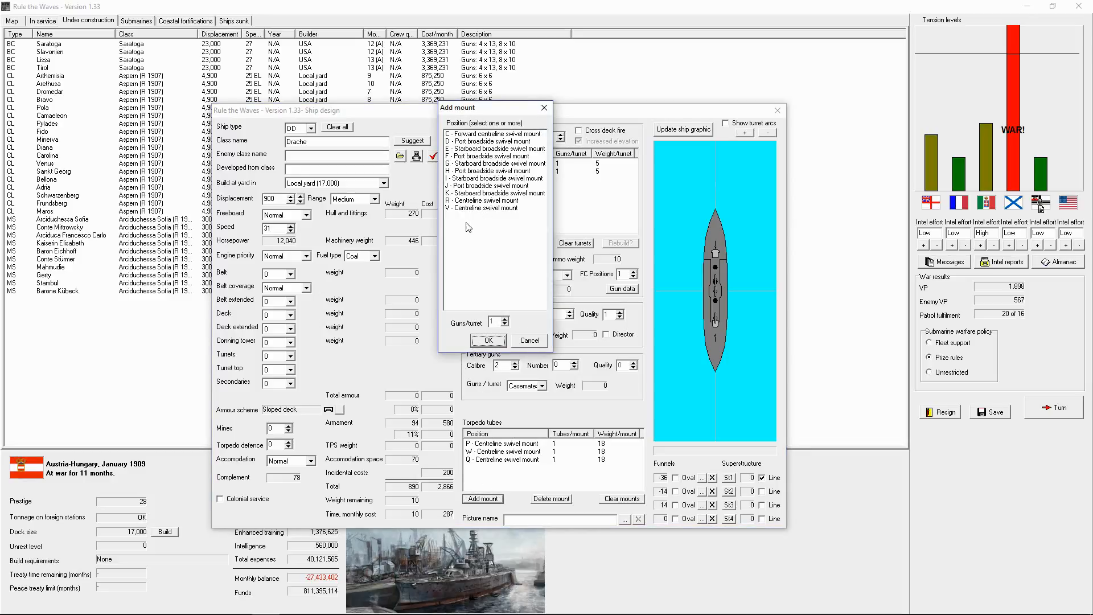
click(489, 341)
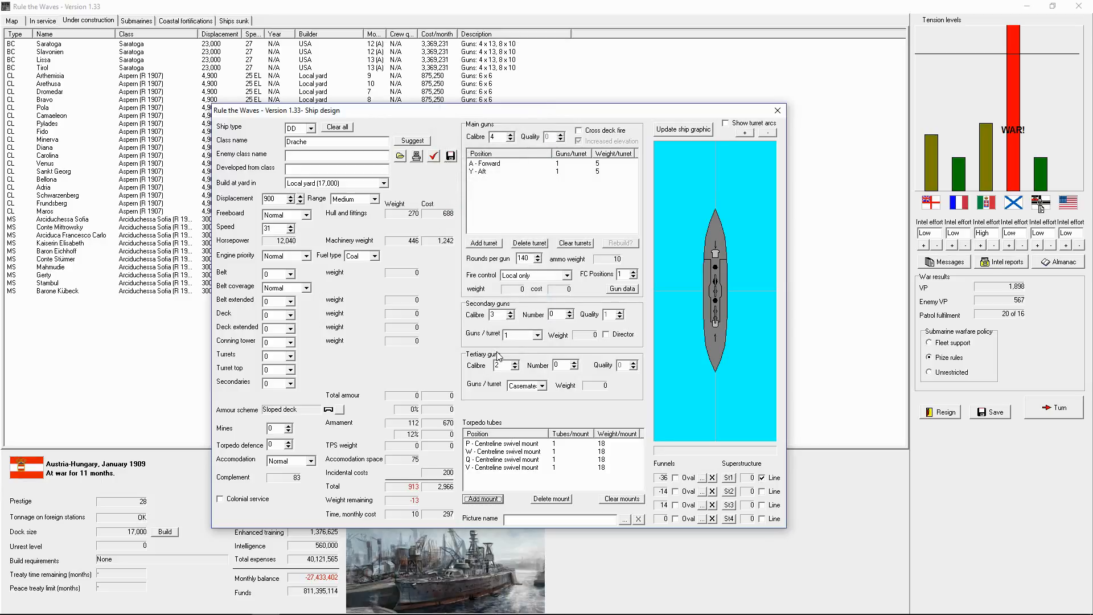
click(506, 460)
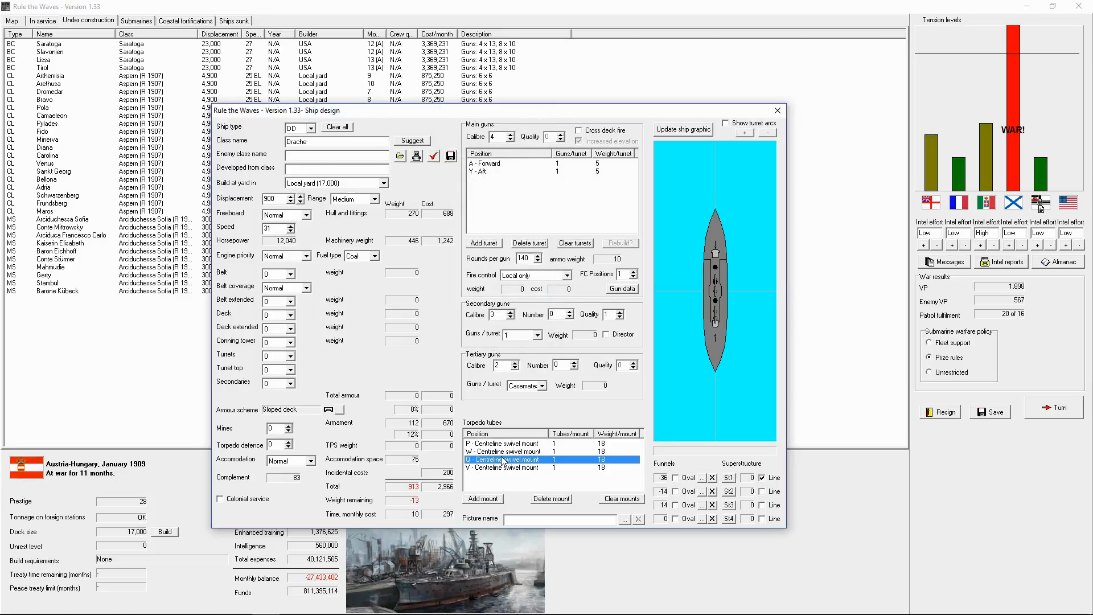
click(551, 499)
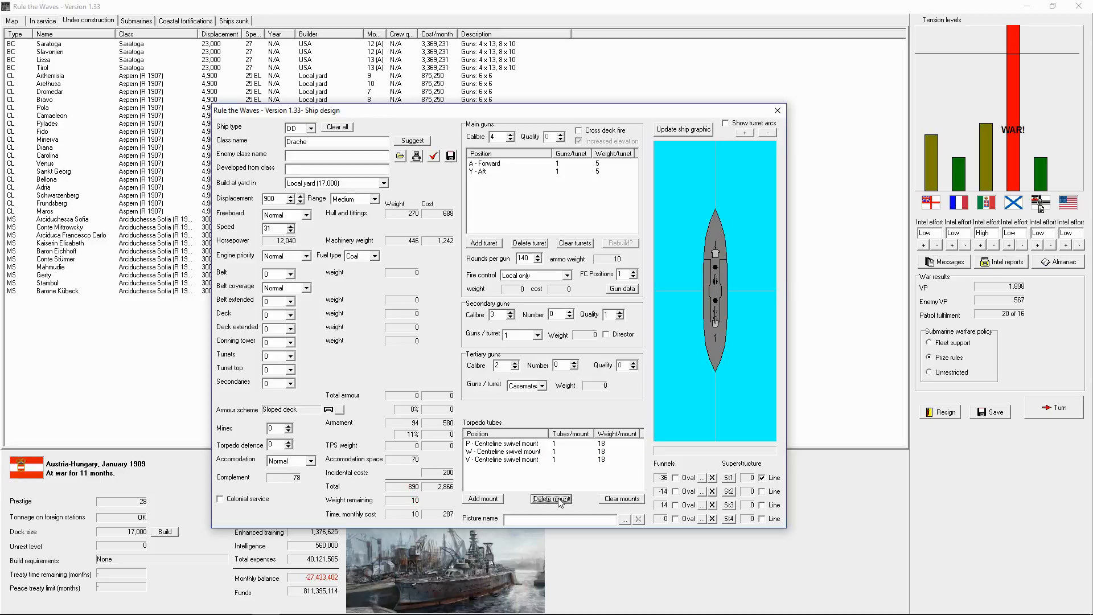
click(551, 498)
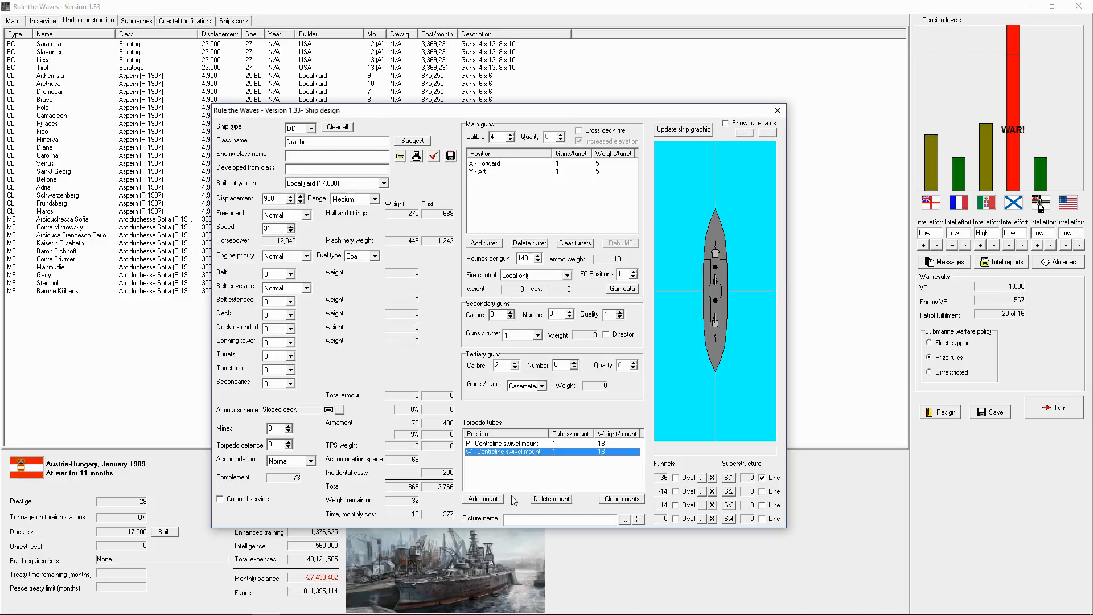
click(482, 498)
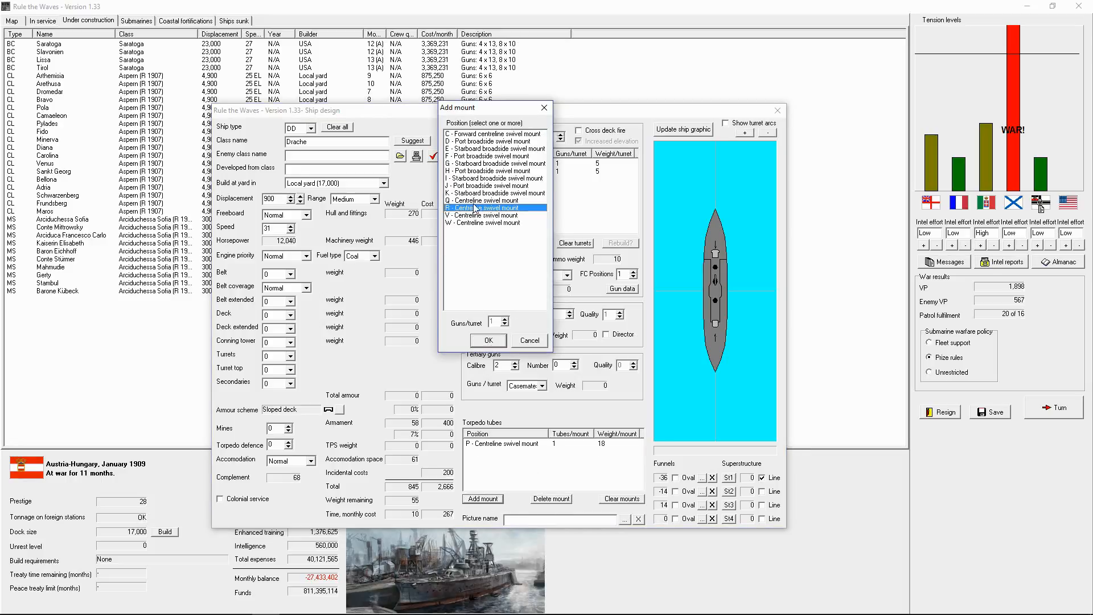
click(487, 340)
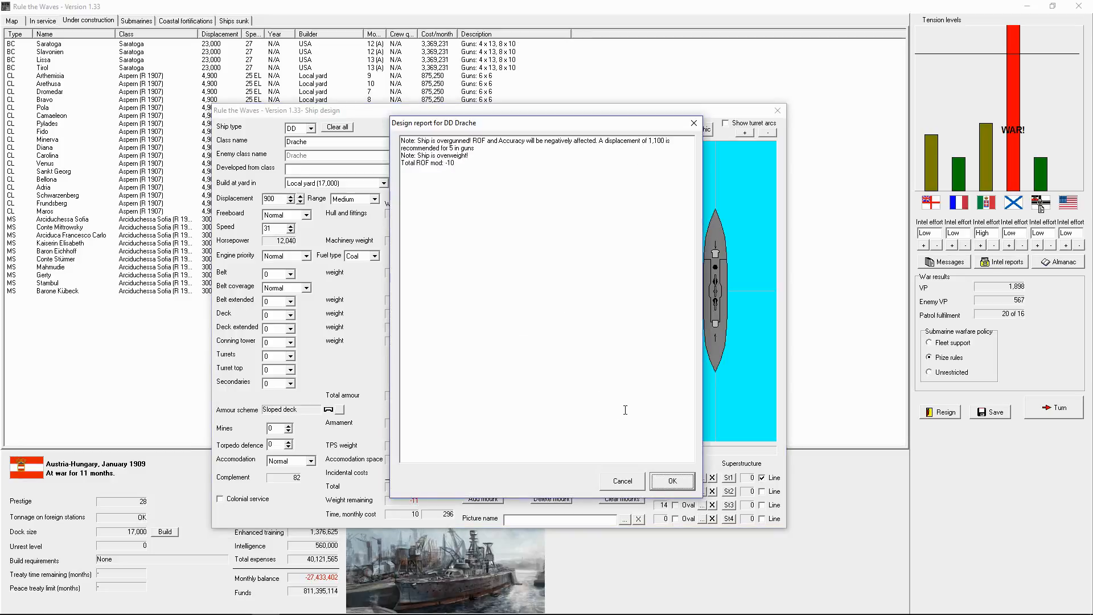
Dismiss the report, restore 4-inch guns, set engine priority to Speed at 33 knots and 150 rounds per gun.
click(670, 481)
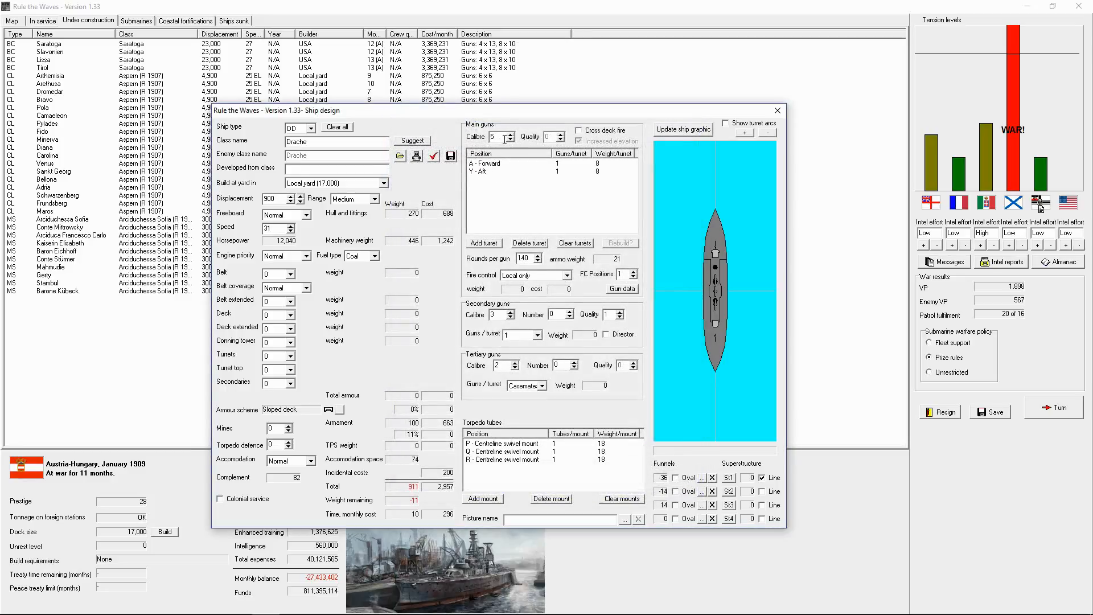
click(511, 139)
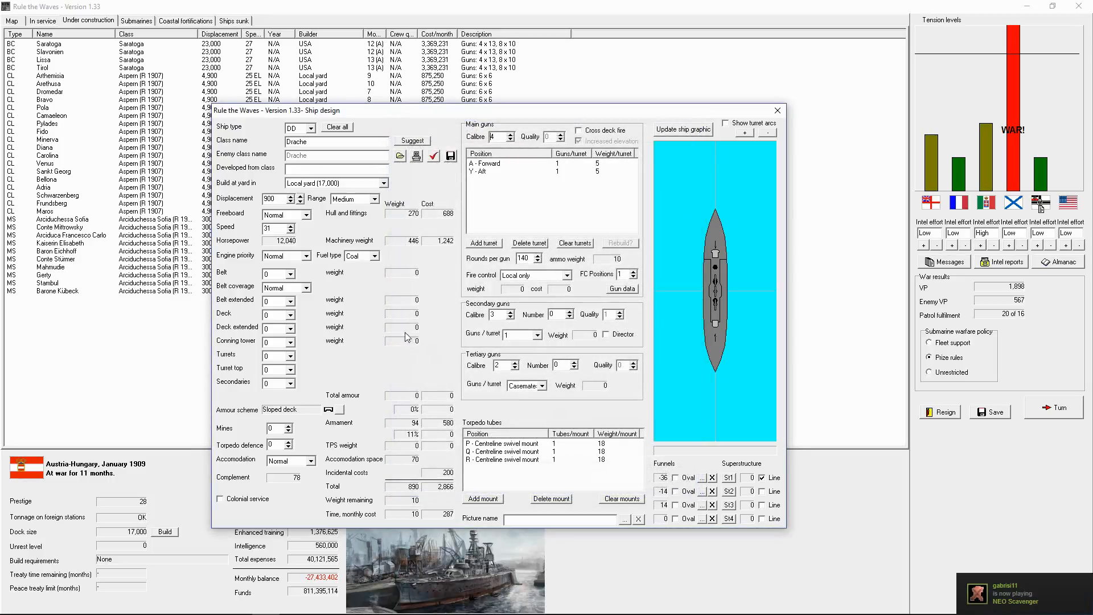
mouse_move(313, 270)
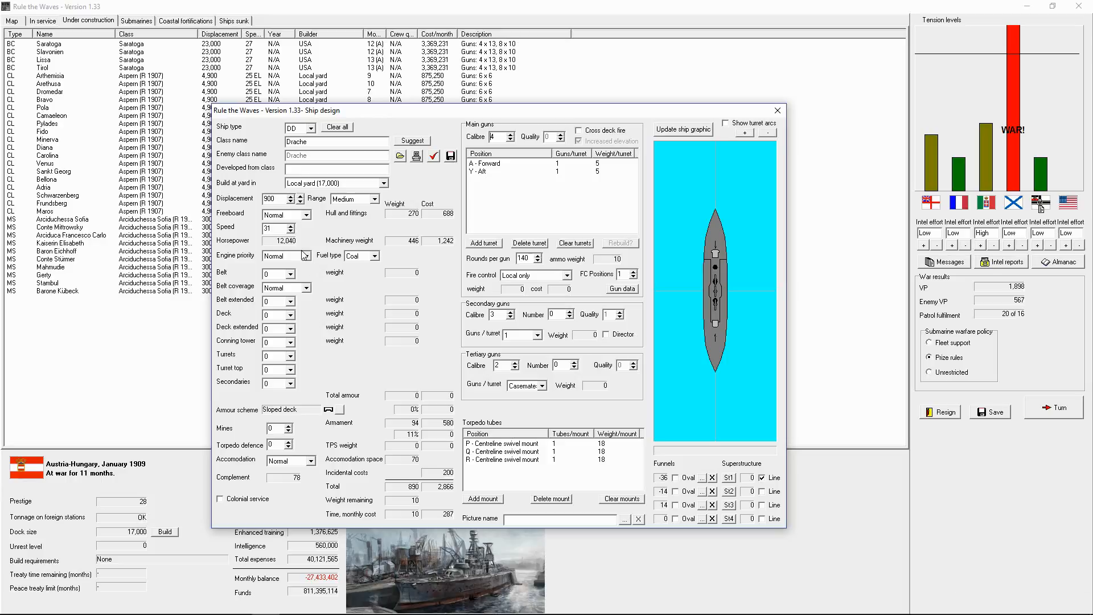
click(287, 226)
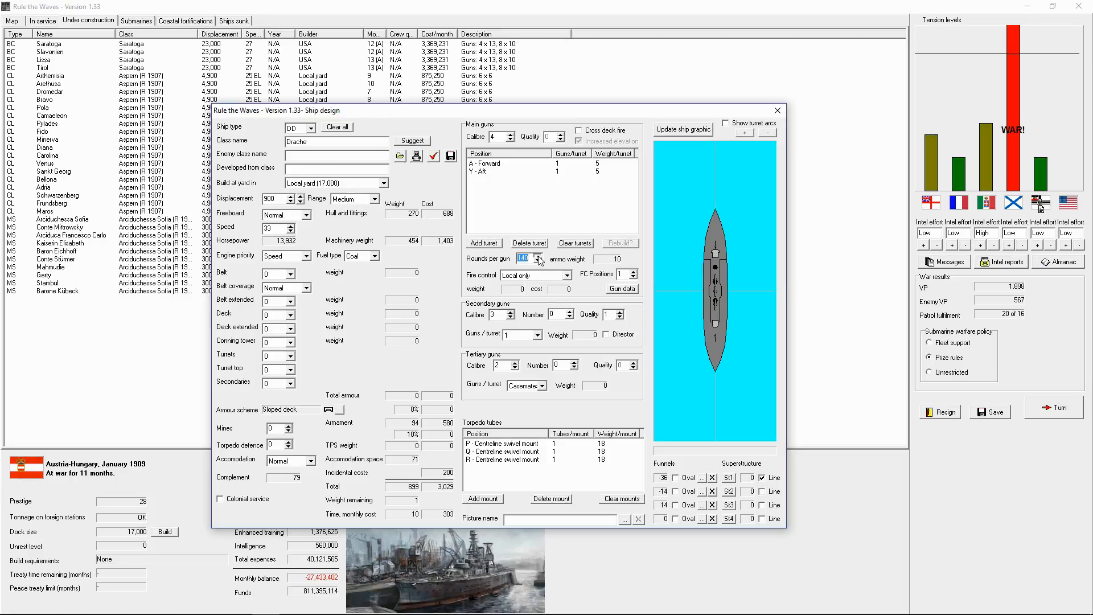
click(537, 256)
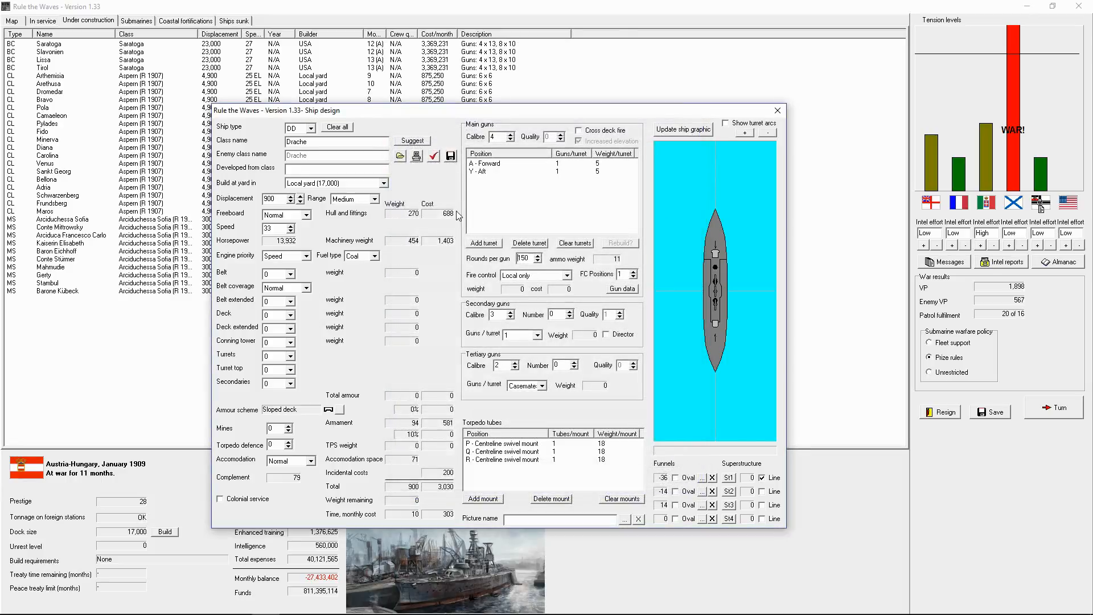
Save the Drache design and order ten destroyers, accepting the first-ship development cost.
click(452, 156)
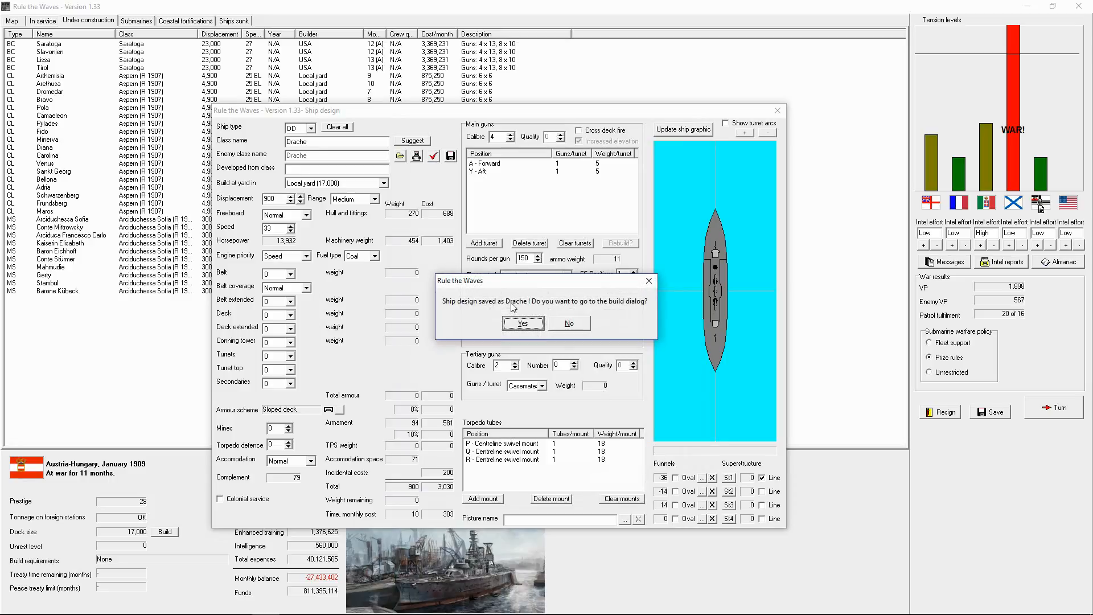
click(523, 322)
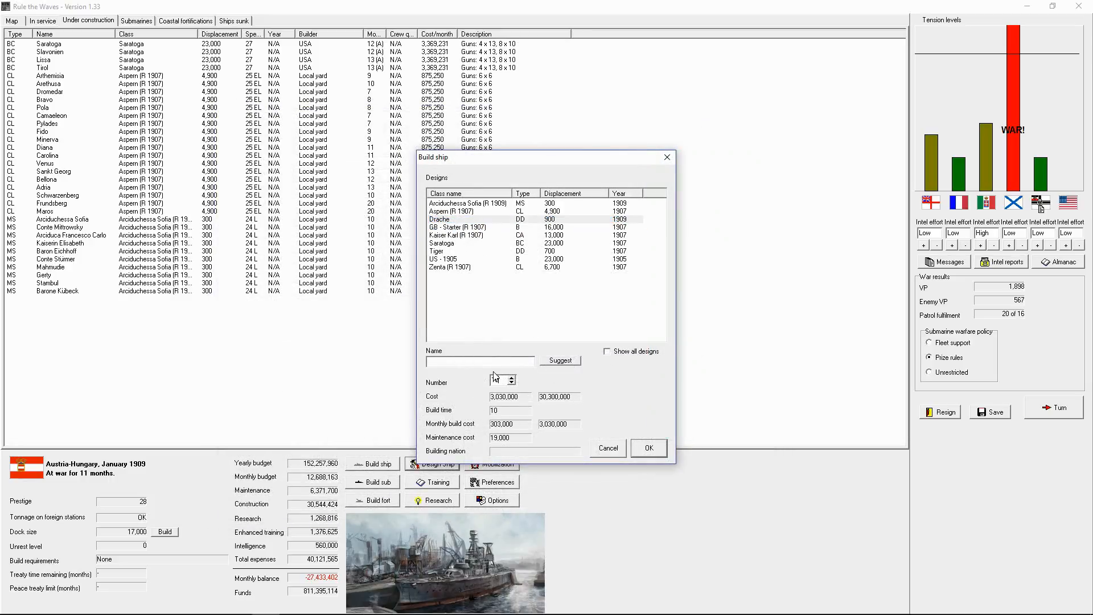
click(648, 448)
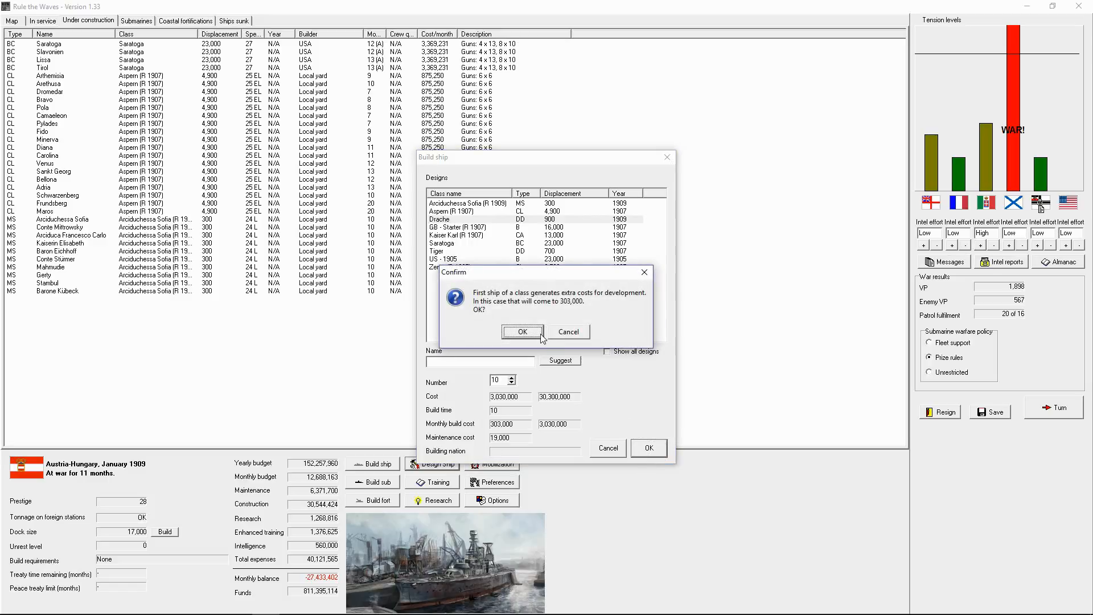
click(523, 331)
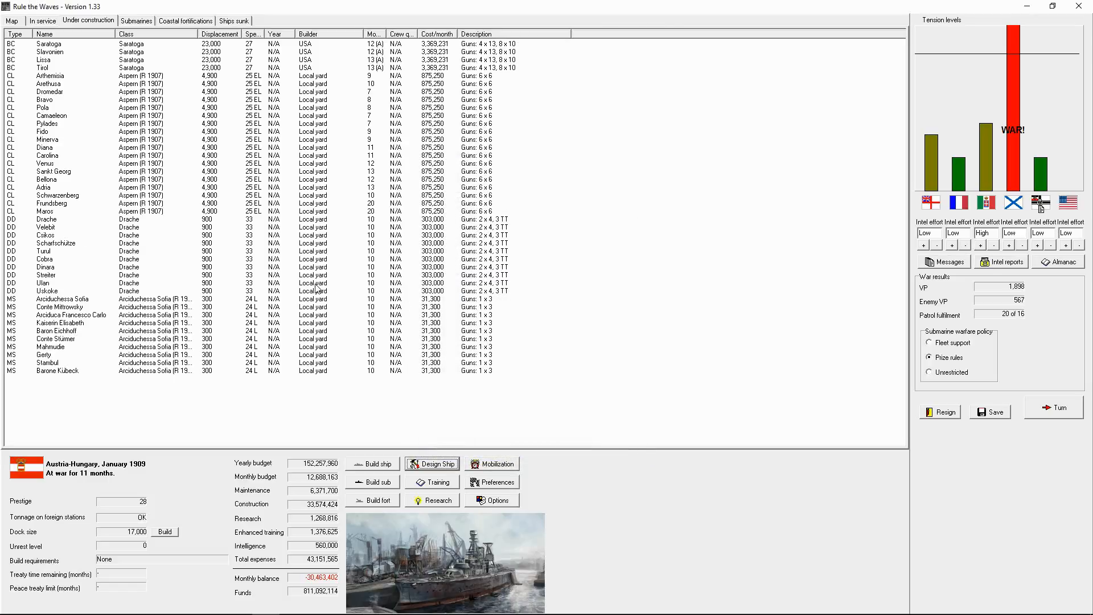
mouse_move(304, 390)
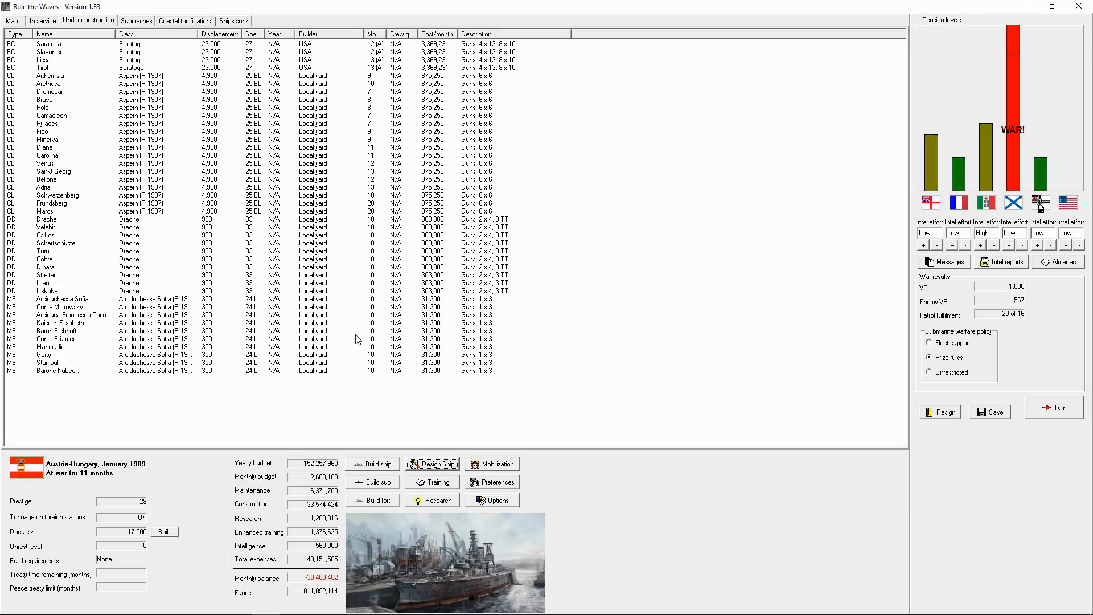
mouse_move(195, 69)
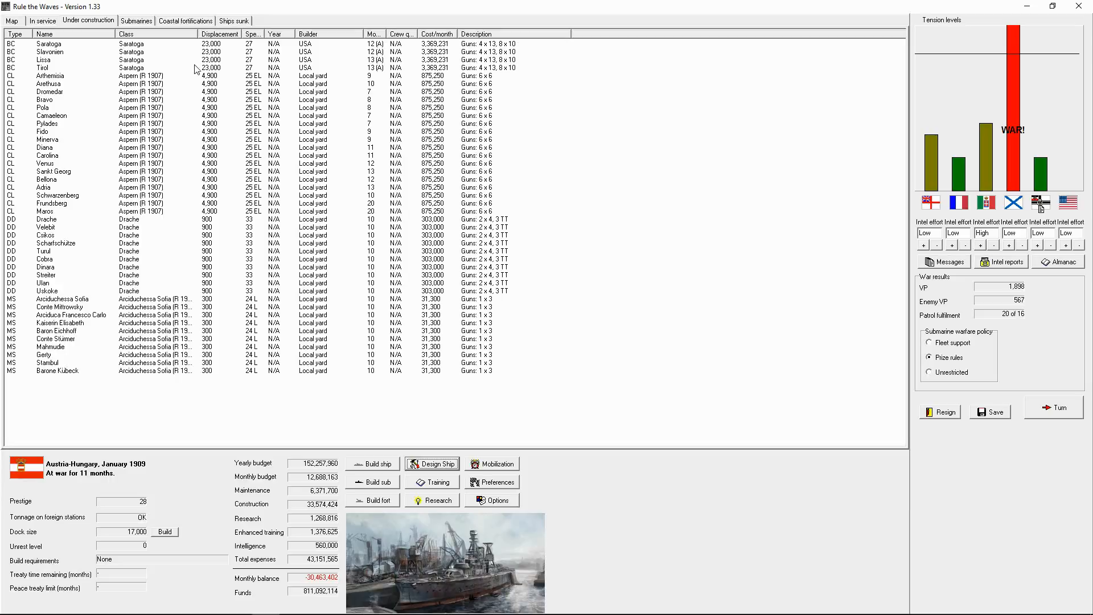
mouse_move(158, 101)
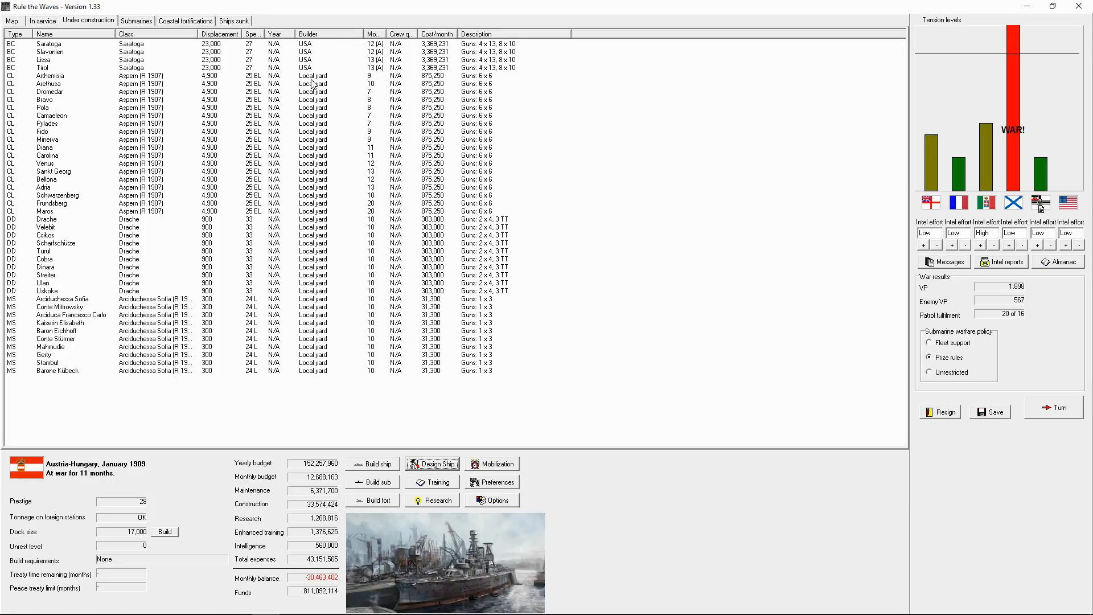
End the turn to February 1909, acknowledging the submarine results and Russian raider report.
click(41, 21)
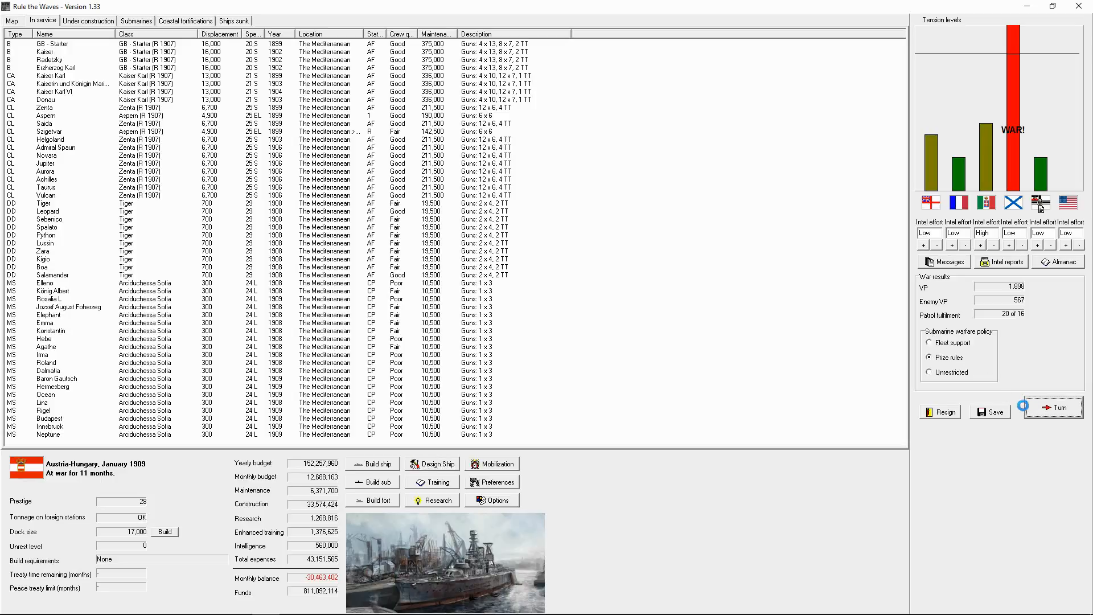
click(1053, 408)
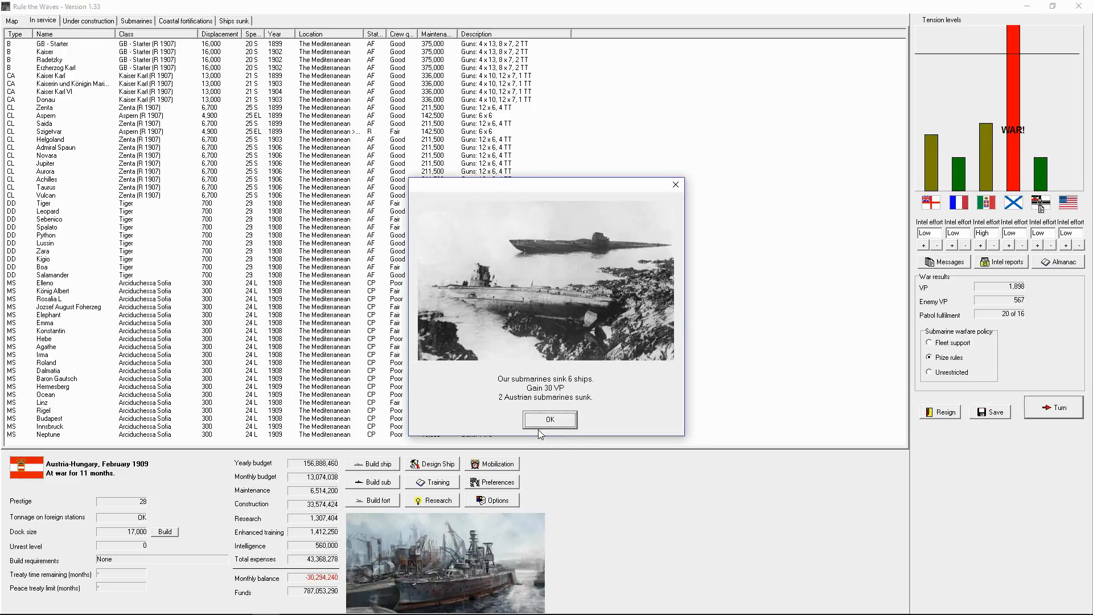
click(549, 419)
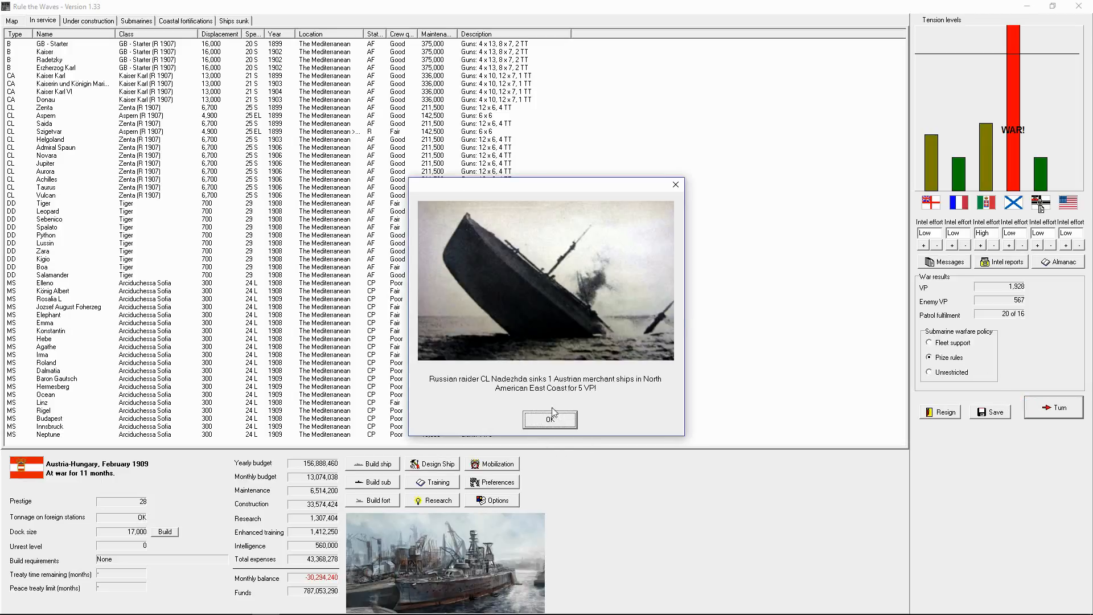
click(550, 418)
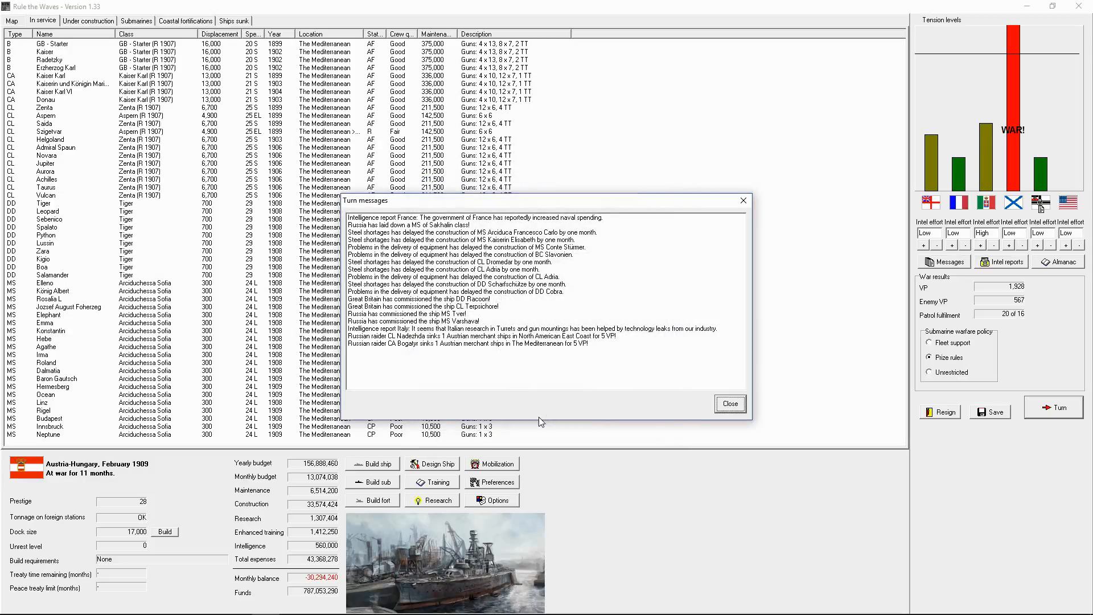
click(729, 403)
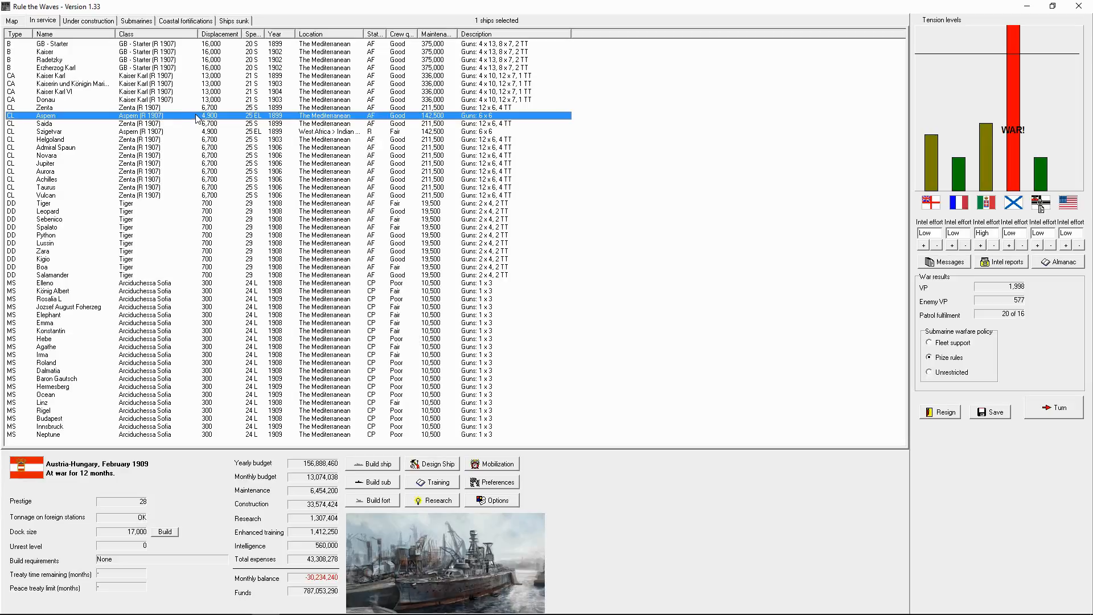
mouse_move(312, 117)
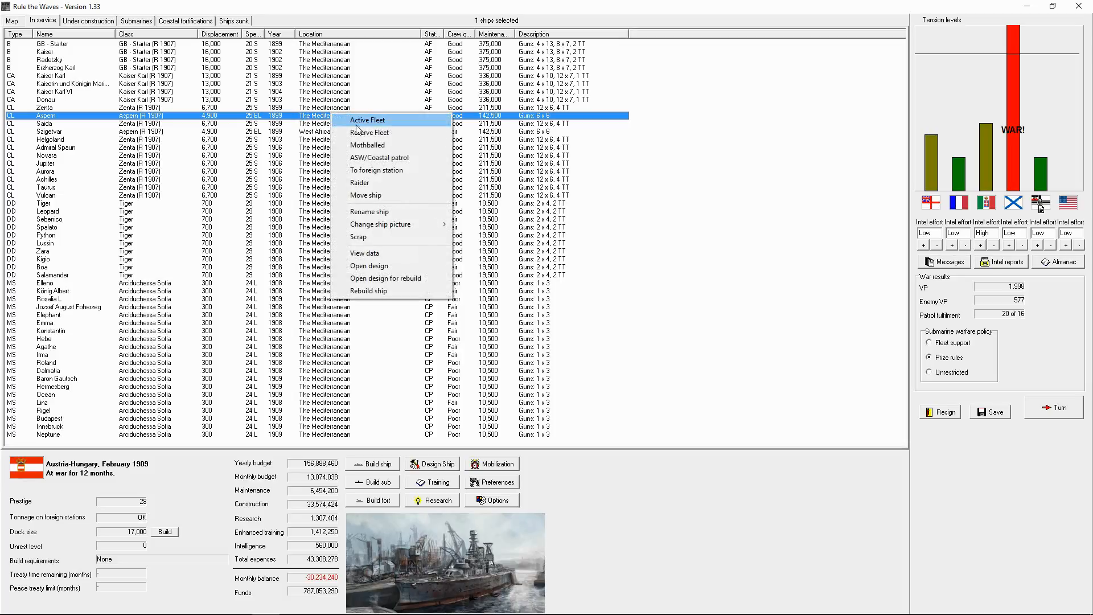
Move the light cruiser Aspern from the Mediterranean to West Africa.
click(359, 132)
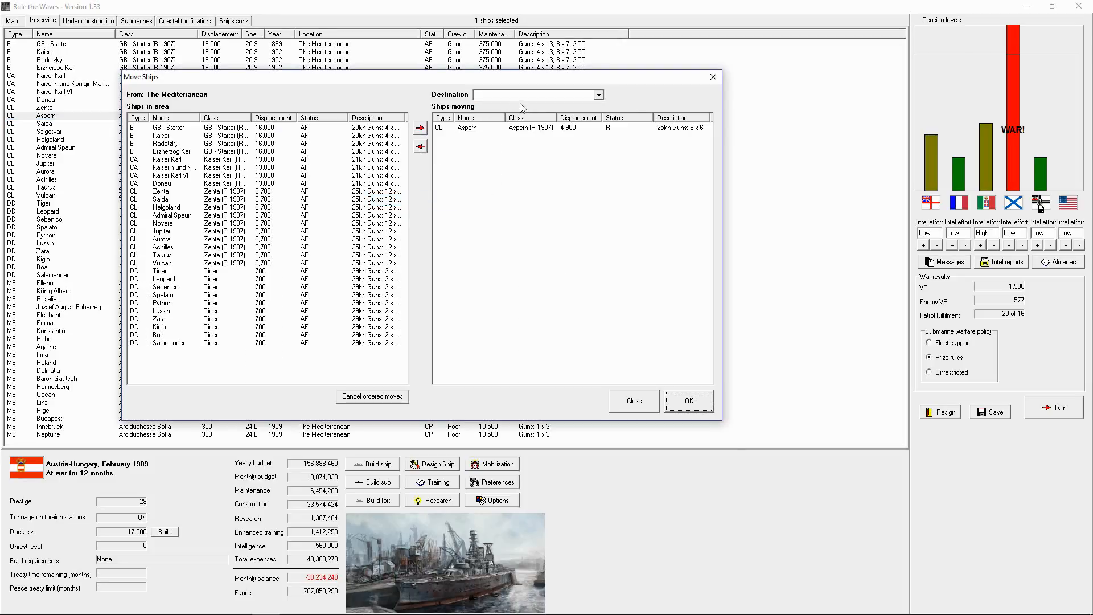
click(595, 94)
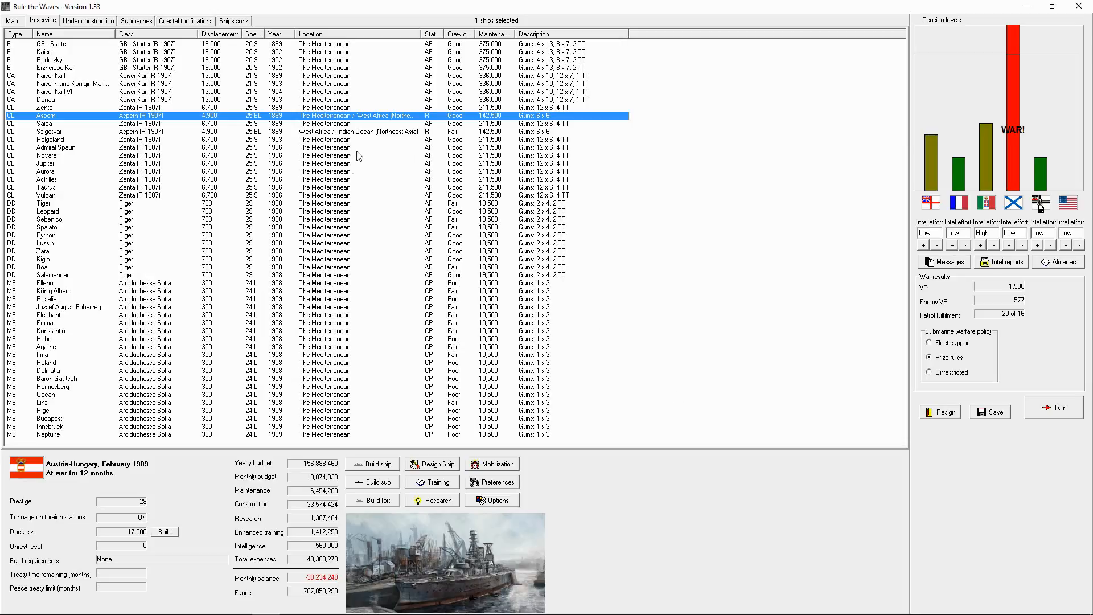
mouse_move(653, 178)
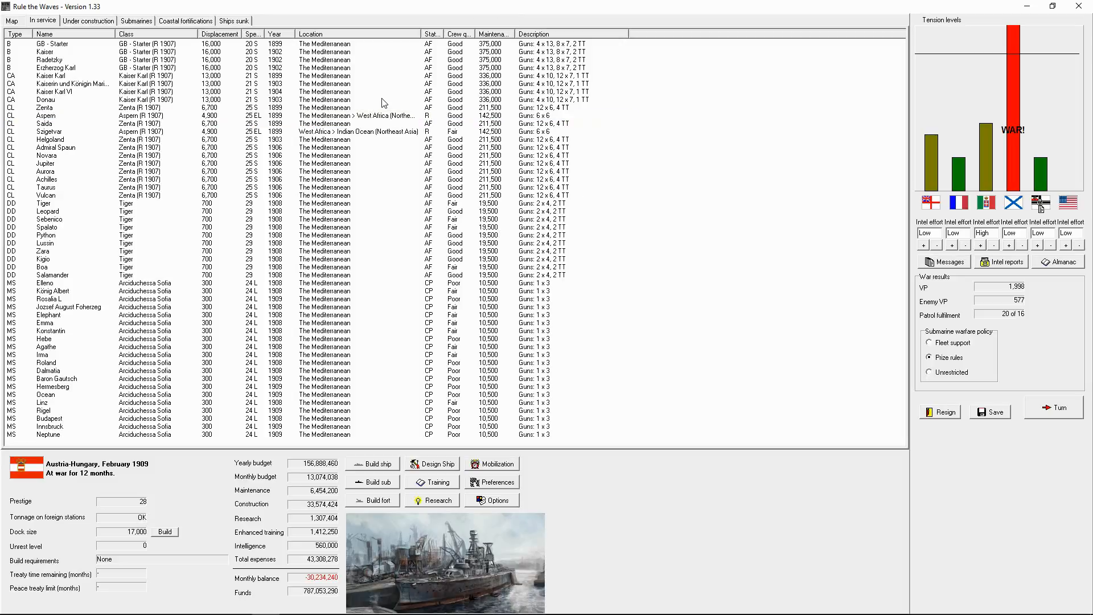
mouse_move(651, 202)
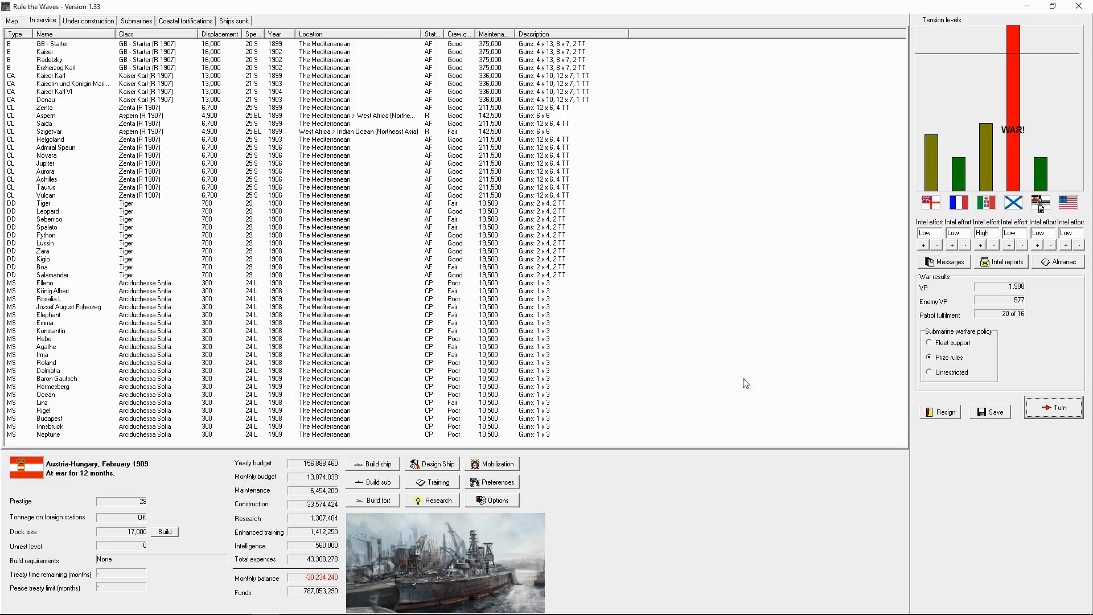
End the turn to March 1909, acknowledging the 12-inch gun research, raider sinking and German VP reports.
click(1054, 408)
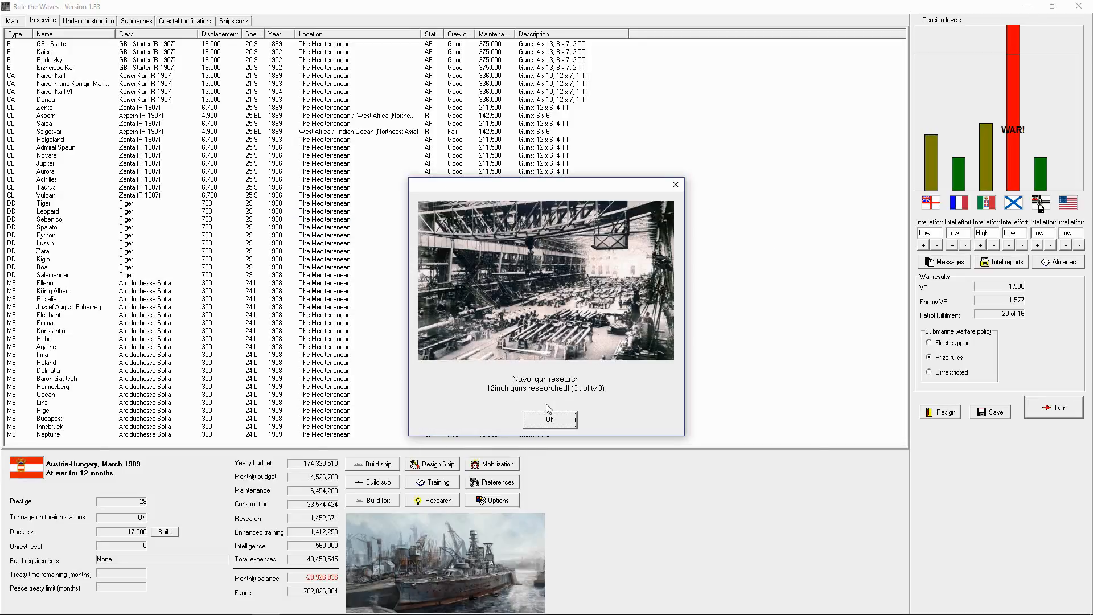
click(549, 419)
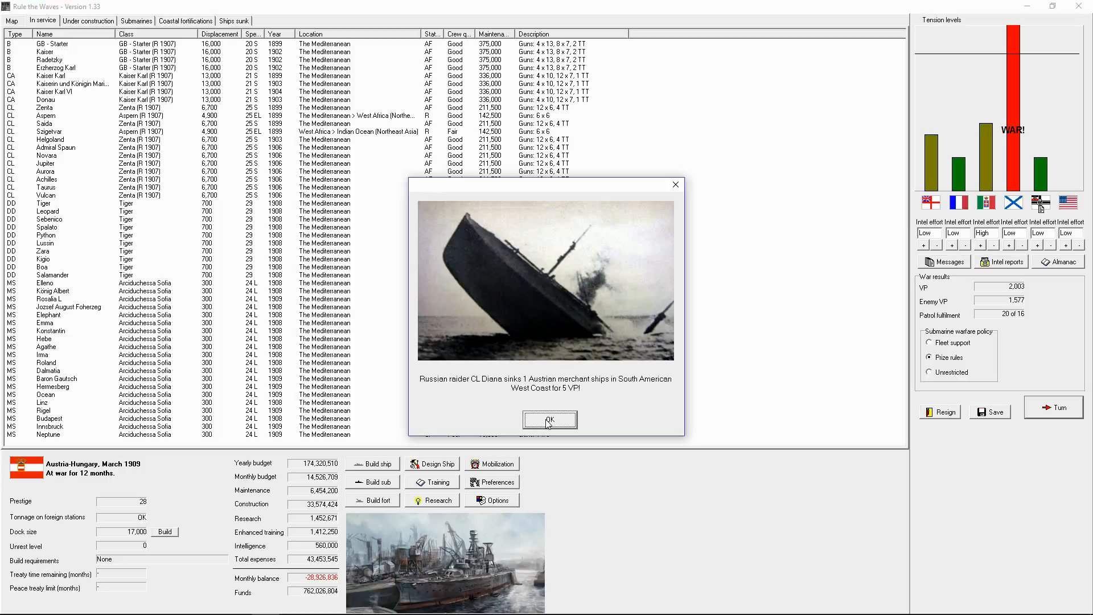
click(549, 420)
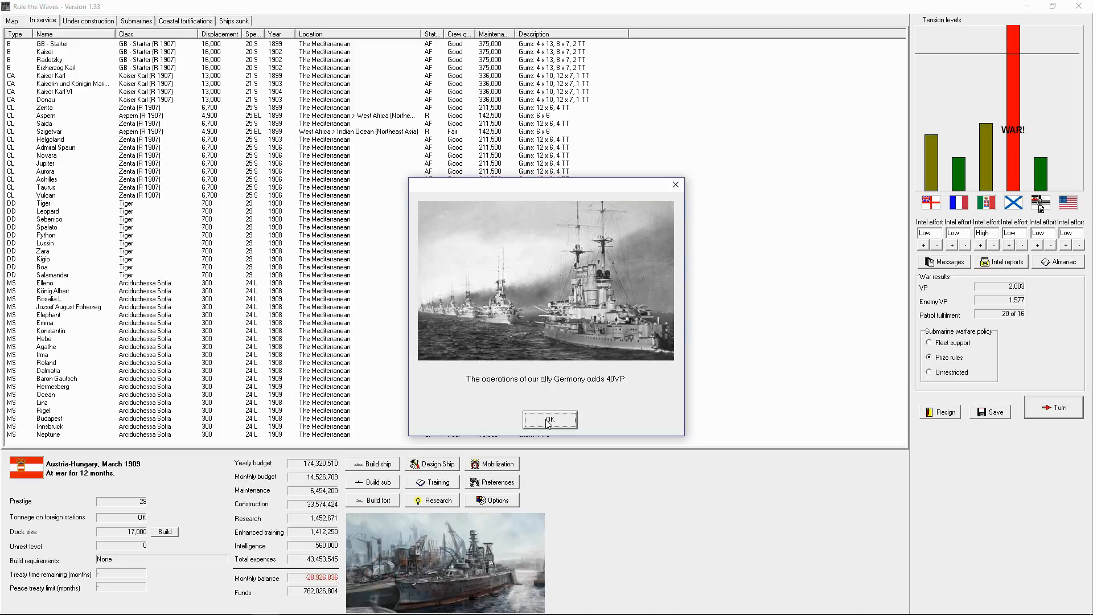
click(549, 420)
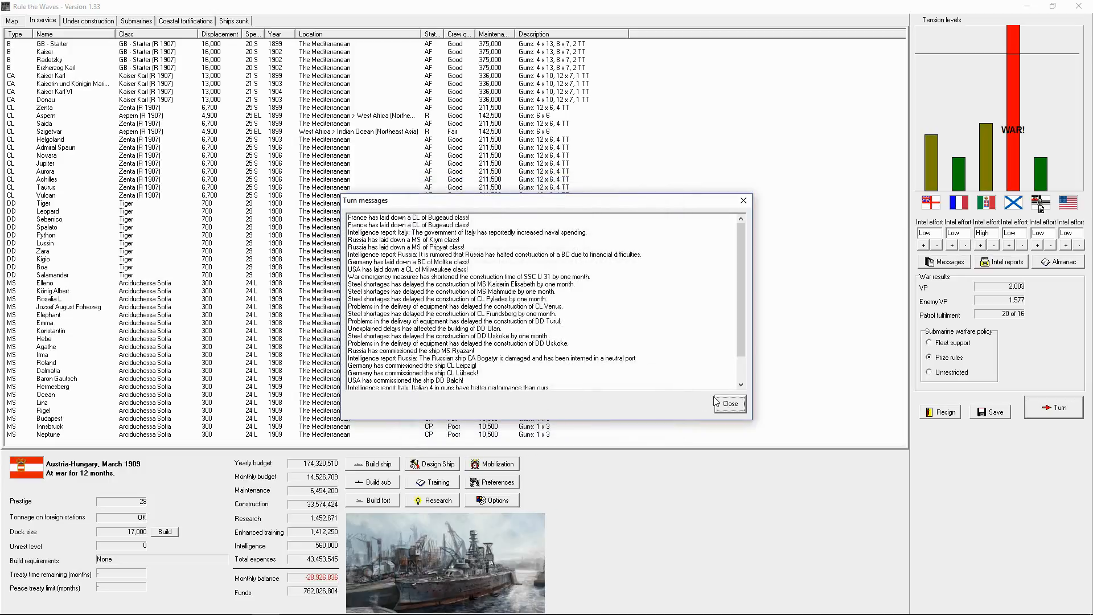
click(729, 403)
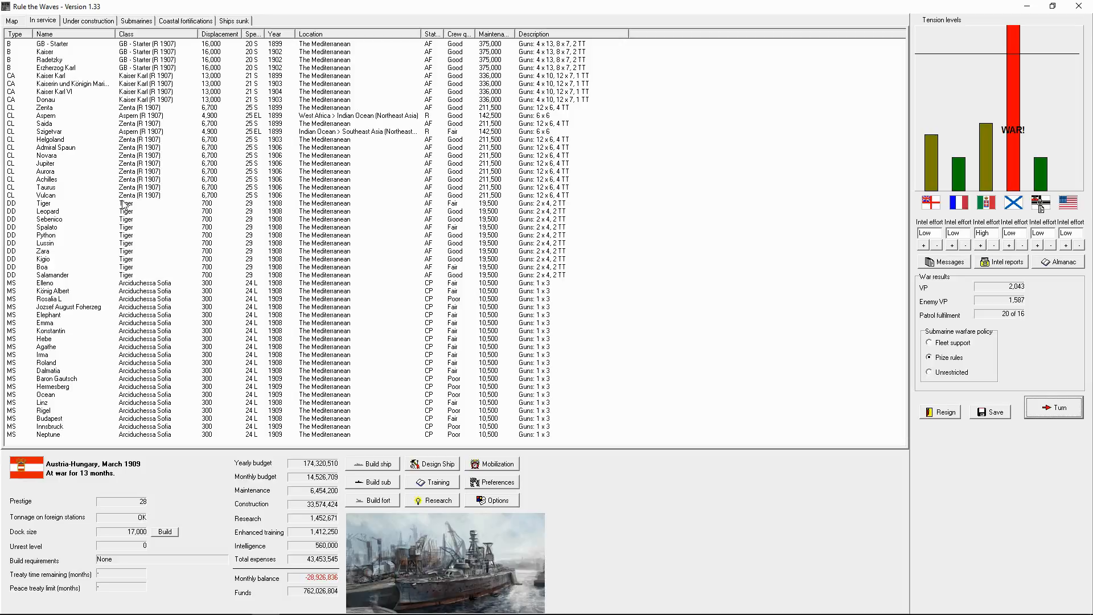
Select destroyer Tiger, then check the under-construction list and world map before returning to the fleet.
click(45, 203)
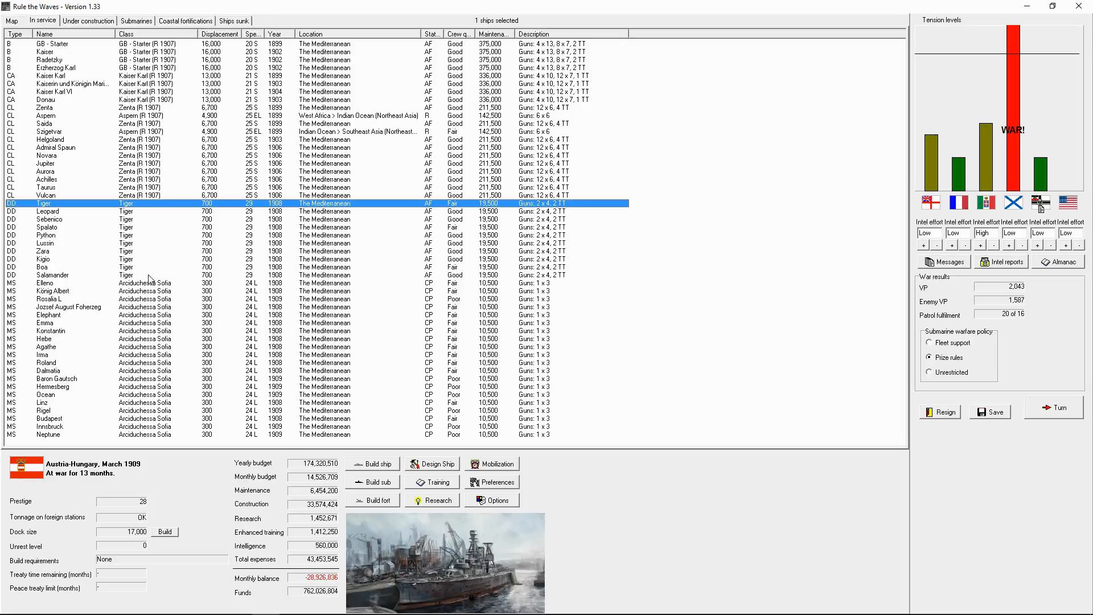
mouse_move(150, 283)
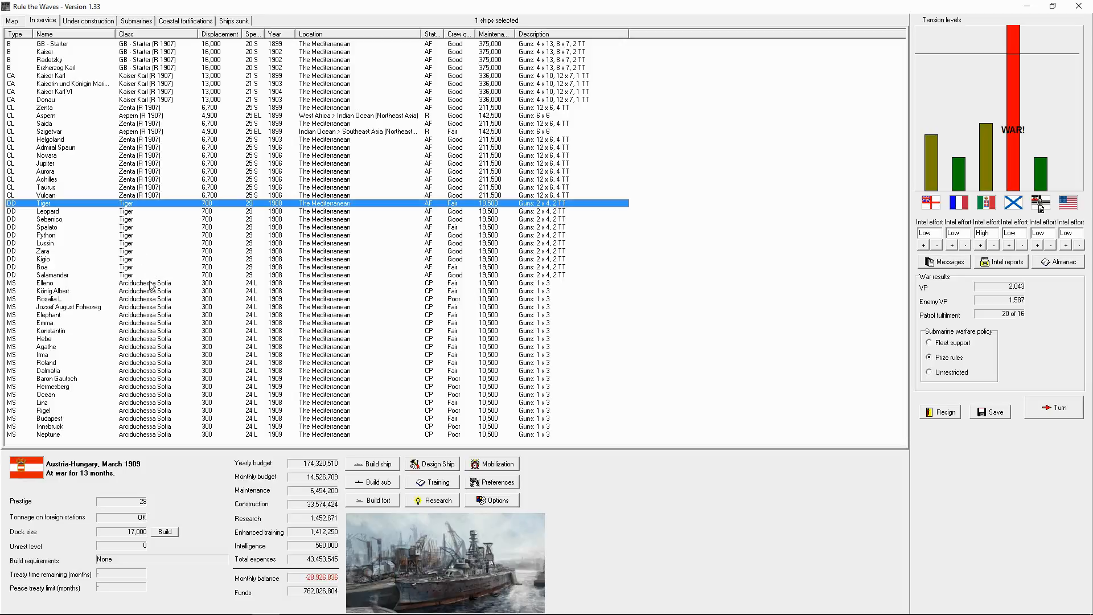
mouse_move(155, 279)
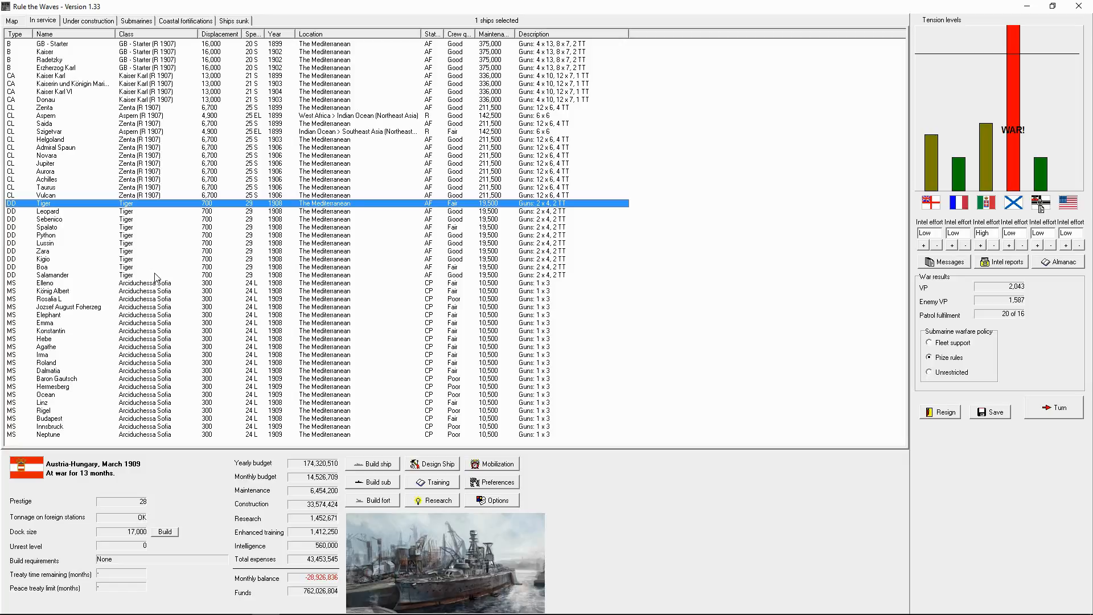
click(88, 20)
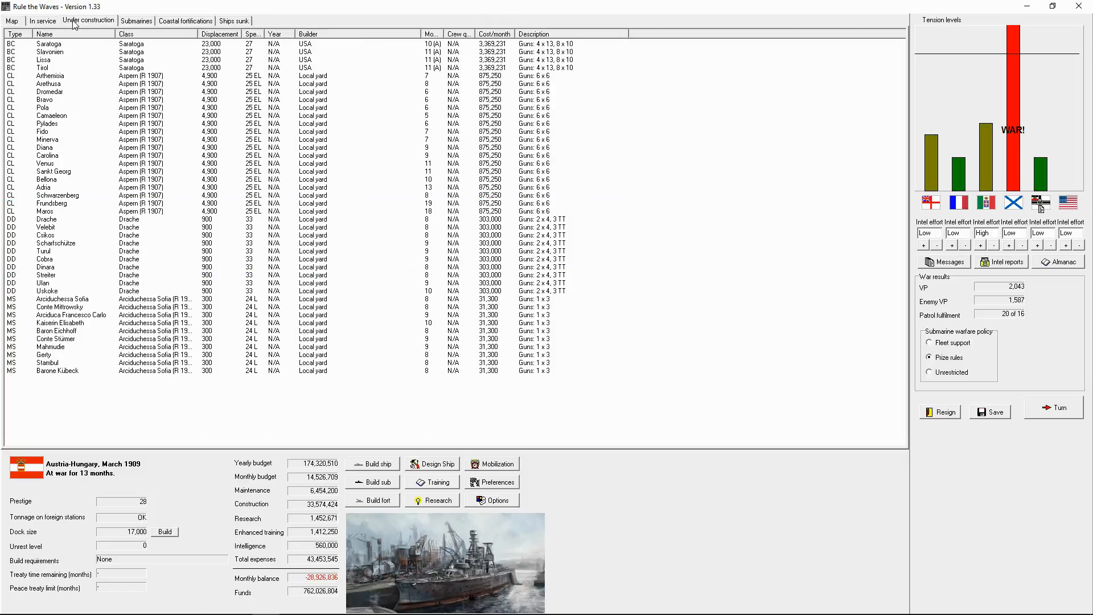
click(12, 20)
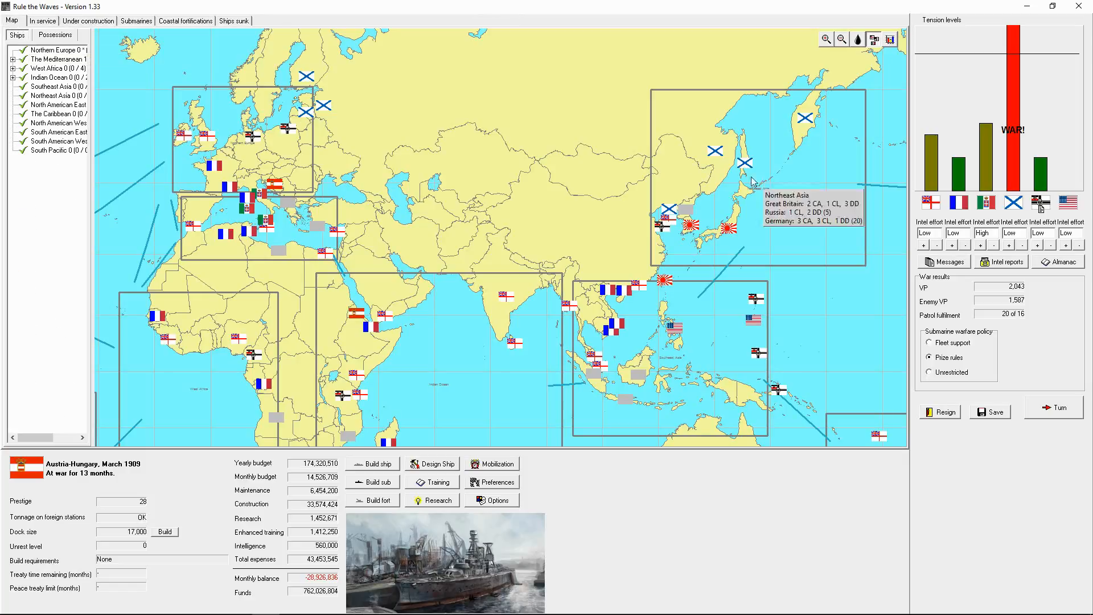
click(42, 20)
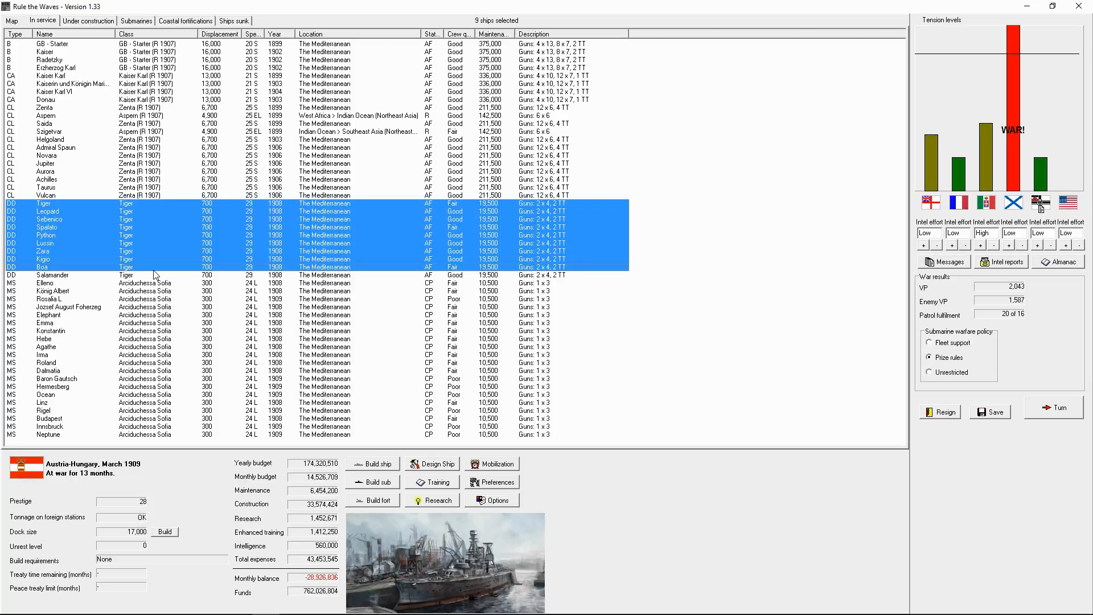
Order the selected Tiger-class destroyers to ASW/Coastal patrol, glancing at cruiser Arethusa under construction.
right_click(125, 274)
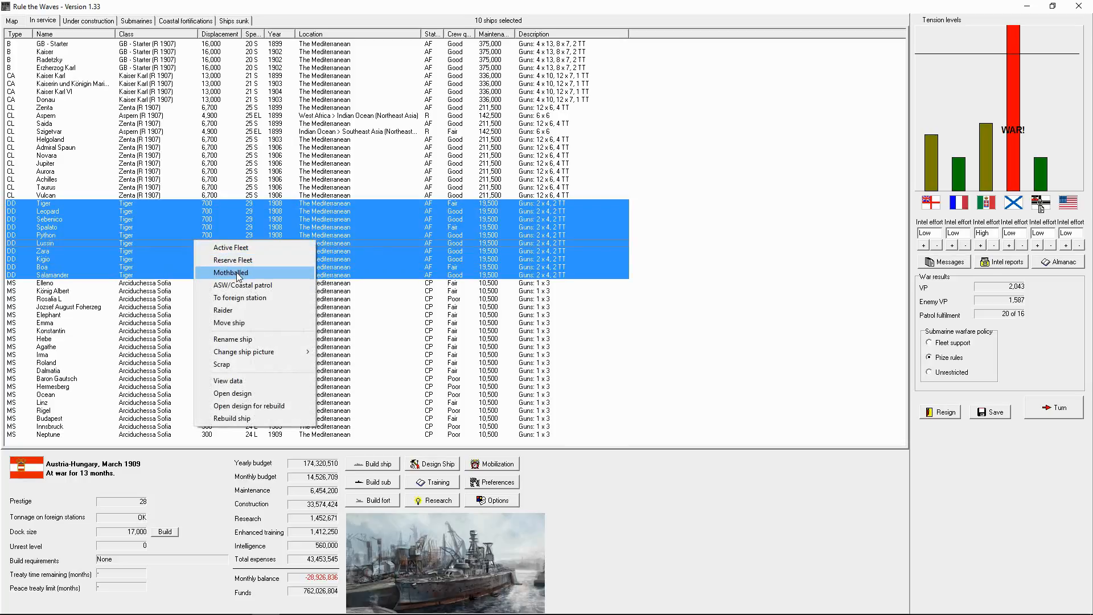
click(229, 322)
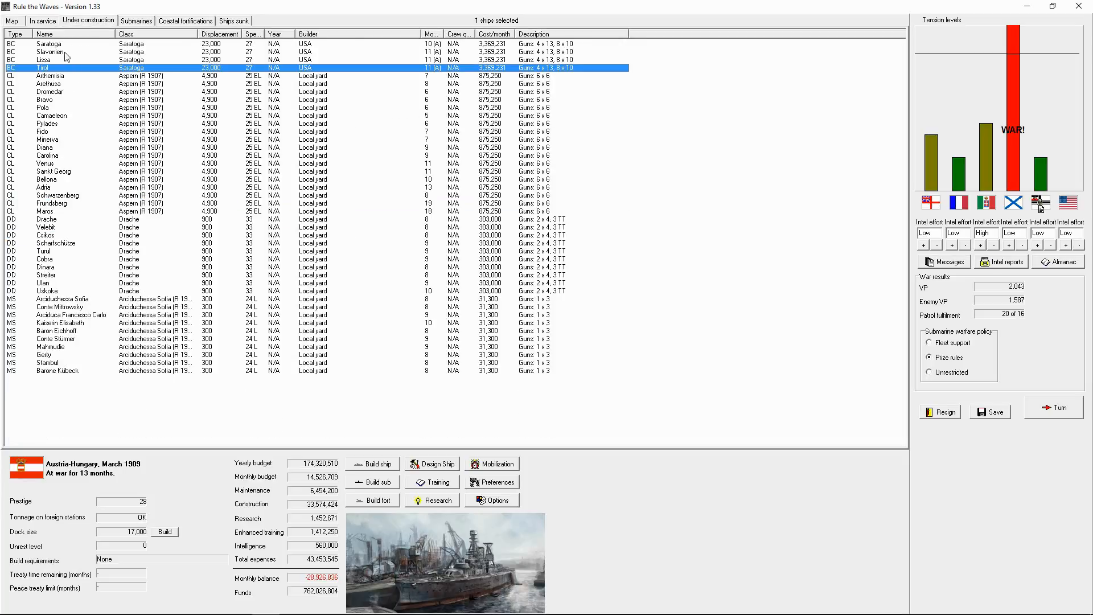
click(49, 75)
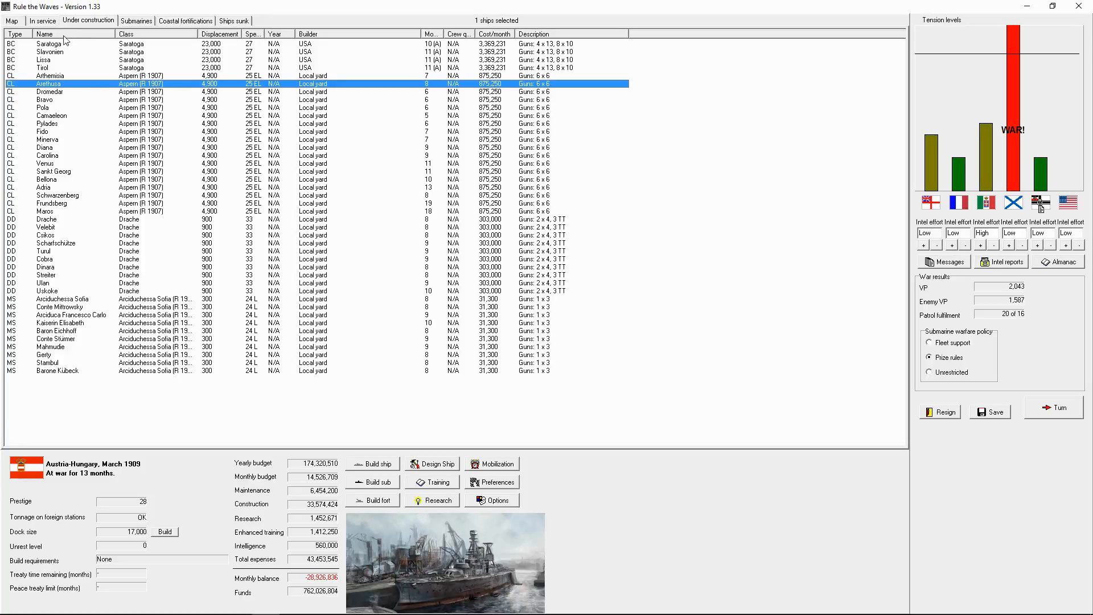
click(42, 21)
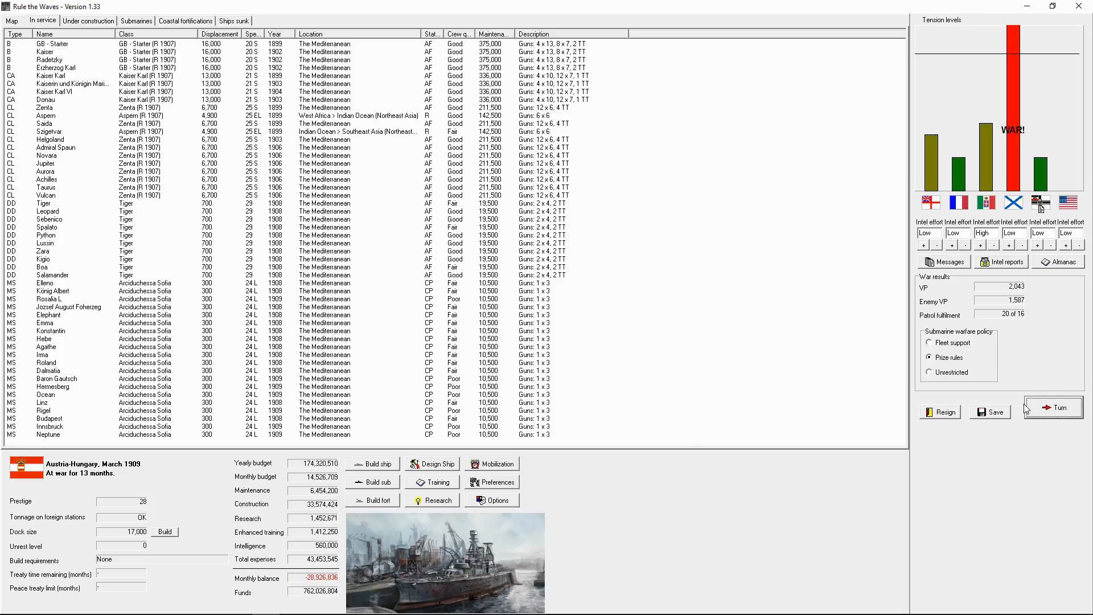
Advance to April 1909, grant the army temporary resources and dismiss the submarine, battle and Taurus reports.
click(1053, 408)
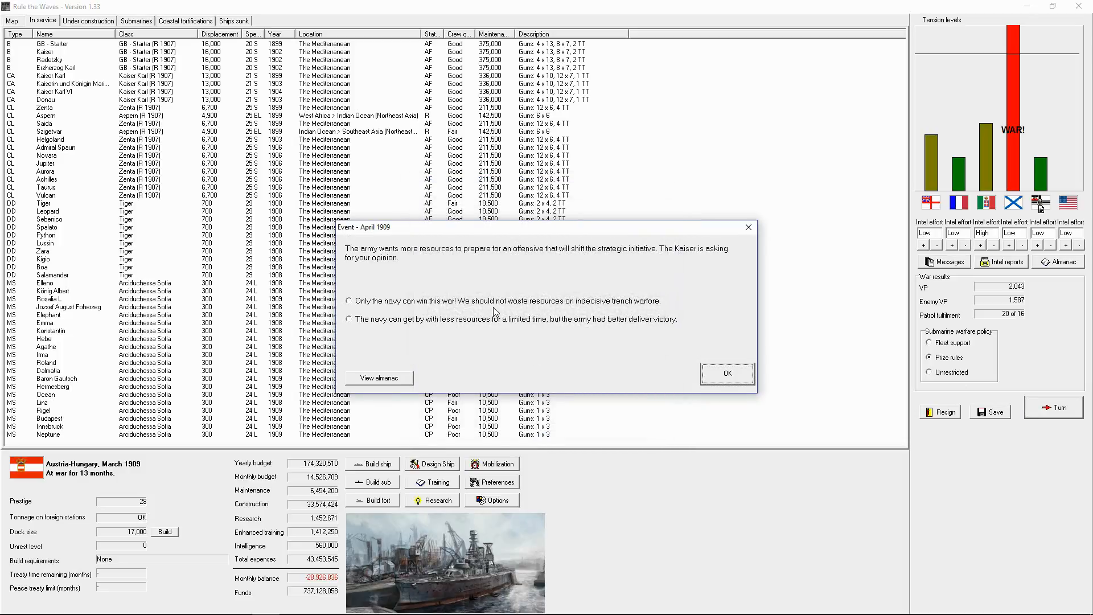
click(348, 319)
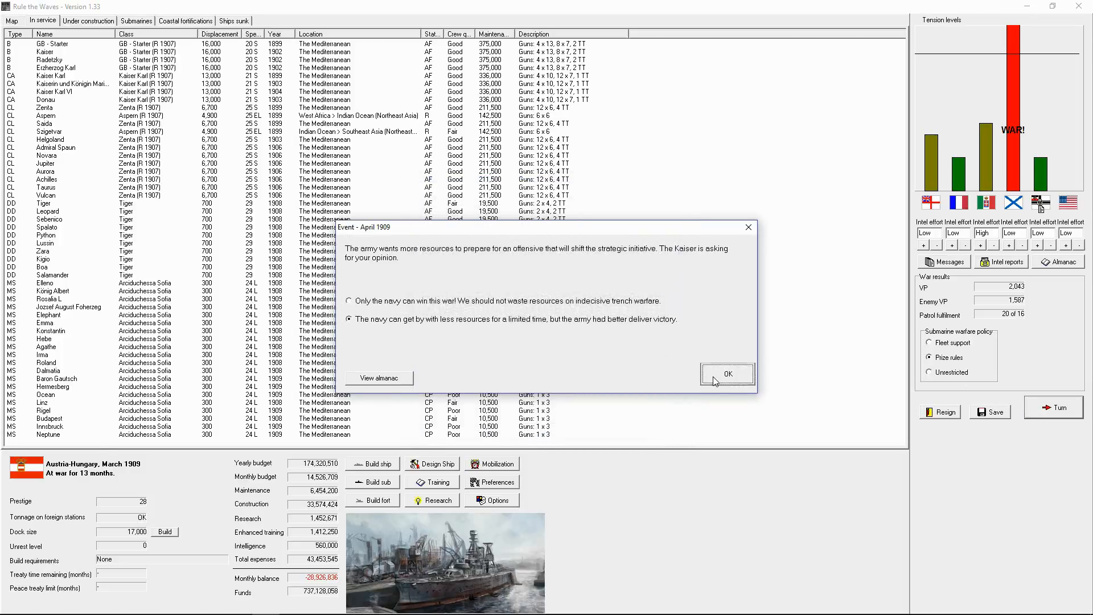
click(728, 374)
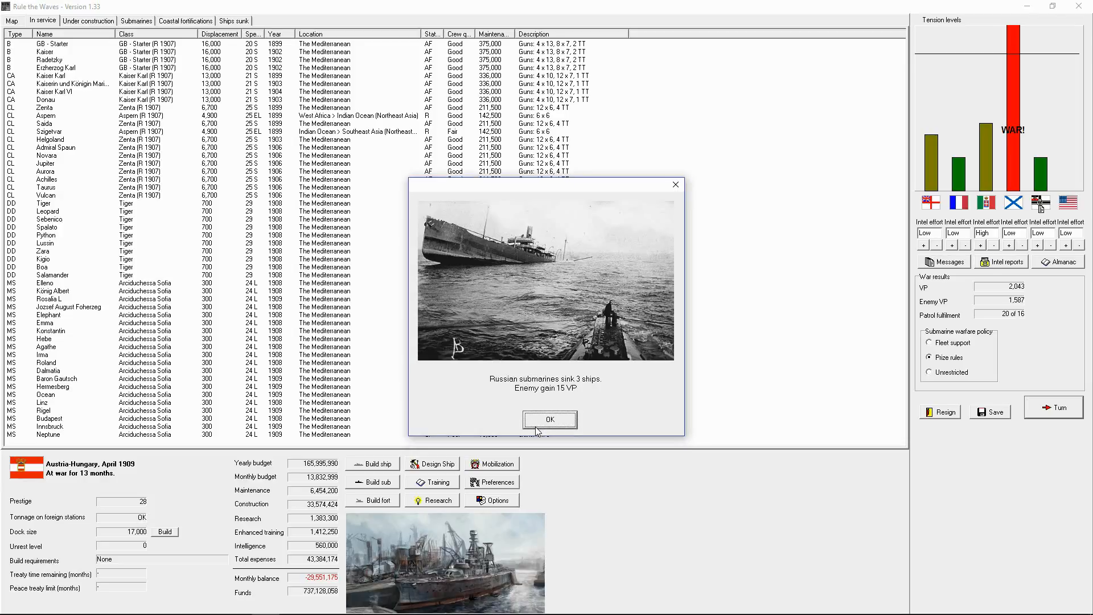
click(549, 419)
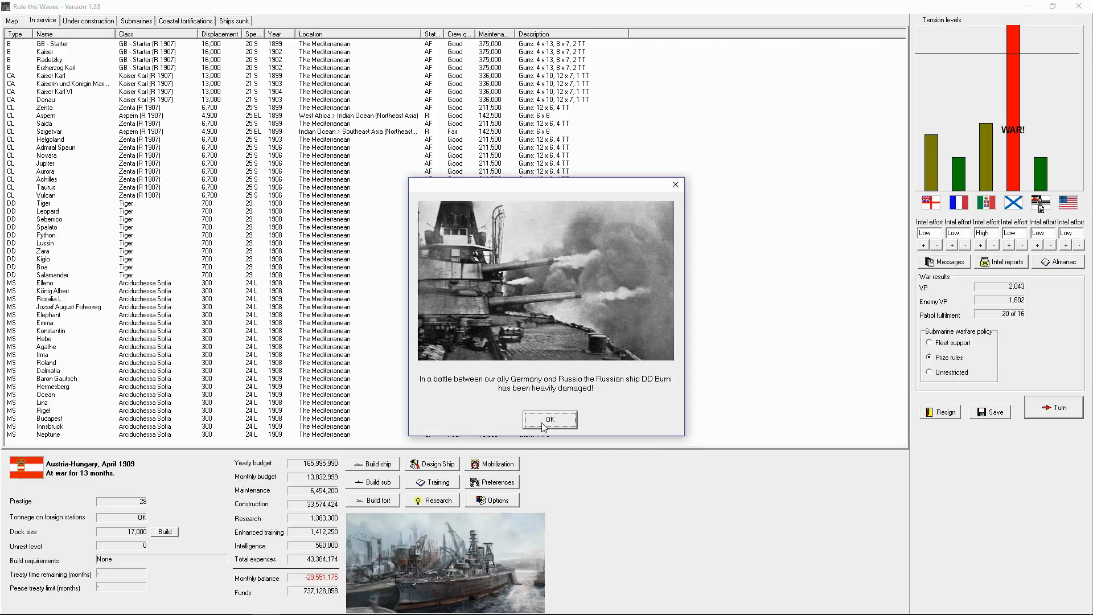
click(549, 419)
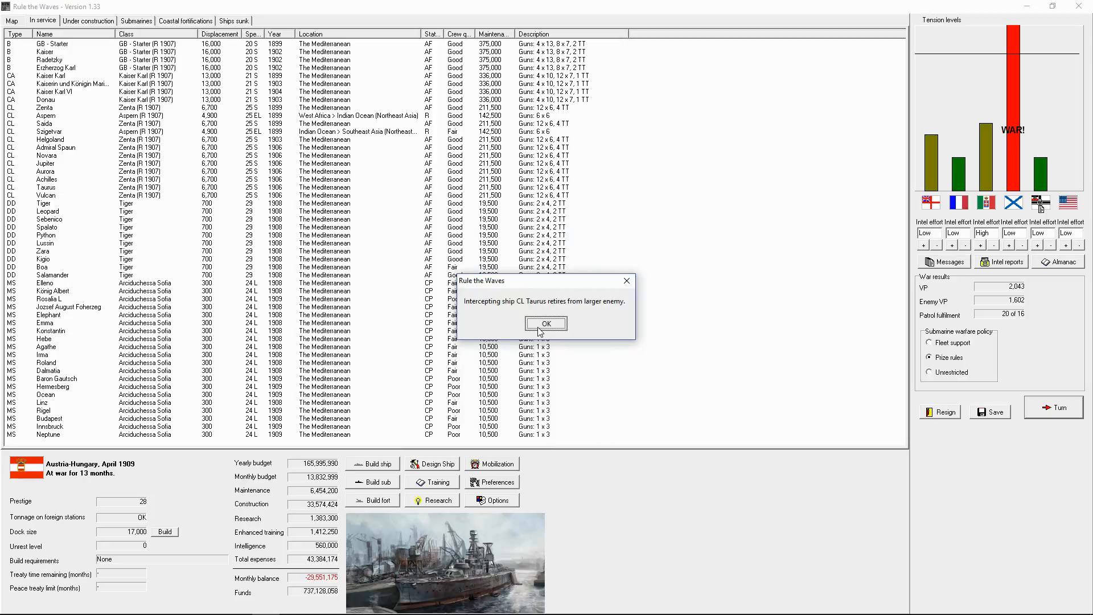
click(545, 322)
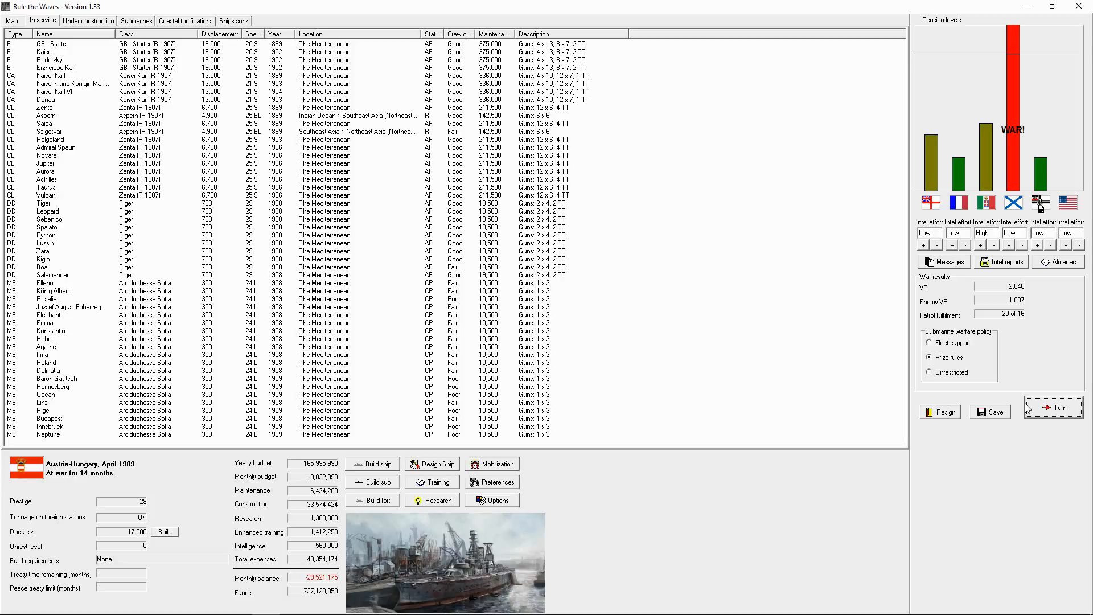
Advance to May 1909, accept the cruiser battle Russia declines and auto-resolve Aspern's escape from interception.
click(1054, 408)
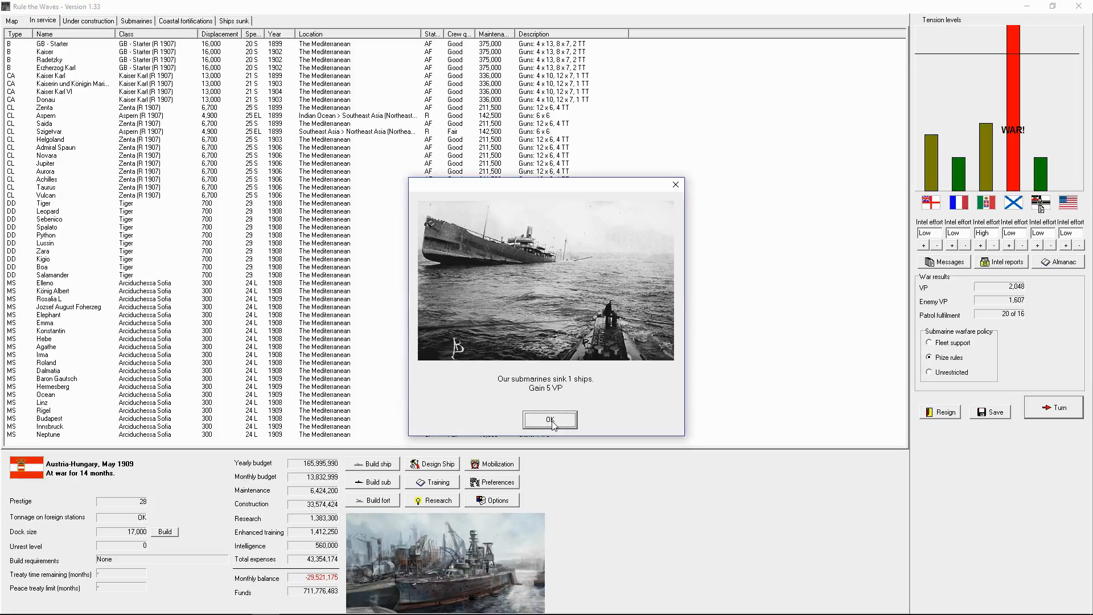
click(549, 419)
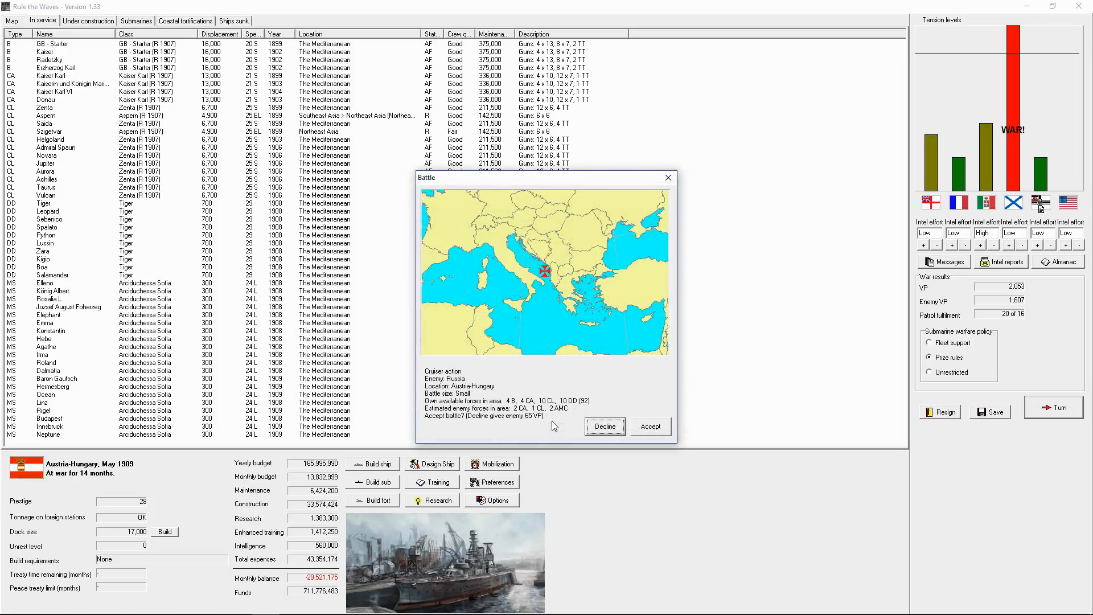
click(603, 426)
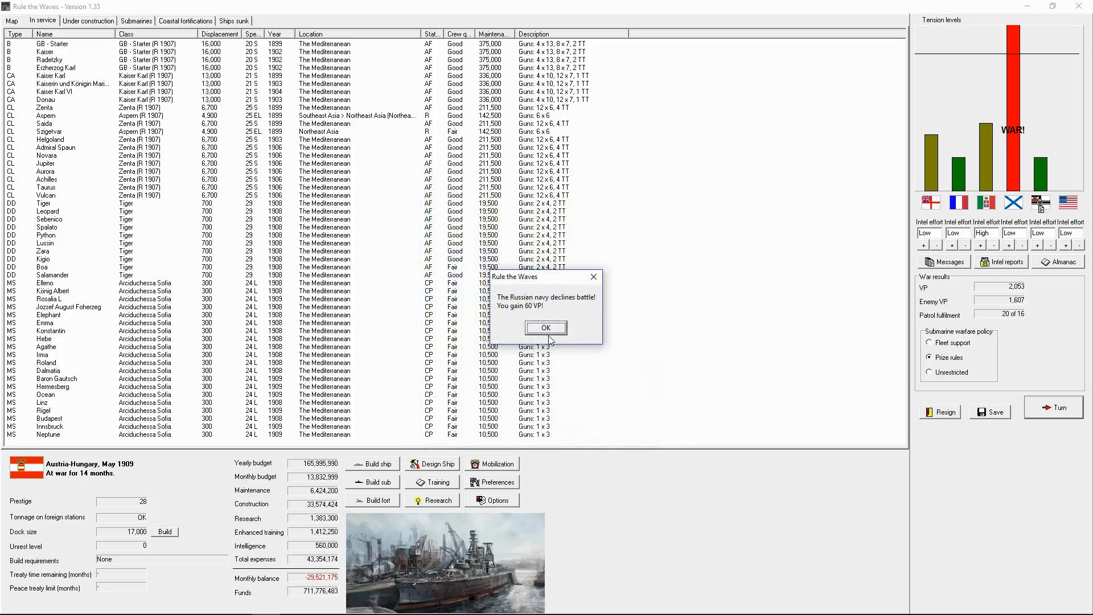
click(546, 328)
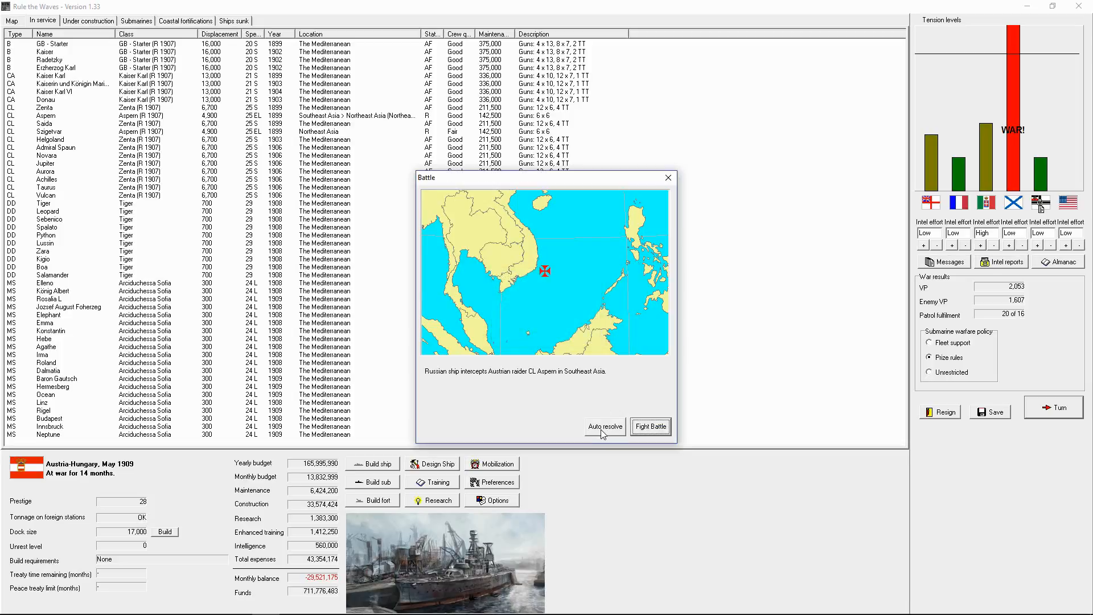
click(605, 426)
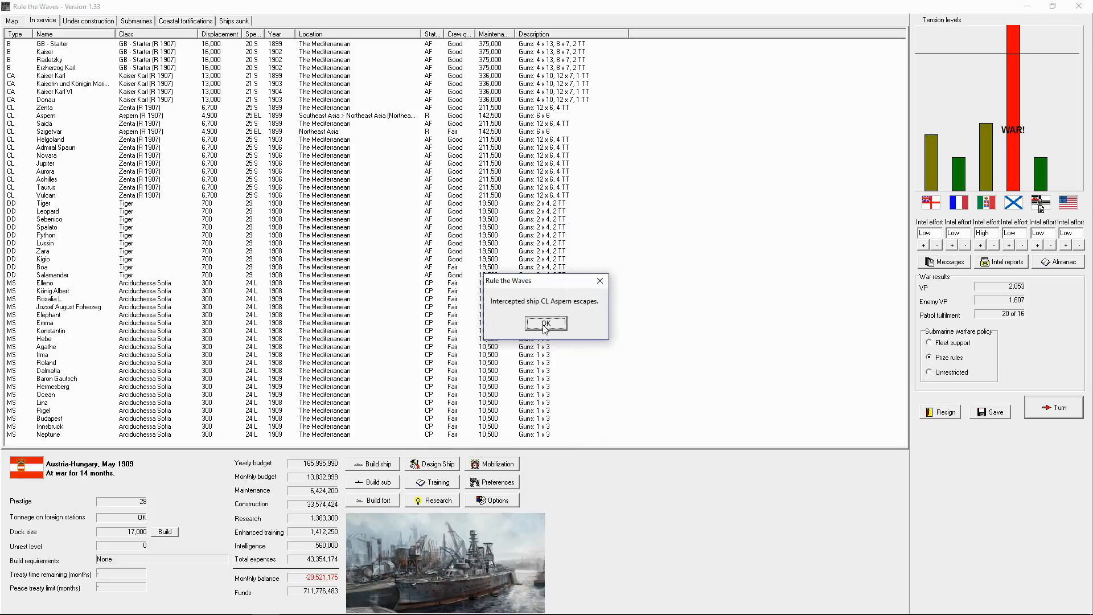
click(546, 323)
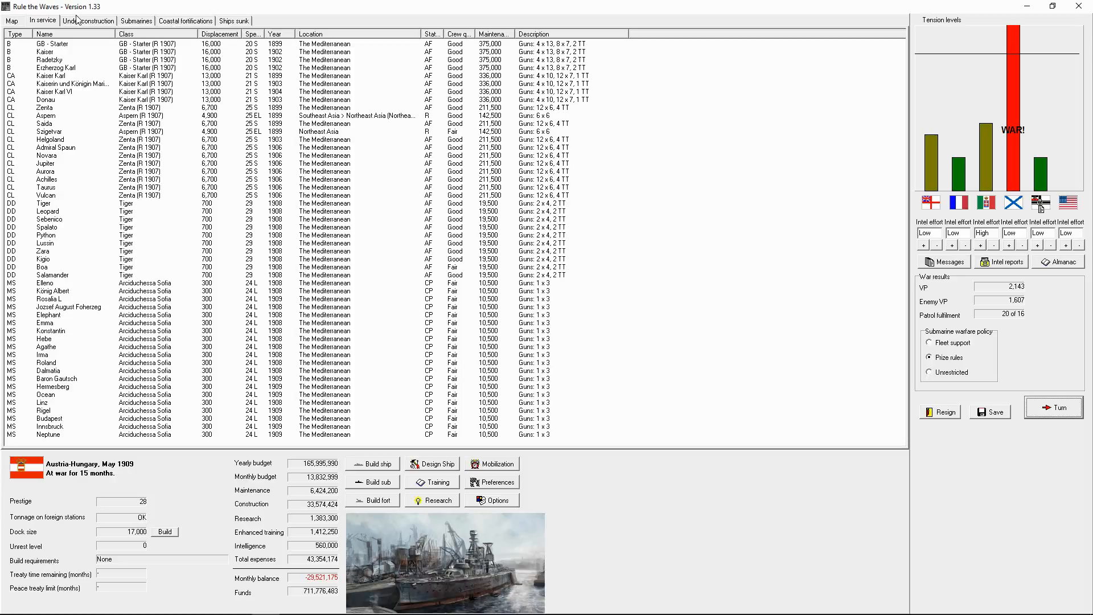
Reach June 1909, acknowledging the ASW advance, Aspern's raiding success and Admiral Spaun's sinking, then show in-service ships.
click(87, 21)
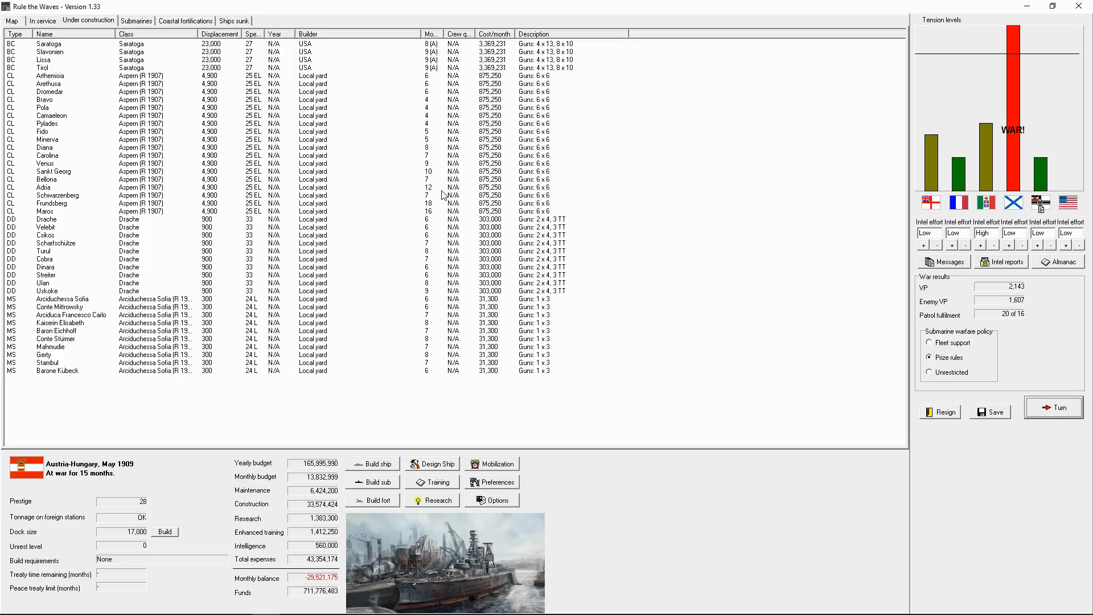
click(1053, 408)
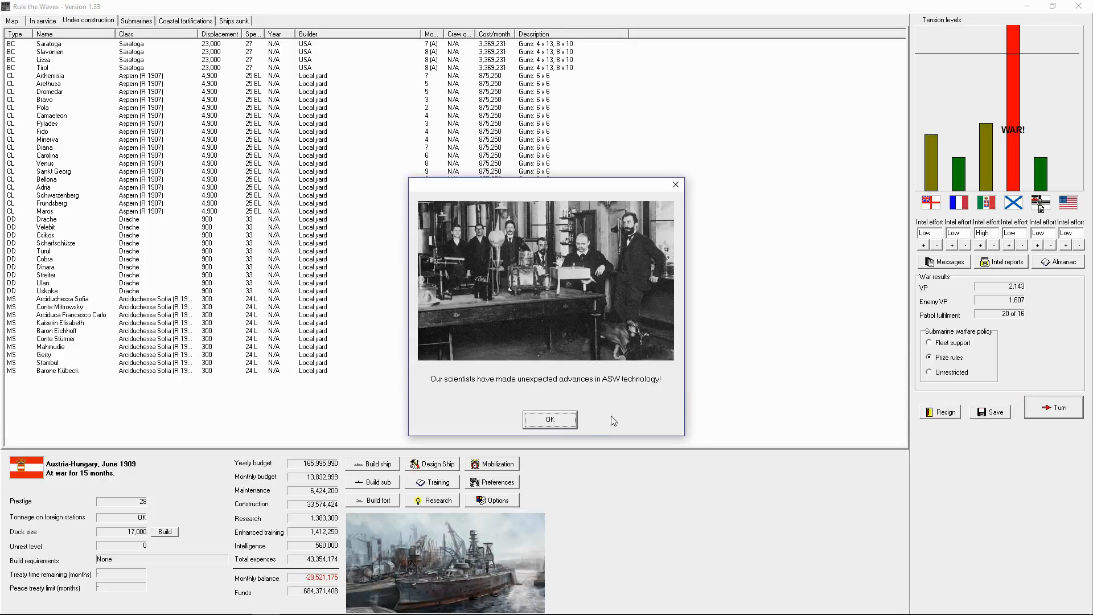
click(549, 419)
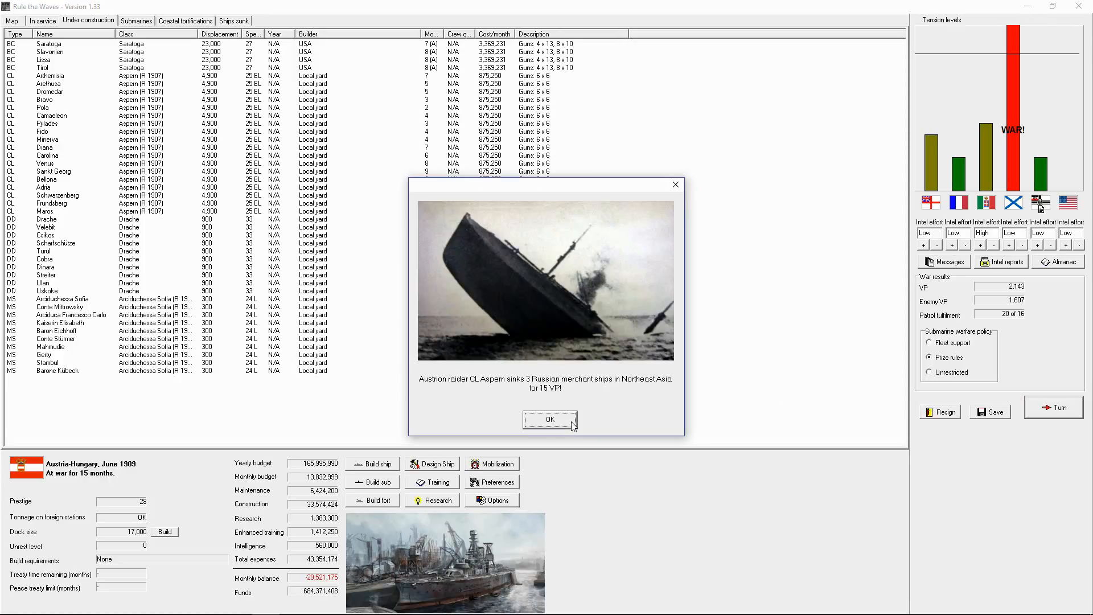
click(549, 419)
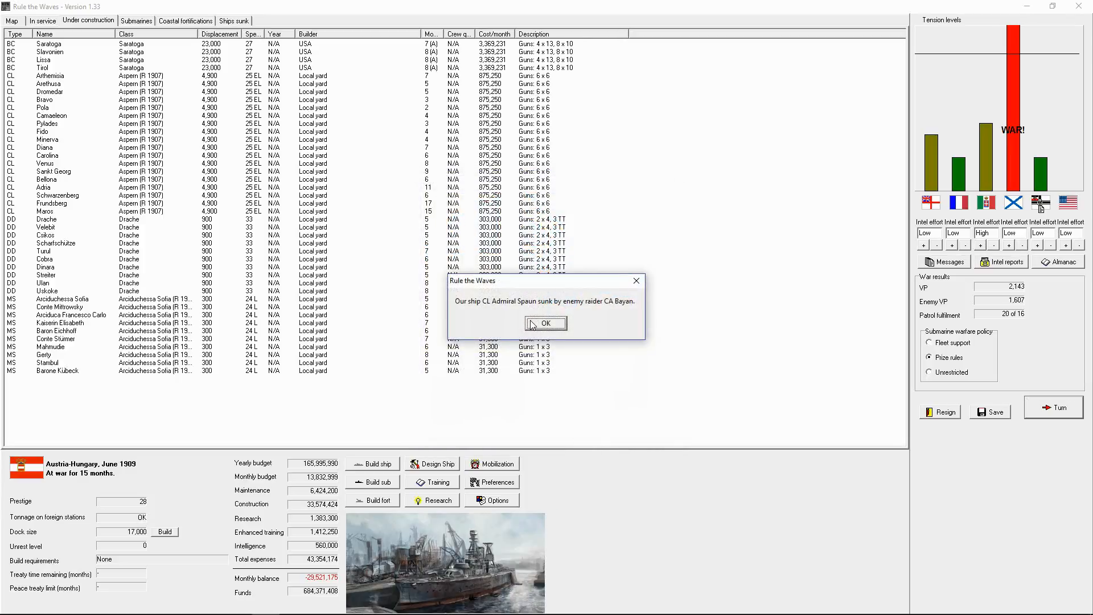
click(545, 322)
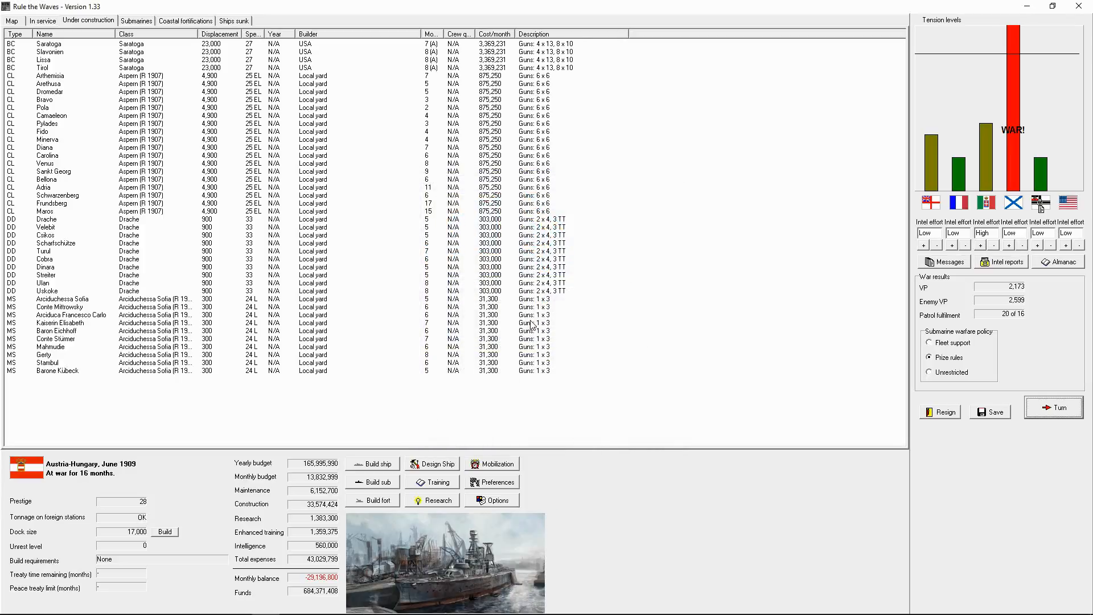
click(42, 20)
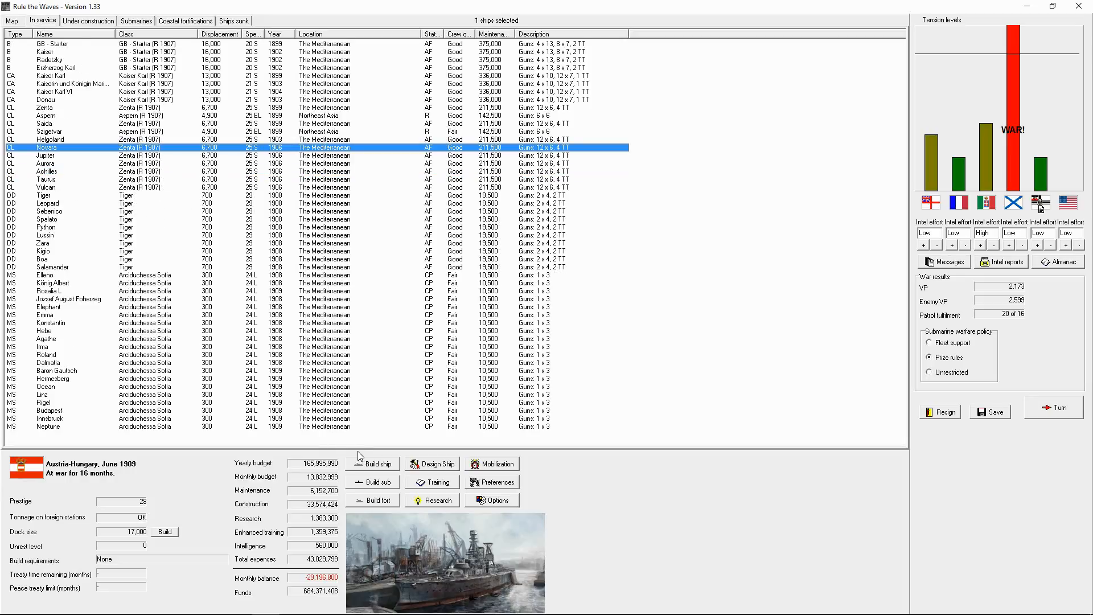
Order the Zenta-class light cruiser Leitha and start the next turn.
click(372, 463)
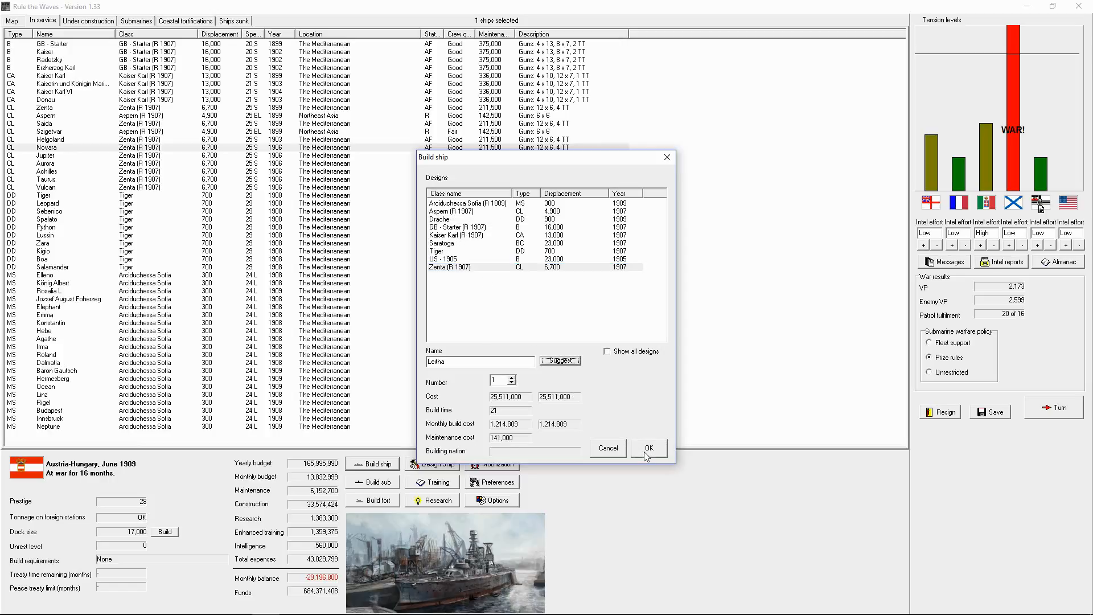
click(648, 448)
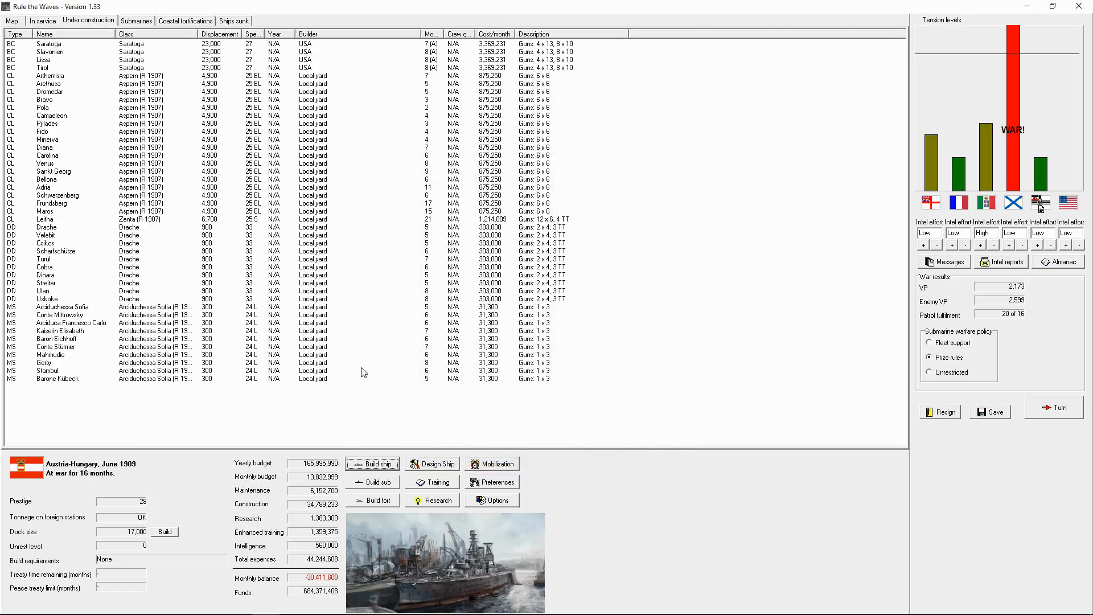
mouse_move(334, 191)
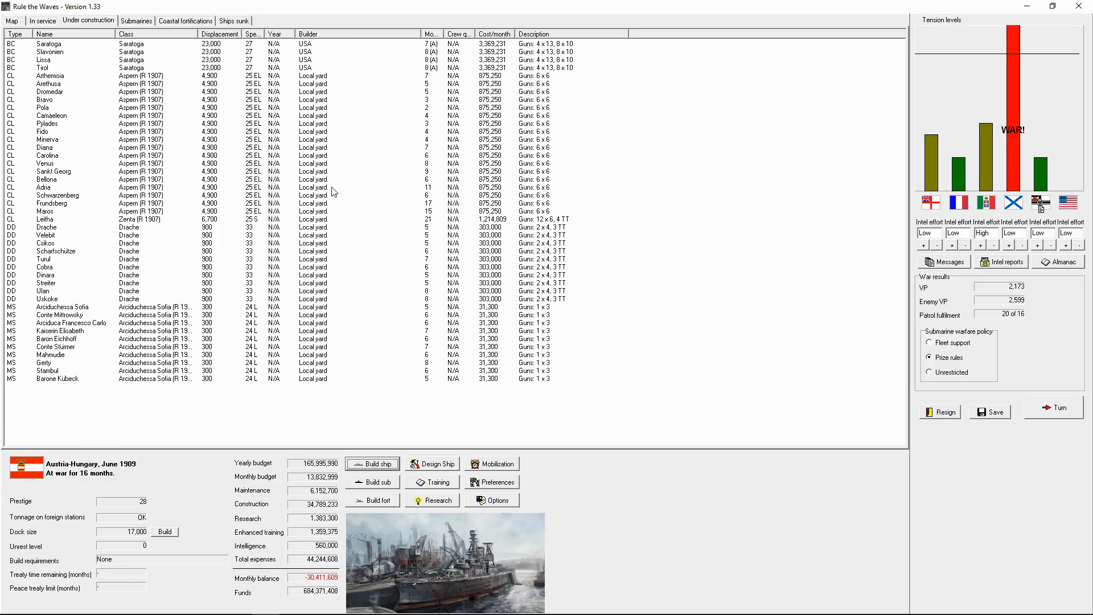
click(1052, 408)
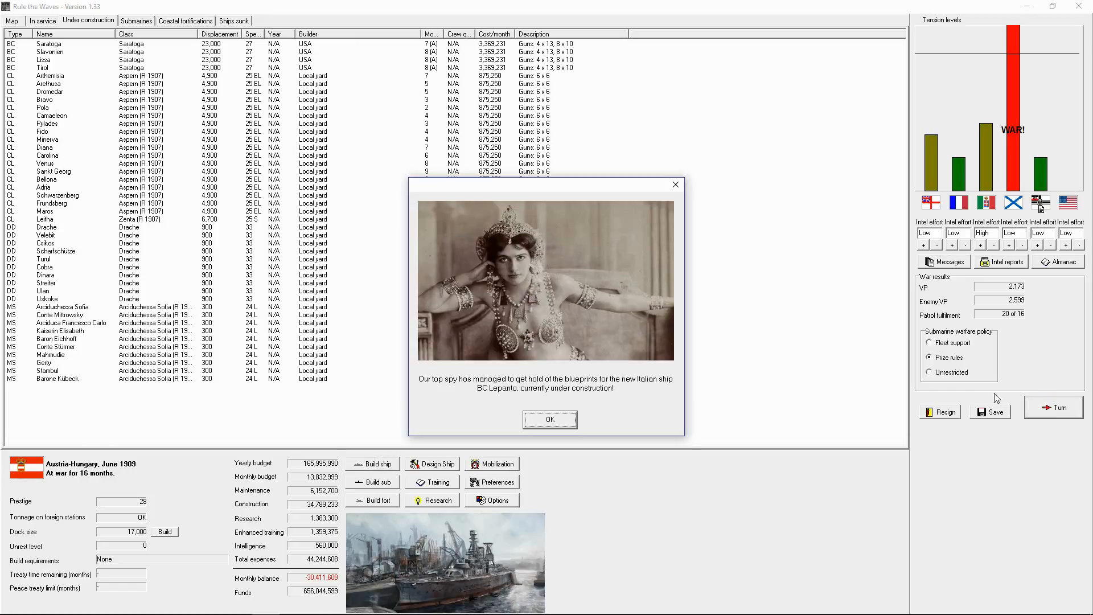
View the spied blueprints of the Italian battlecruiser Lepanto, then close the sheet.
click(549, 419)
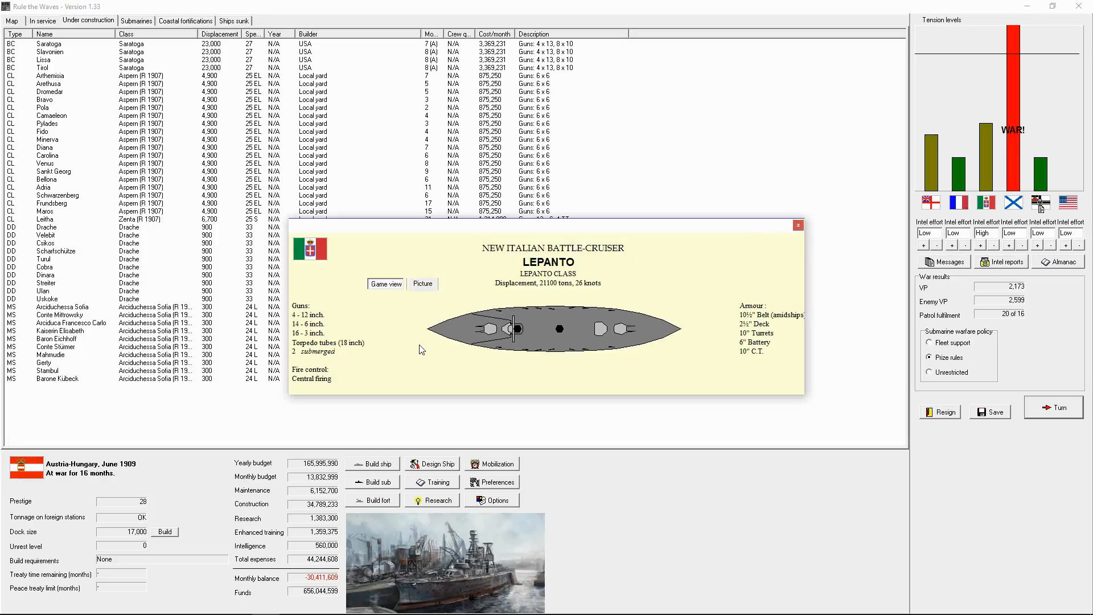
mouse_move(735, 339)
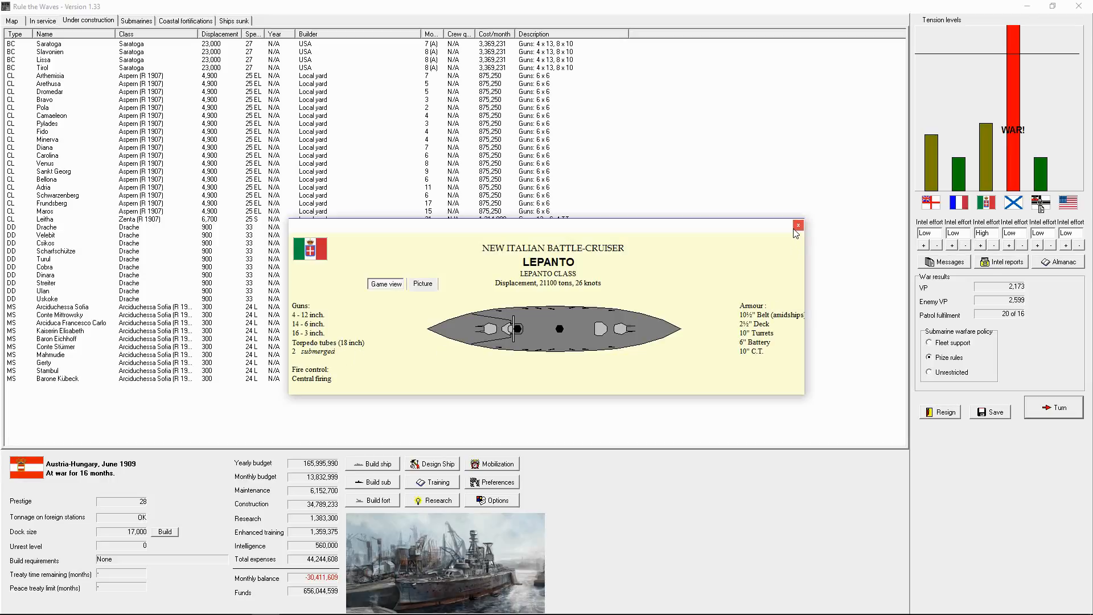
click(797, 225)
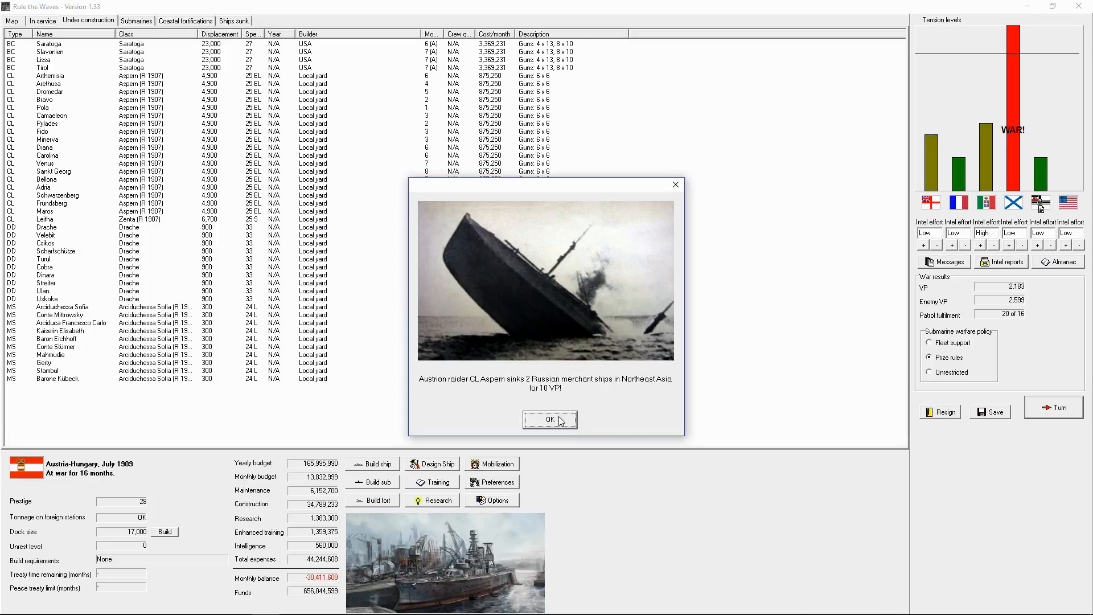
Auto-resolve Aspern's interception of the Russian raider and order another Aspern-class (R 1907) light cruiser.
click(549, 421)
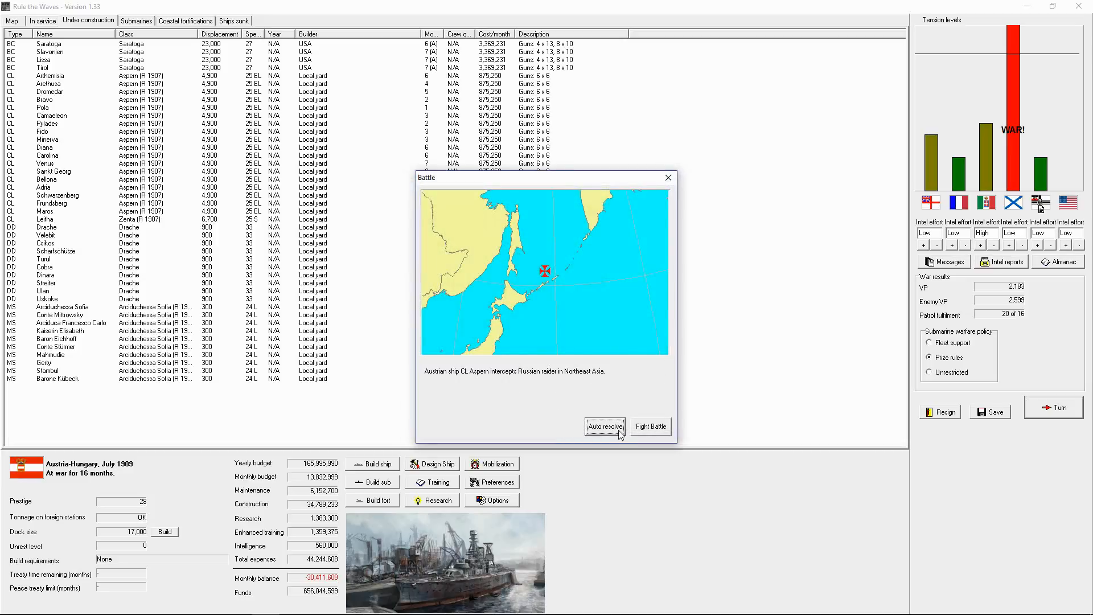
click(605, 426)
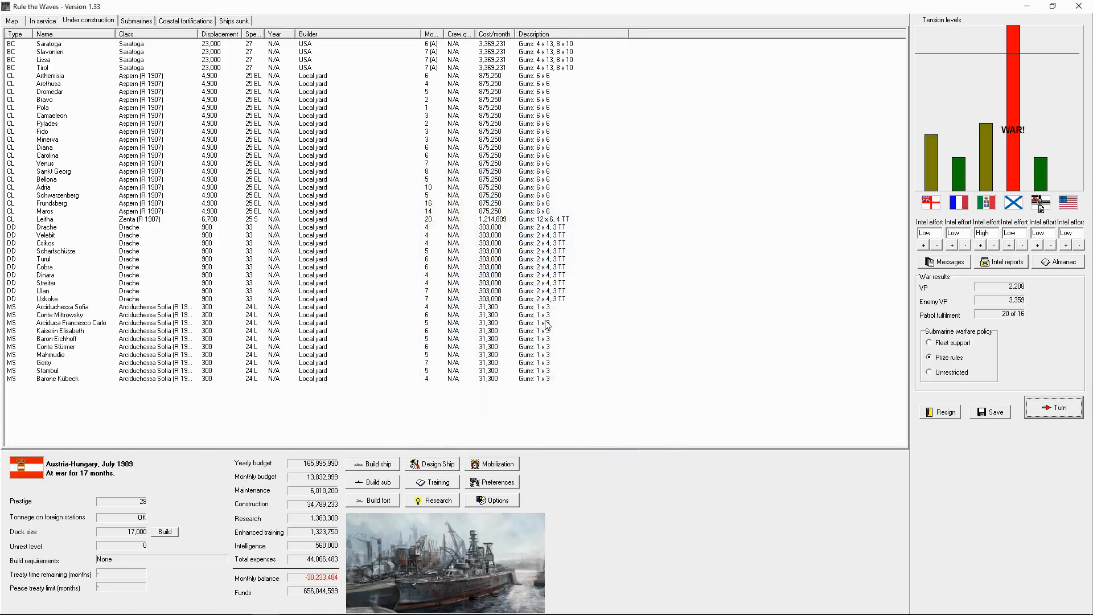
click(372, 464)
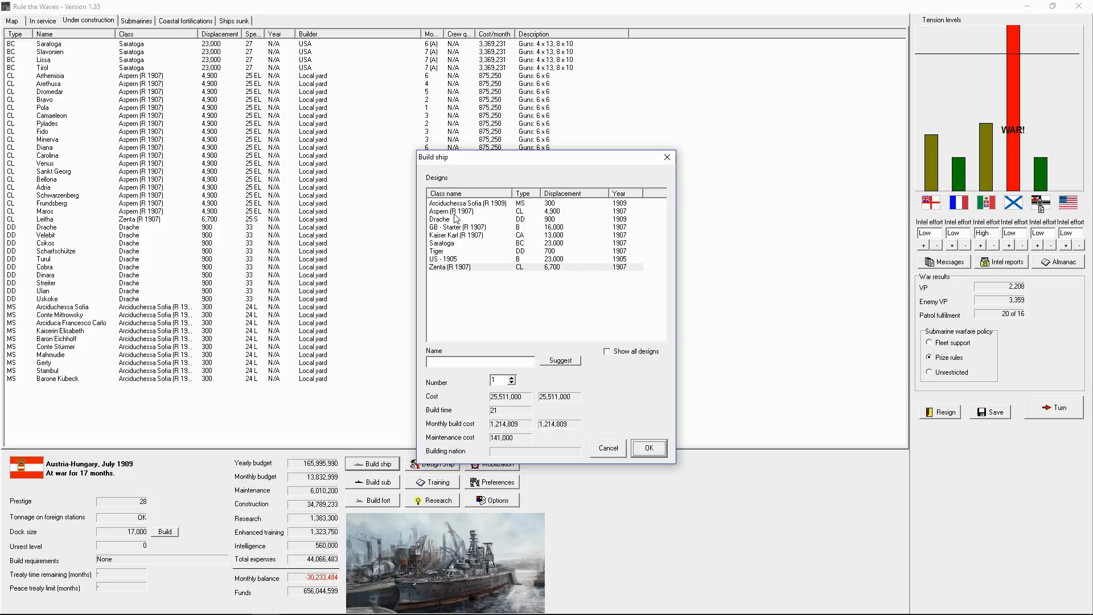
click(453, 211)
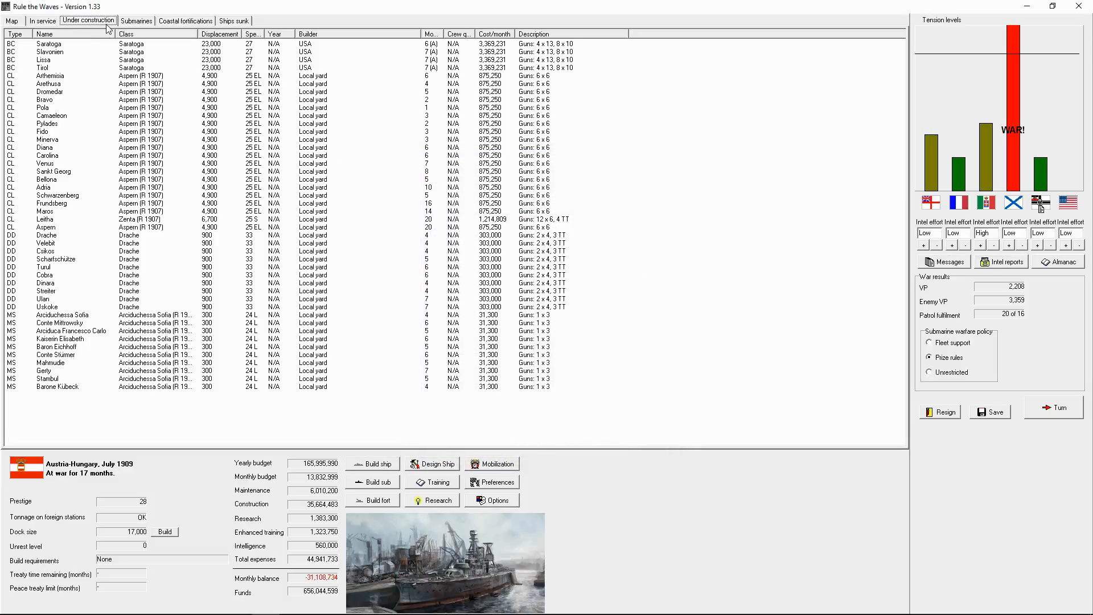
mouse_move(69, 61)
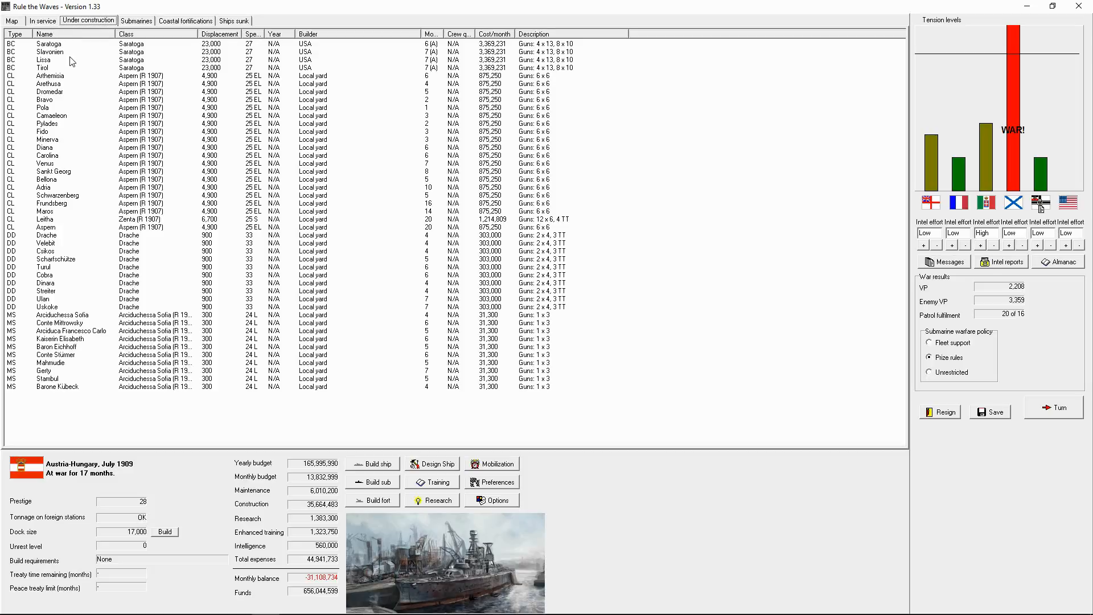
double_click(45, 59)
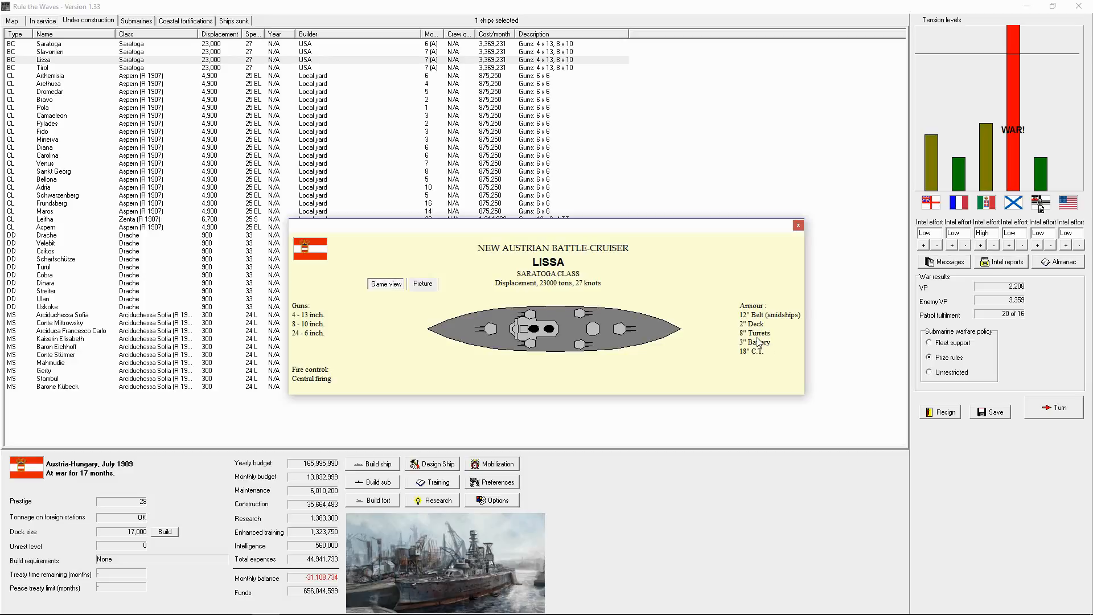
mouse_move(762, 342)
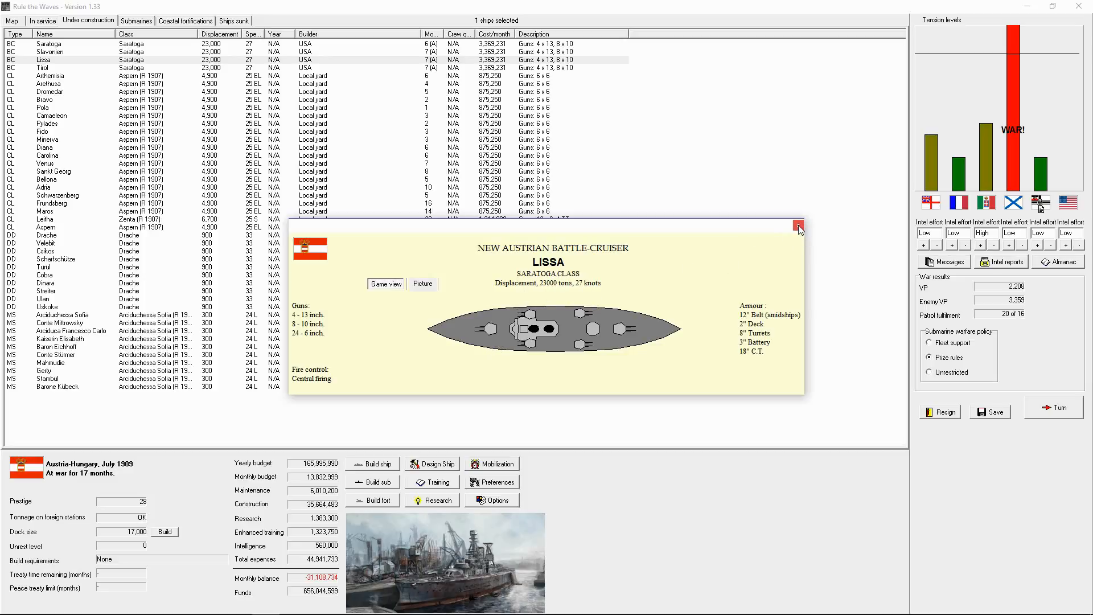
click(797, 226)
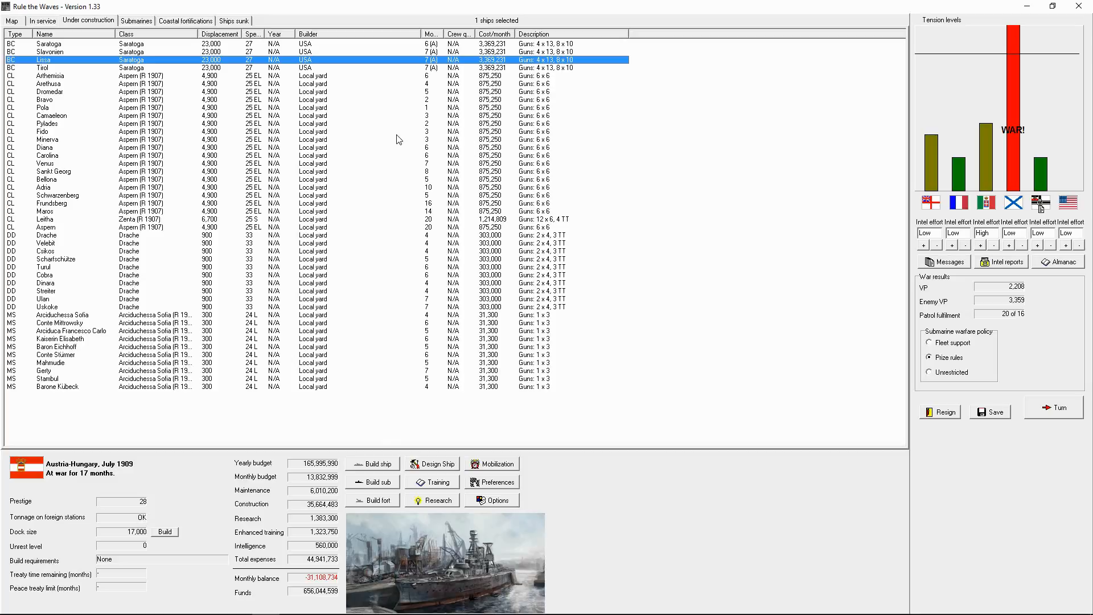
mouse_move(362, 185)
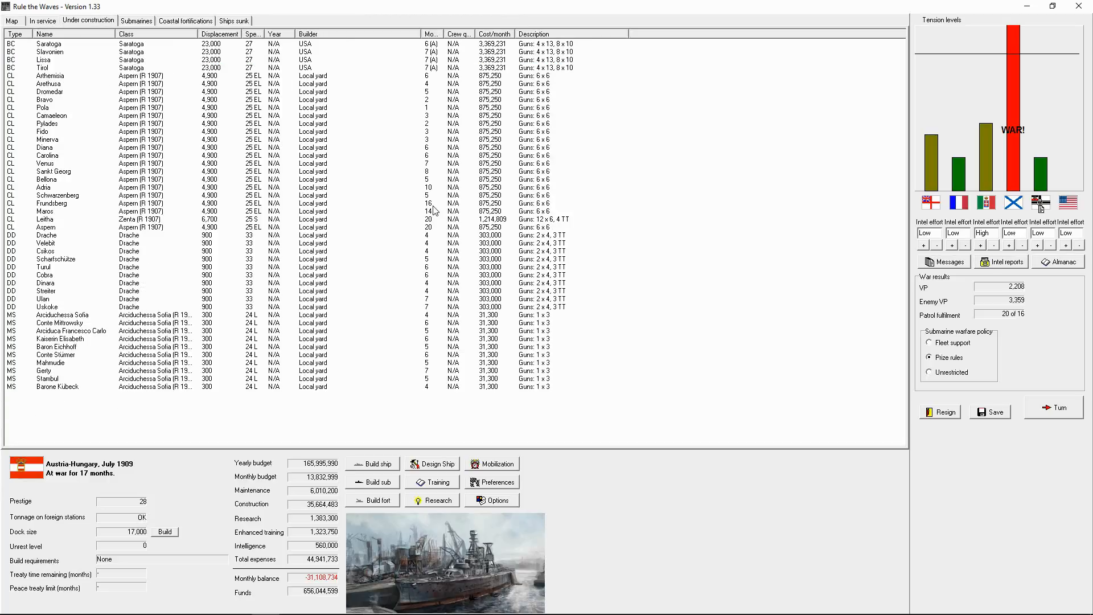
Advance to August 1909, acknowledging the army offensive and Pola's commissioning, and refuse the enemy's peace feelers.
click(1055, 408)
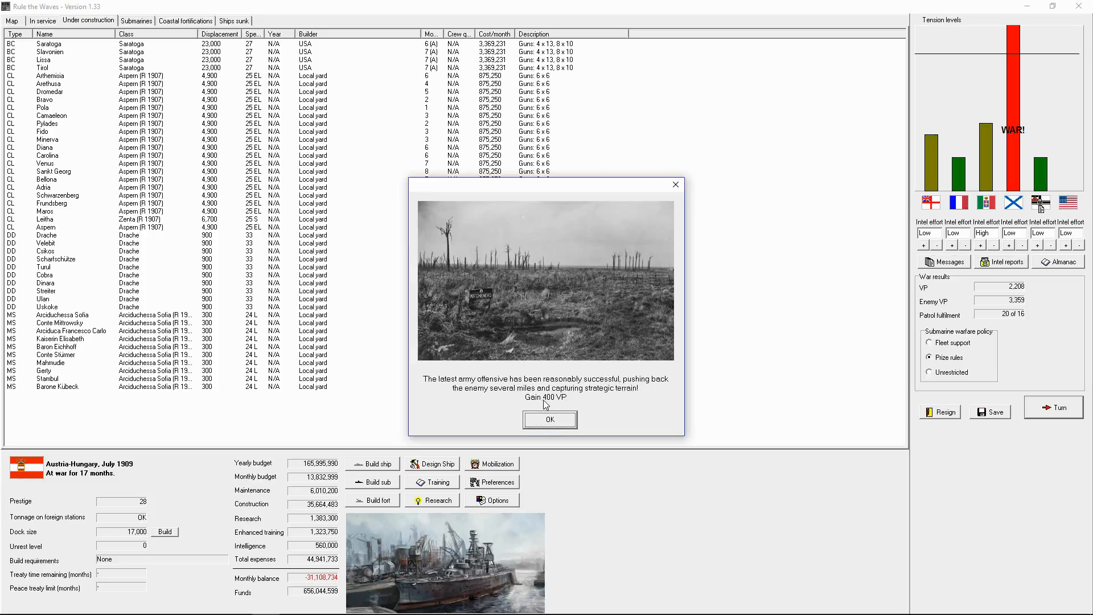
click(549, 419)
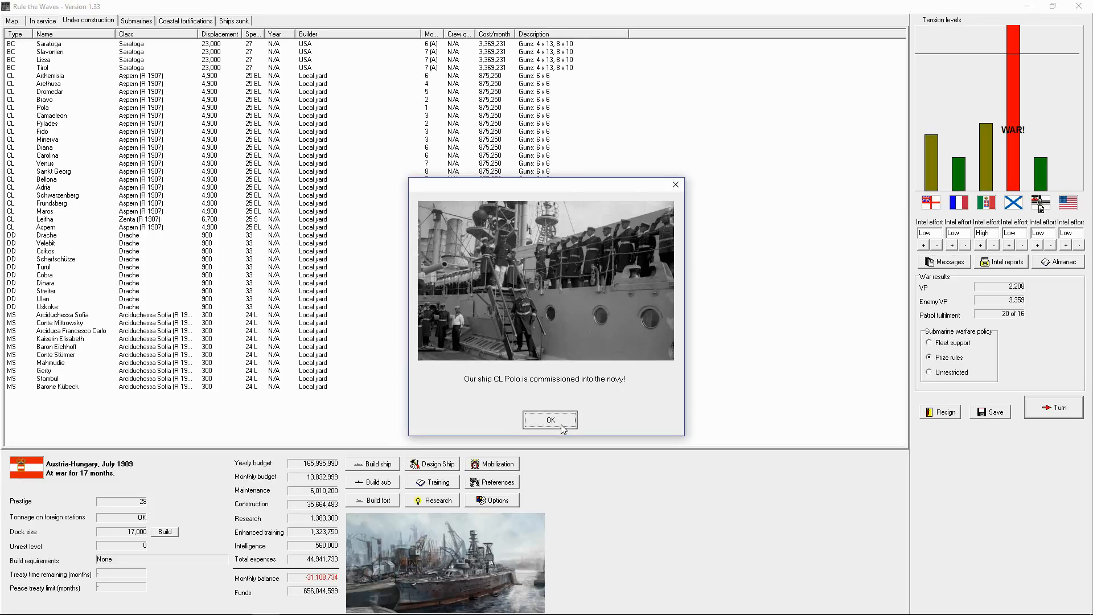
click(549, 420)
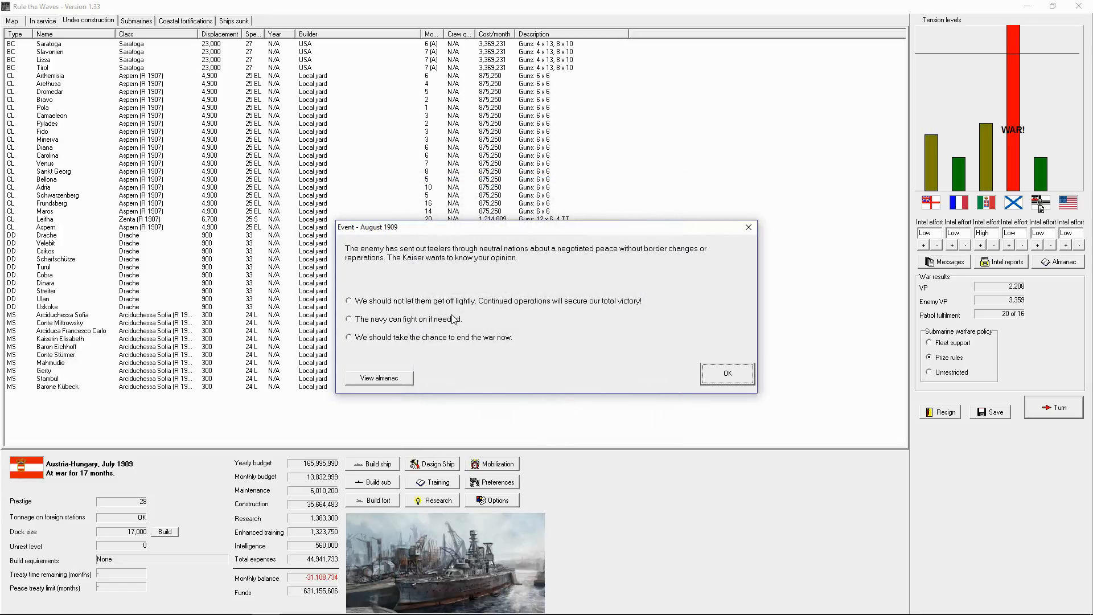
click(727, 374)
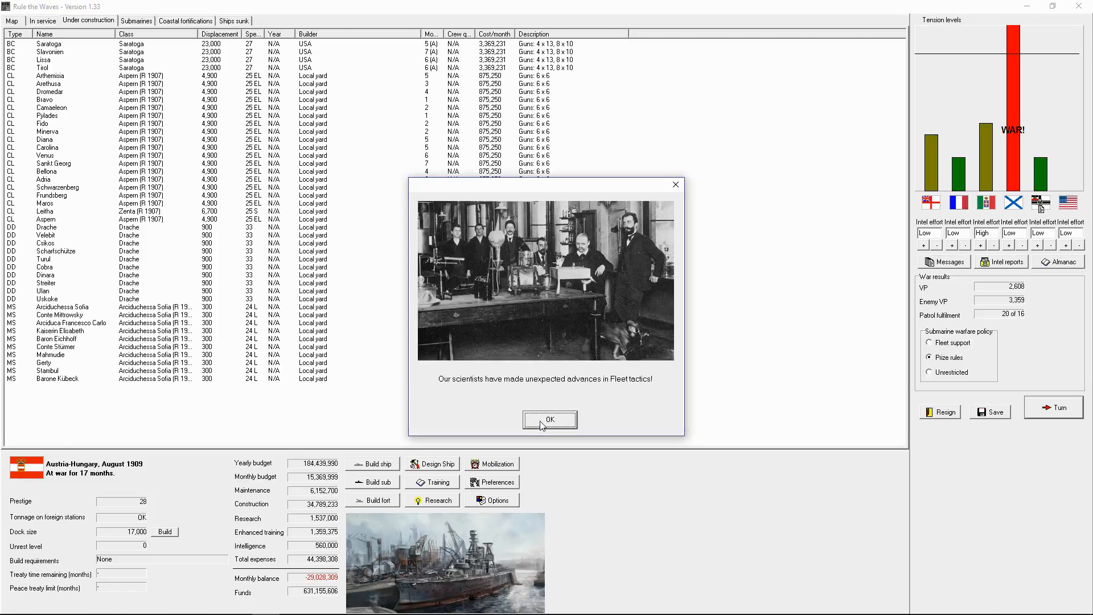
Acknowledge the fleet tactics advance, submarine sinkings, Russian raider reports and the loss of German CL Hela.
click(549, 420)
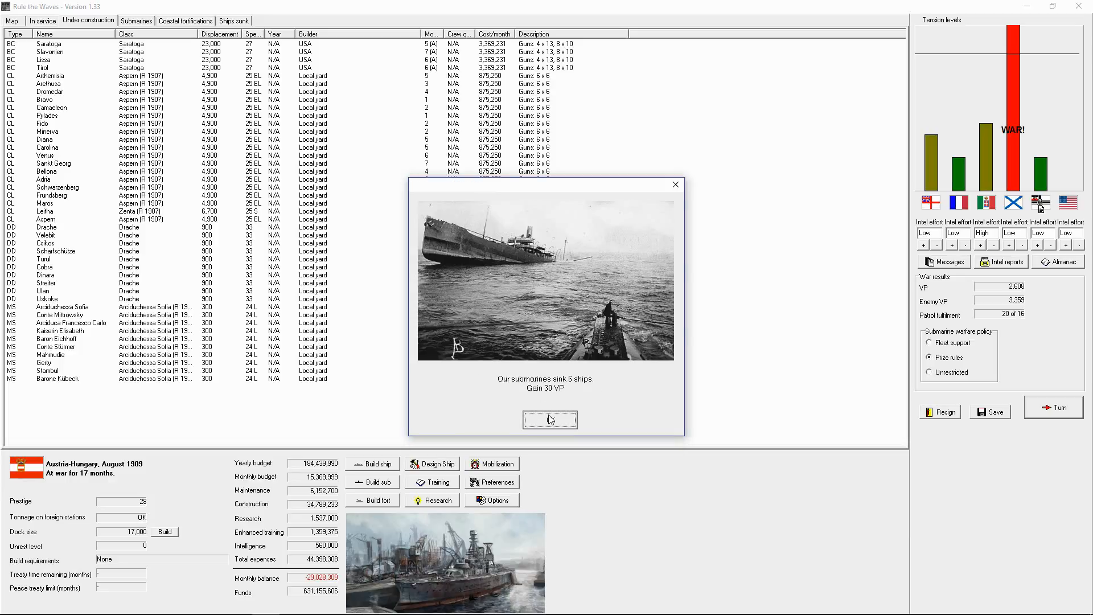
click(549, 419)
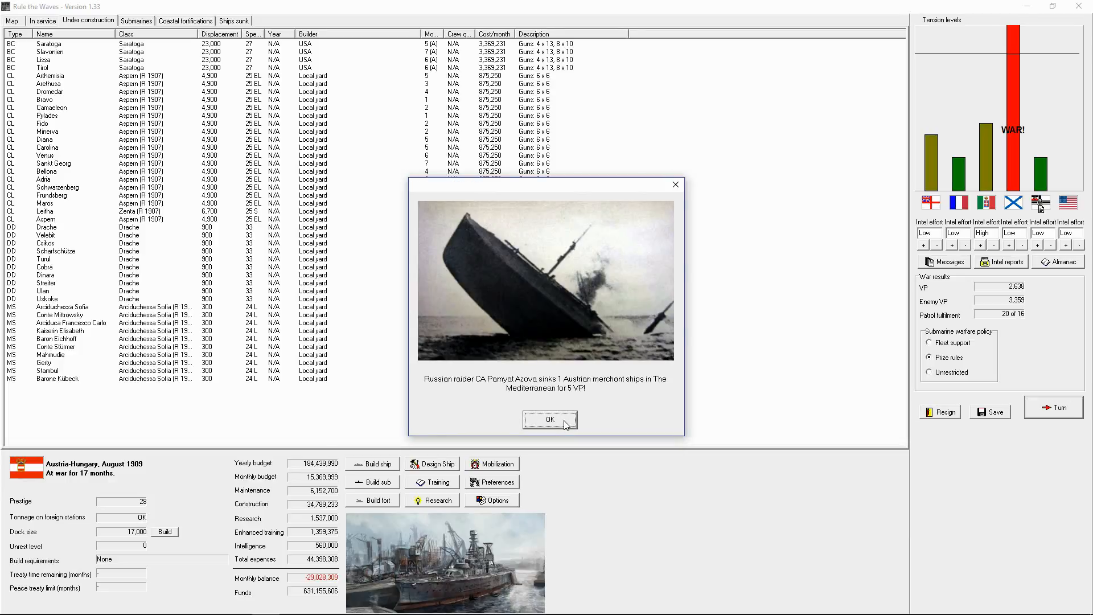
click(550, 419)
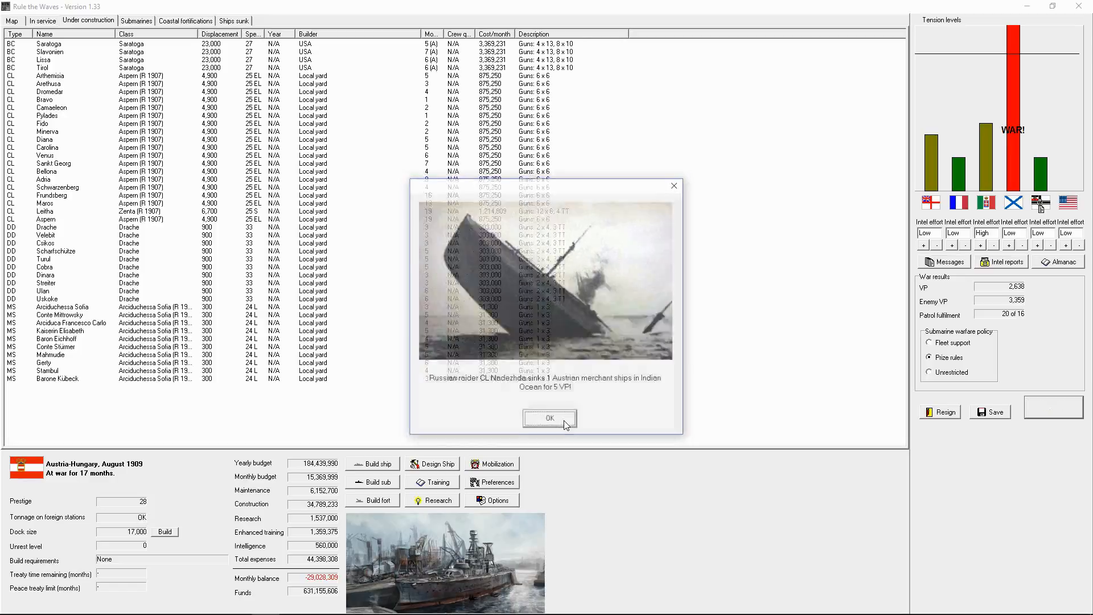
click(549, 418)
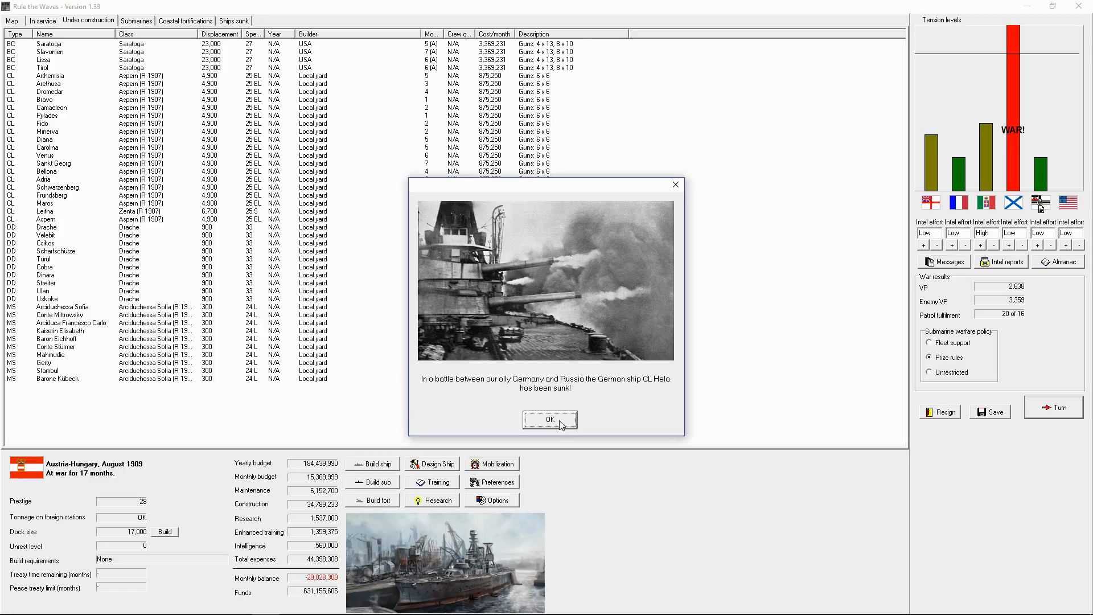
click(549, 420)
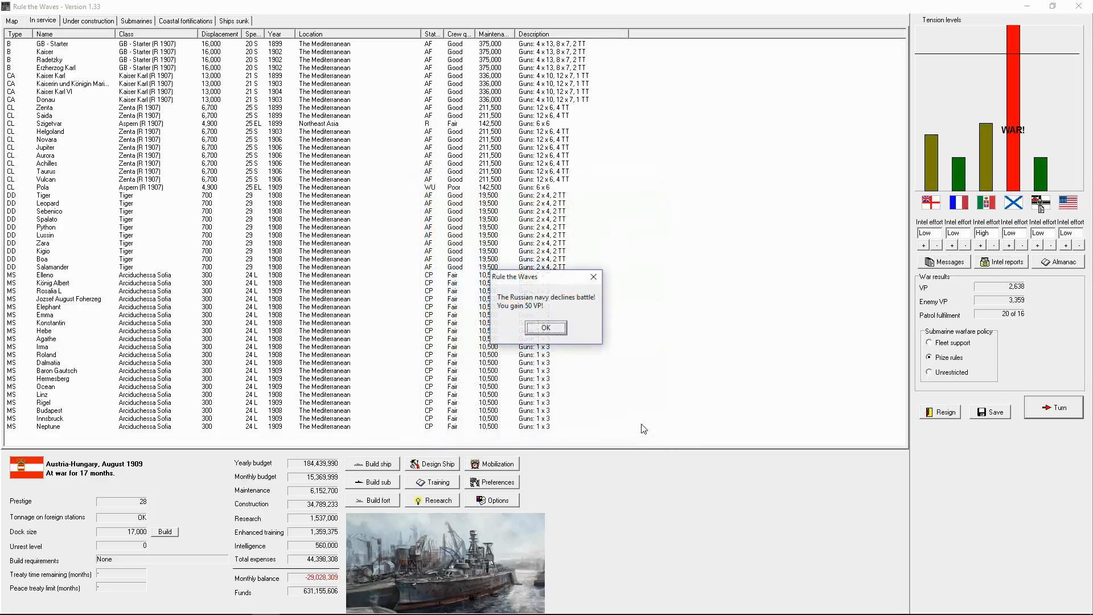
Close the turn messages, put the newly commissioned Pola on raider duty and advance the month.
click(546, 328)
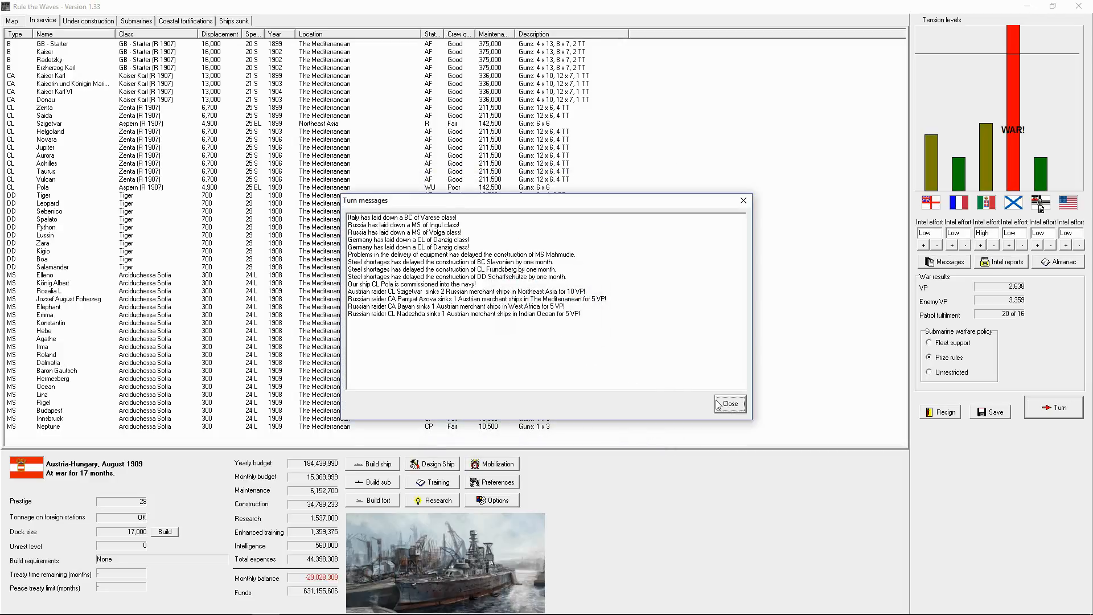
click(729, 404)
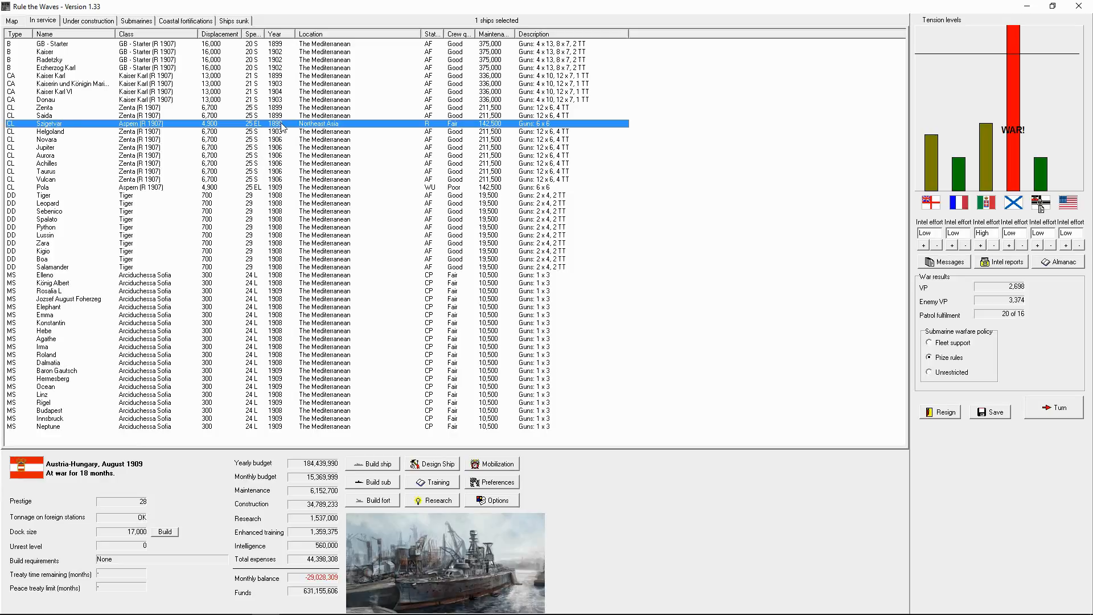
mouse_move(167, 159)
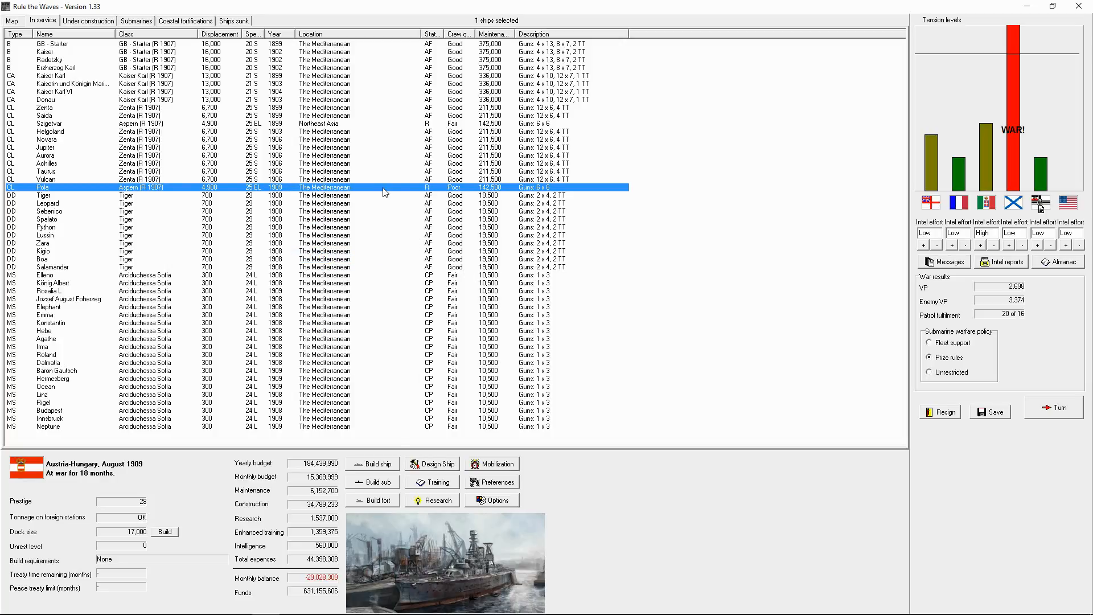
mouse_move(476, 185)
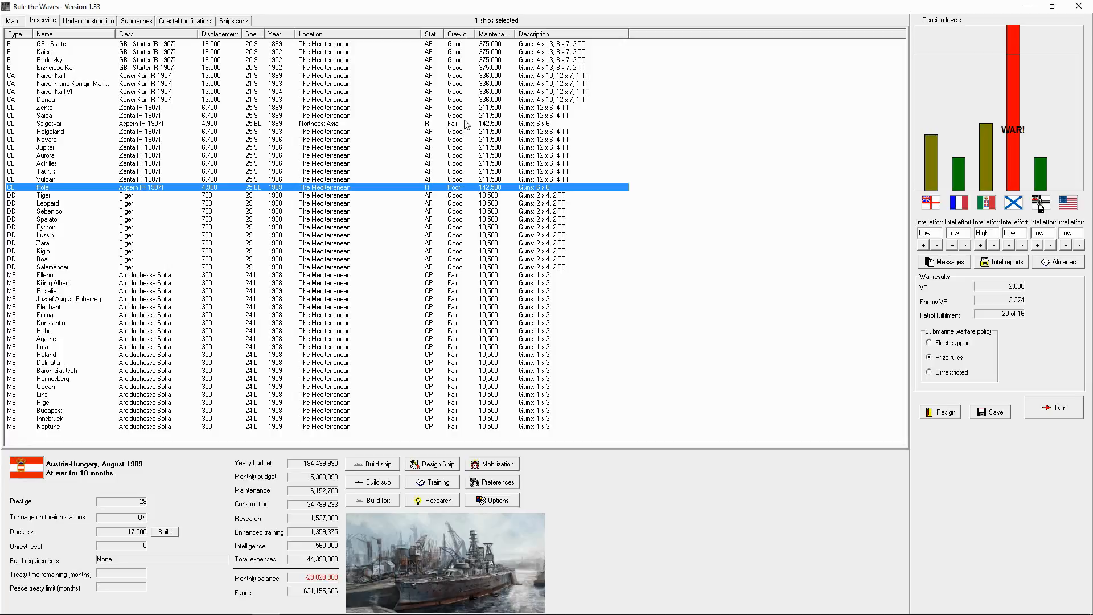
mouse_move(509, 207)
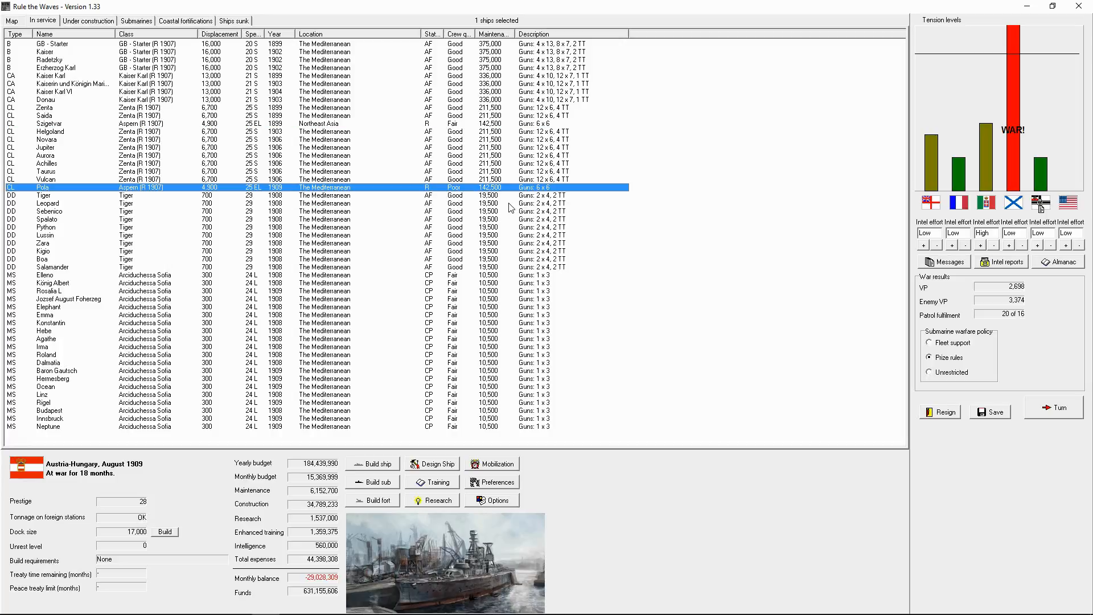
click(48, 266)
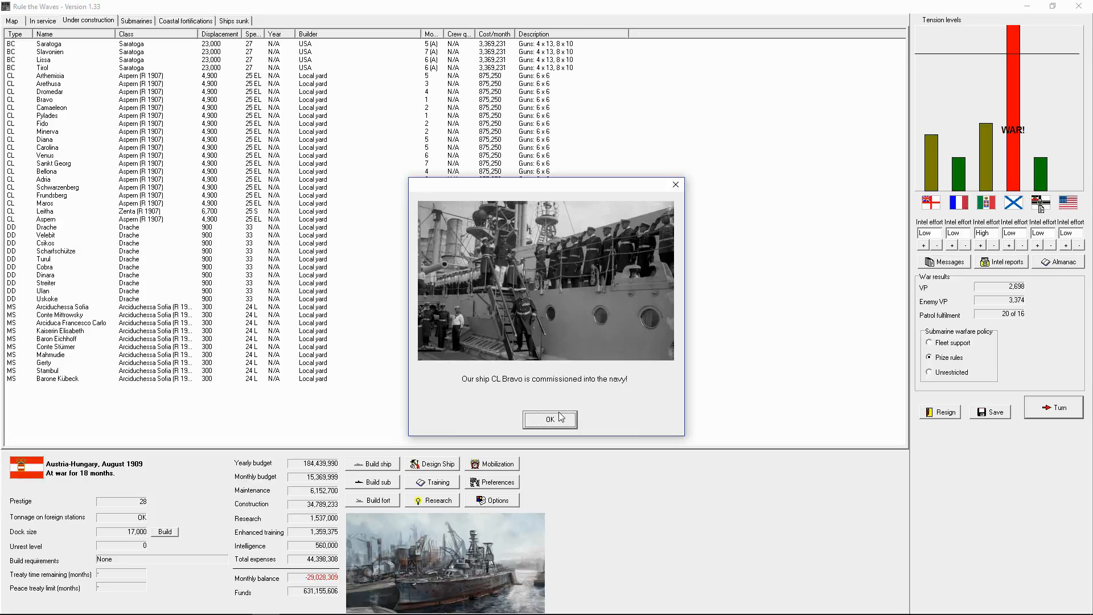
Reach September 1909, acknowledging Bravo's commissioning, submarine and raider reports, then show the submarine list.
click(549, 419)
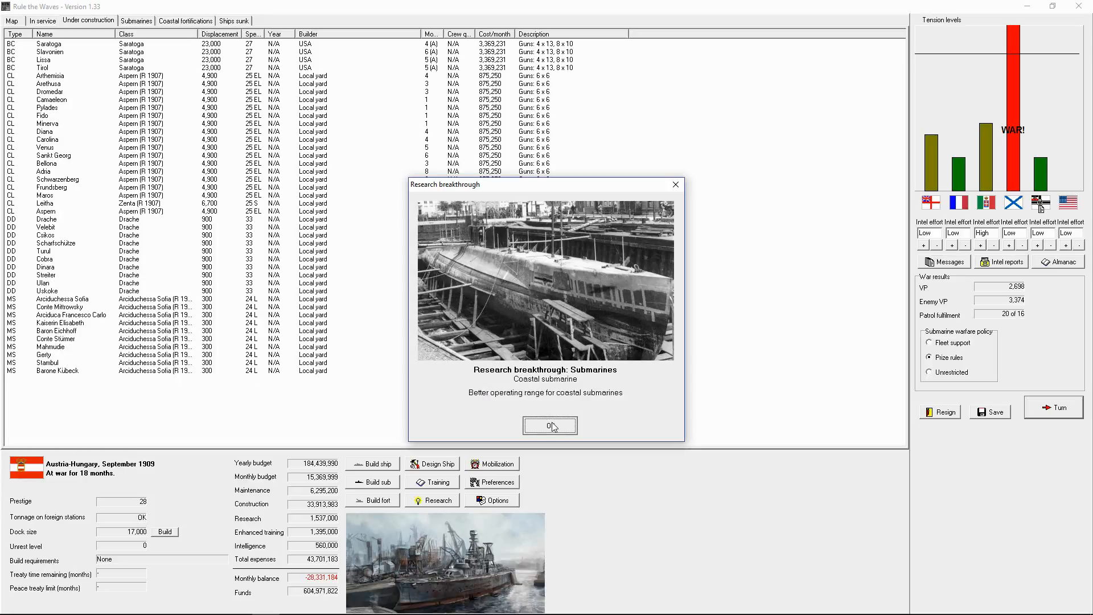
click(549, 426)
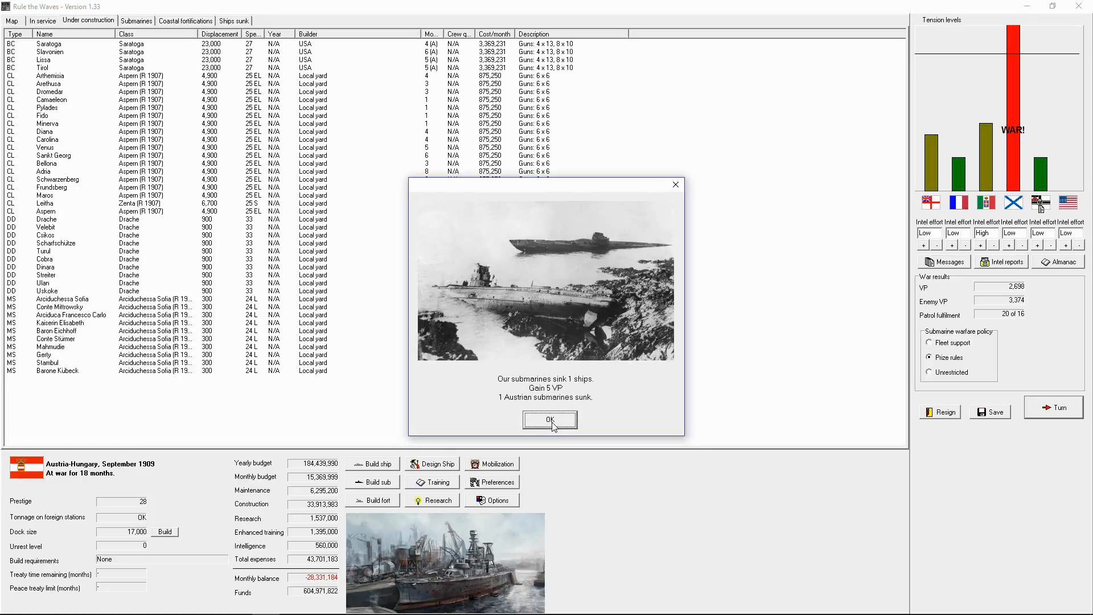
click(549, 421)
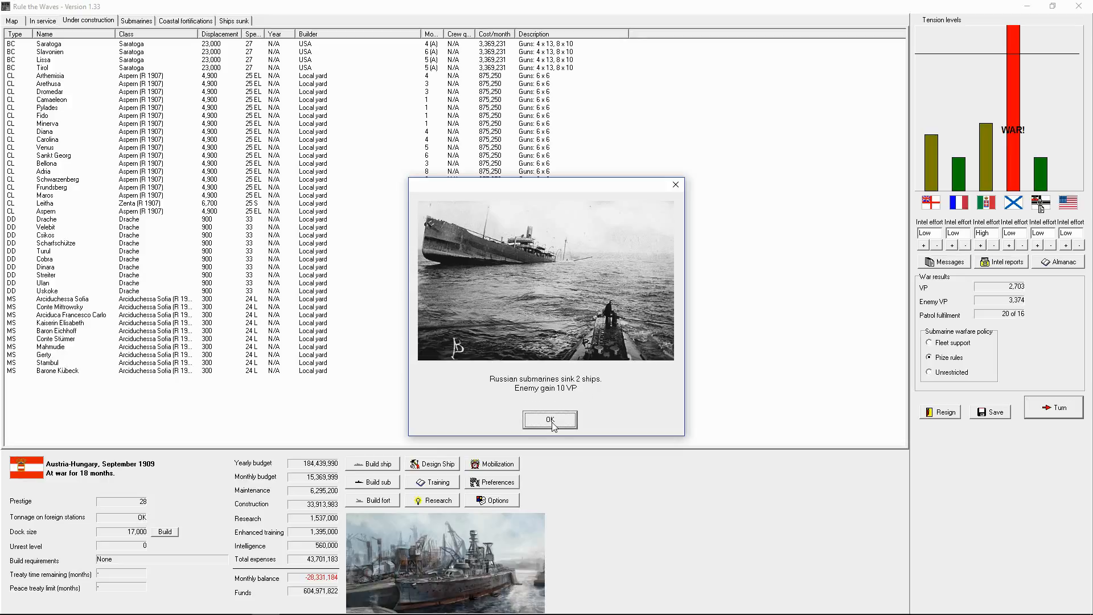
click(549, 420)
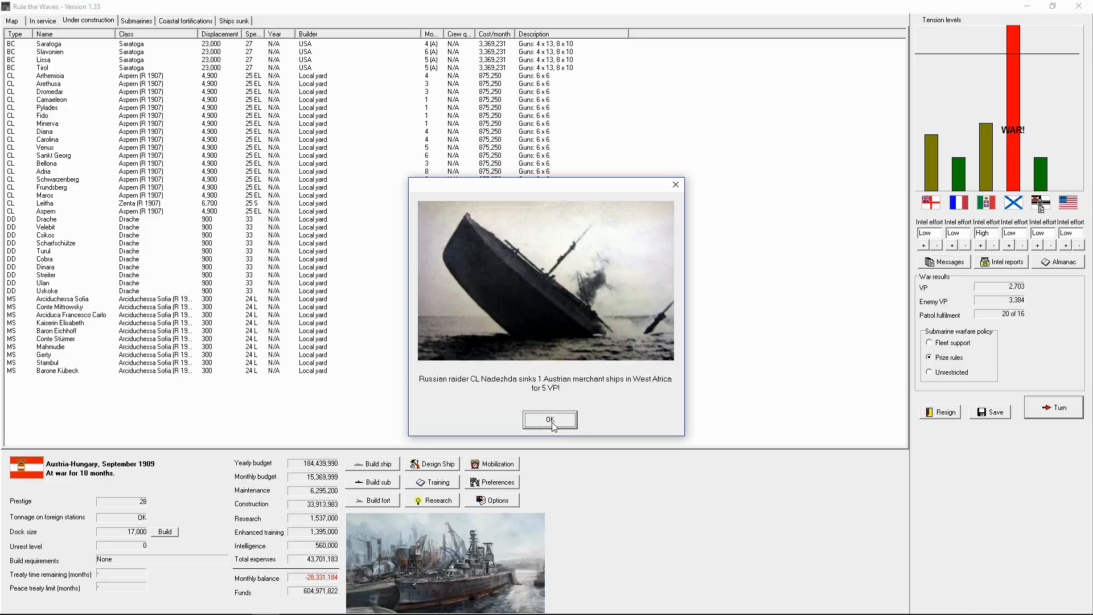
click(549, 419)
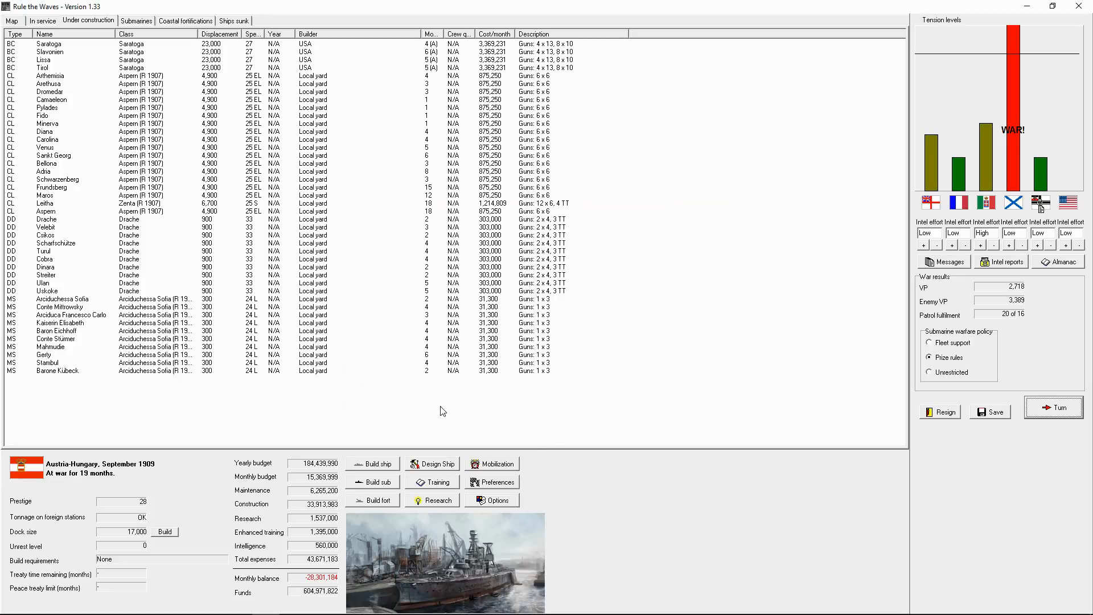
click(135, 20)
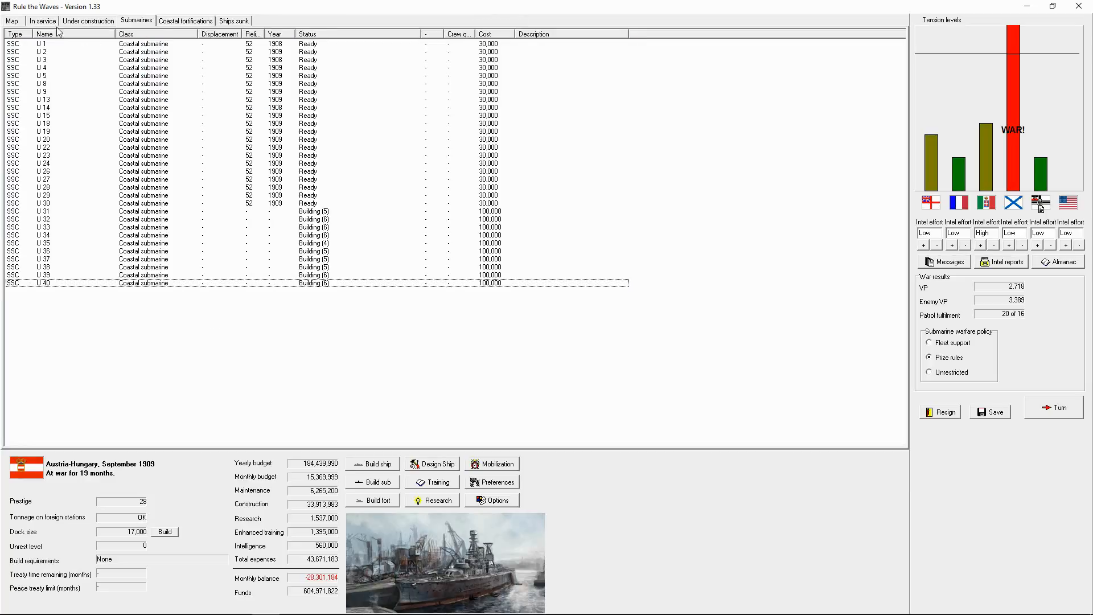
mouse_move(330, 253)
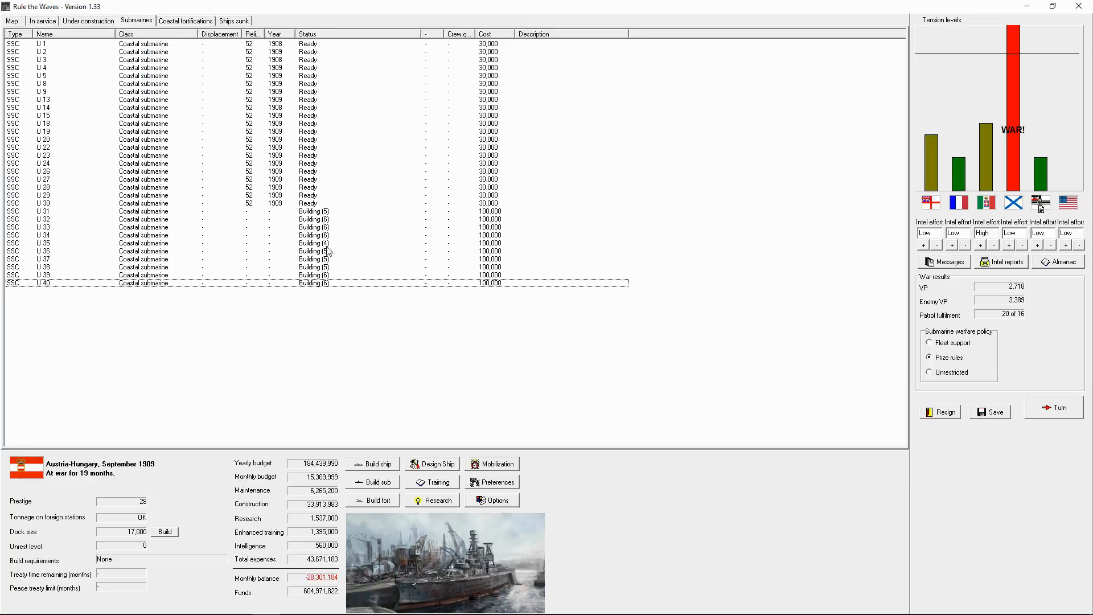
Order ten more coastal submarines, U 41 to U 50, and return to the in-service list.
click(376, 480)
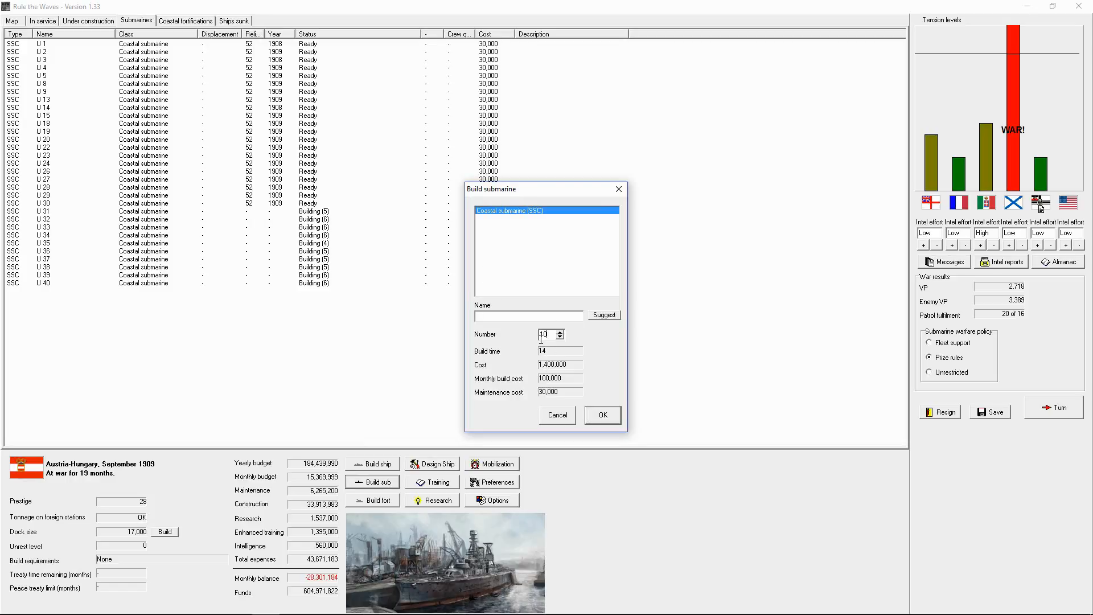
click(601, 415)
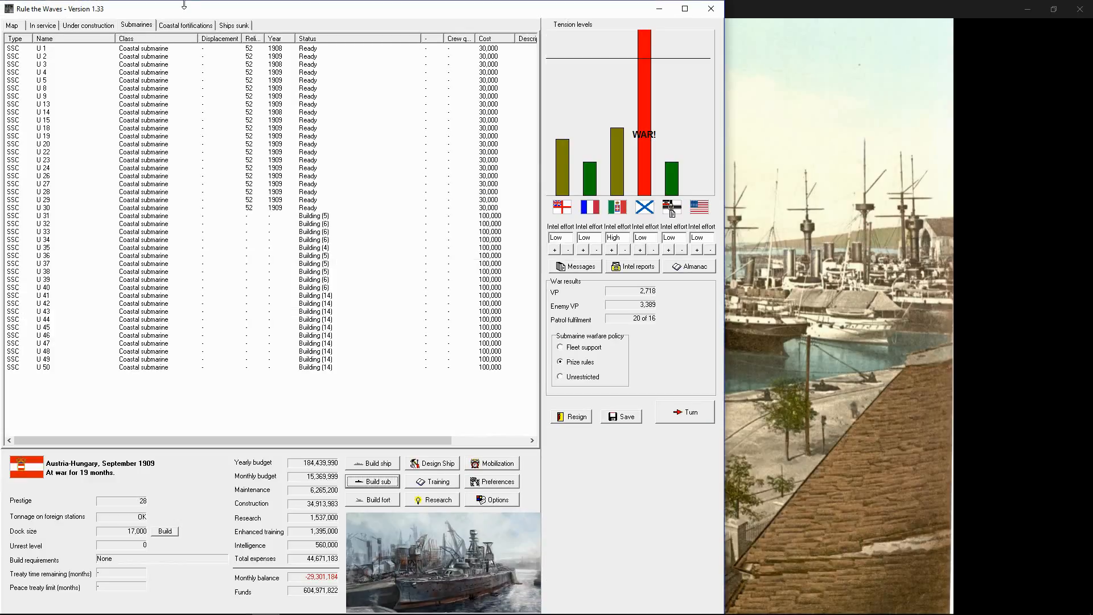
click(685, 7)
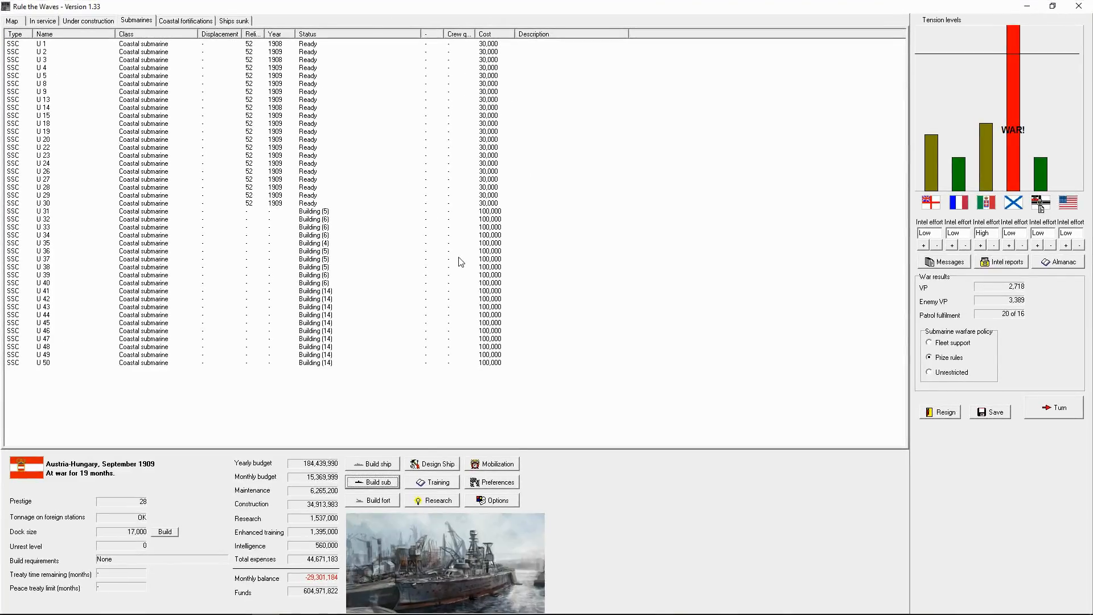
click(42, 21)
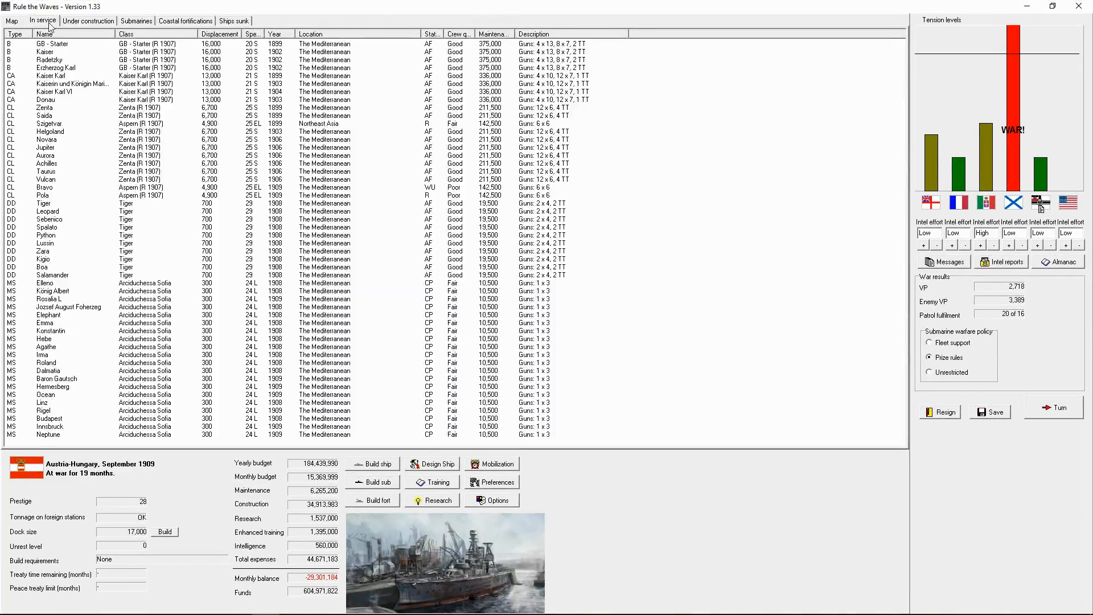
Move light cruiser Bravo to the reserve fleet, check Szigetvar, then show the ships under construction.
click(45, 188)
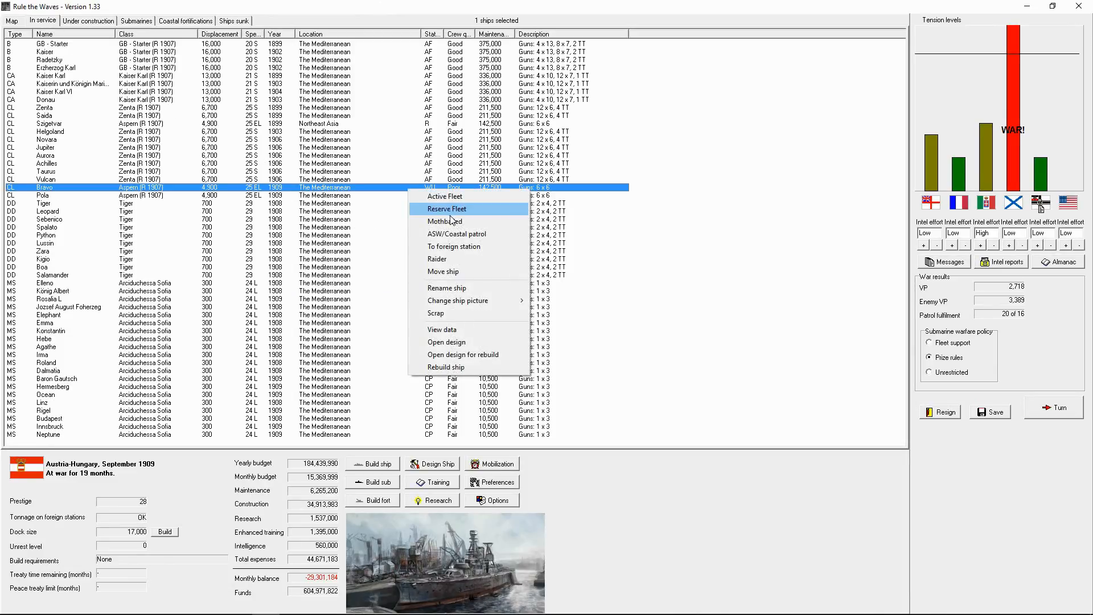
click(447, 208)
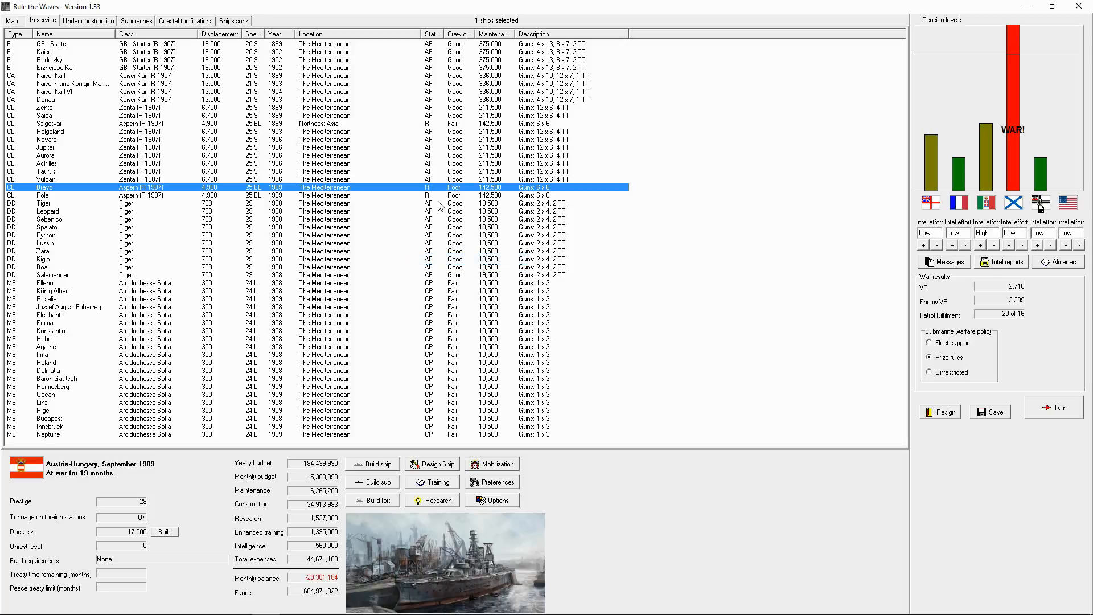
click(44, 195)
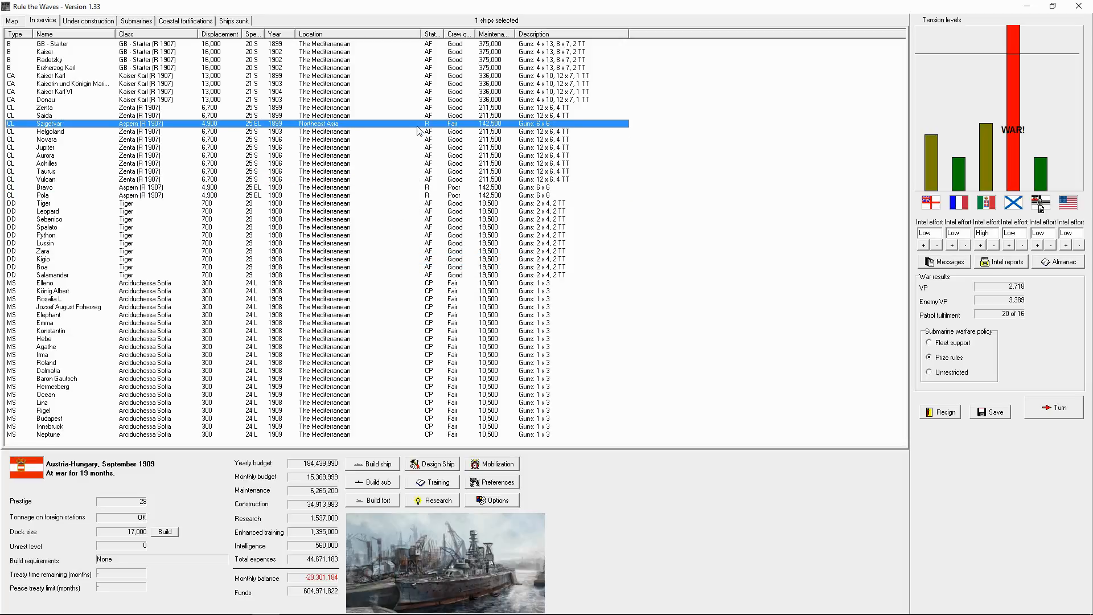
mouse_move(419, 164)
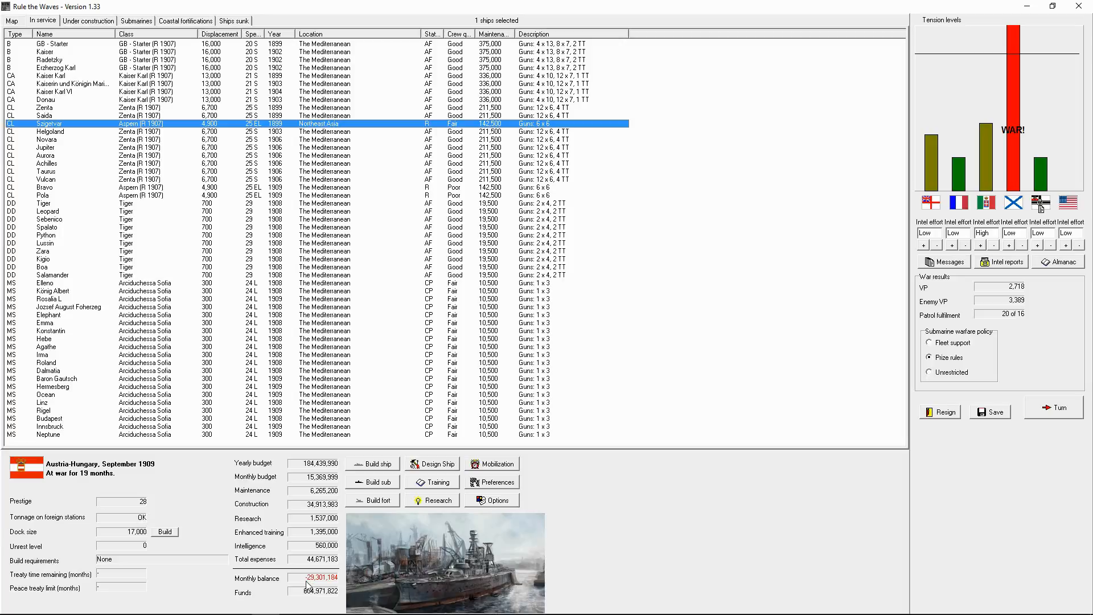
click(88, 21)
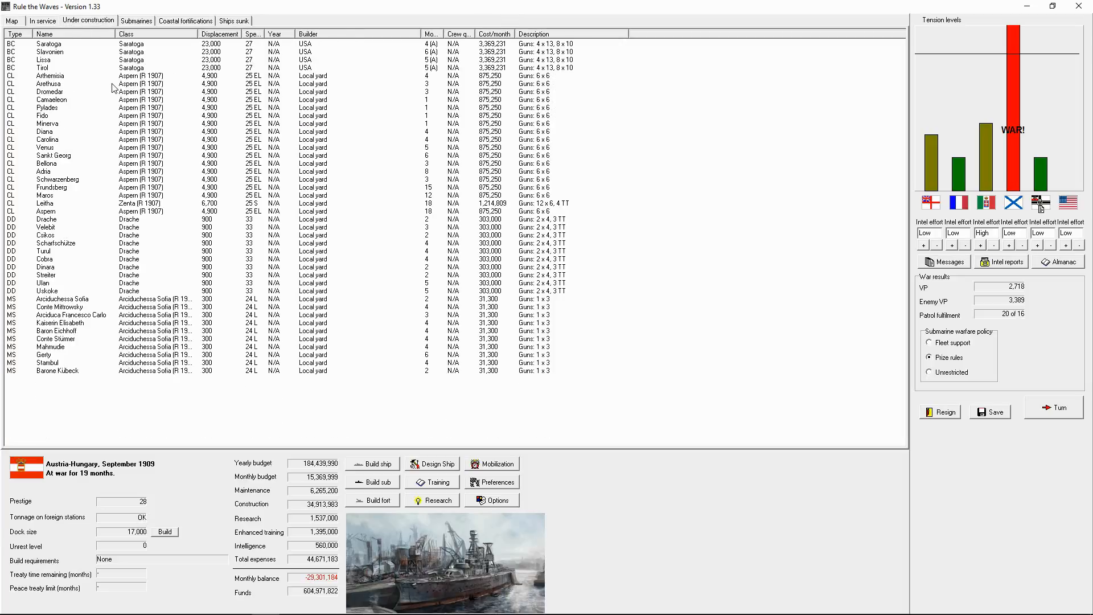
mouse_move(375, 201)
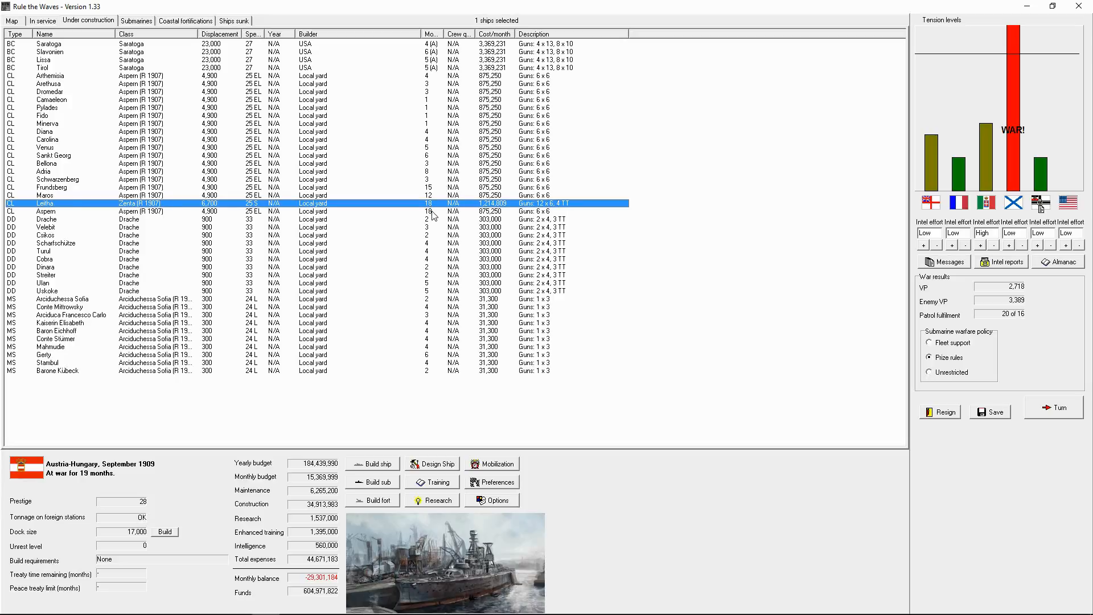
click(56, 370)
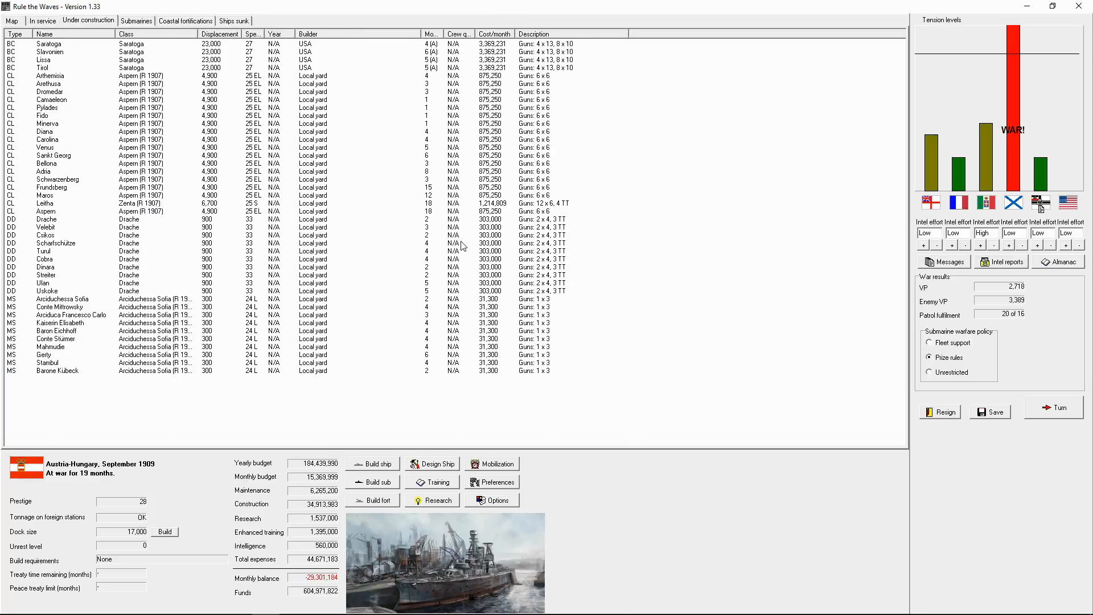
Advance to October 1909, acknowledge Fido's commissioning and refuse the enemy's peace offer.
click(1053, 408)
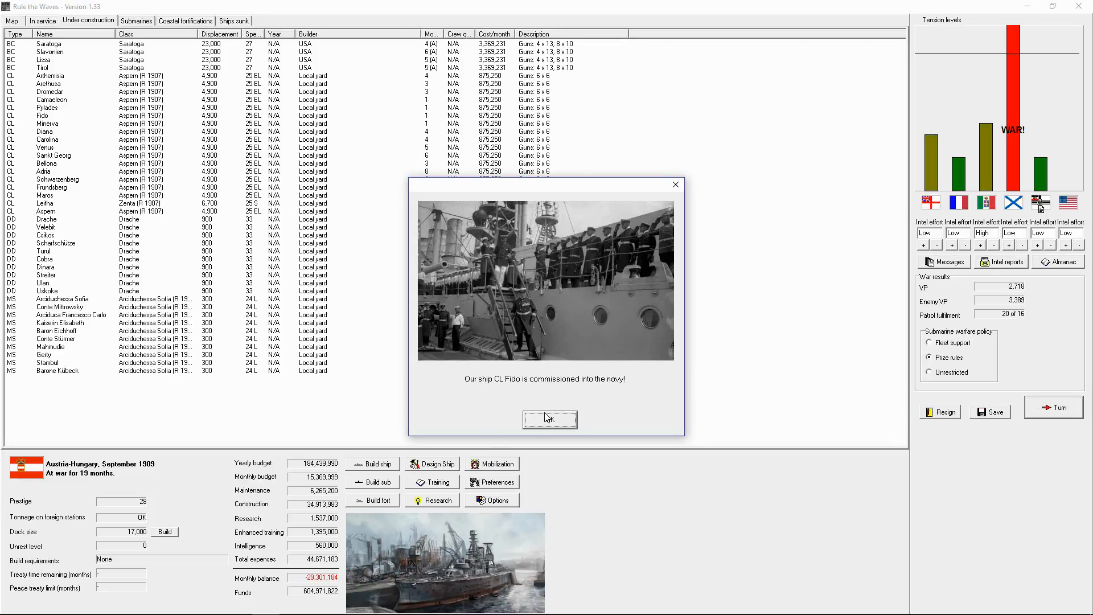
click(549, 419)
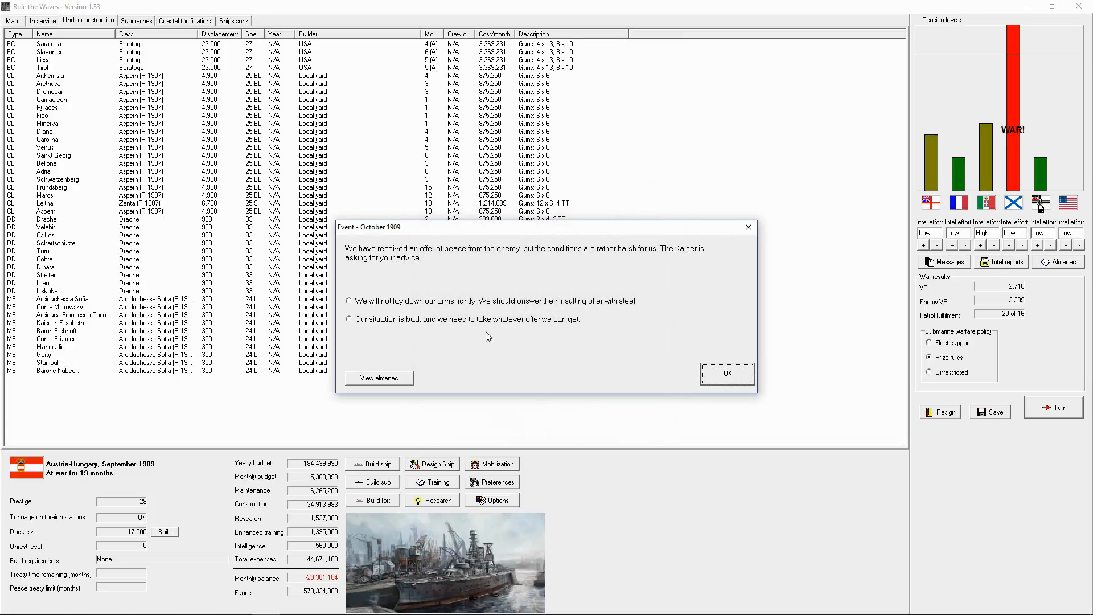
mouse_move(546, 263)
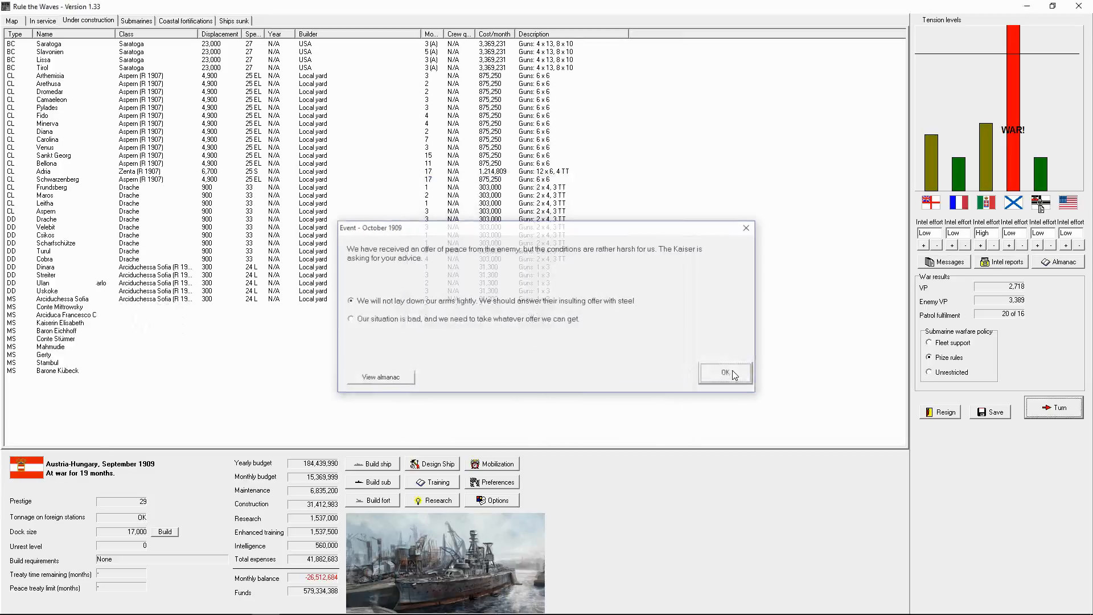
click(724, 372)
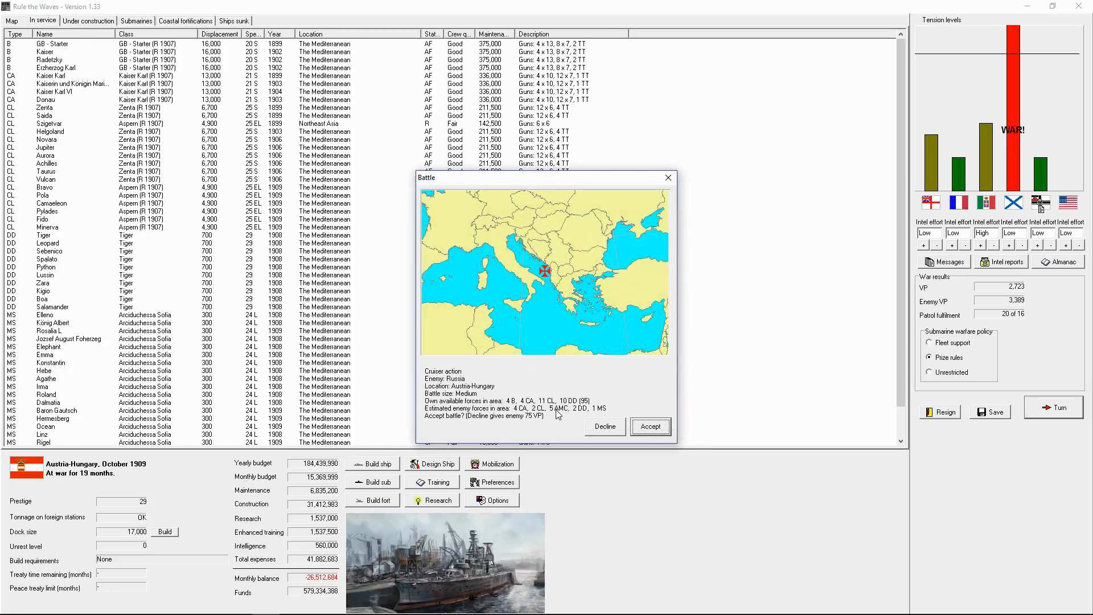
Accept and auto-resolve raider Pola's cruiser action, sinking AMC Moskve, then review the fleet lists.
click(650, 426)
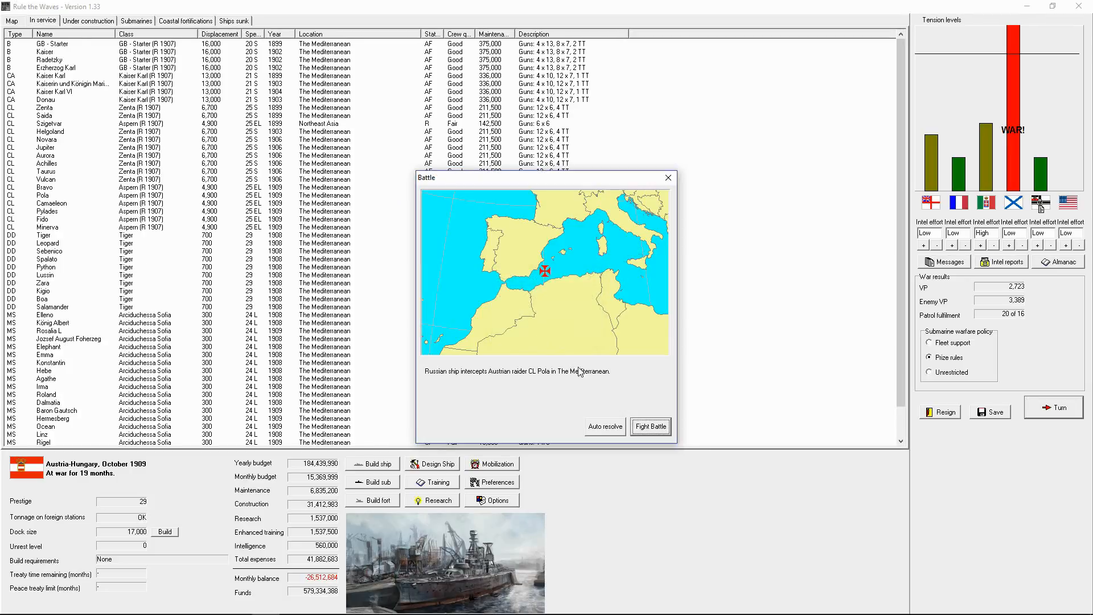
click(649, 426)
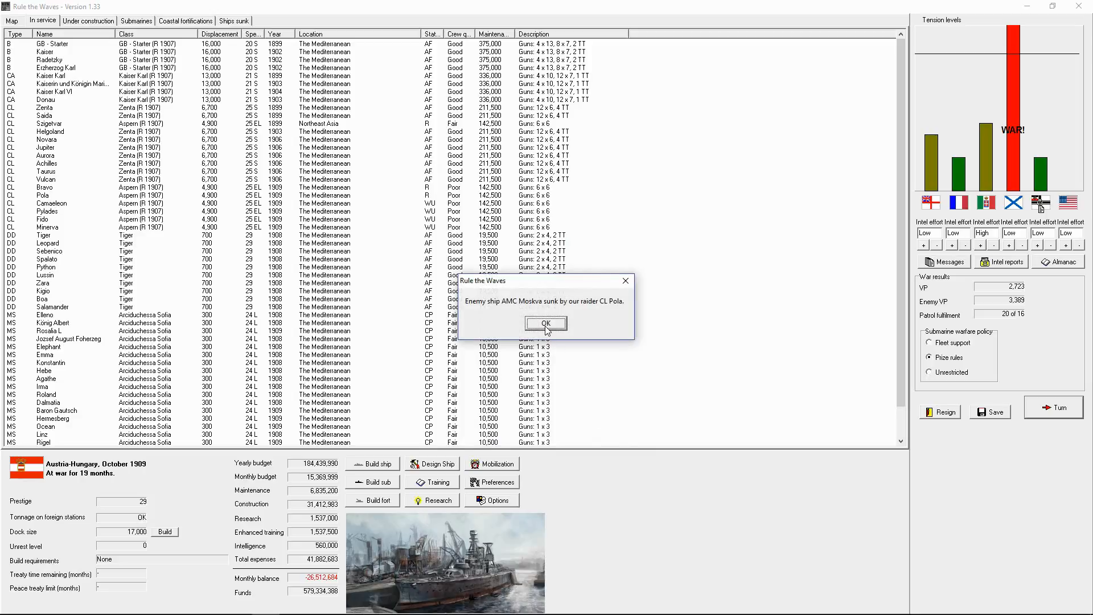
click(545, 322)
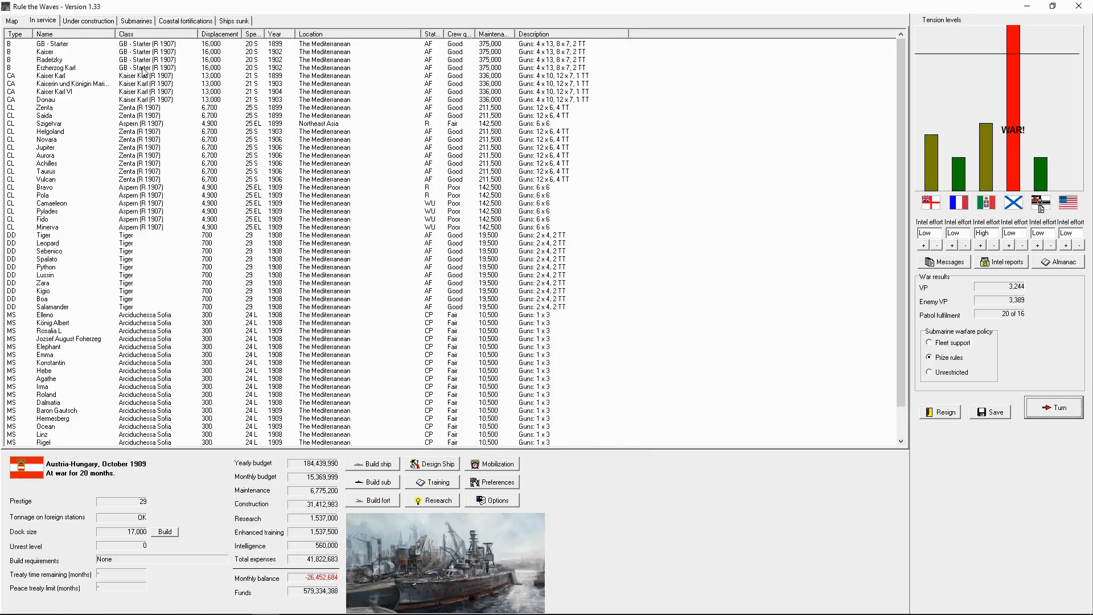
click(88, 21)
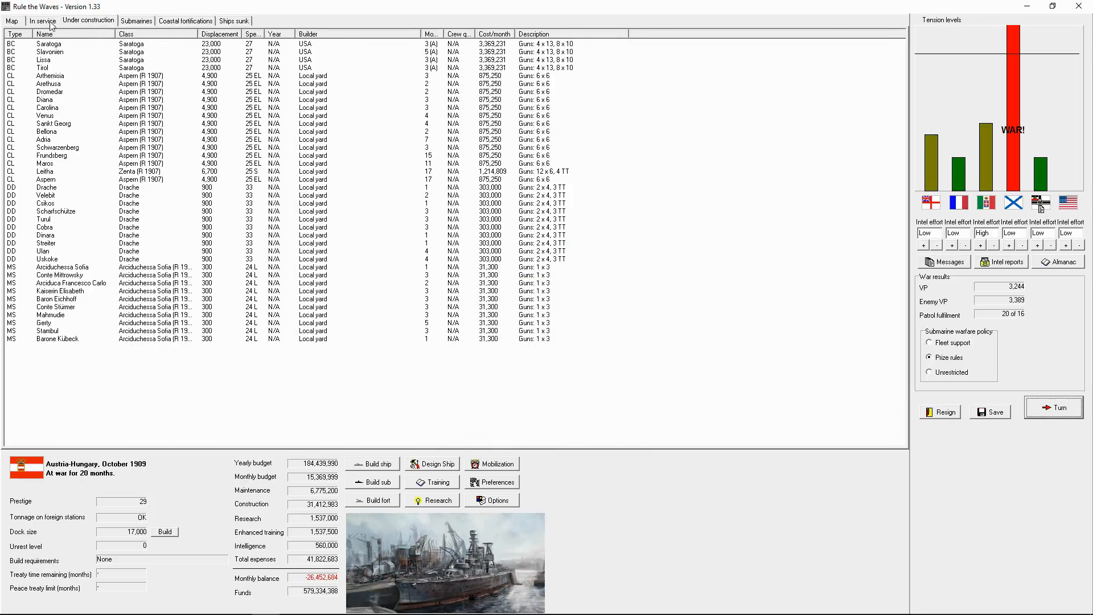
click(42, 20)
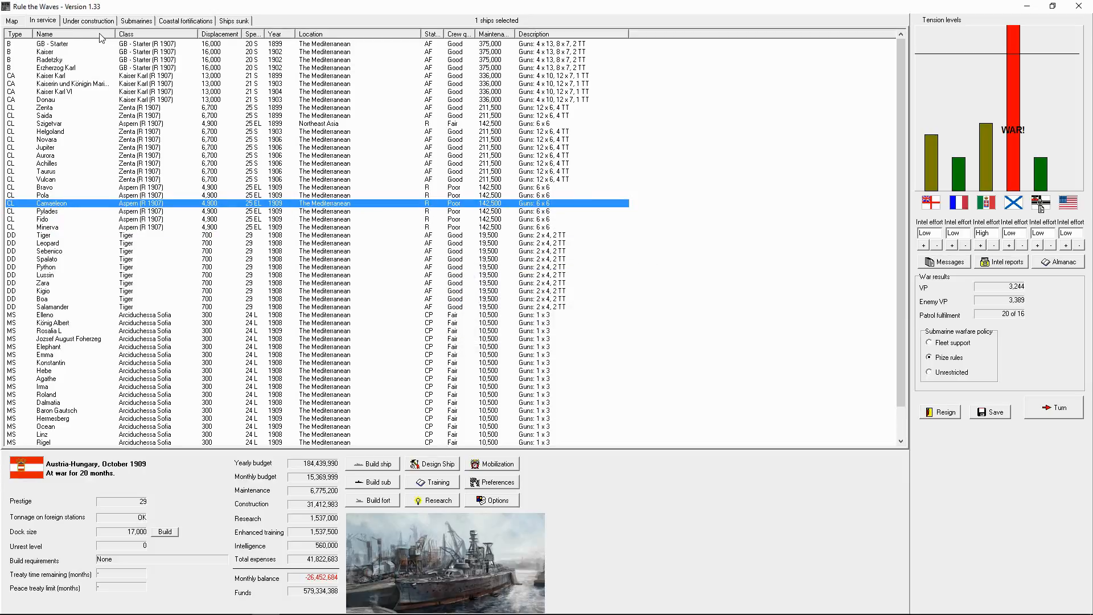
click(89, 20)
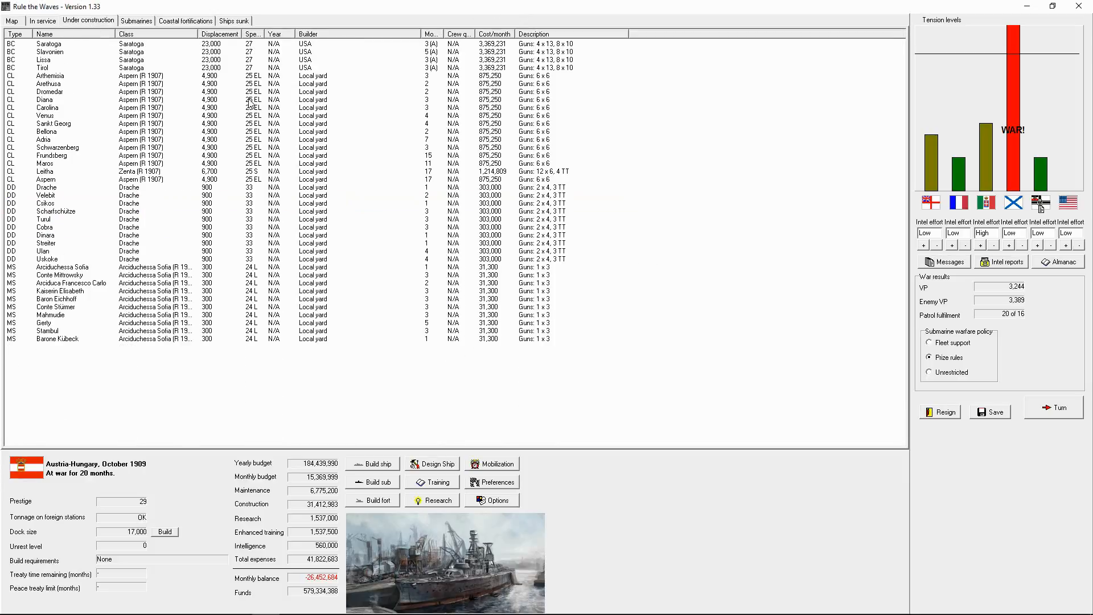
mouse_move(396, 57)
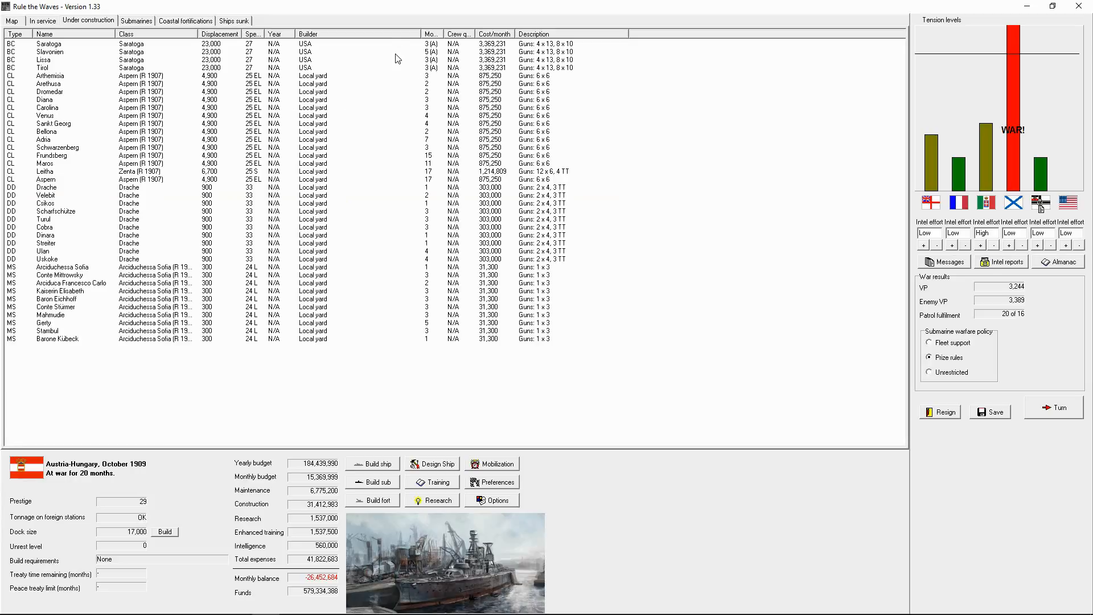
mouse_move(548, 225)
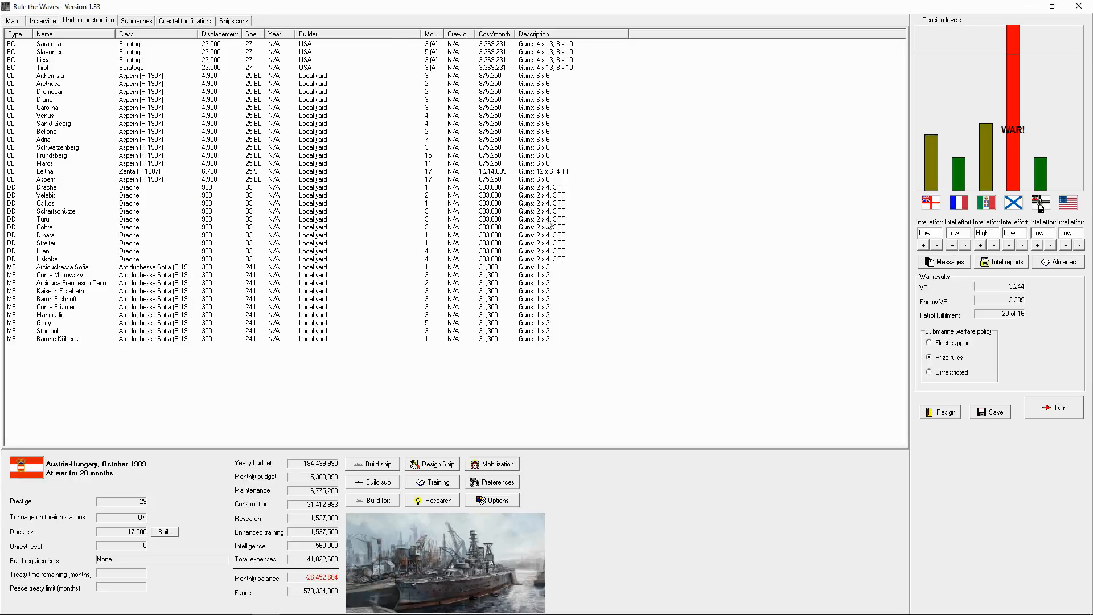
End the turn to November 1909, acknowledging Streiter's commissioning, the sub and mine reports, and the German VP notice.
click(1053, 407)
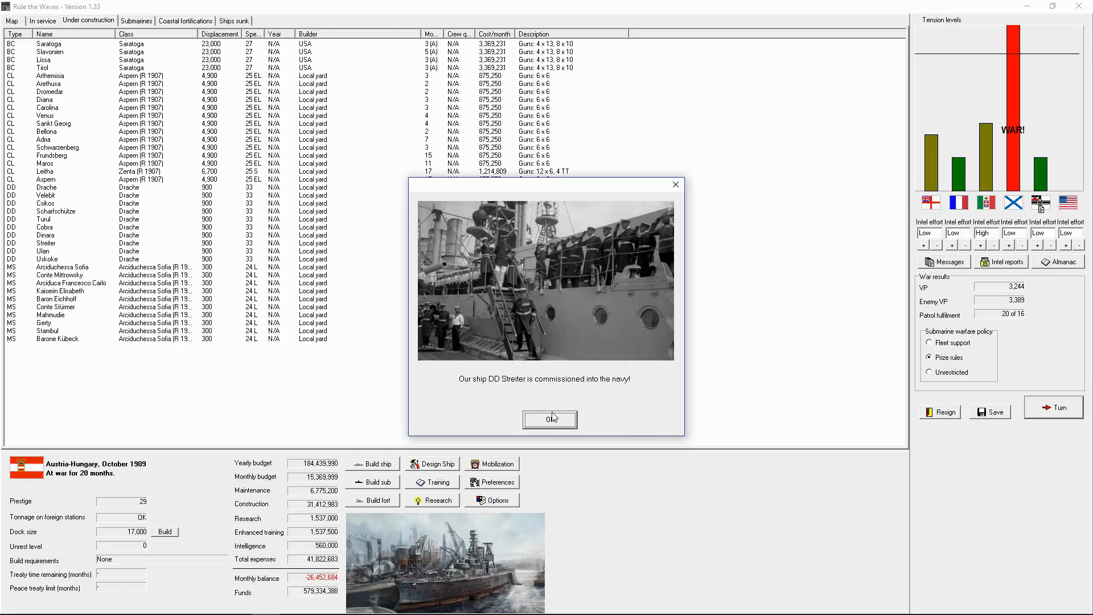
click(549, 419)
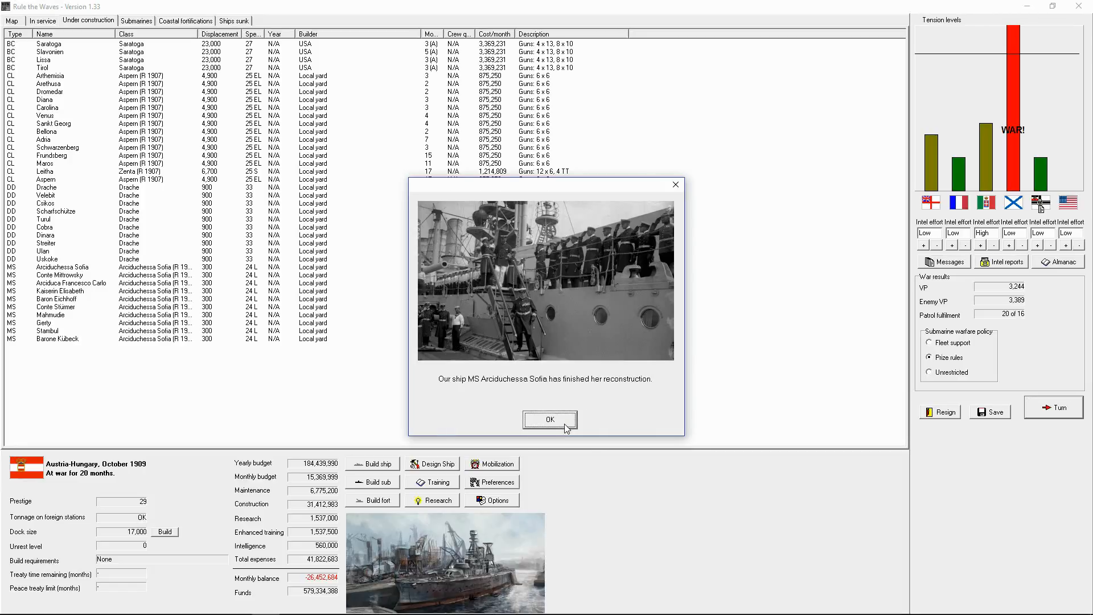
click(549, 419)
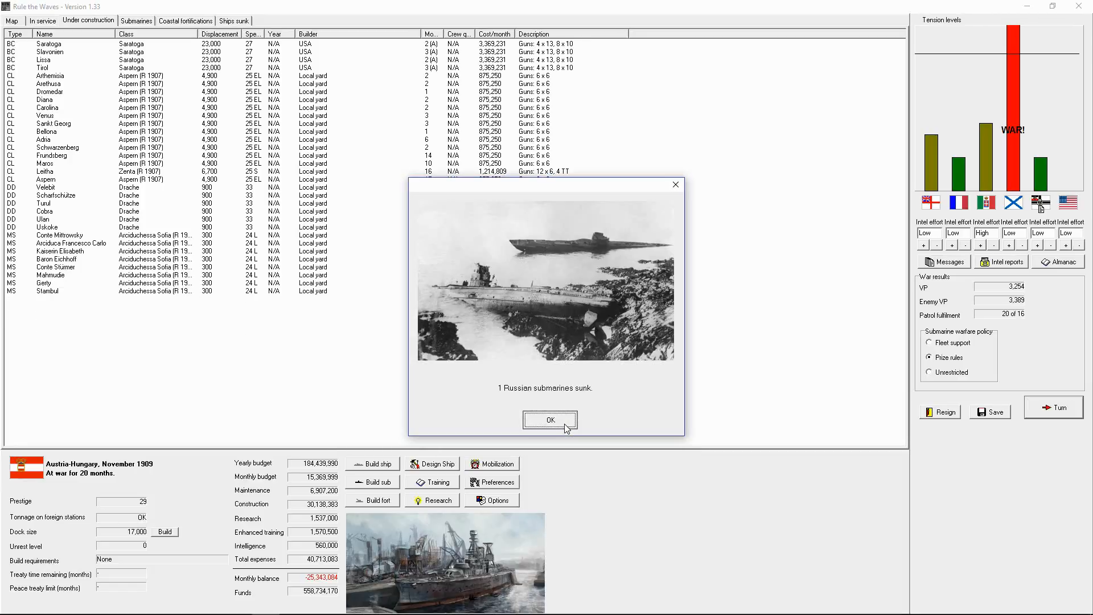
click(549, 421)
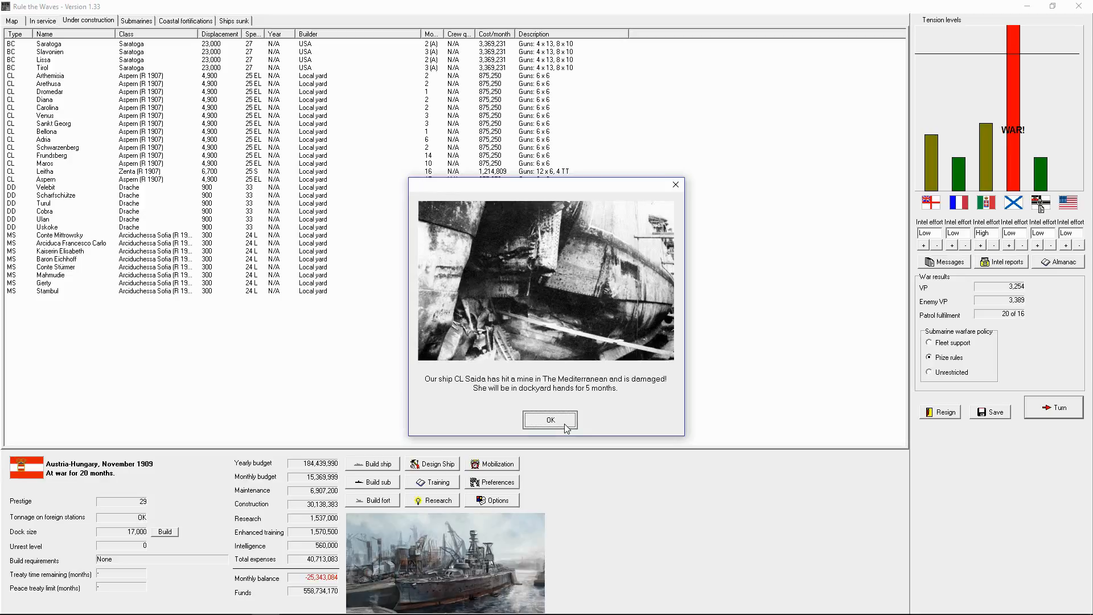
click(549, 419)
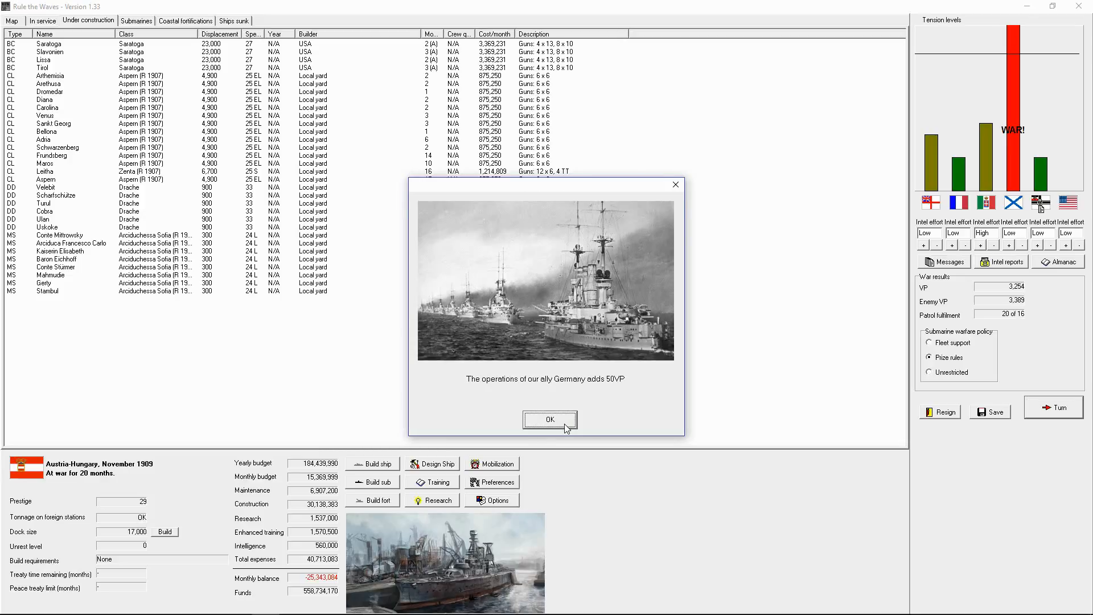
click(549, 419)
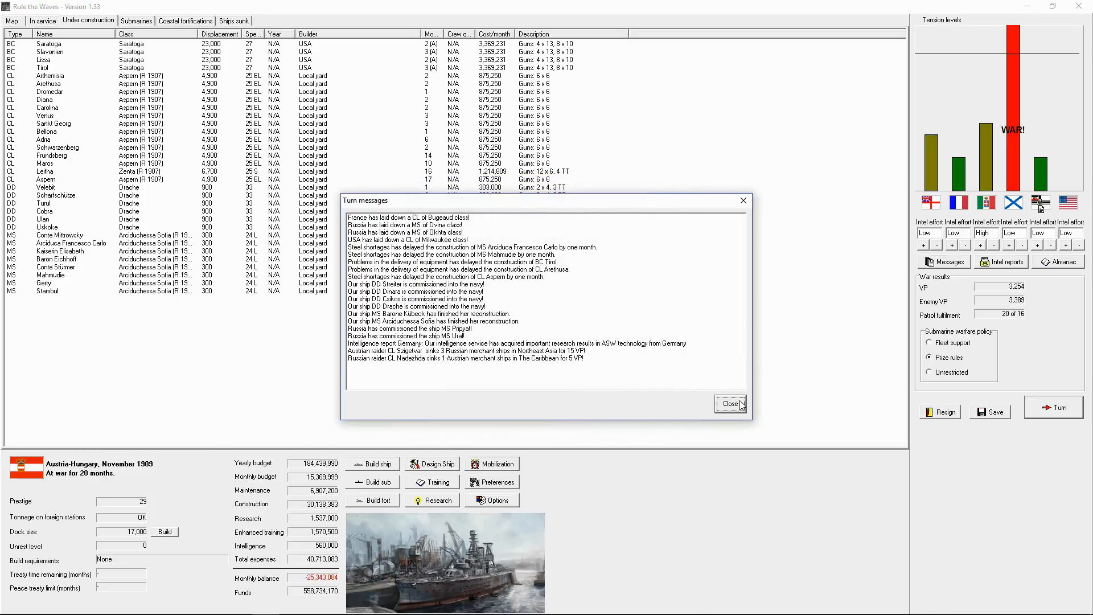
click(730, 403)
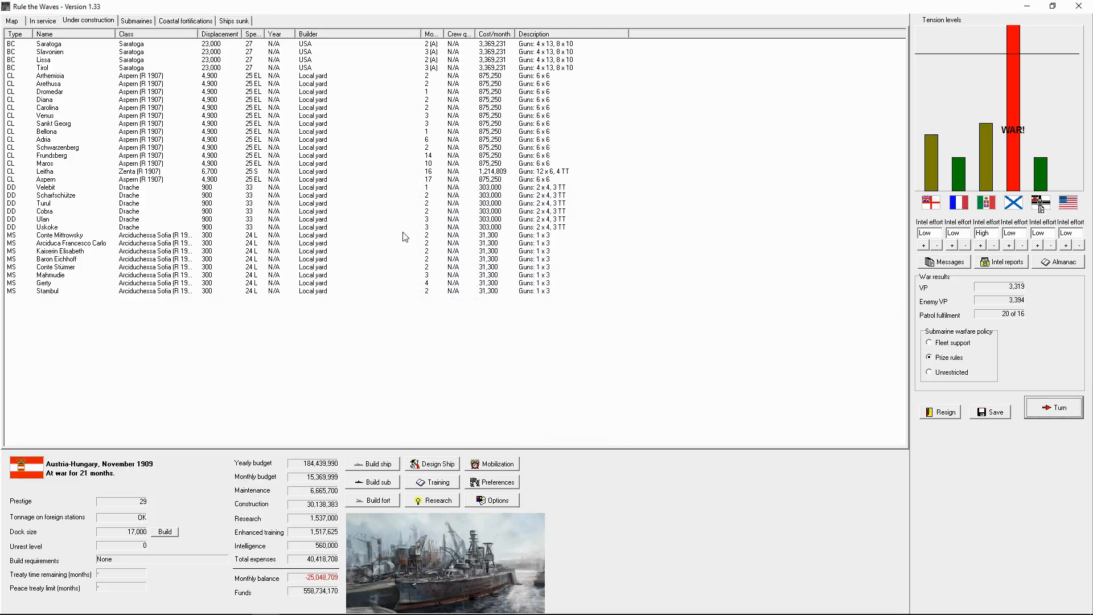
Assign Arciduchessa Sofia and Barone Kubeck to ASW/coastal patrol, then select cruiser Saida.
click(42, 20)
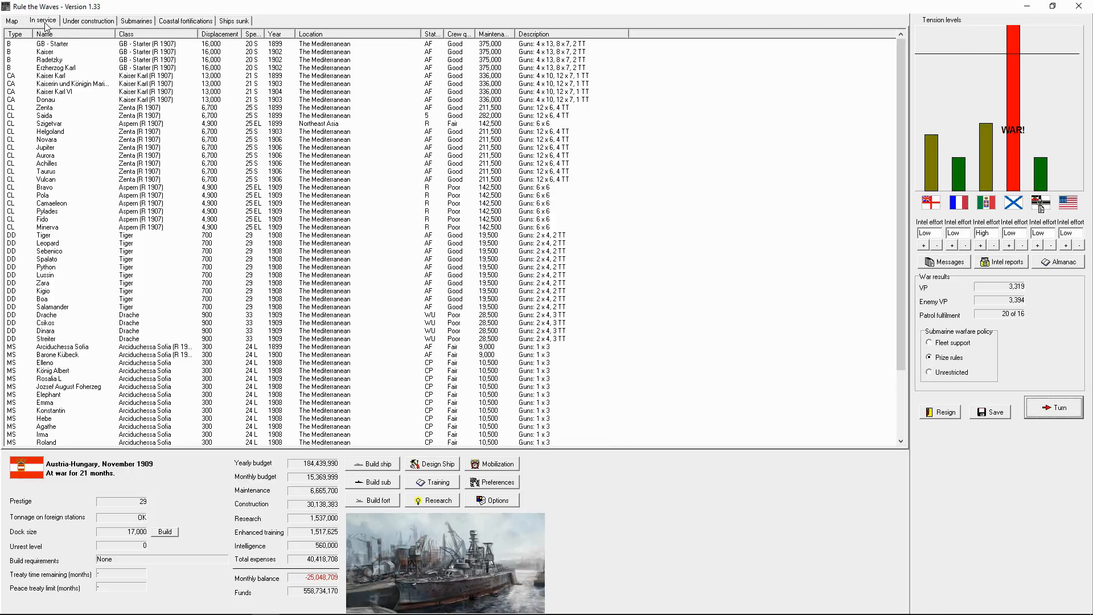
scroll(down, 3)
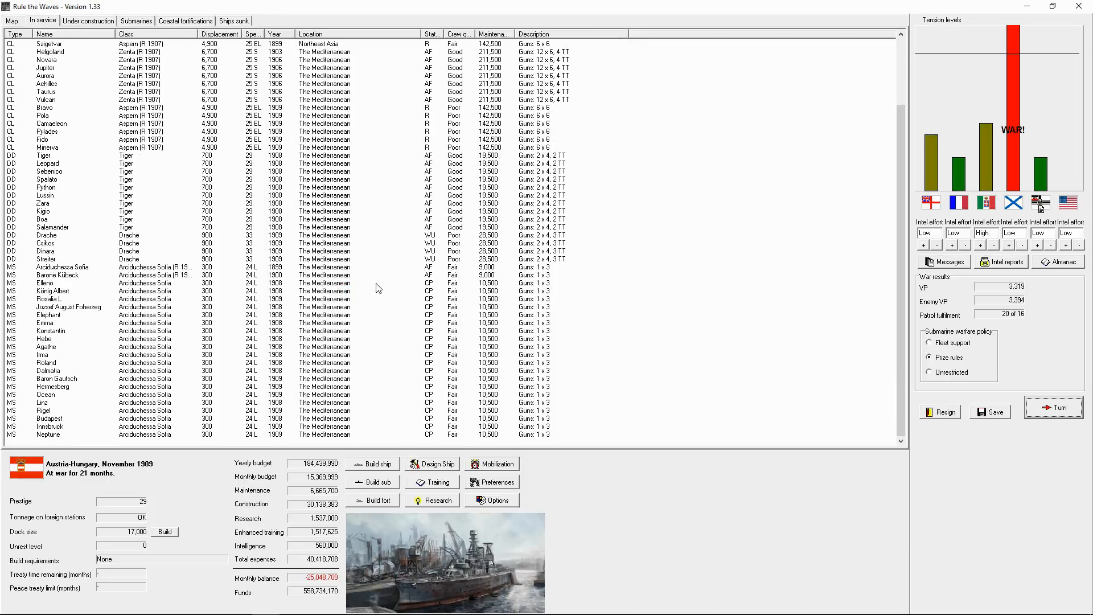
click(63, 267)
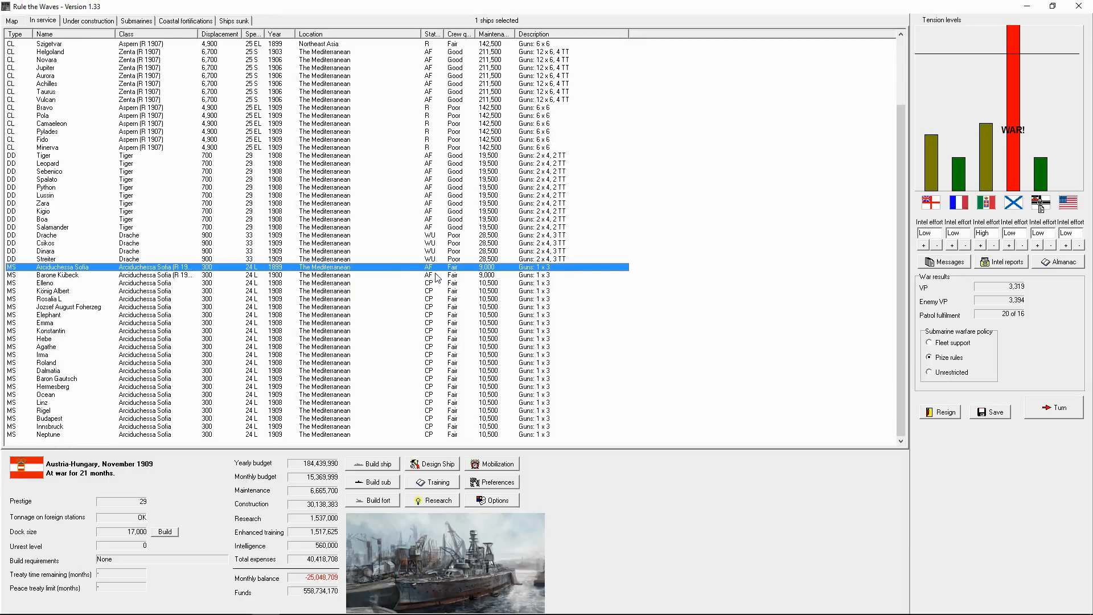
right_click(63, 274)
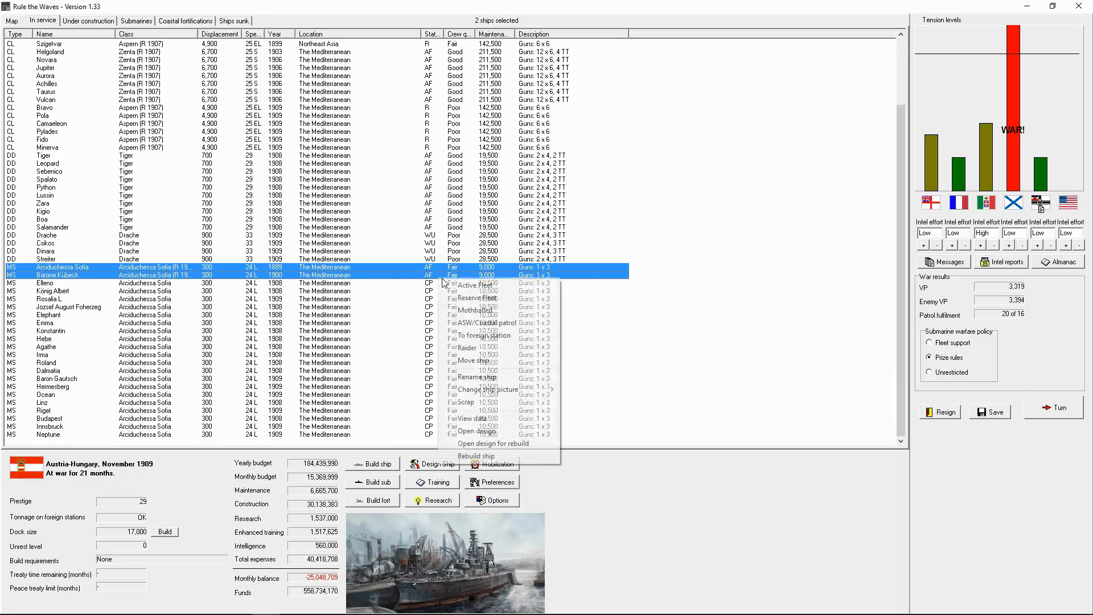
click(480, 318)
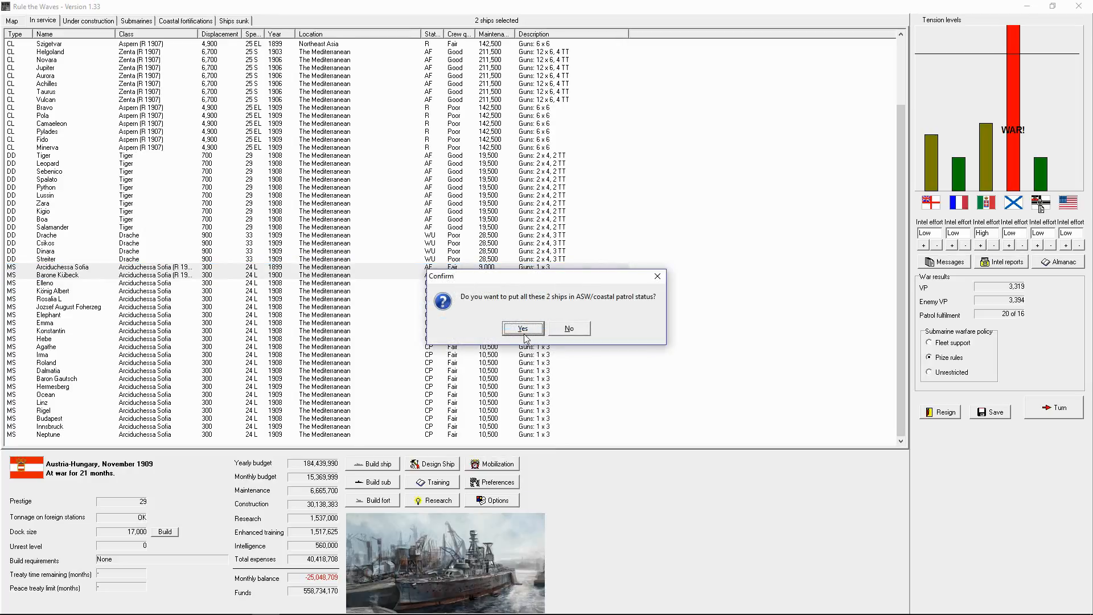
click(522, 328)
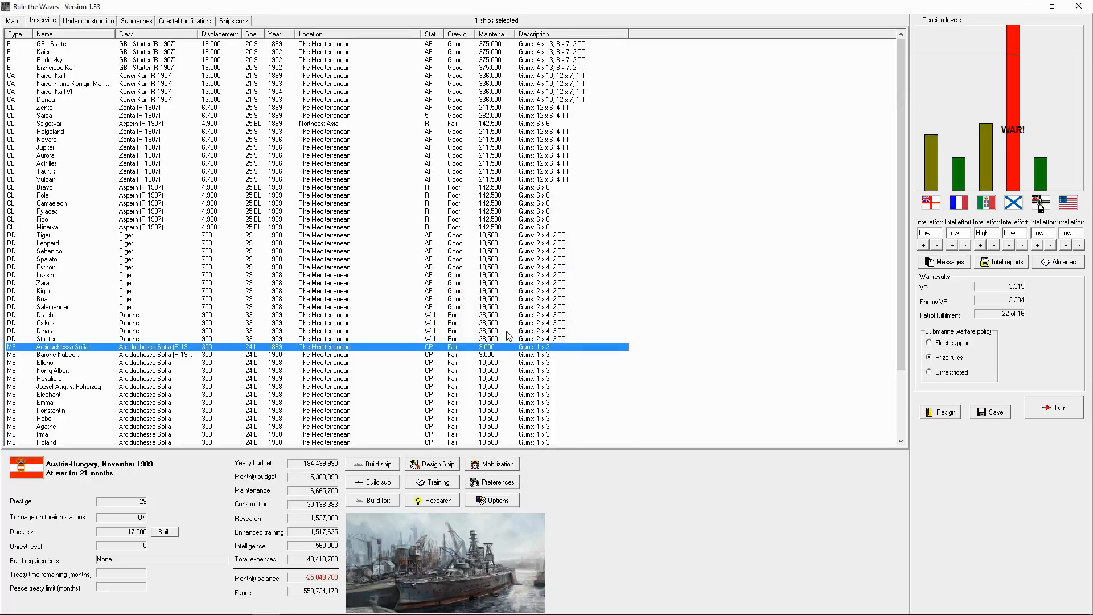
mouse_move(514, 318)
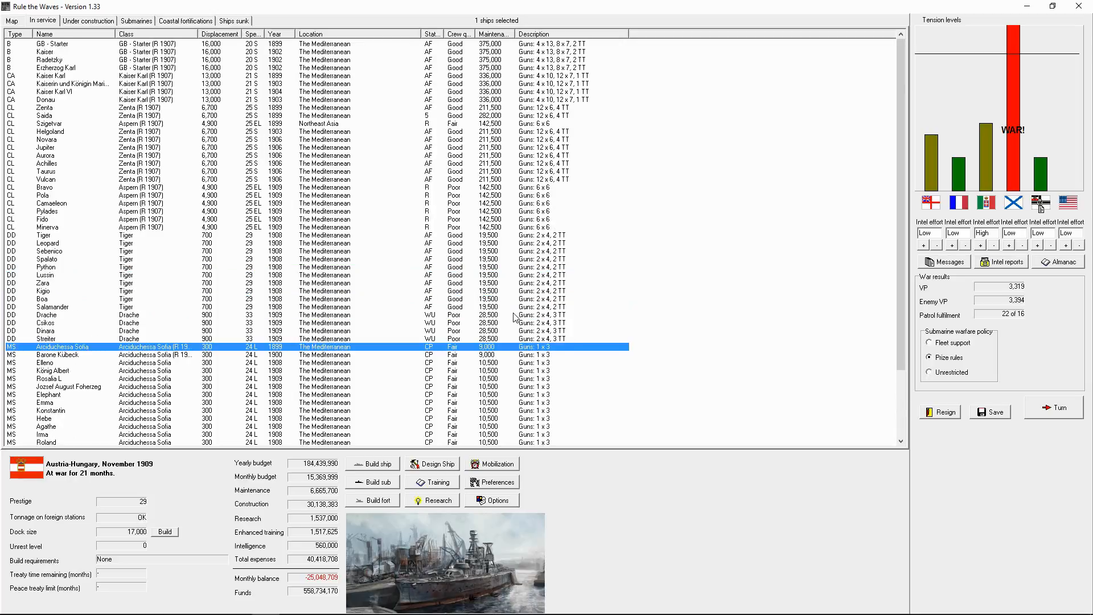
mouse_move(406, 242)
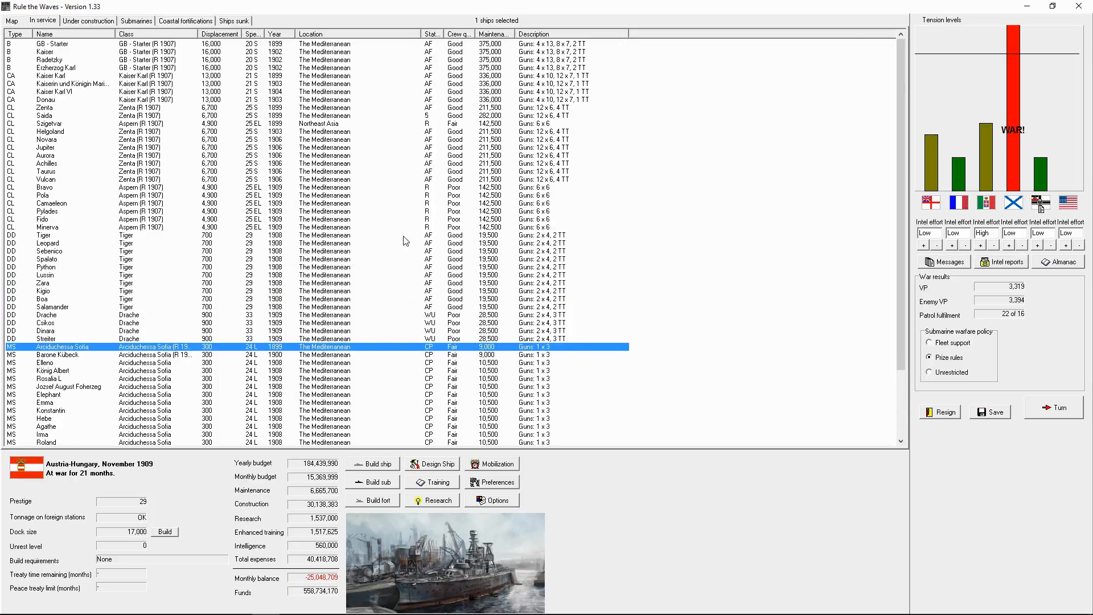
click(44, 188)
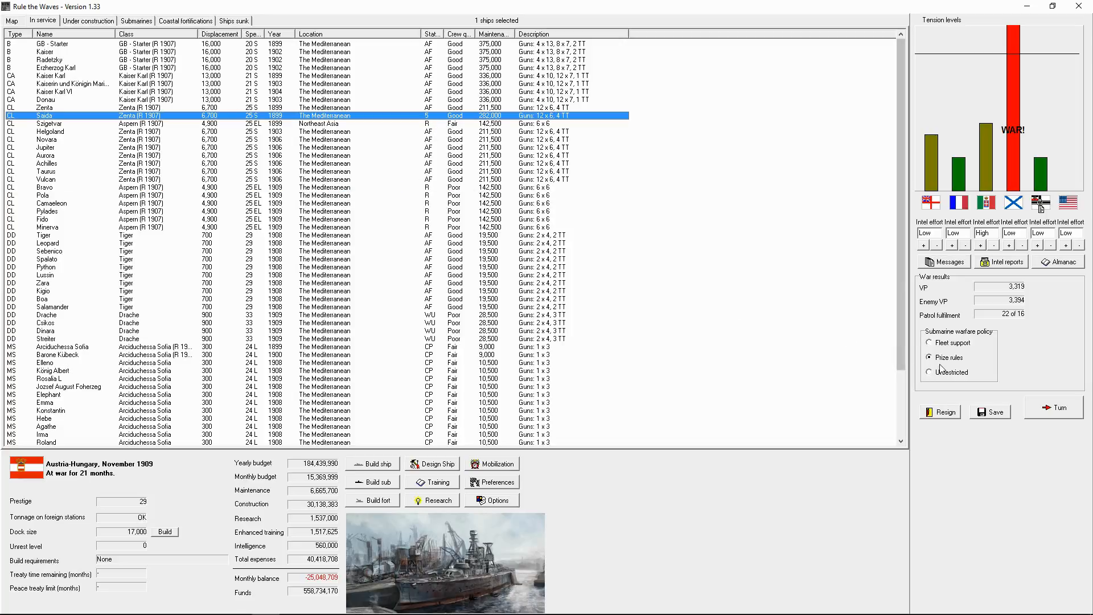
Review ships under construction, end the turn to December 1909 and acknowledge Bellona's commissioning.
click(88, 20)
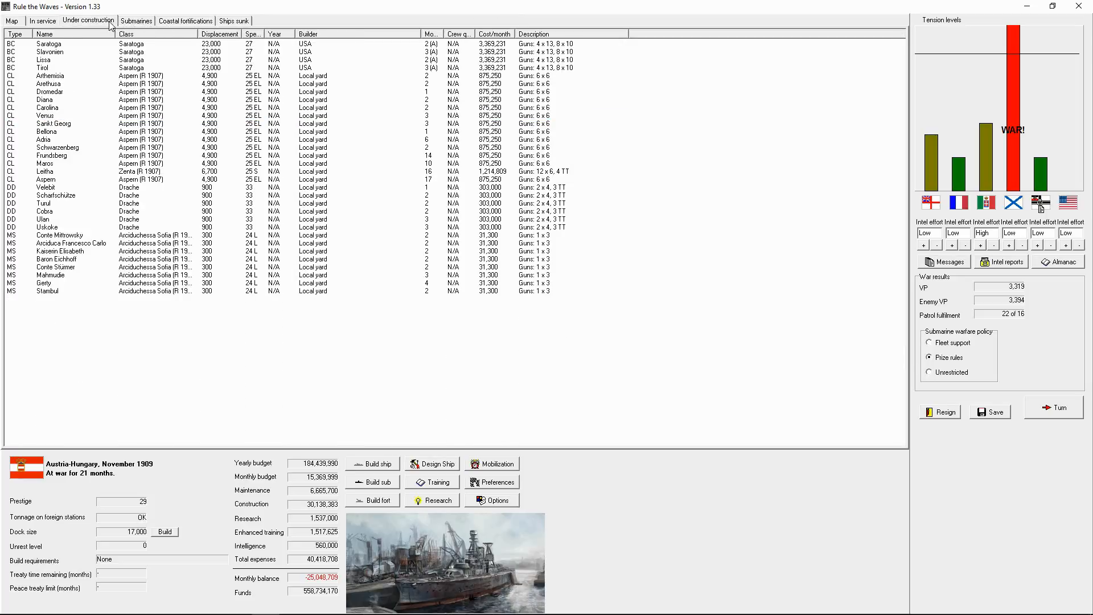
click(1052, 408)
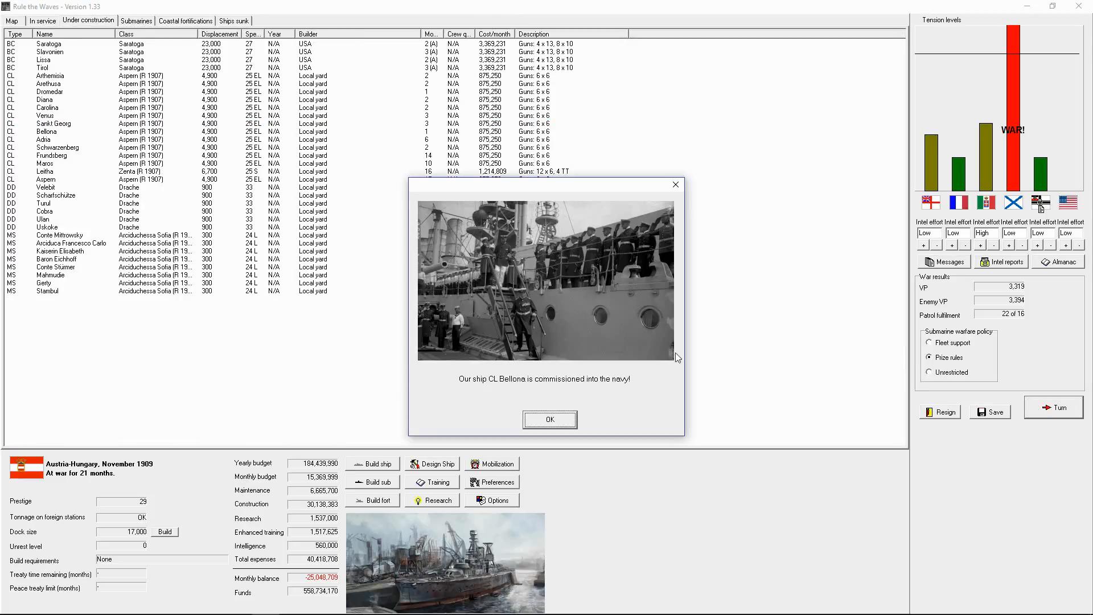
click(549, 419)
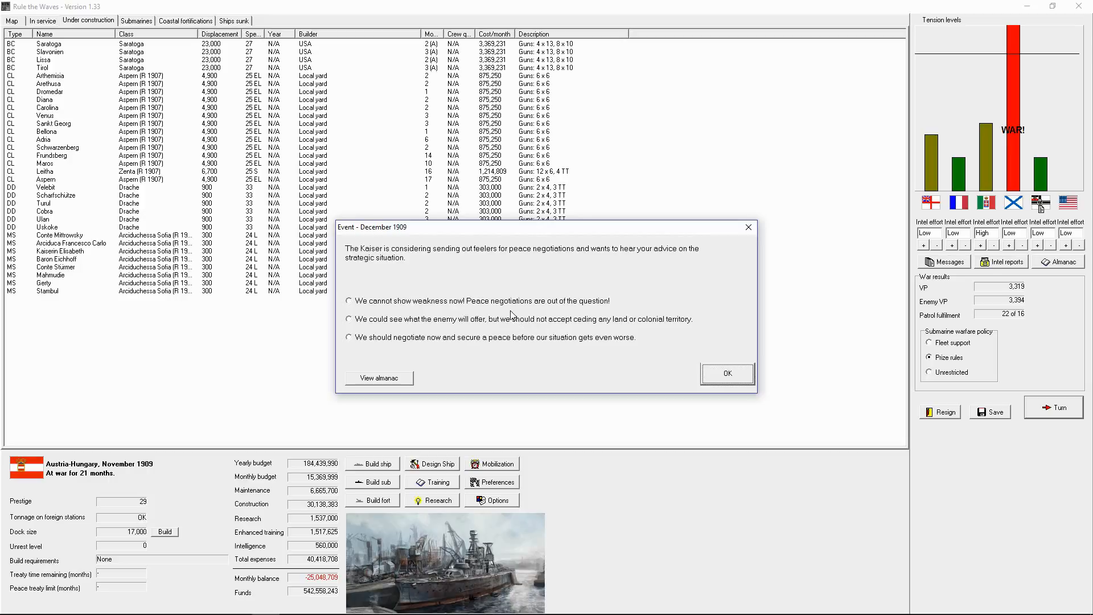
Advise the Kaiser 'We cannot show weakness now!' on the enemy's peace feelers.
click(349, 319)
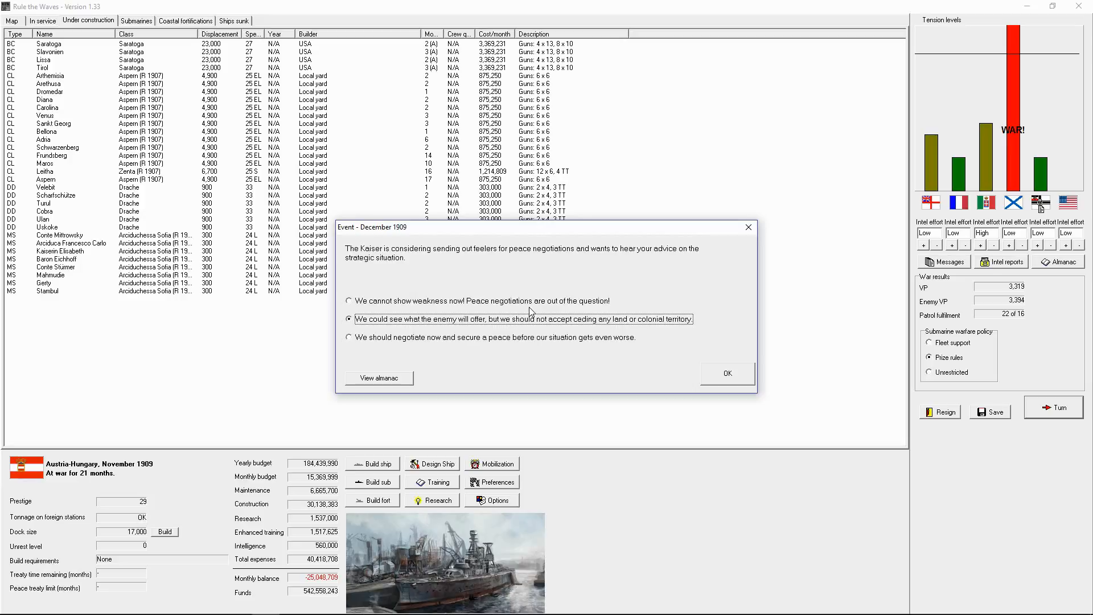
click(348, 301)
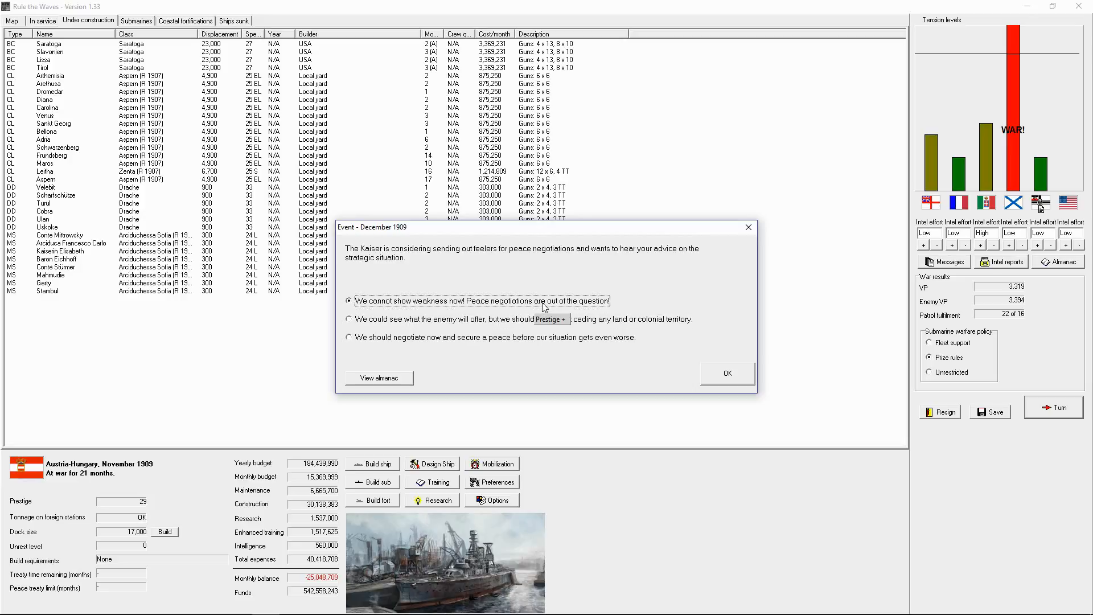
click(727, 374)
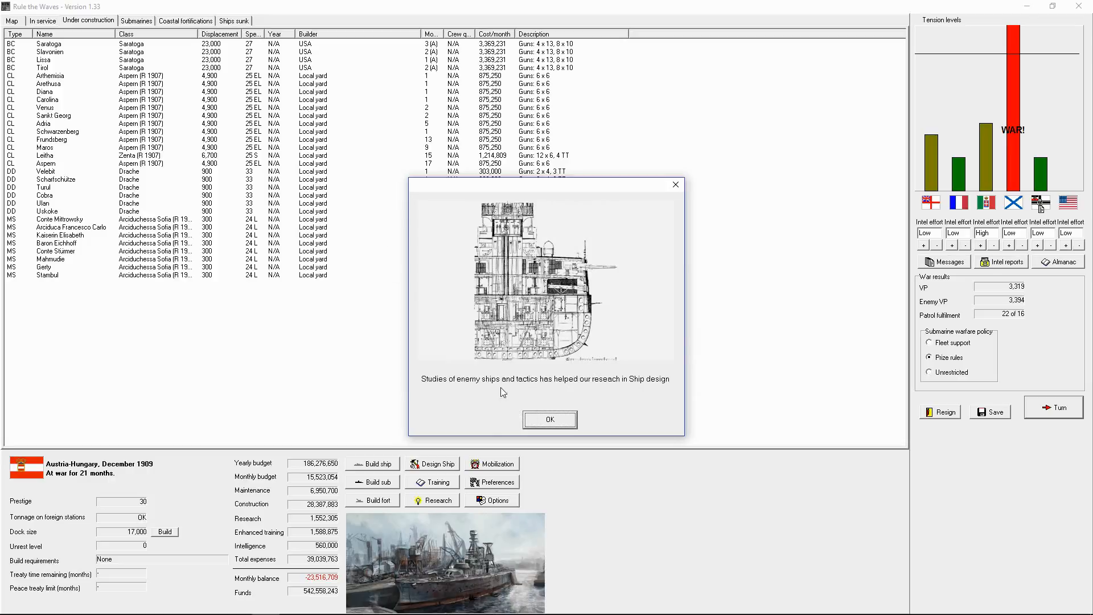
Acknowledge the research, fire-control and Szigetvar raider reports and accept the cruiser battle against Russia.
click(549, 419)
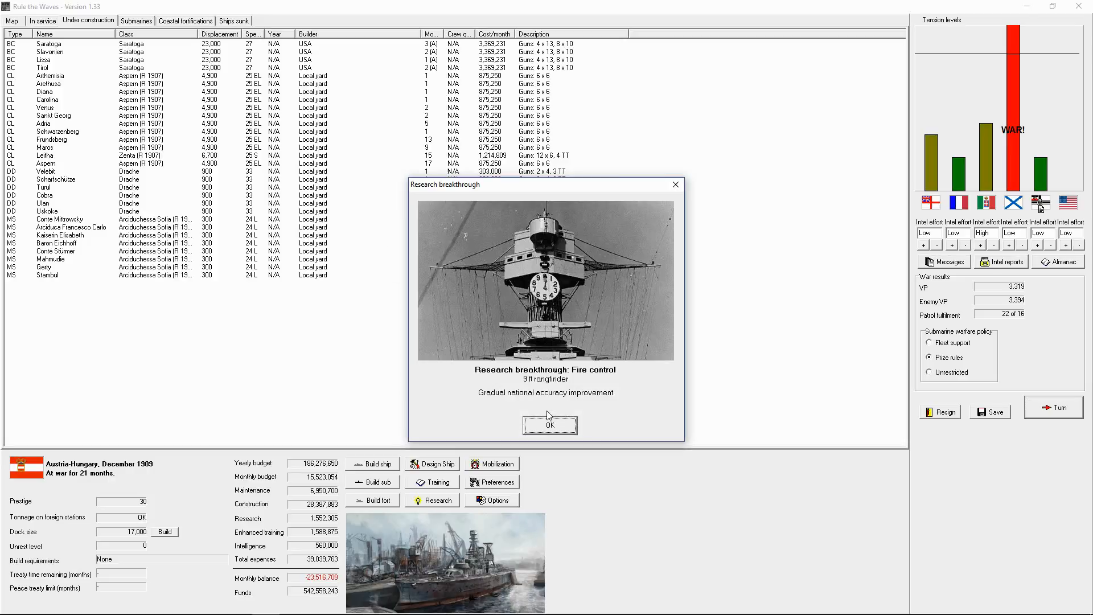
click(549, 425)
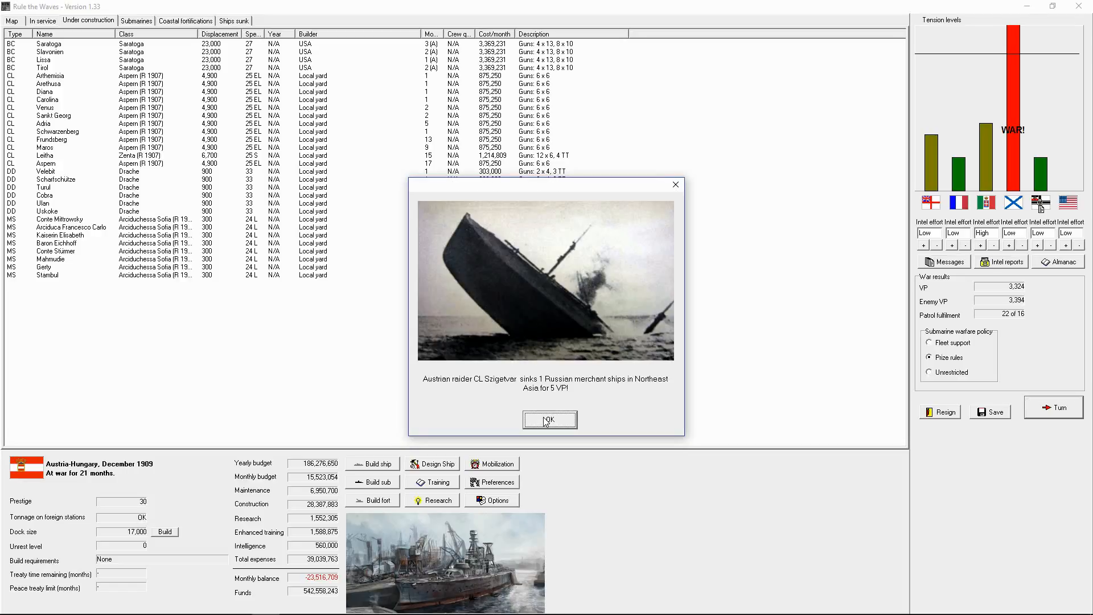
click(549, 420)
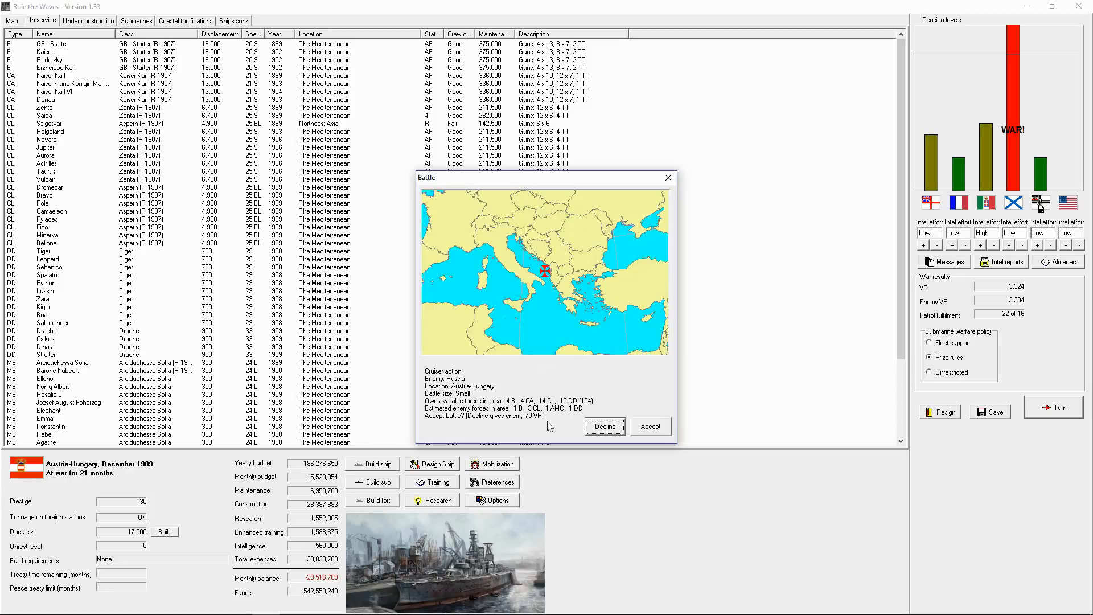
click(650, 426)
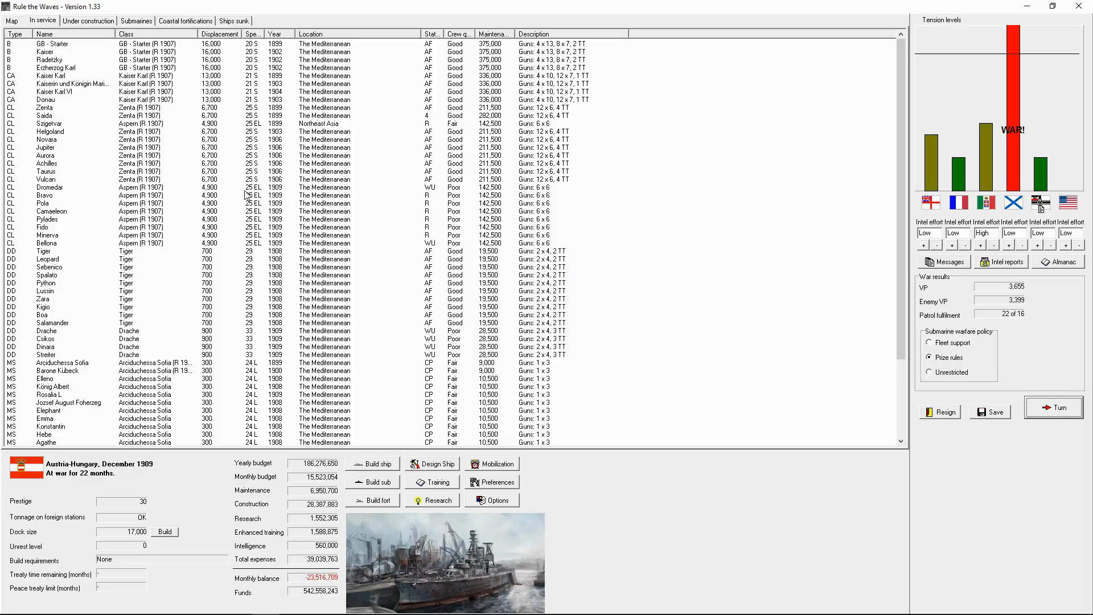
Bring up duty orders for the newly commissioned light cruiser Bellona.
click(69, 187)
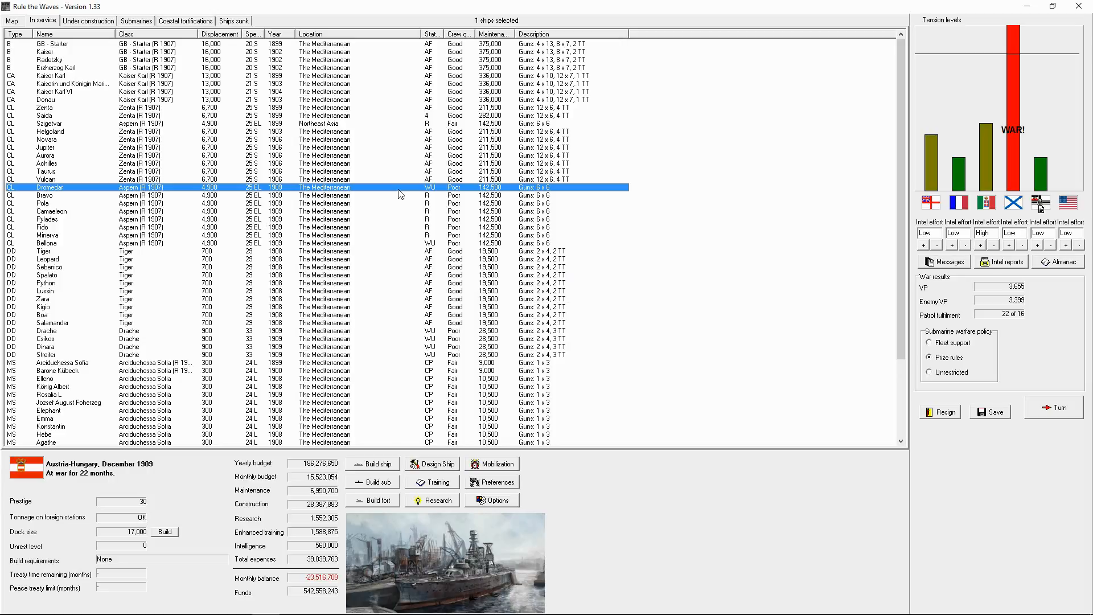
mouse_move(467, 259)
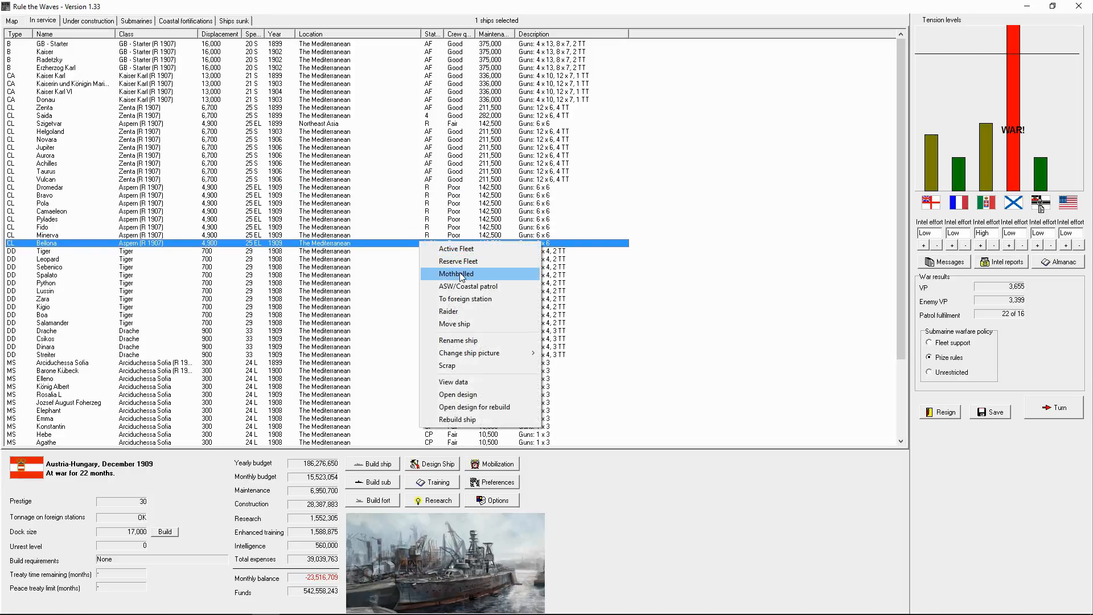
click(456, 273)
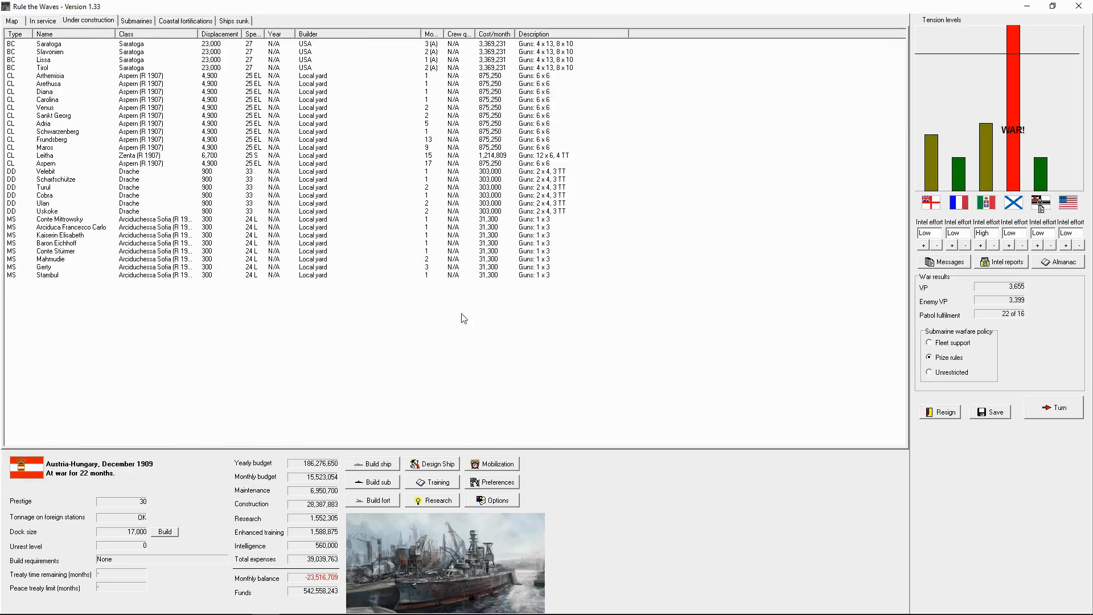
End the turn to January 1910, acknowledging U 31, Scharfschütze, Arethusa and Kaiserin Elisabeth notices and Germany's VP.
click(1055, 408)
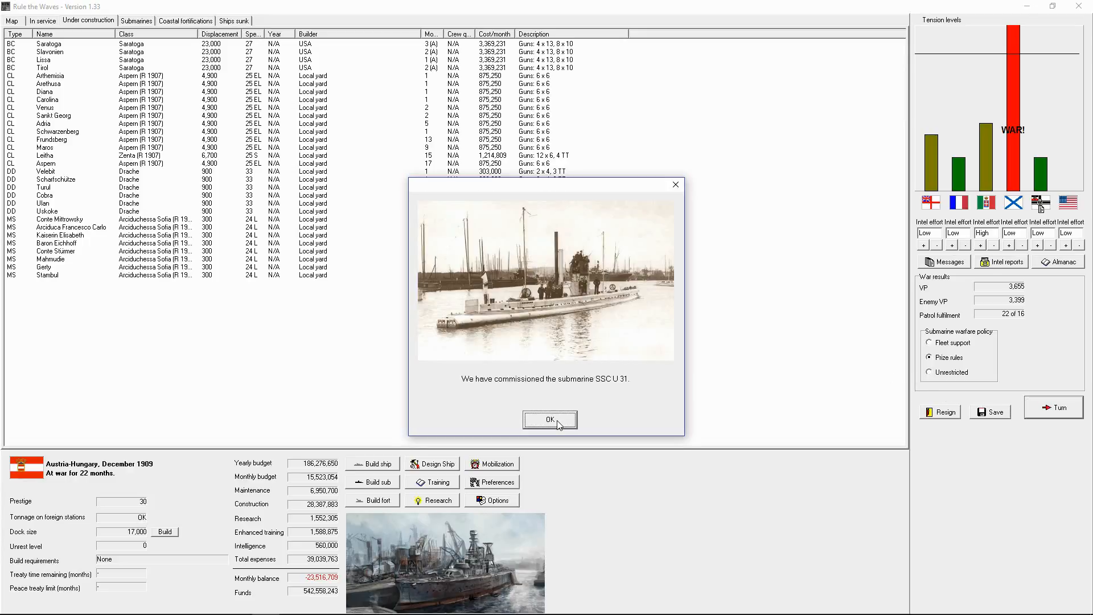
click(549, 420)
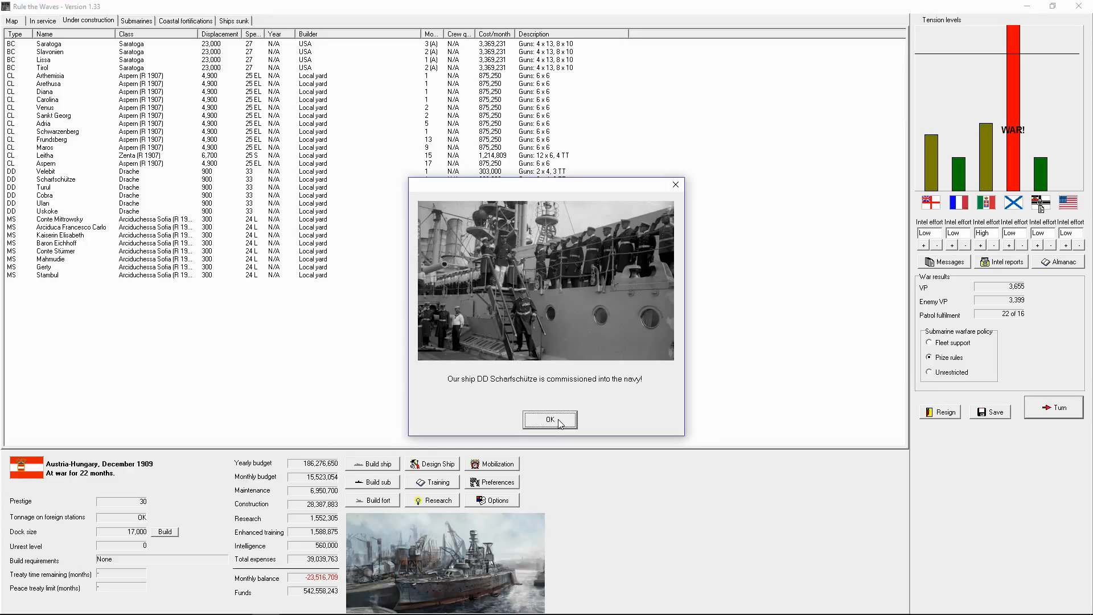
click(549, 420)
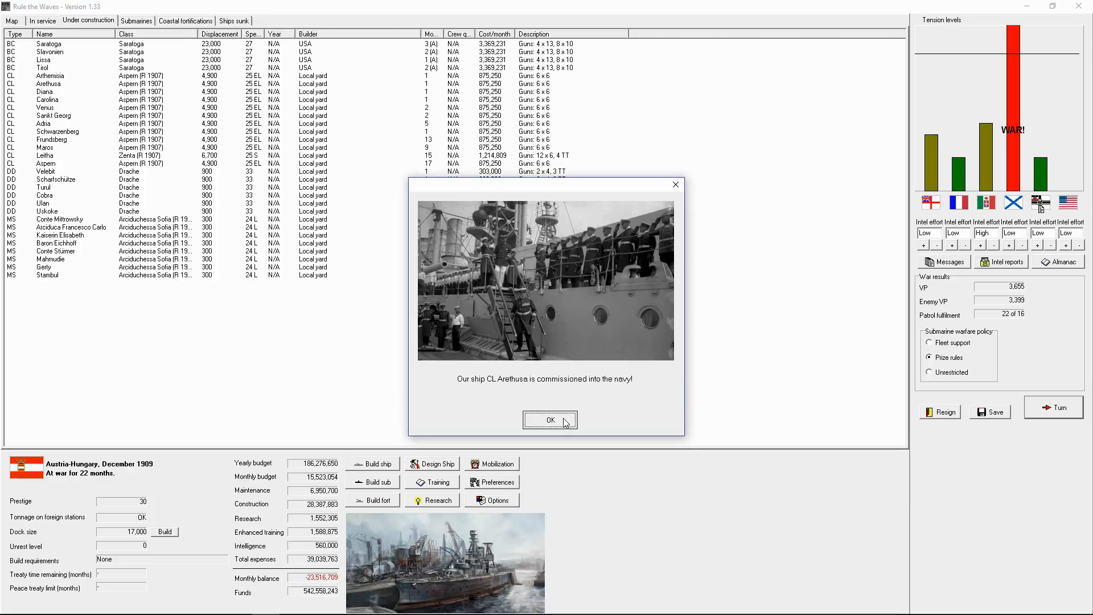
click(550, 420)
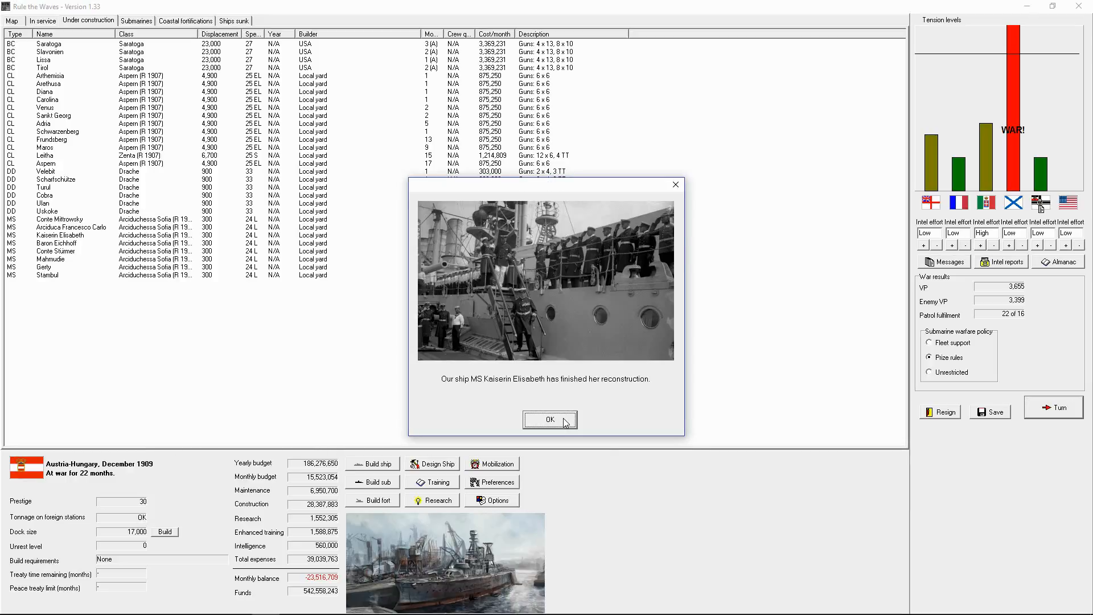
click(550, 420)
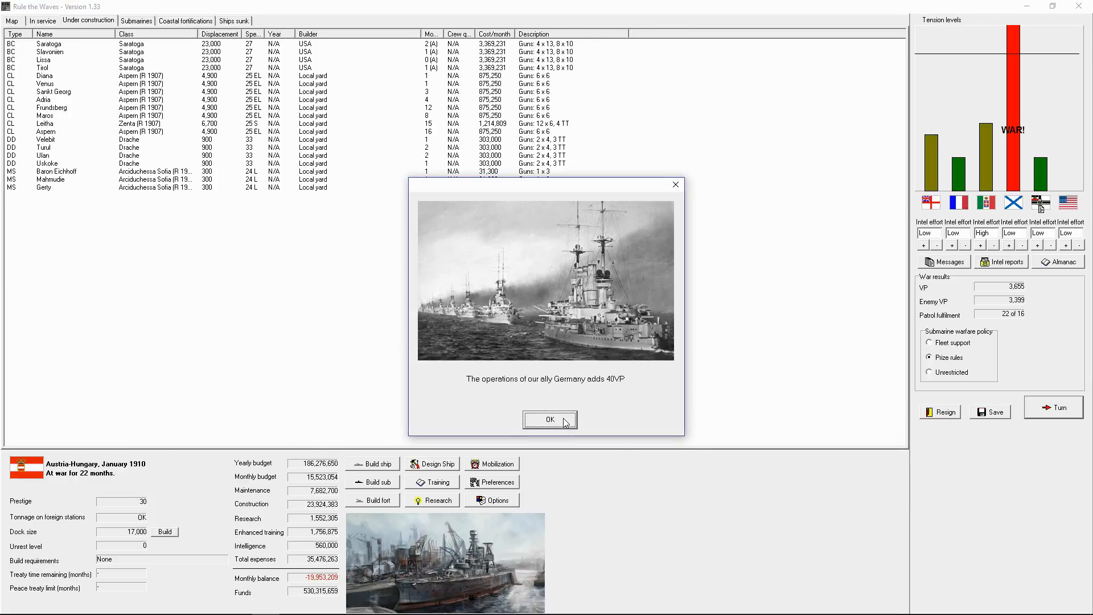
click(549, 420)
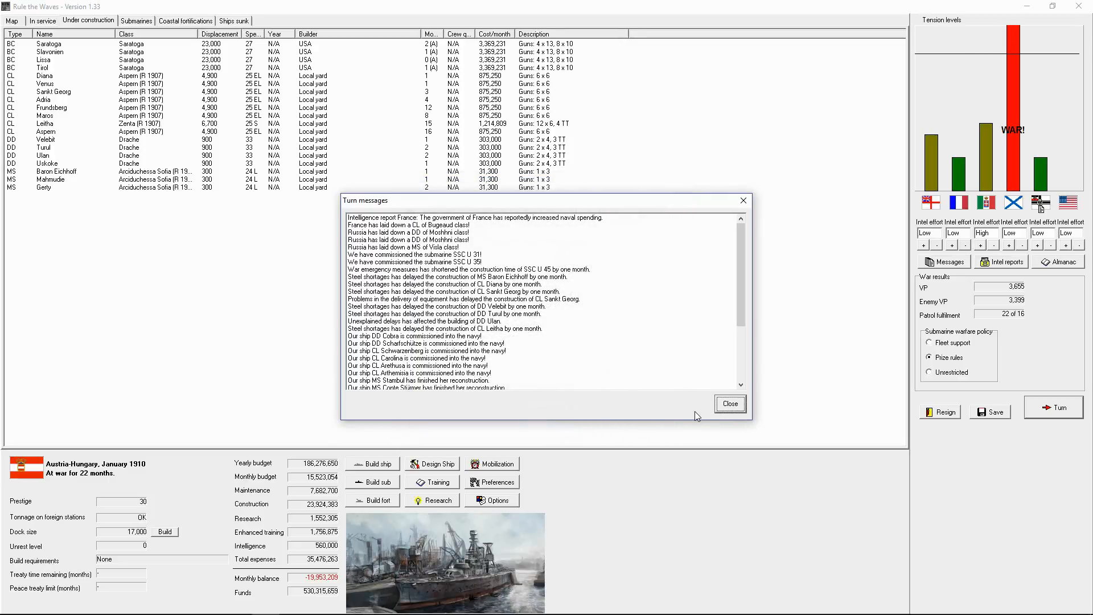
click(729, 404)
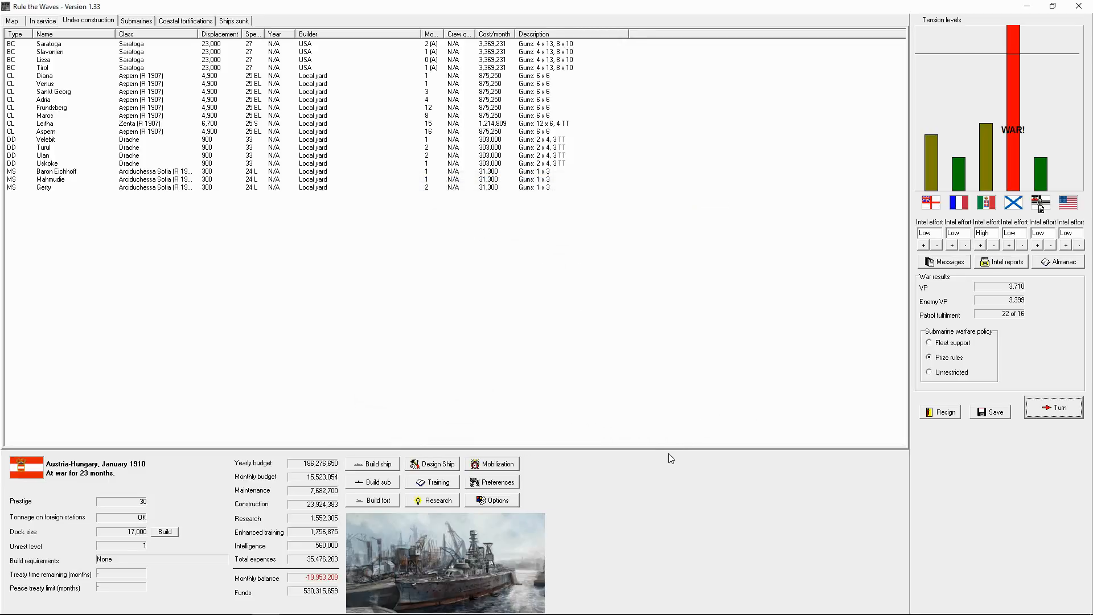